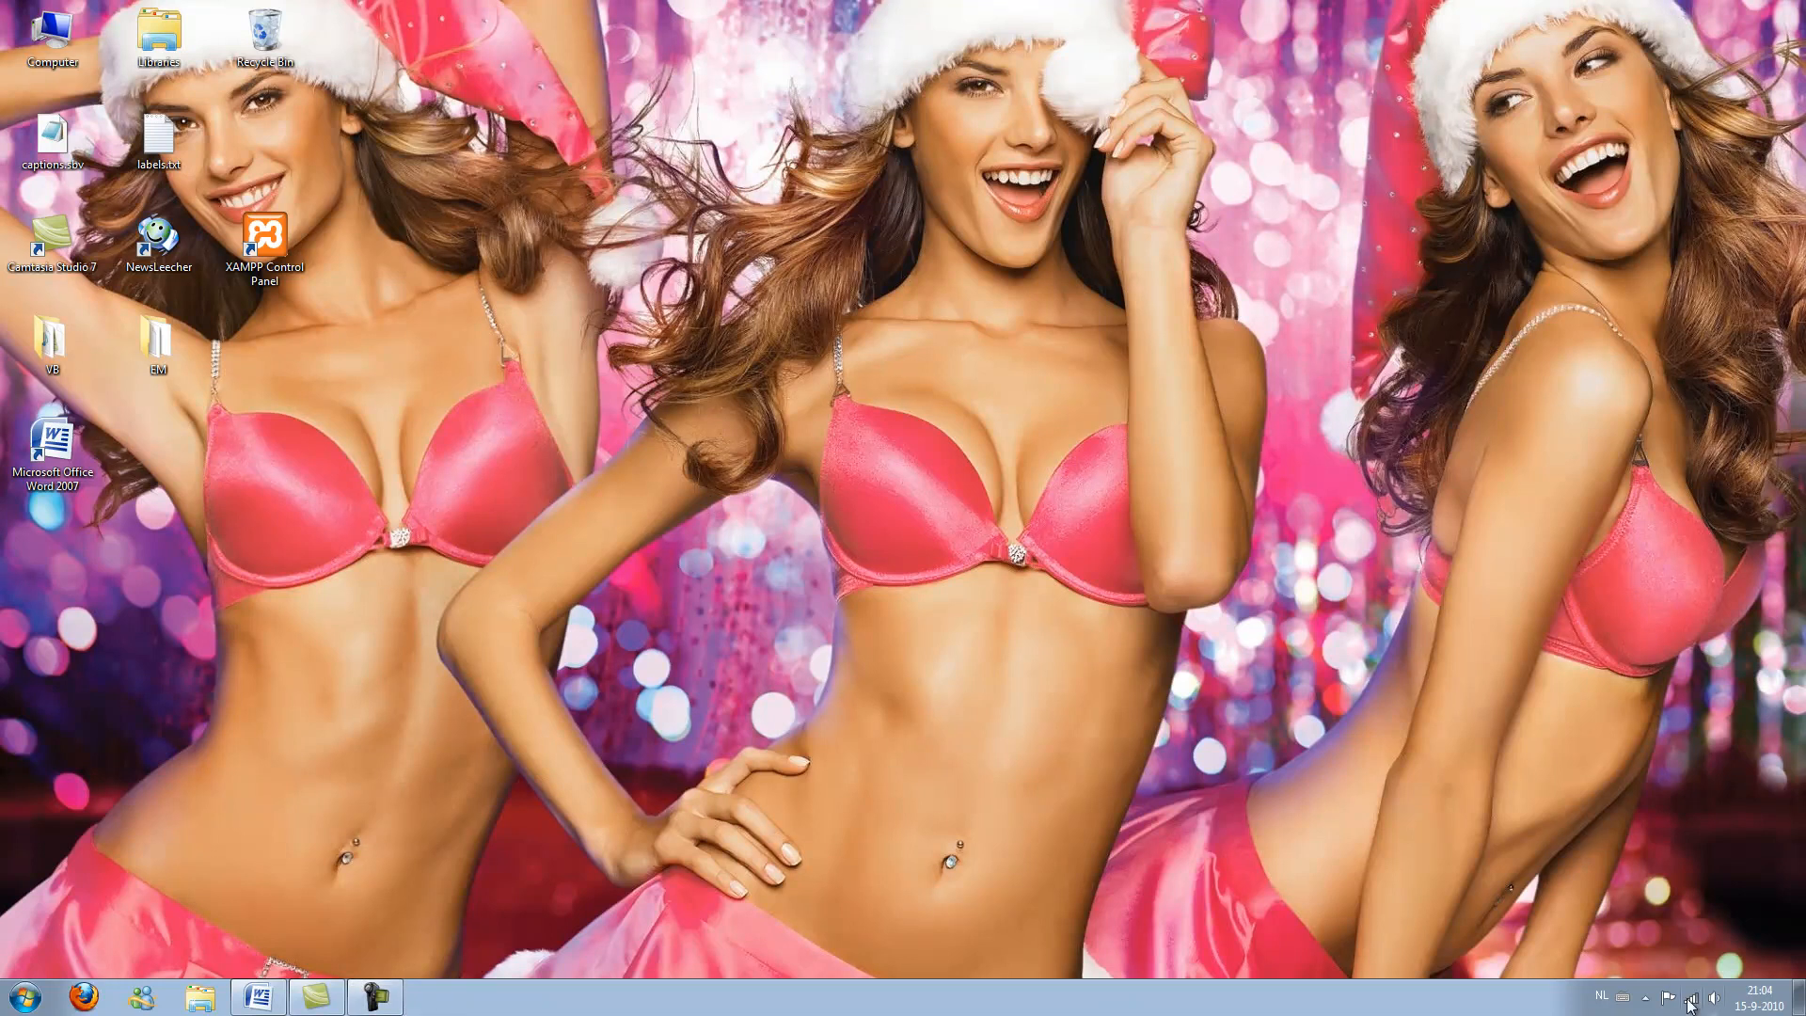
pyautogui.moveTo(726, 571)
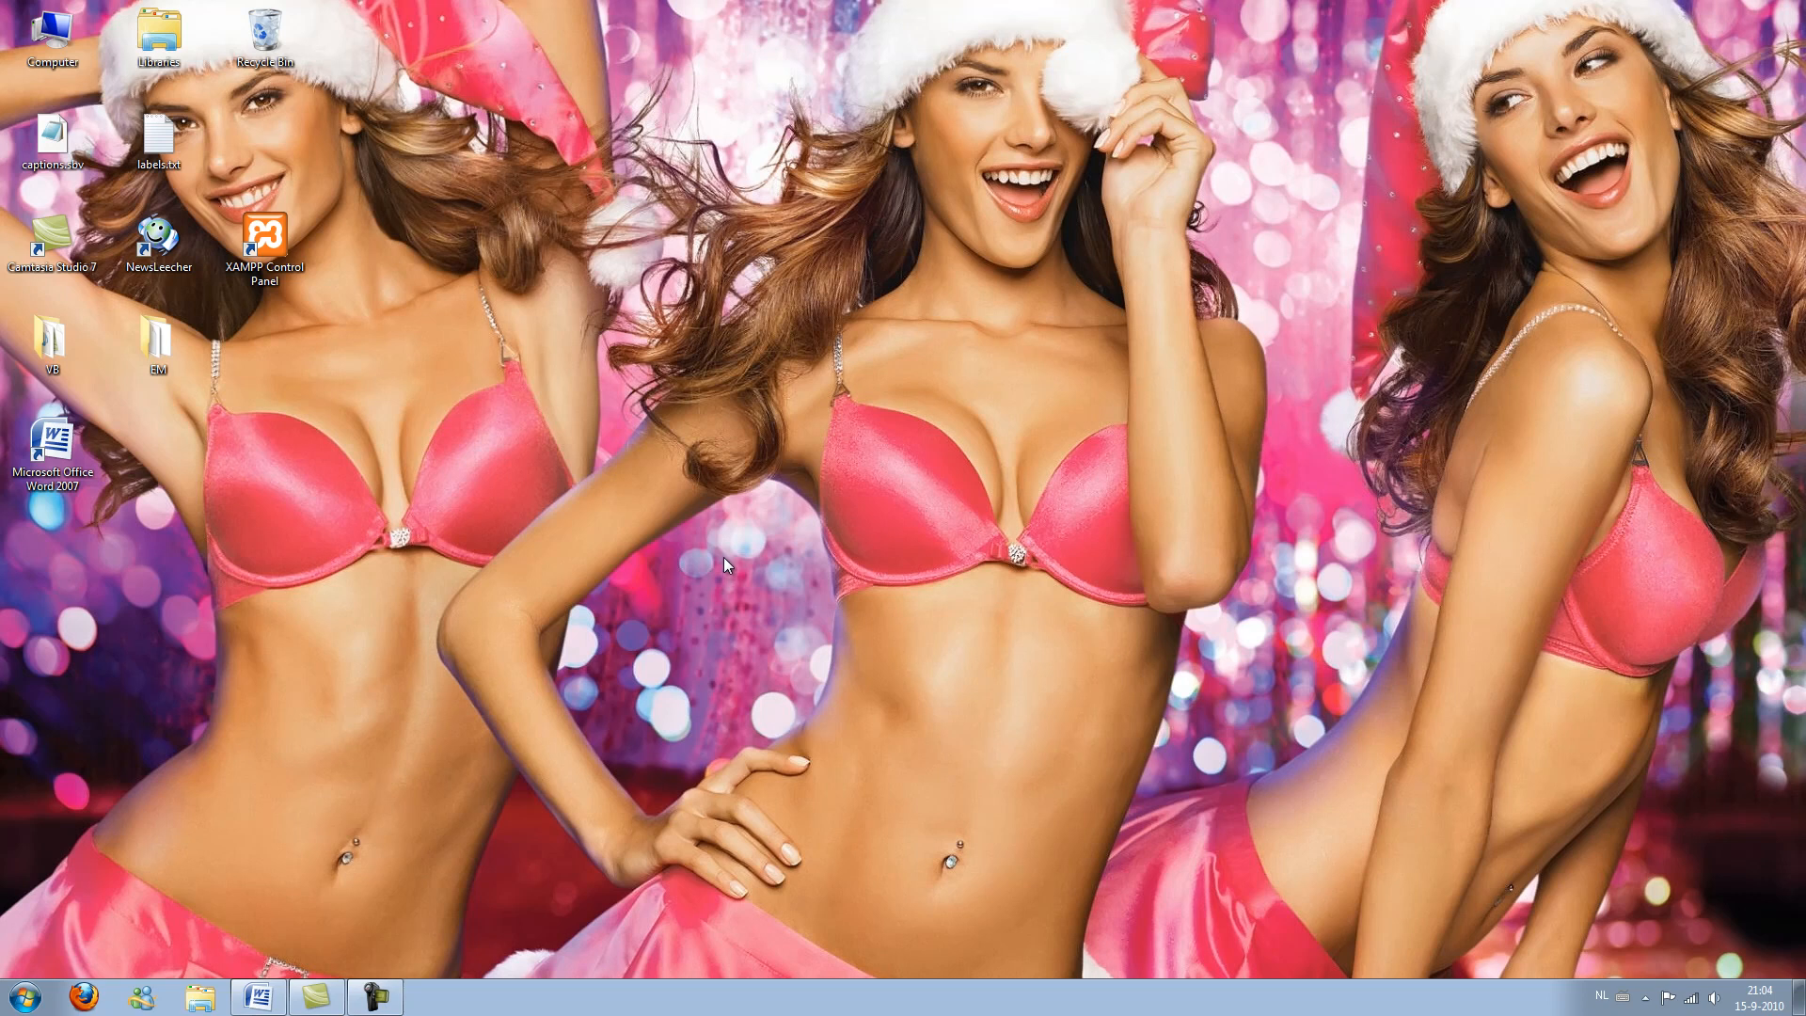
pyautogui.moveTo(865, 476)
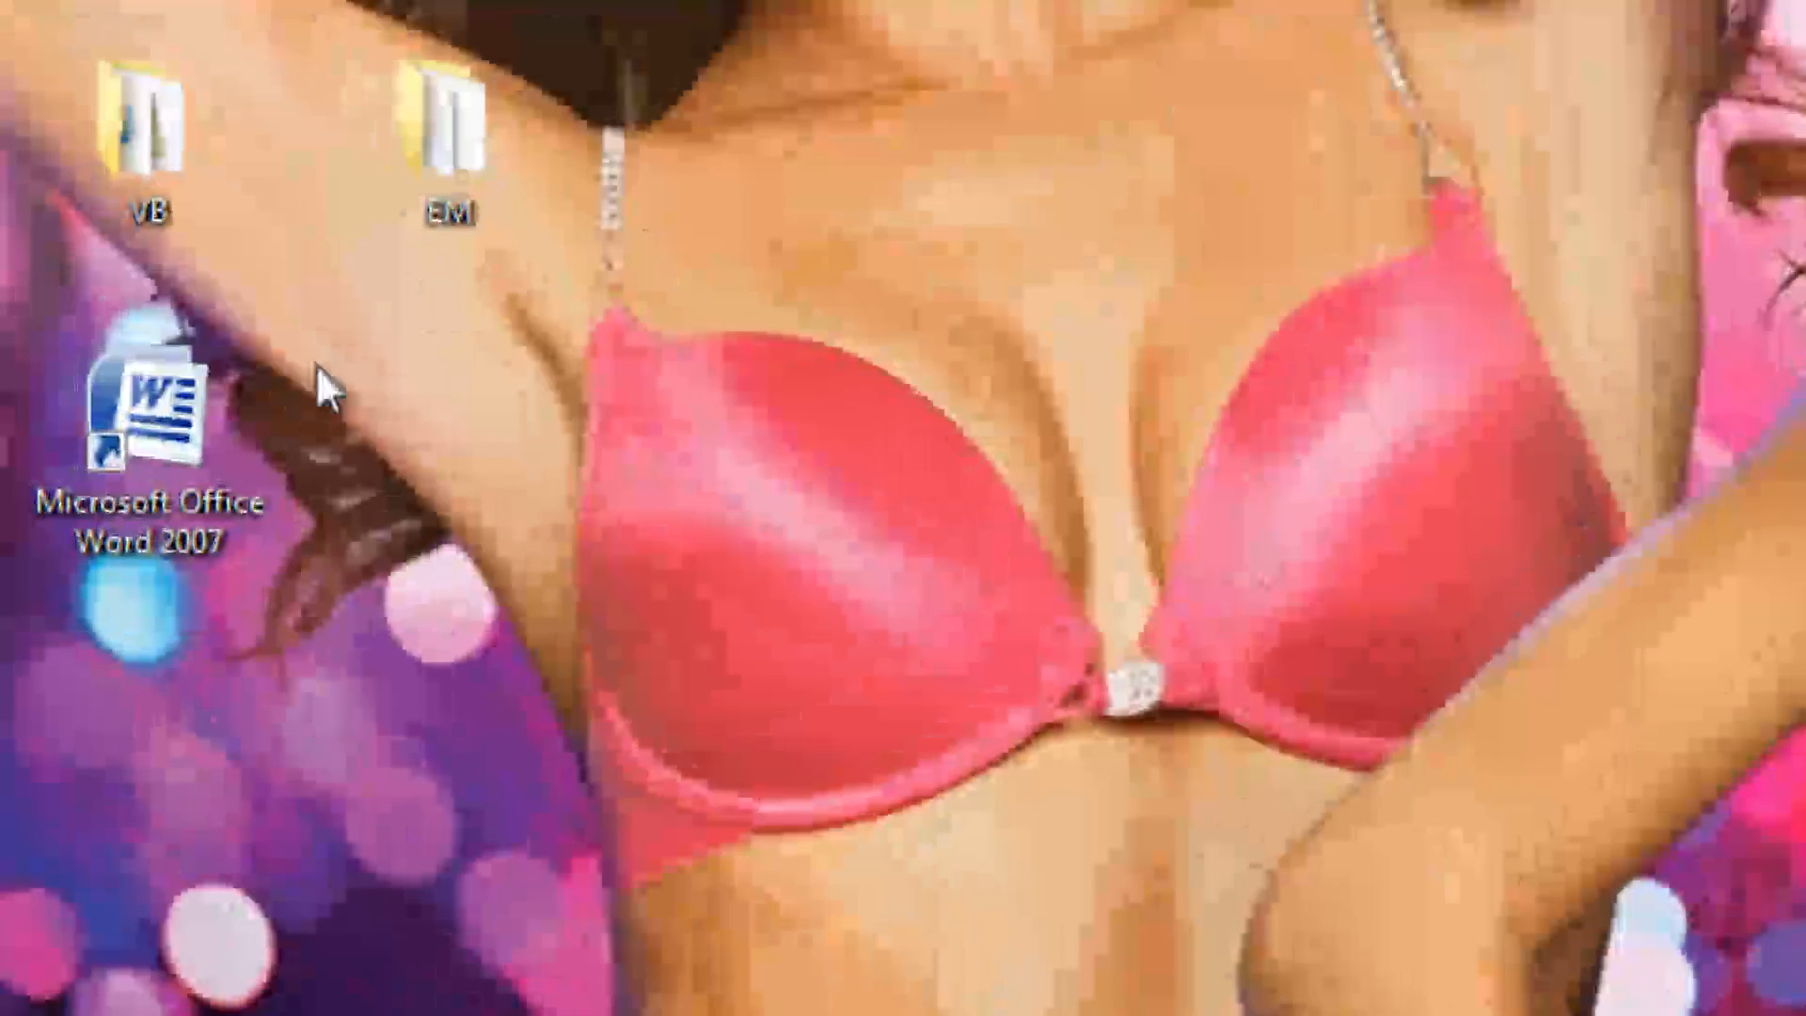
# Name the user form frmForm and set its Caption to 'Caption ftw'
pyautogui.doubleClick(138, 444)
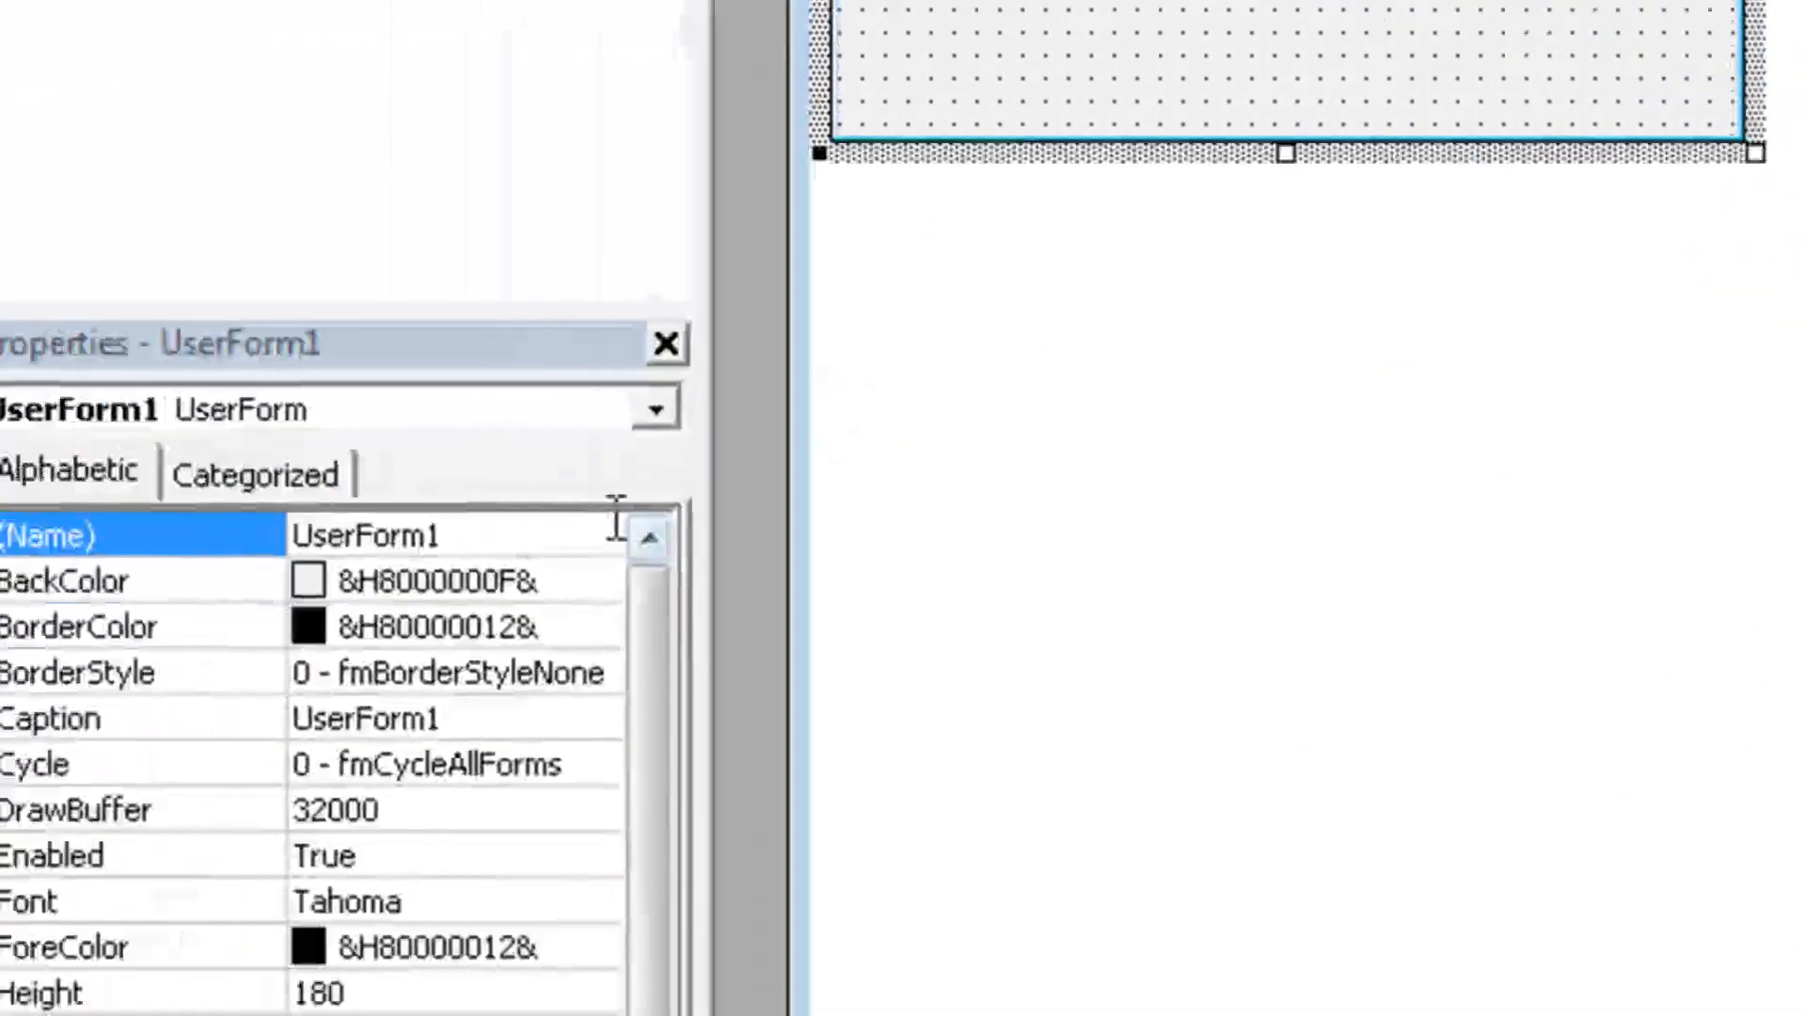
pyautogui.write('frm')
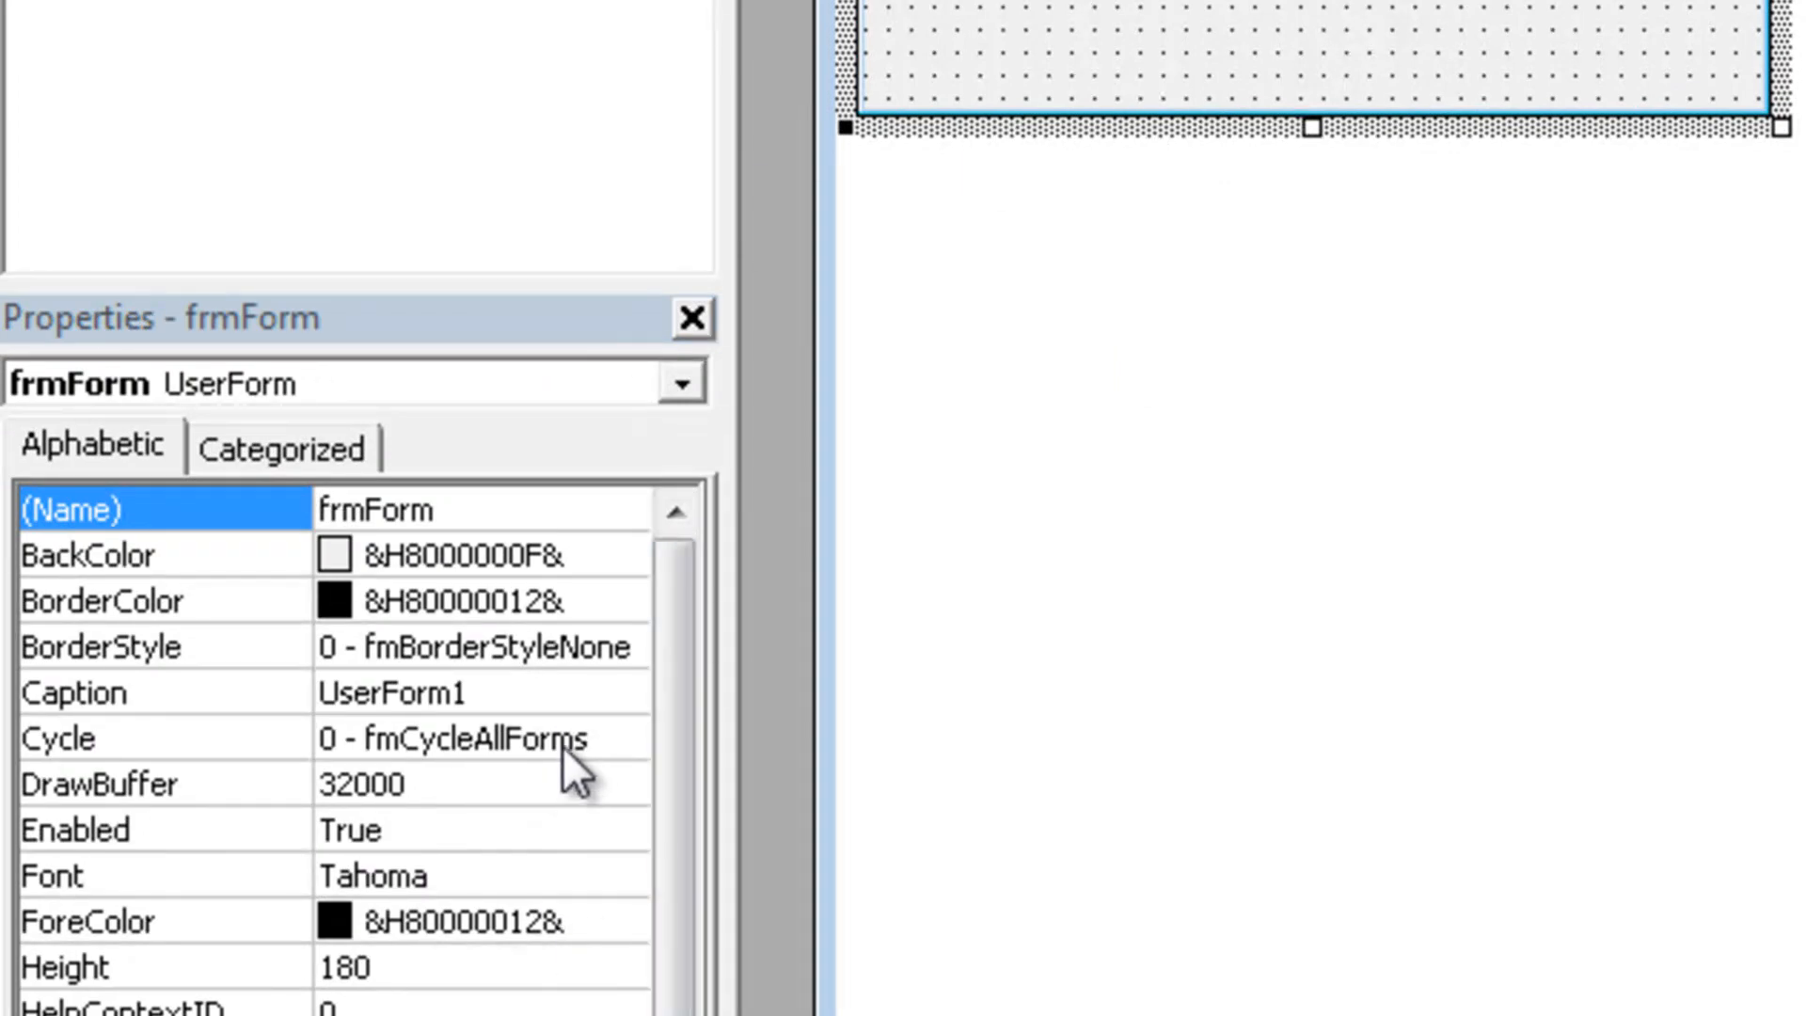
pyautogui.click(75, 692)
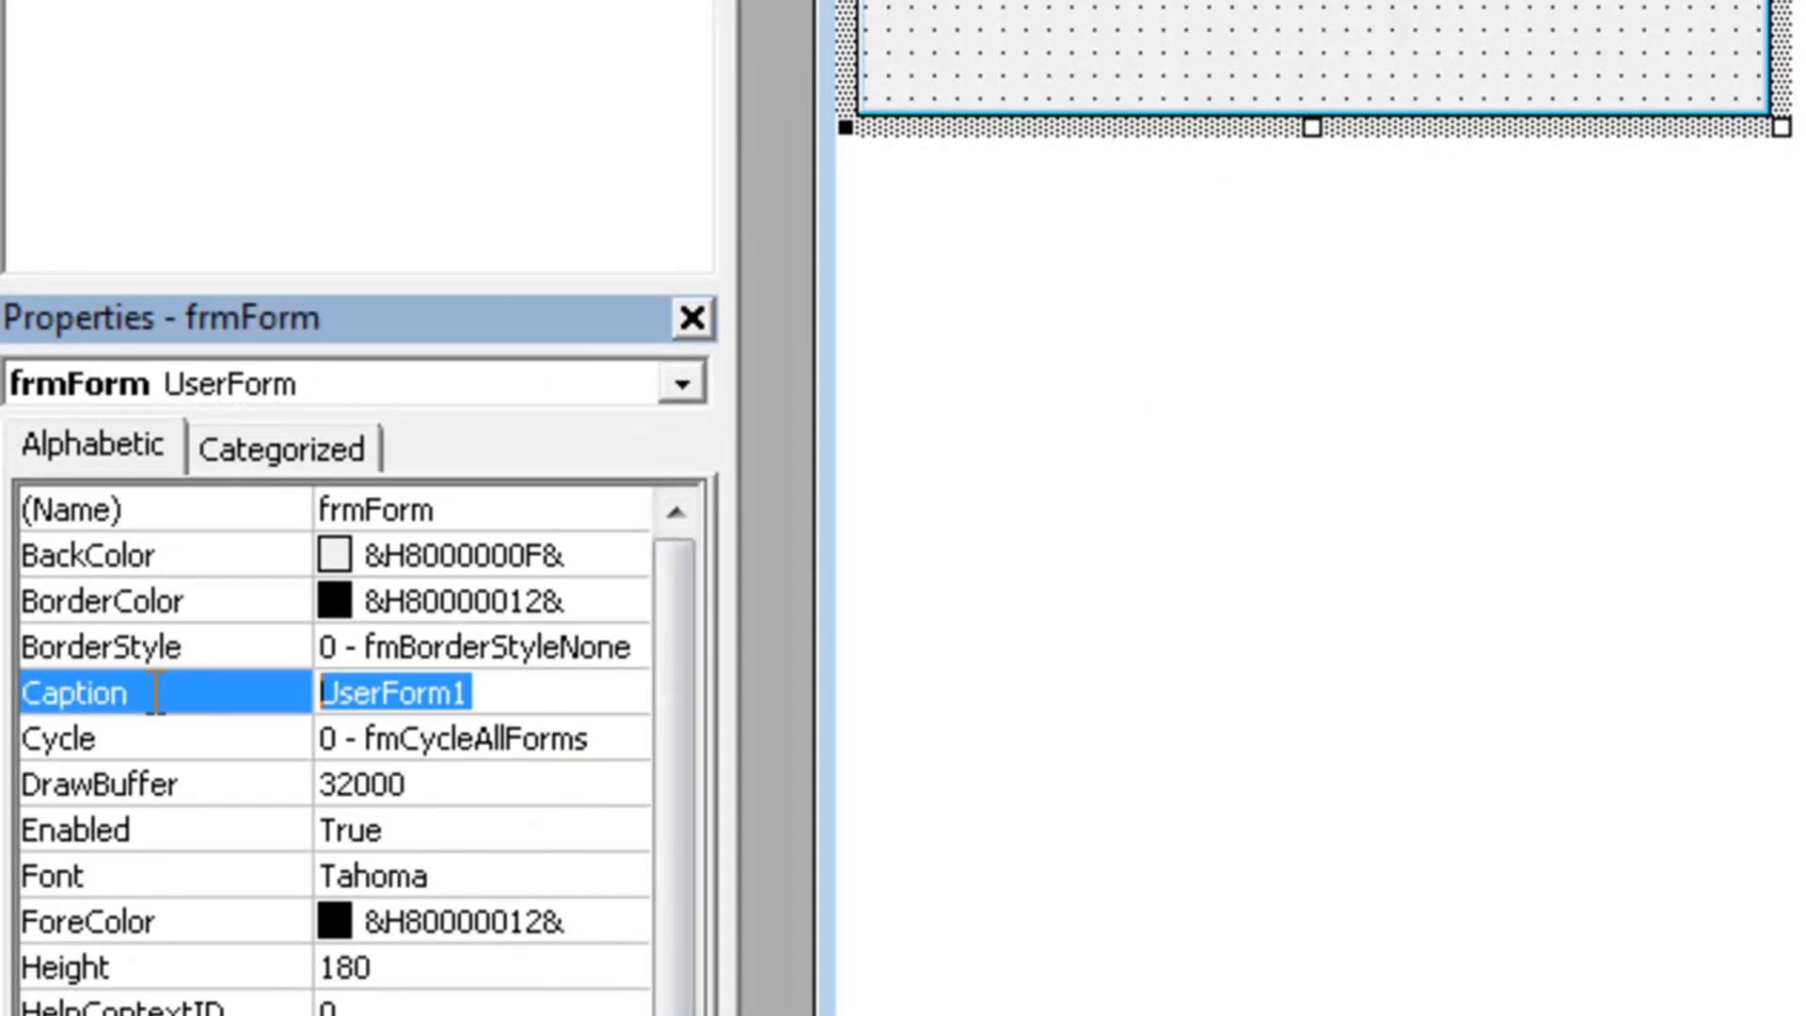
pyautogui.write('Caption')
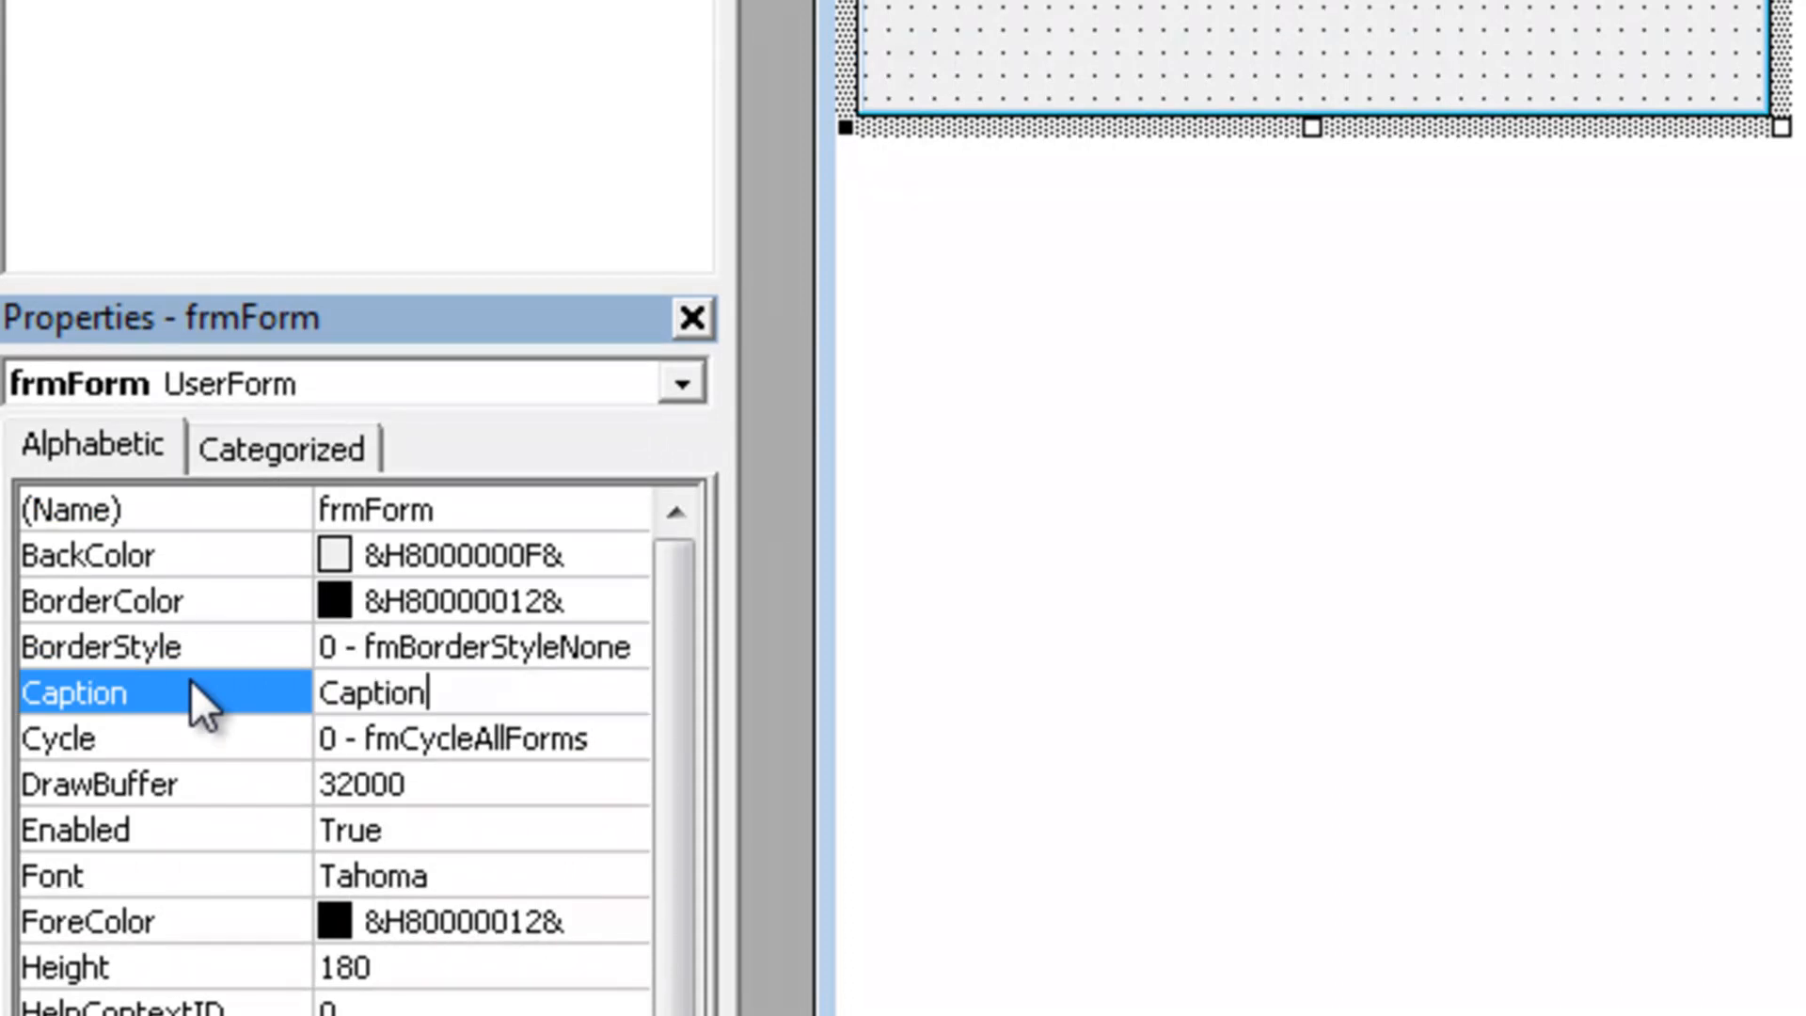
pyautogui.write('ftw')
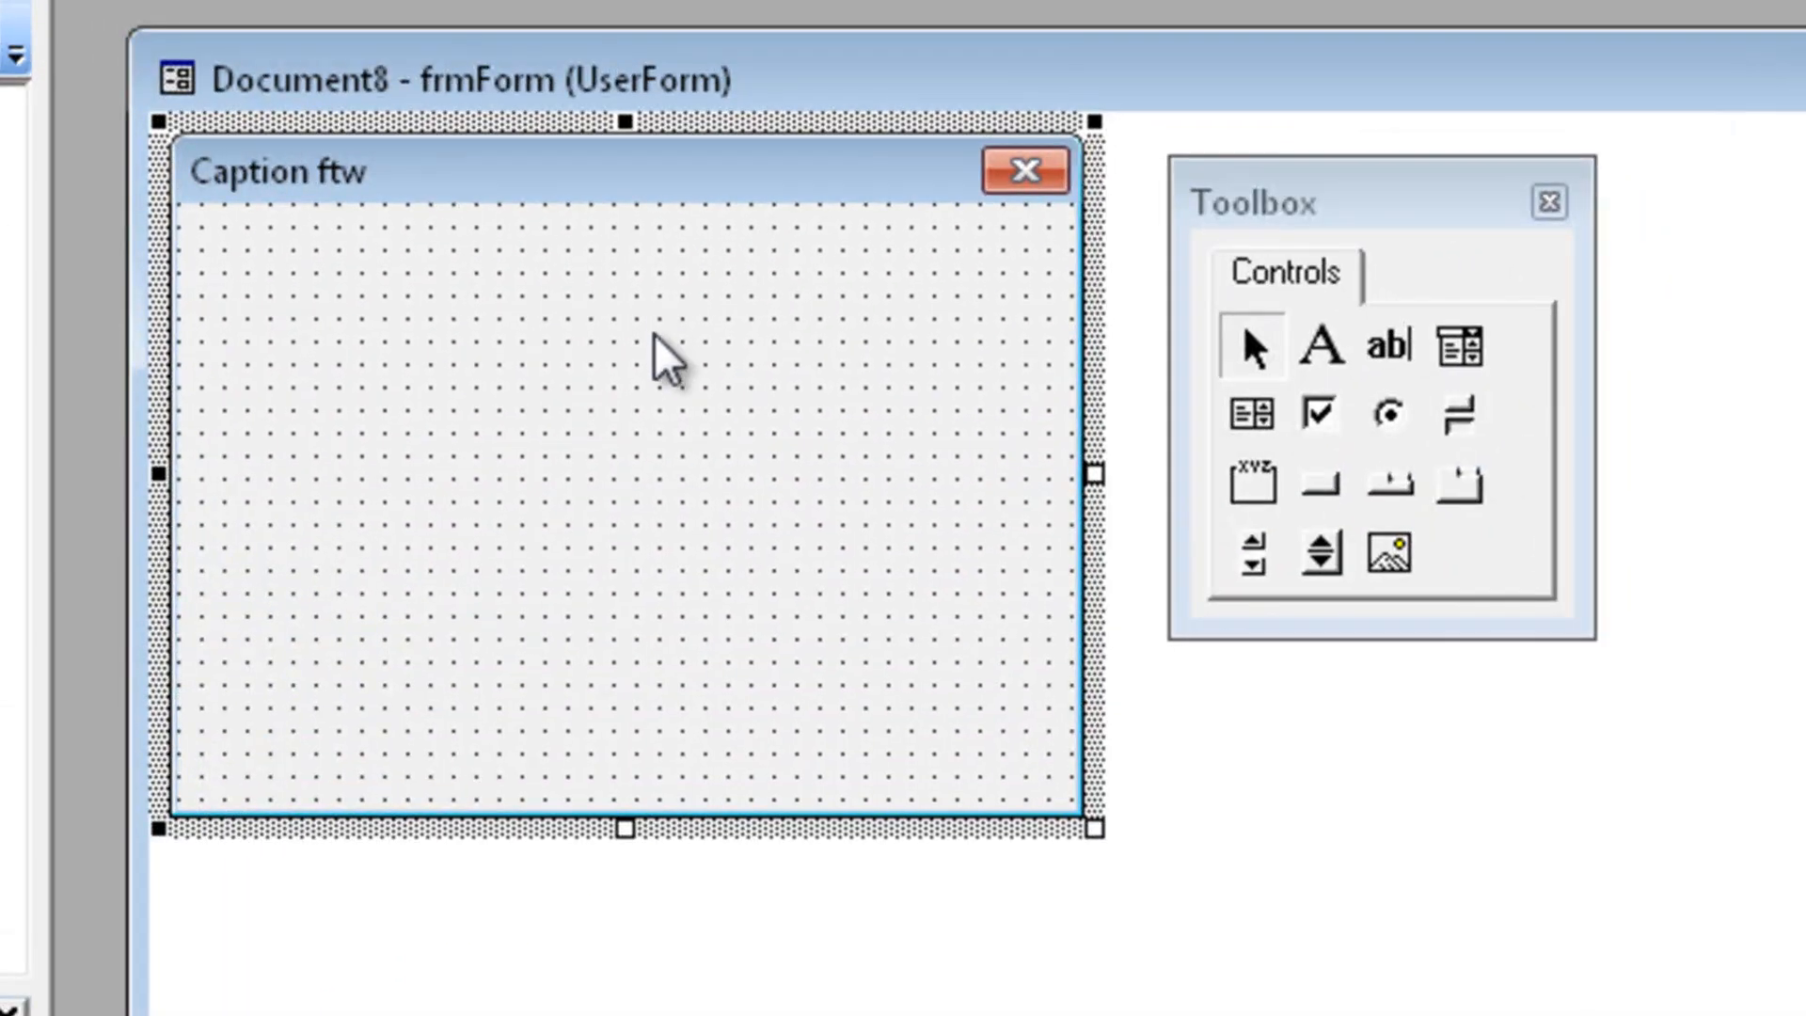
pyautogui.moveTo(662, 293)
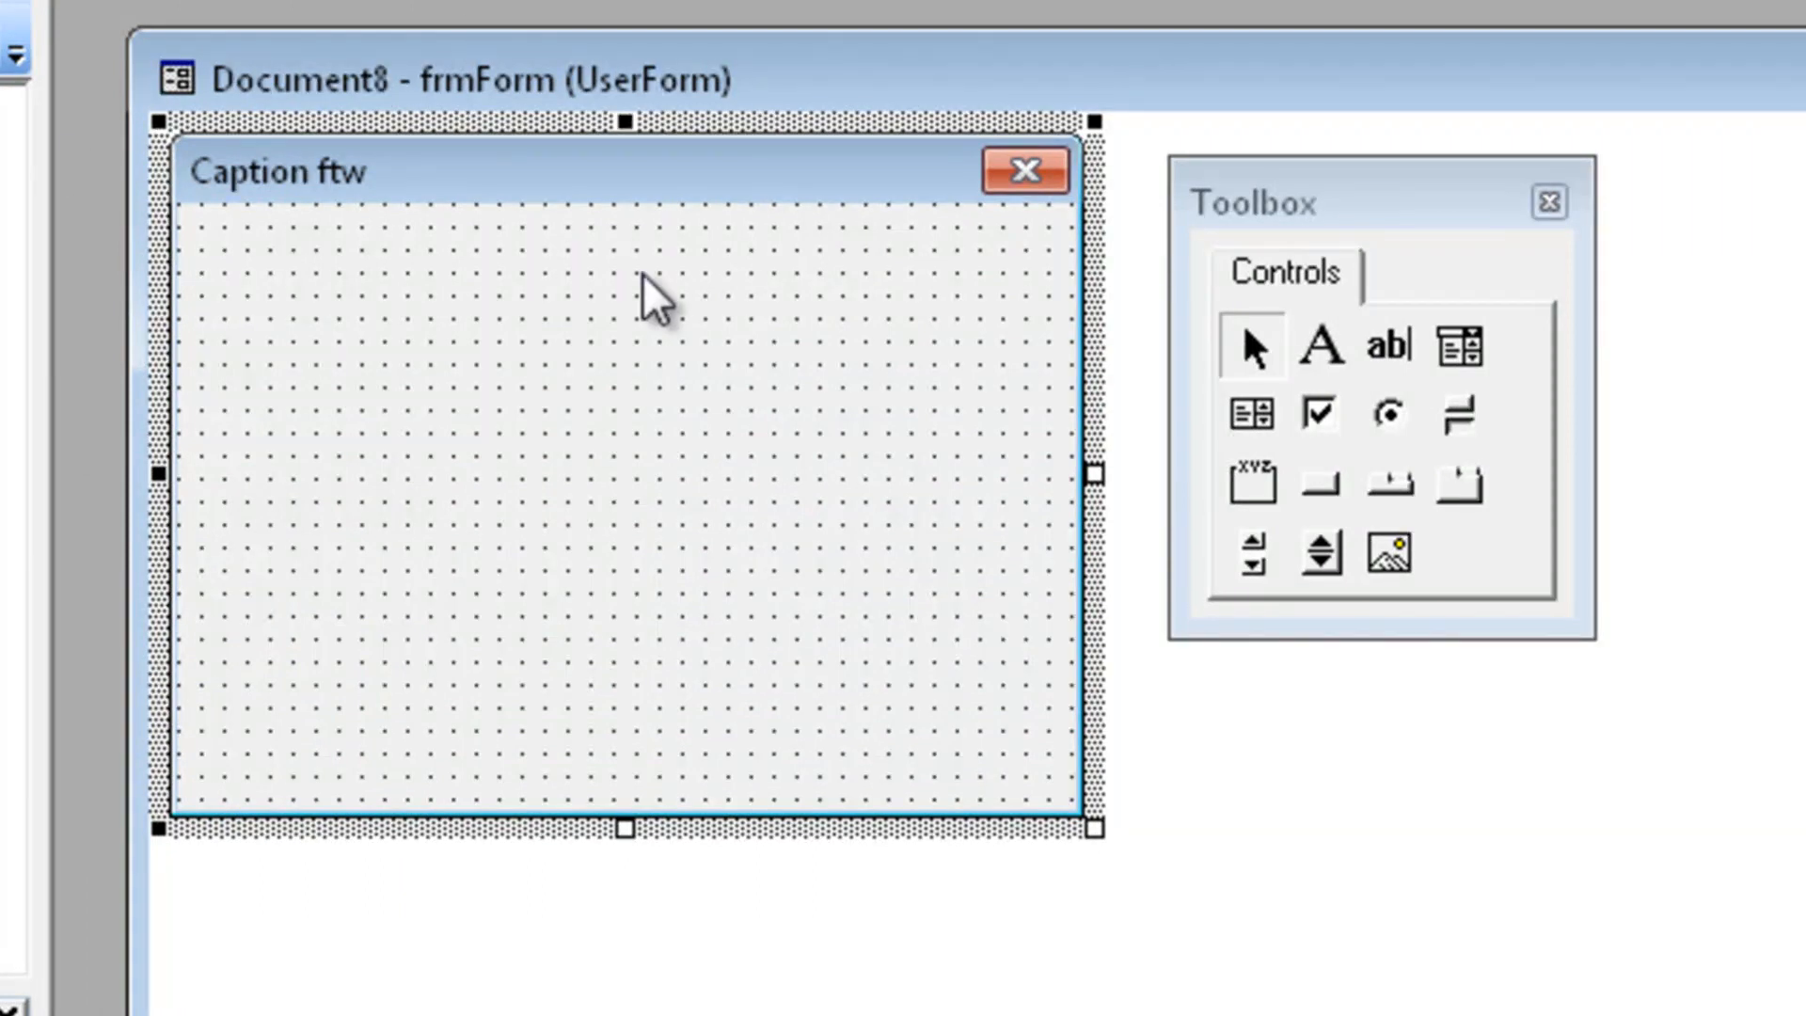
# Draw txtInput and txtOutput text boxes and a bold cmdShow button captioned 'Show'
pyautogui.moveTo(346, 237); pyautogui.dragTo(650, 327)
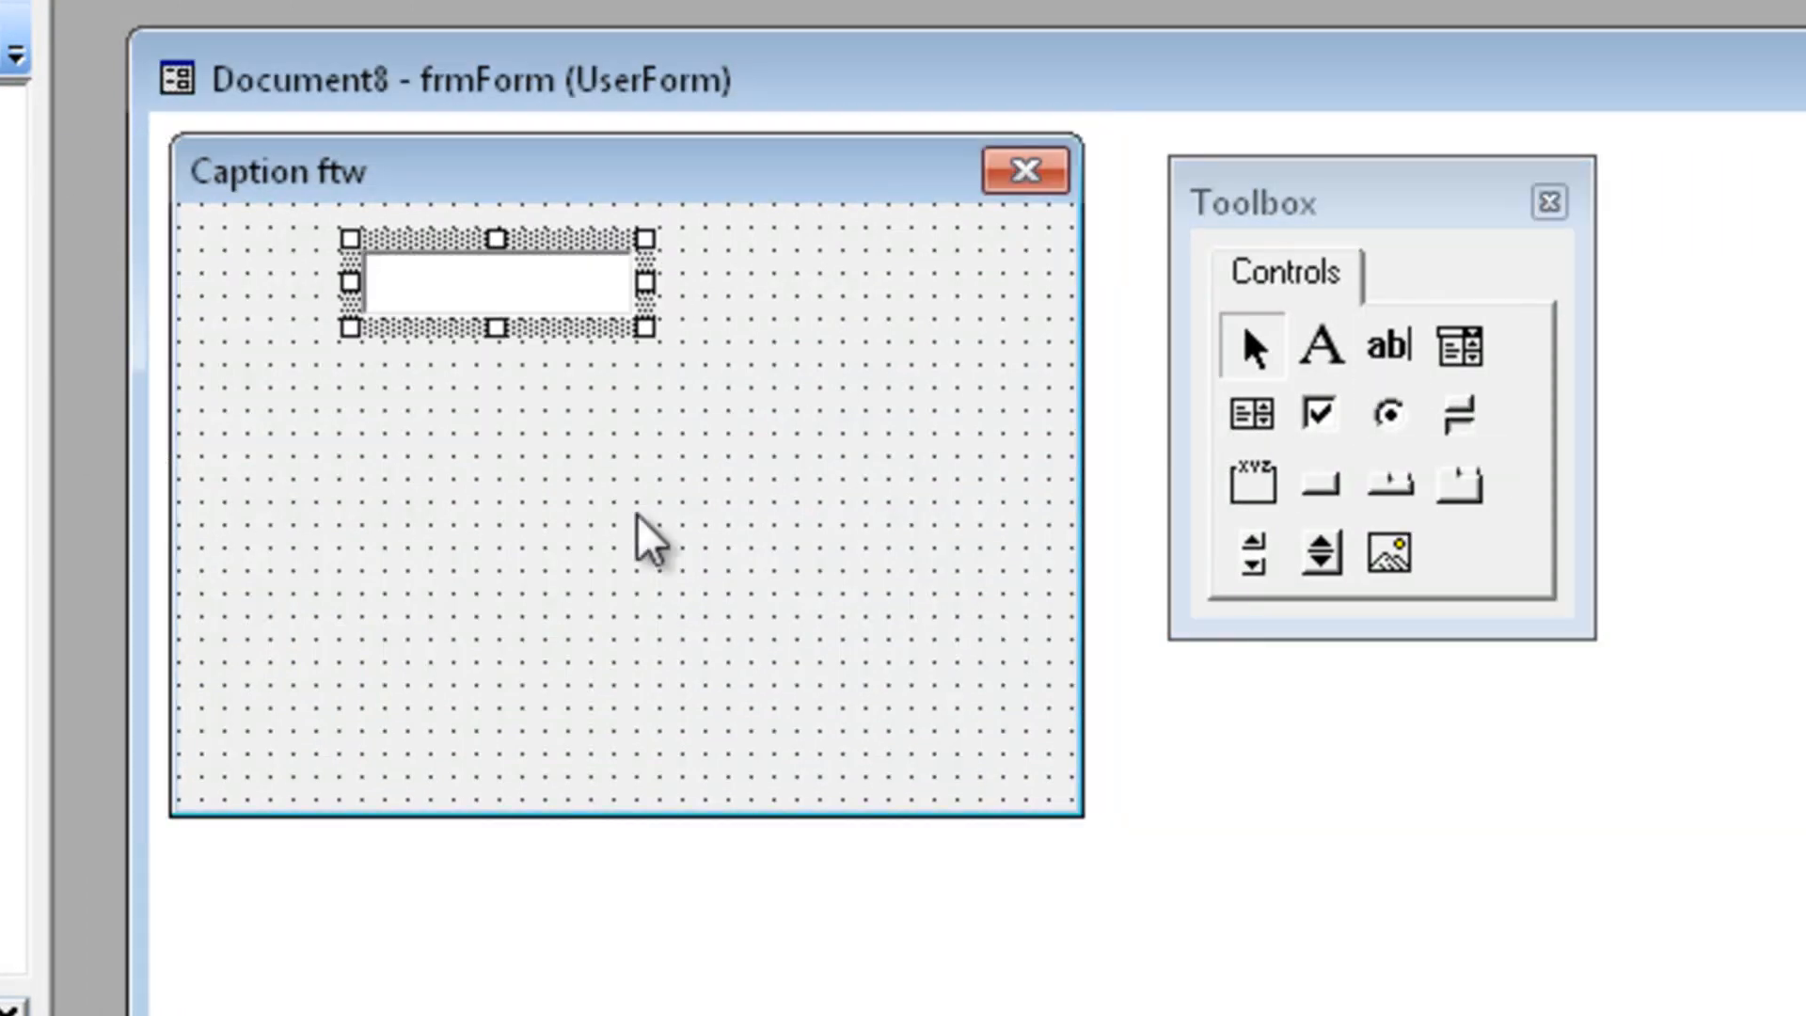
pyautogui.write('t')
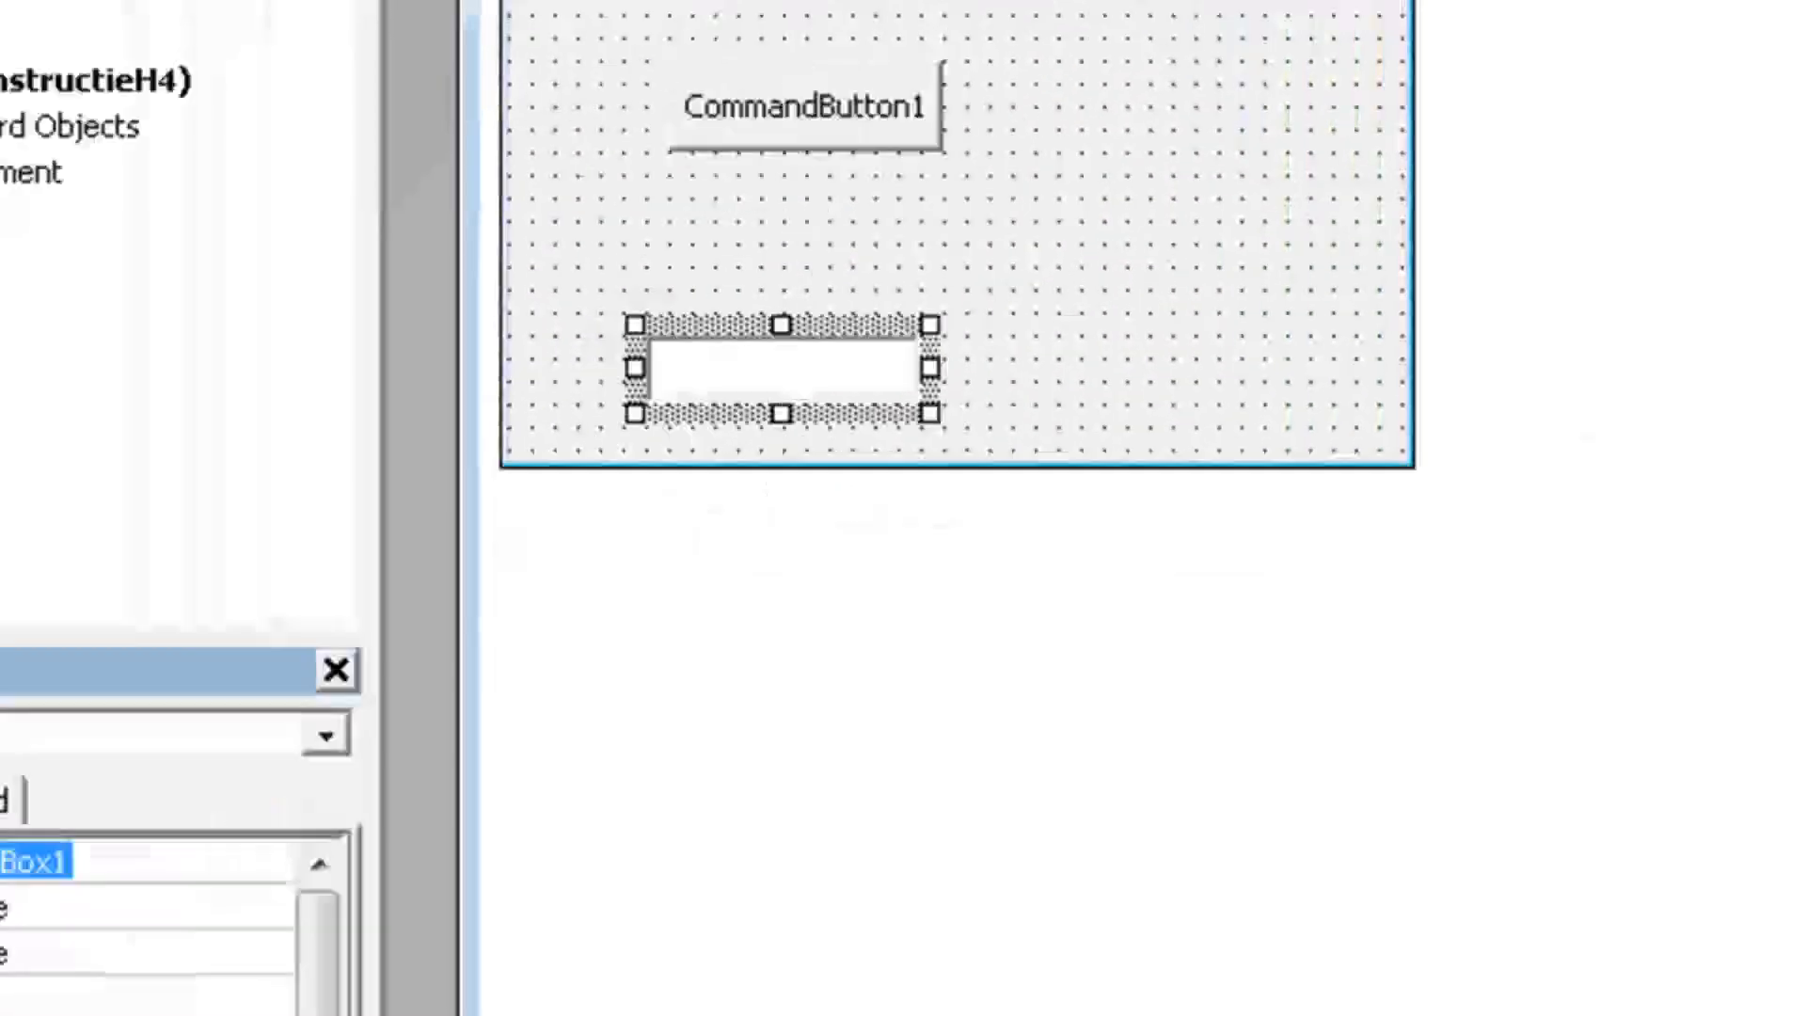
pyautogui.write('txtOutp')
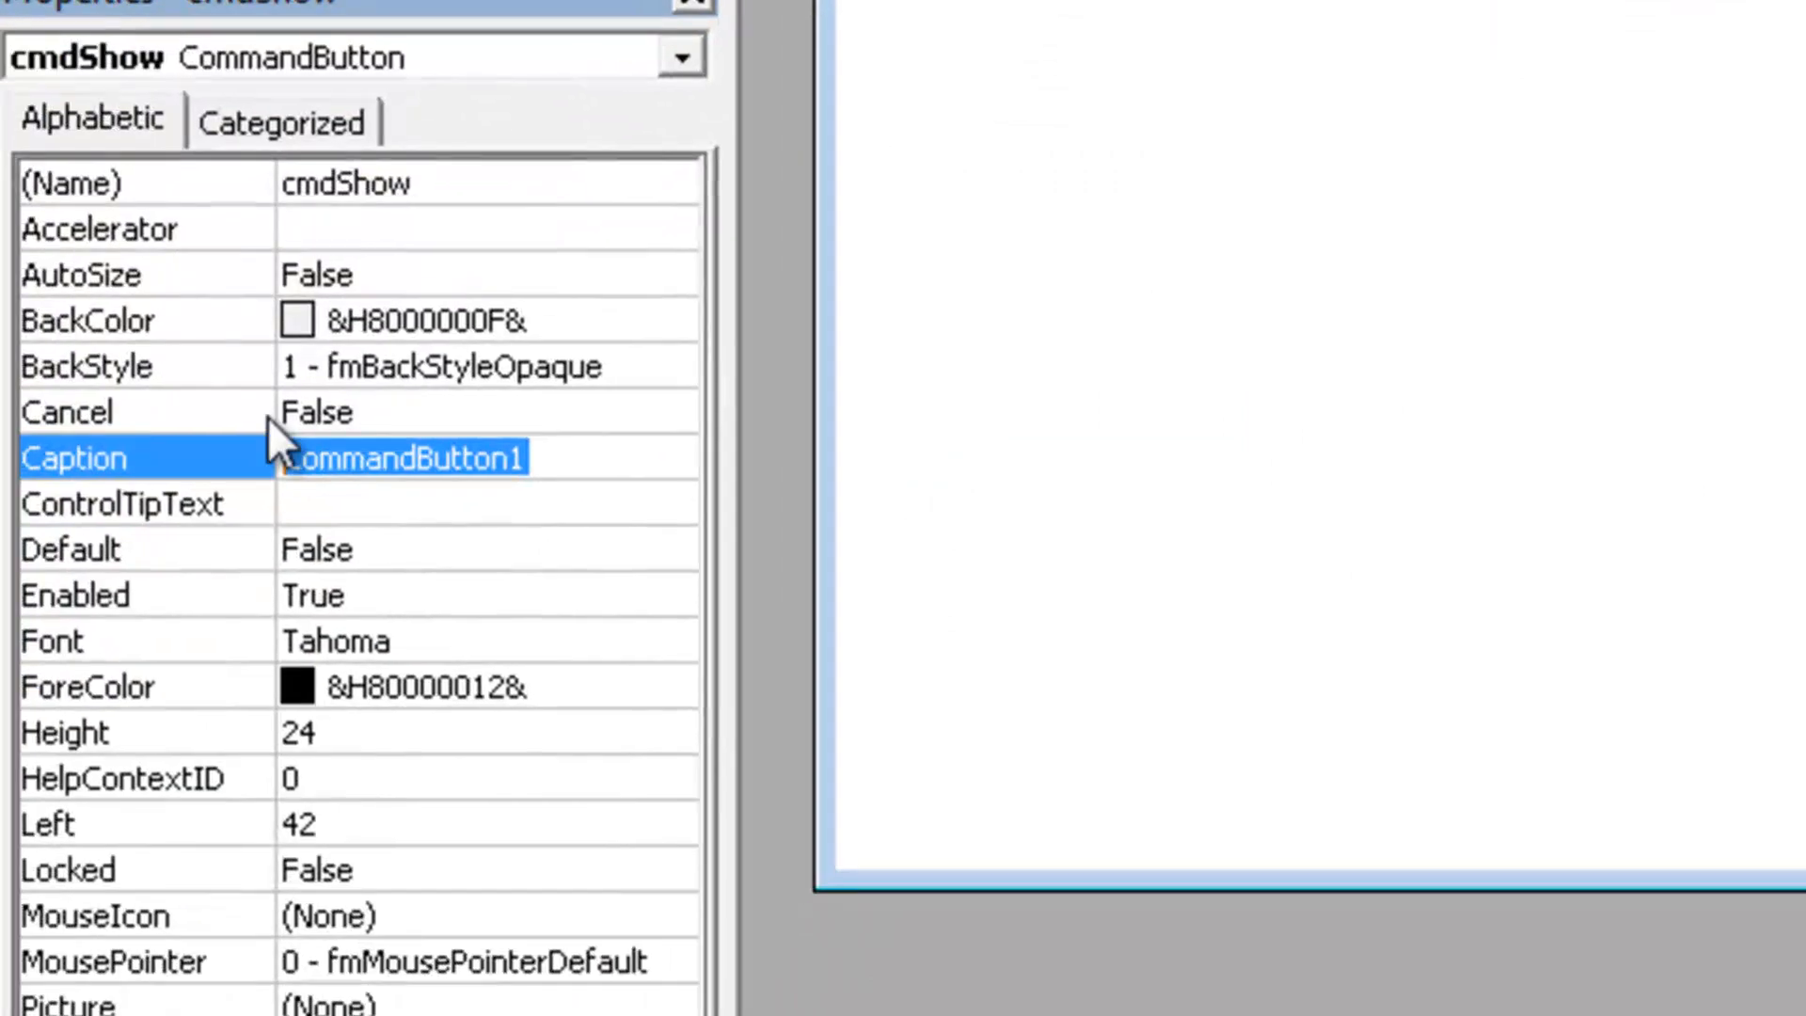
pyautogui.write('Show')
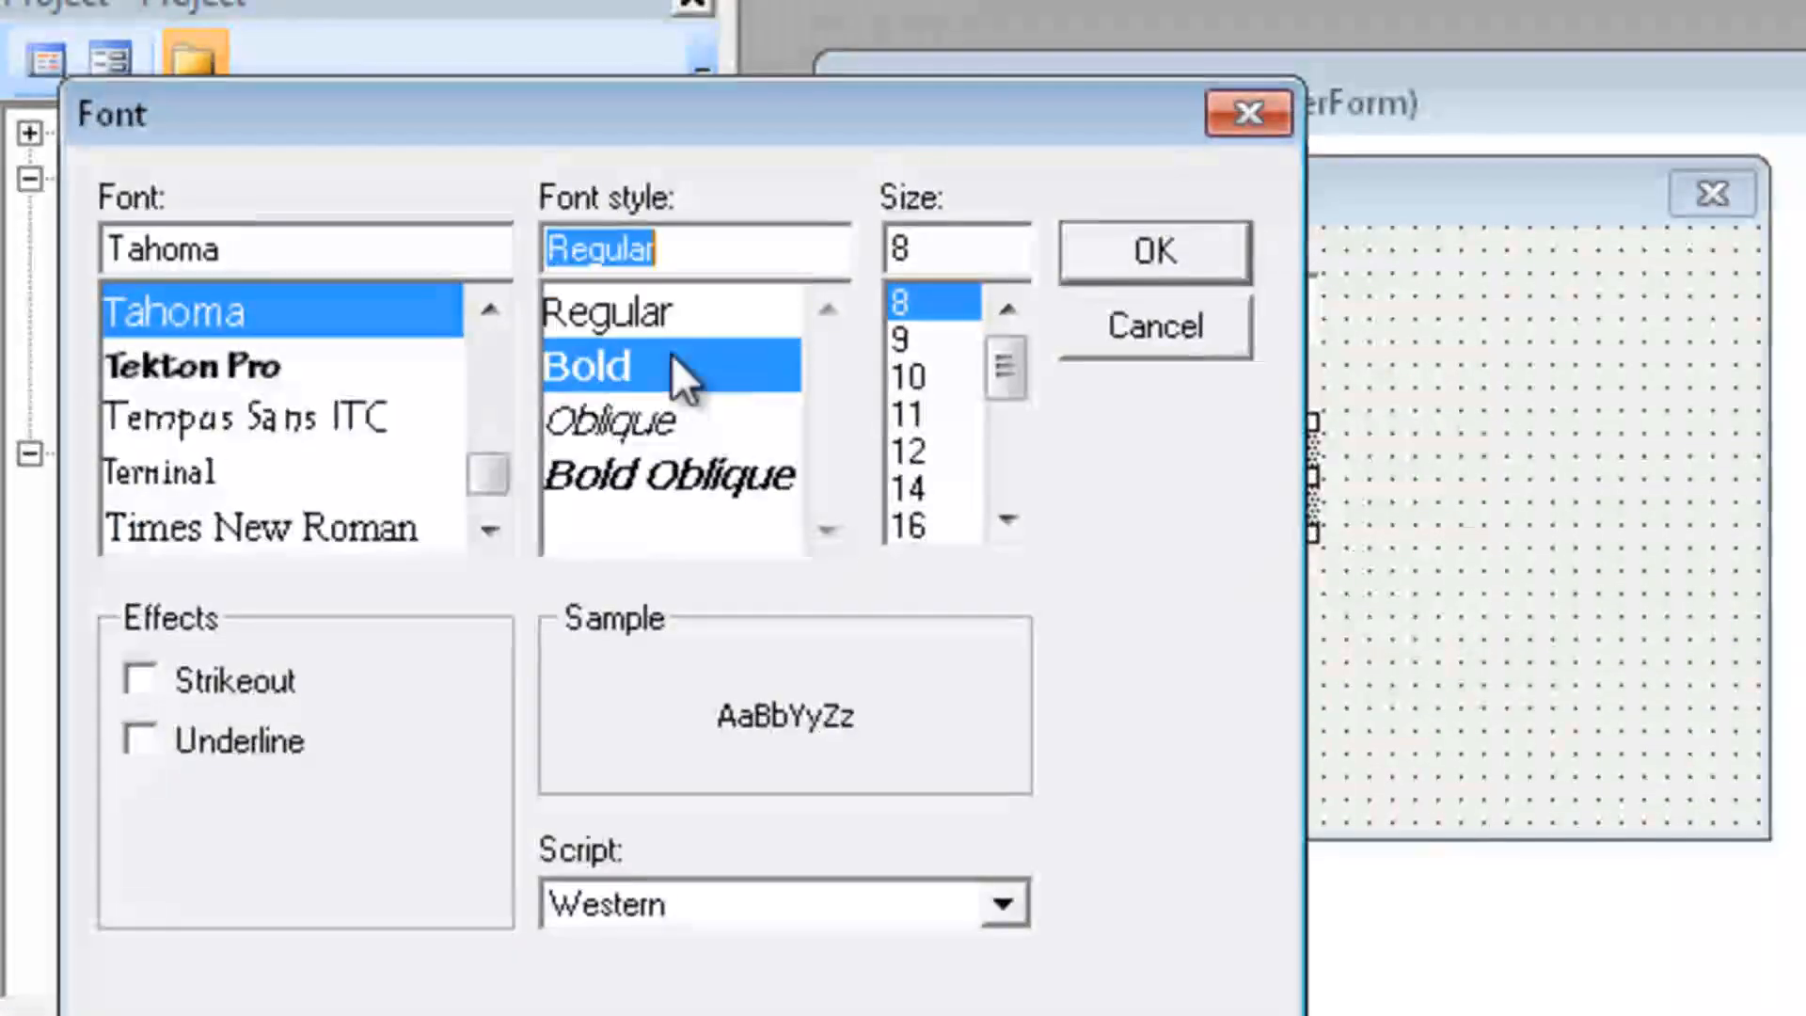
pyautogui.click(1151, 250)
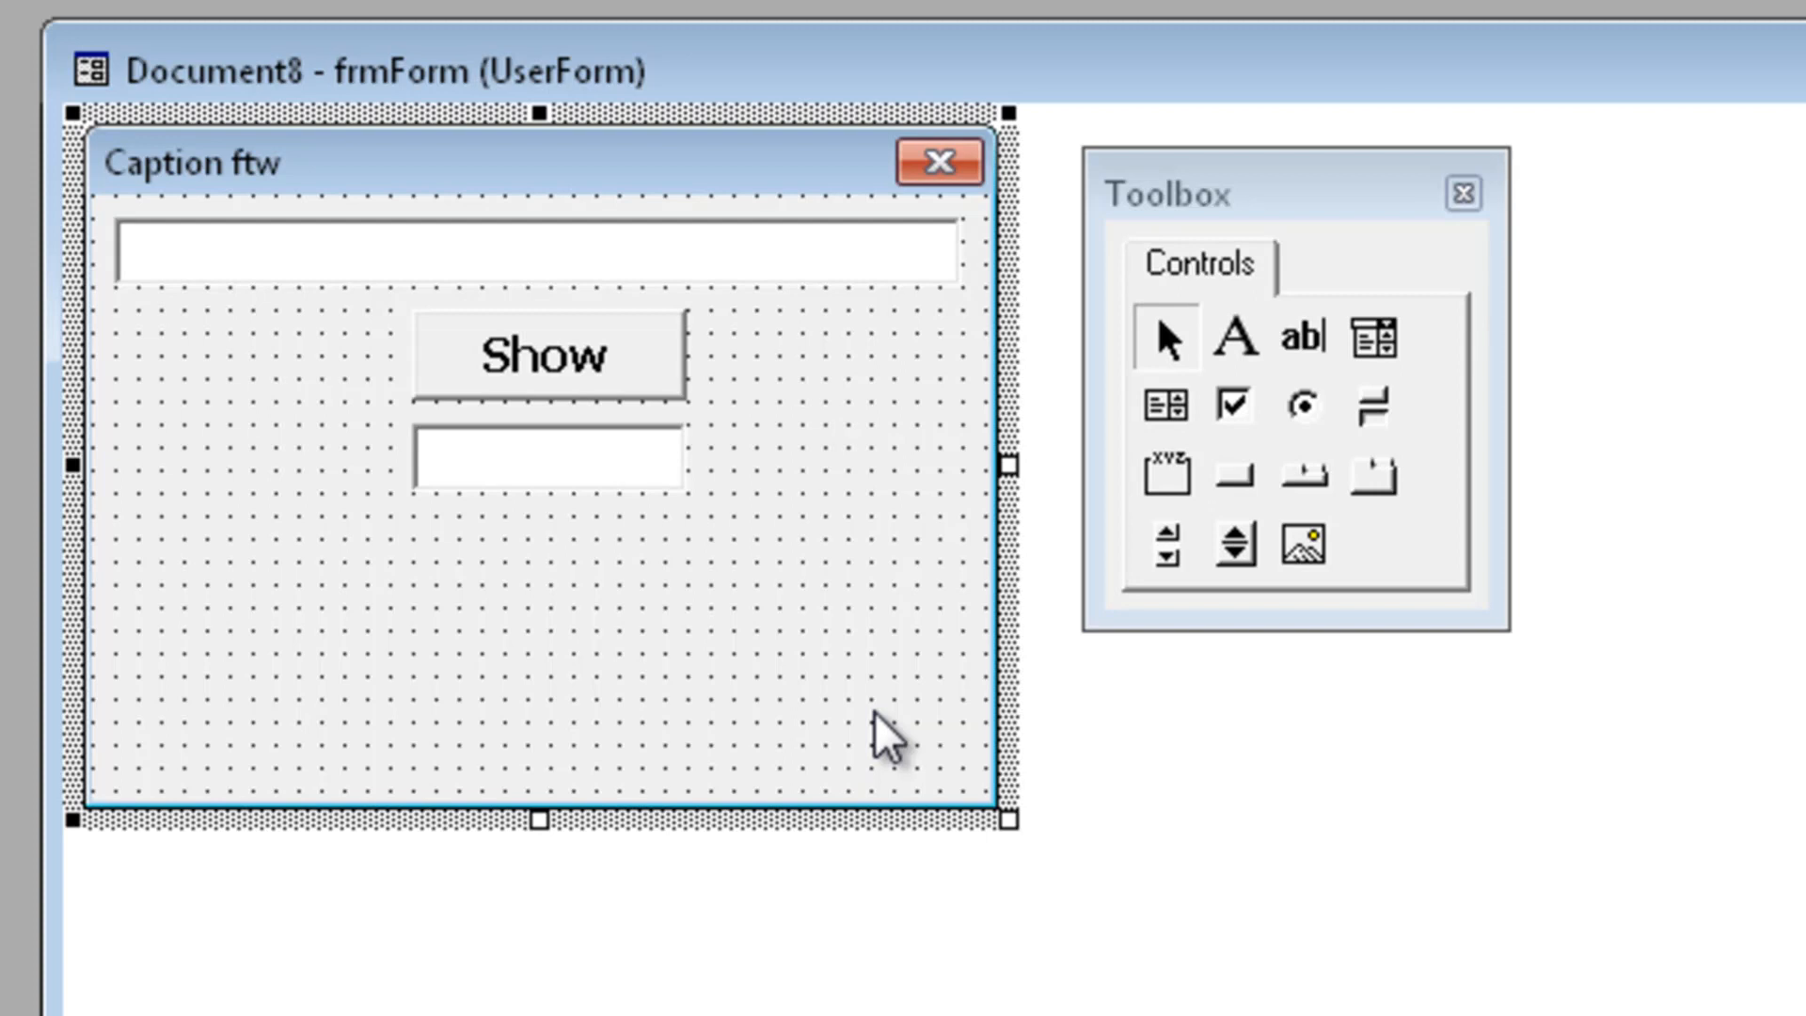
pyautogui.moveTo(598, 386)
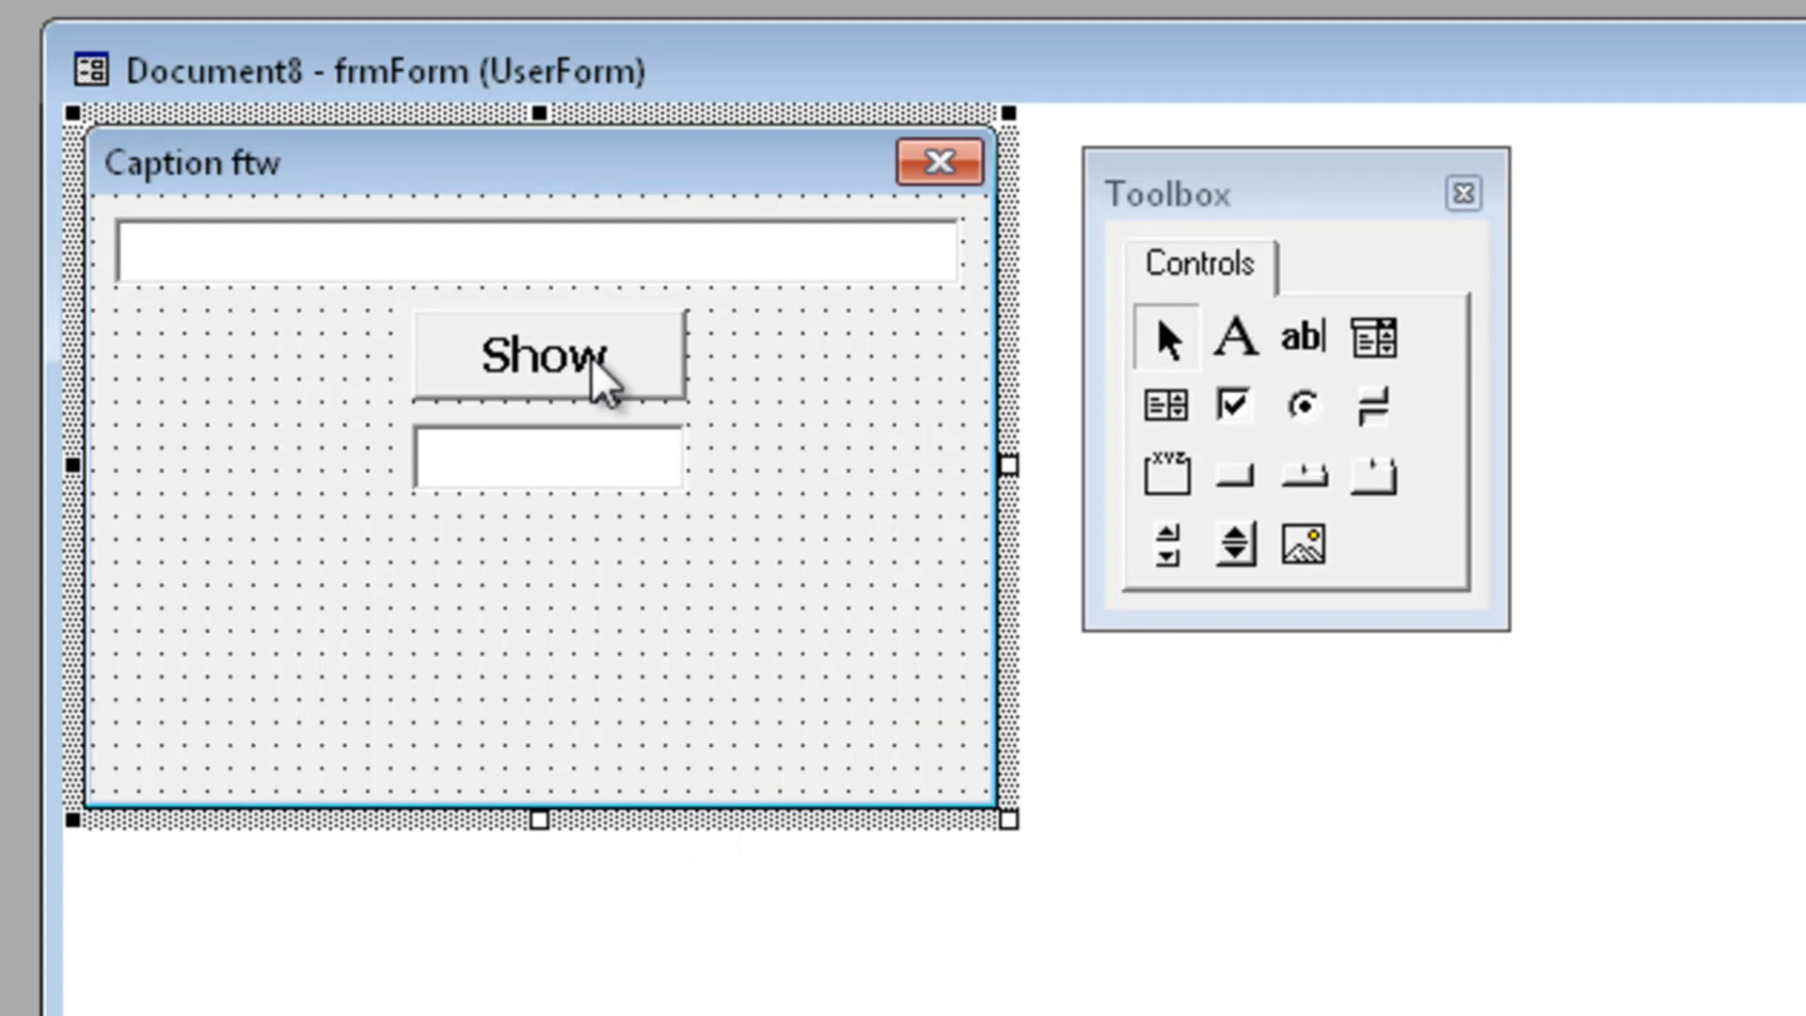
# In cmdShow_Click declare Number, NumberS and Place with Dim statements
pyautogui.doubleClick(547, 353)
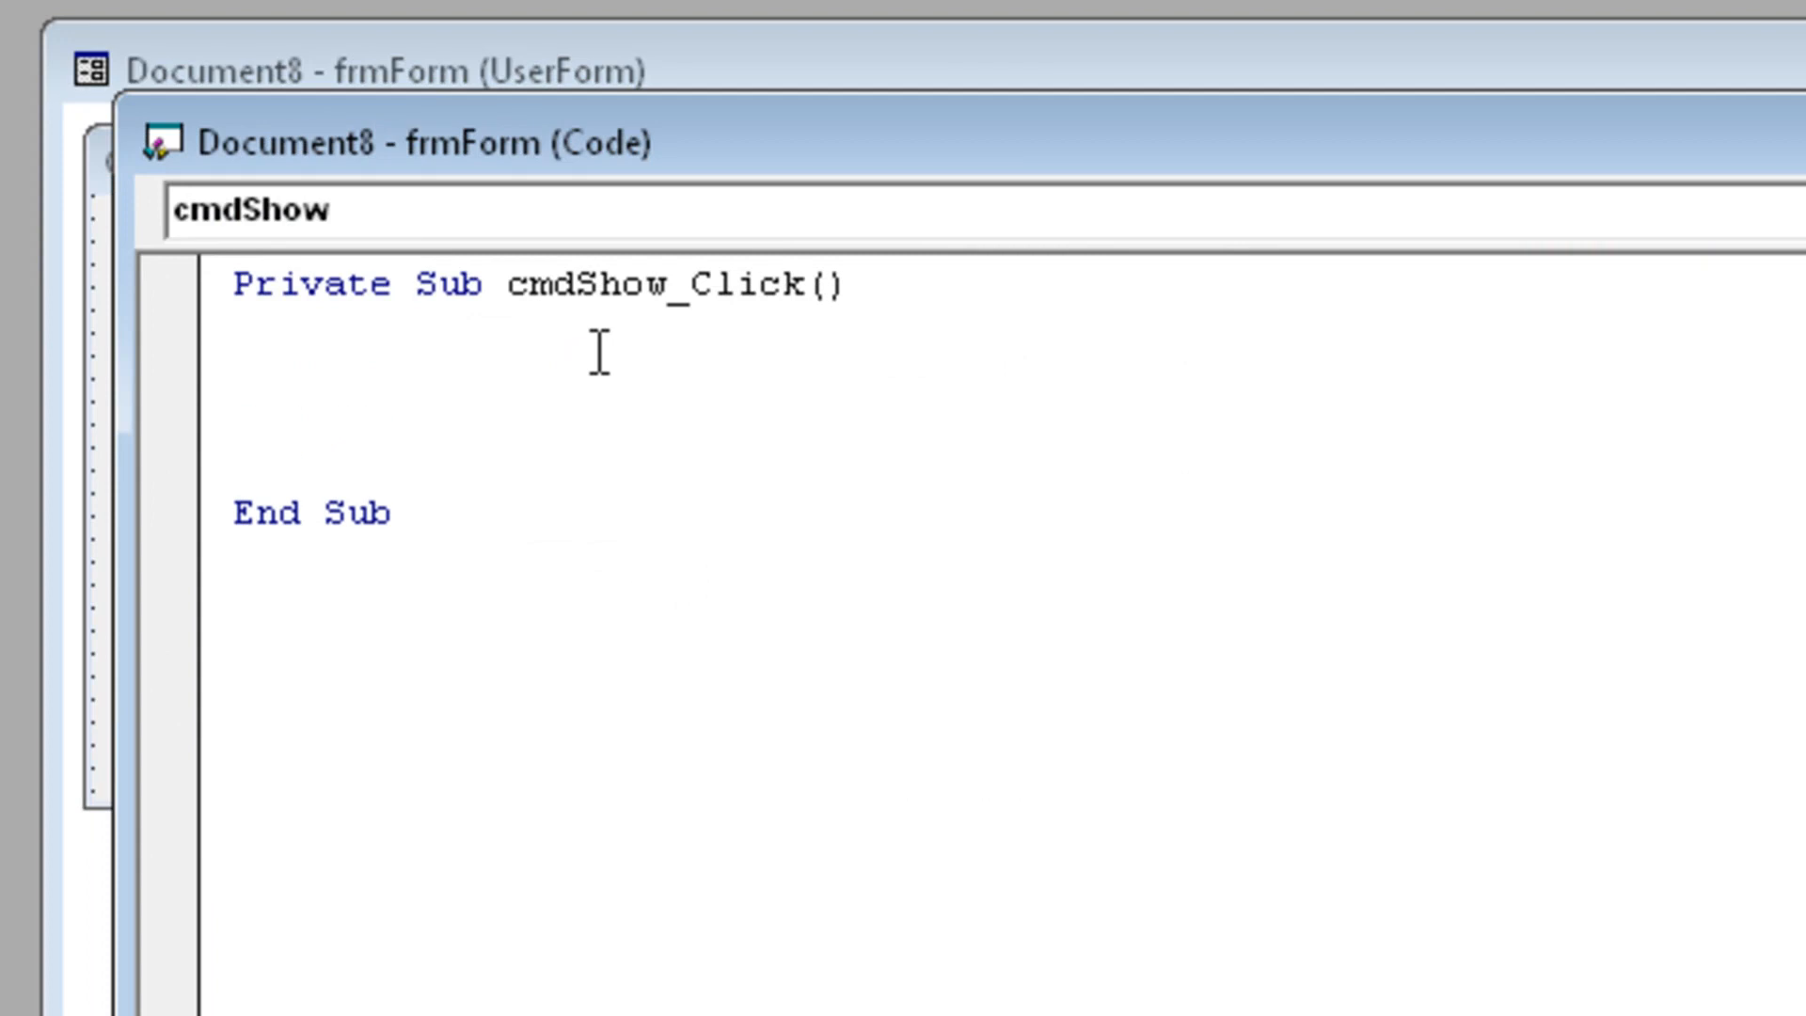
pyautogui.write('Di')
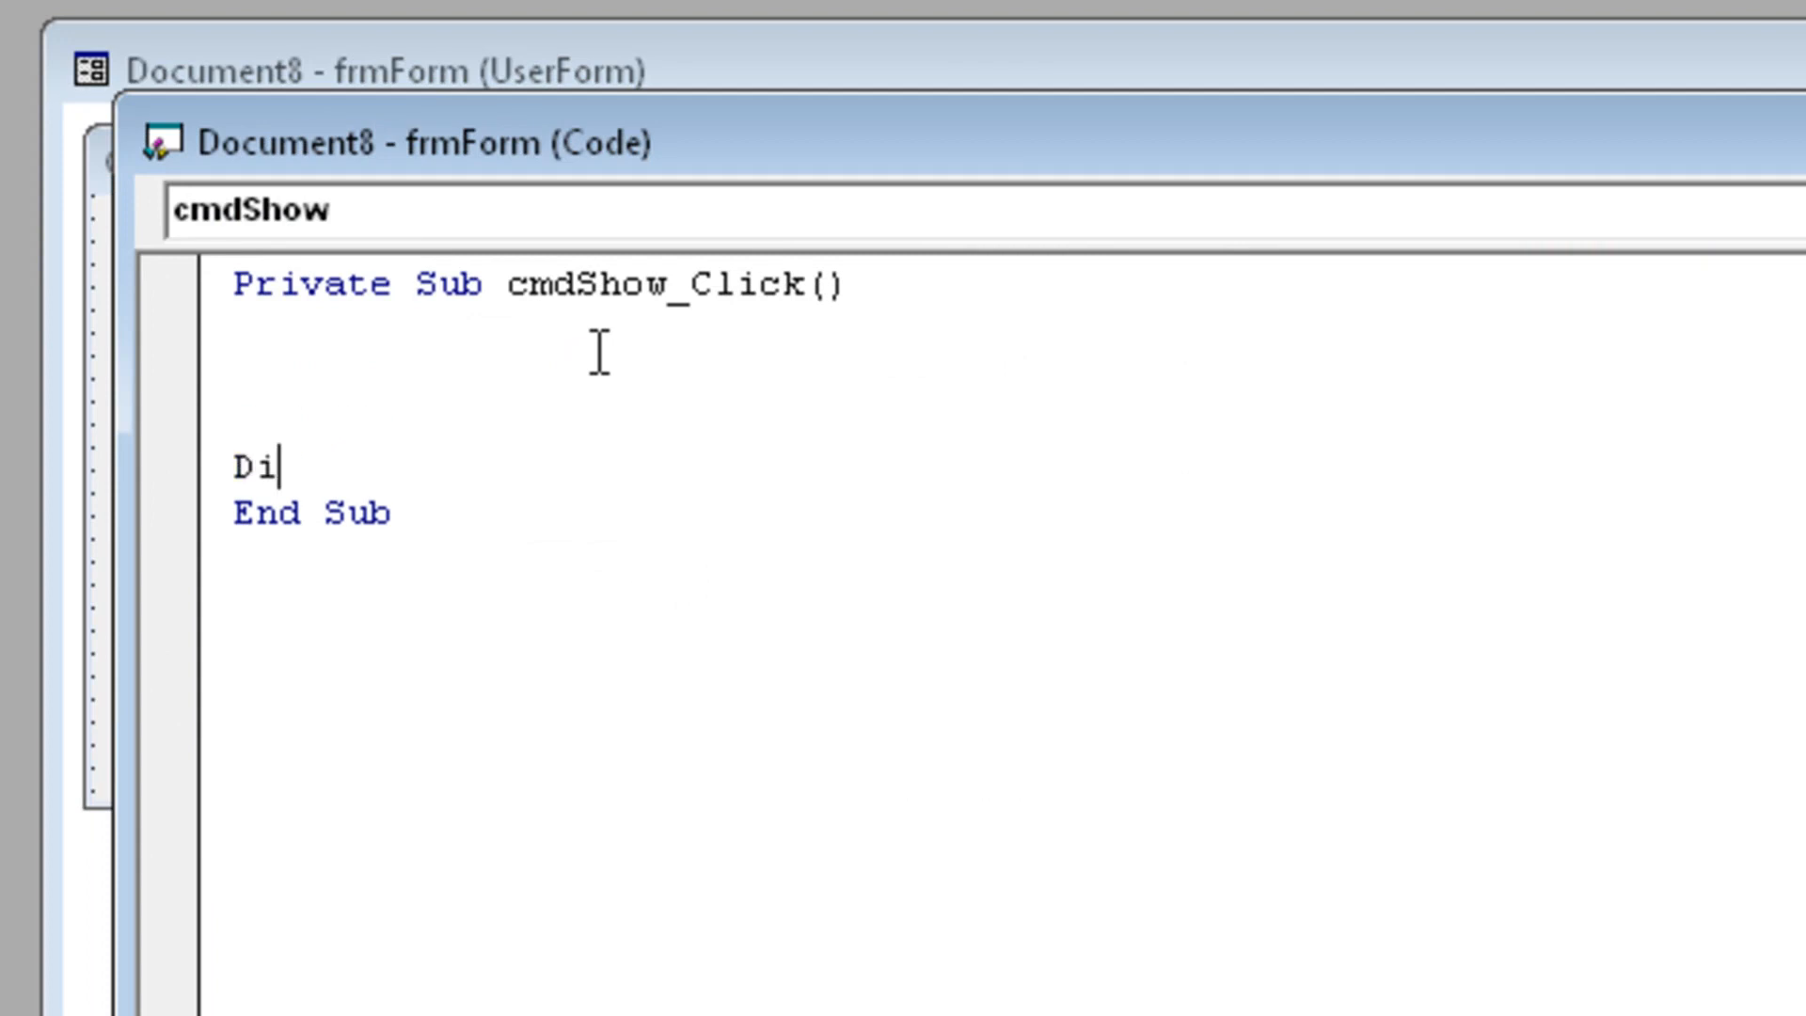
pyautogui.write('m')
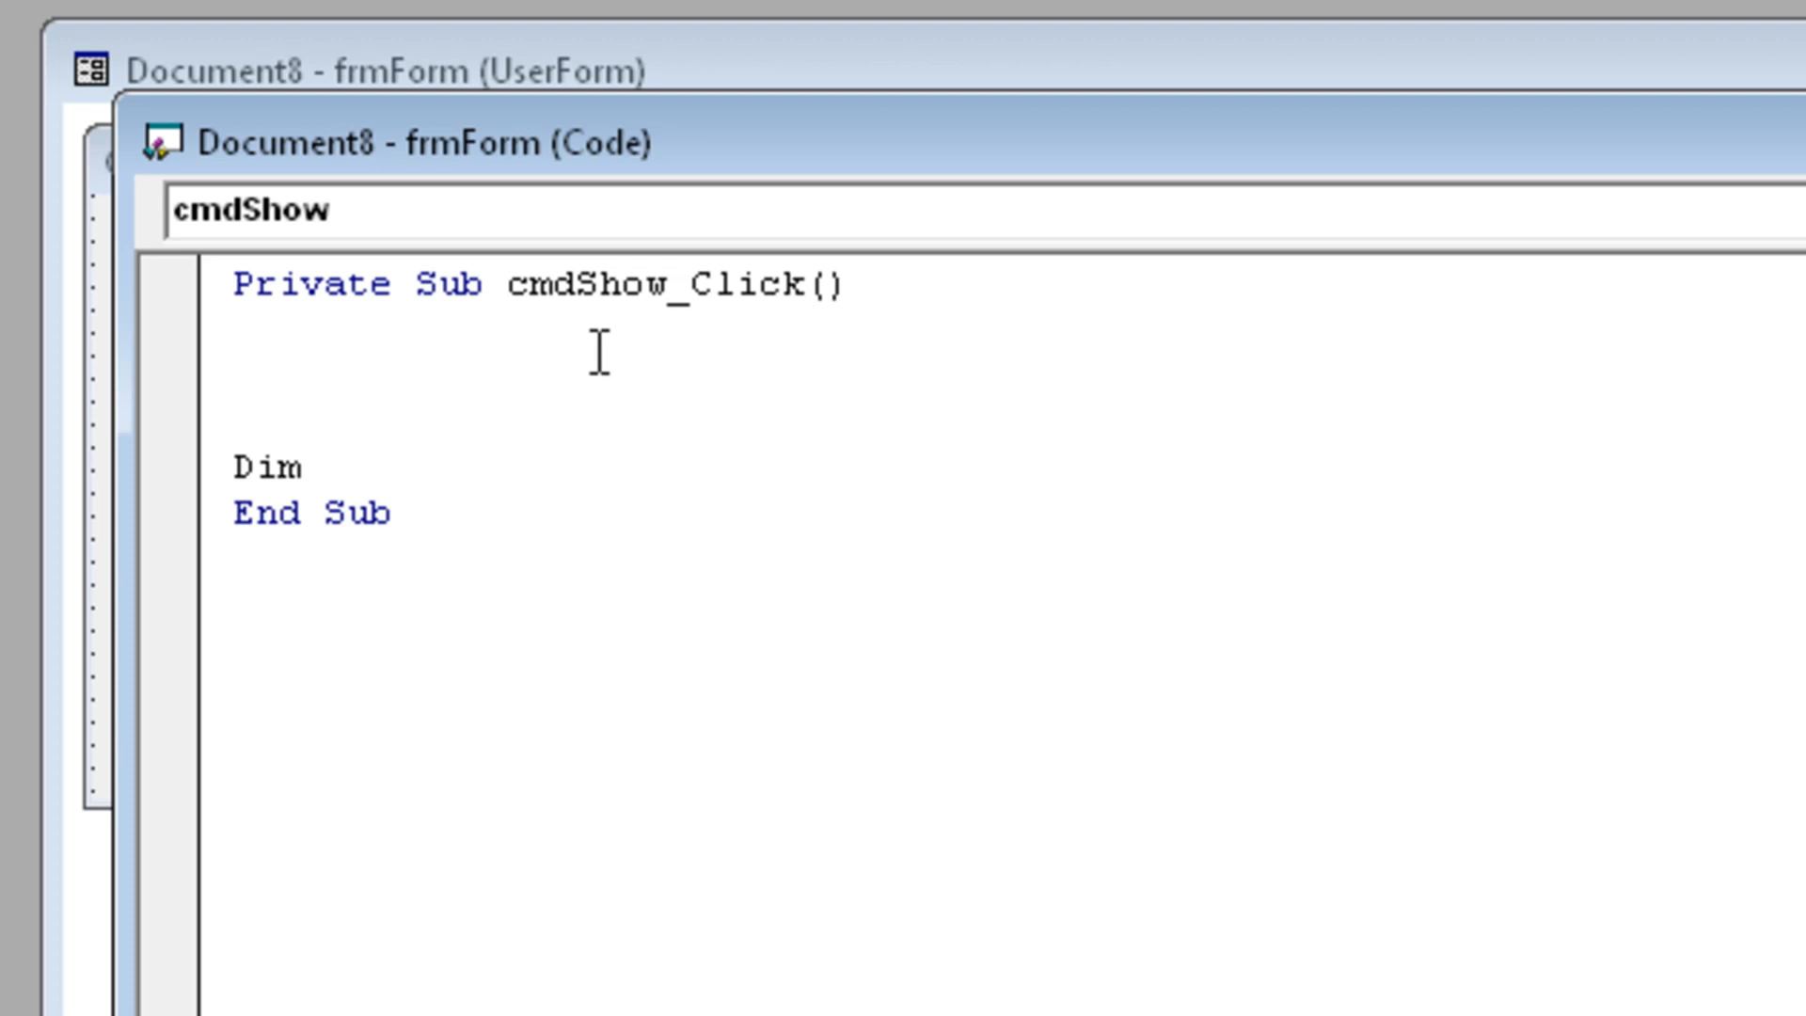
pyautogui.write('Number as integer')
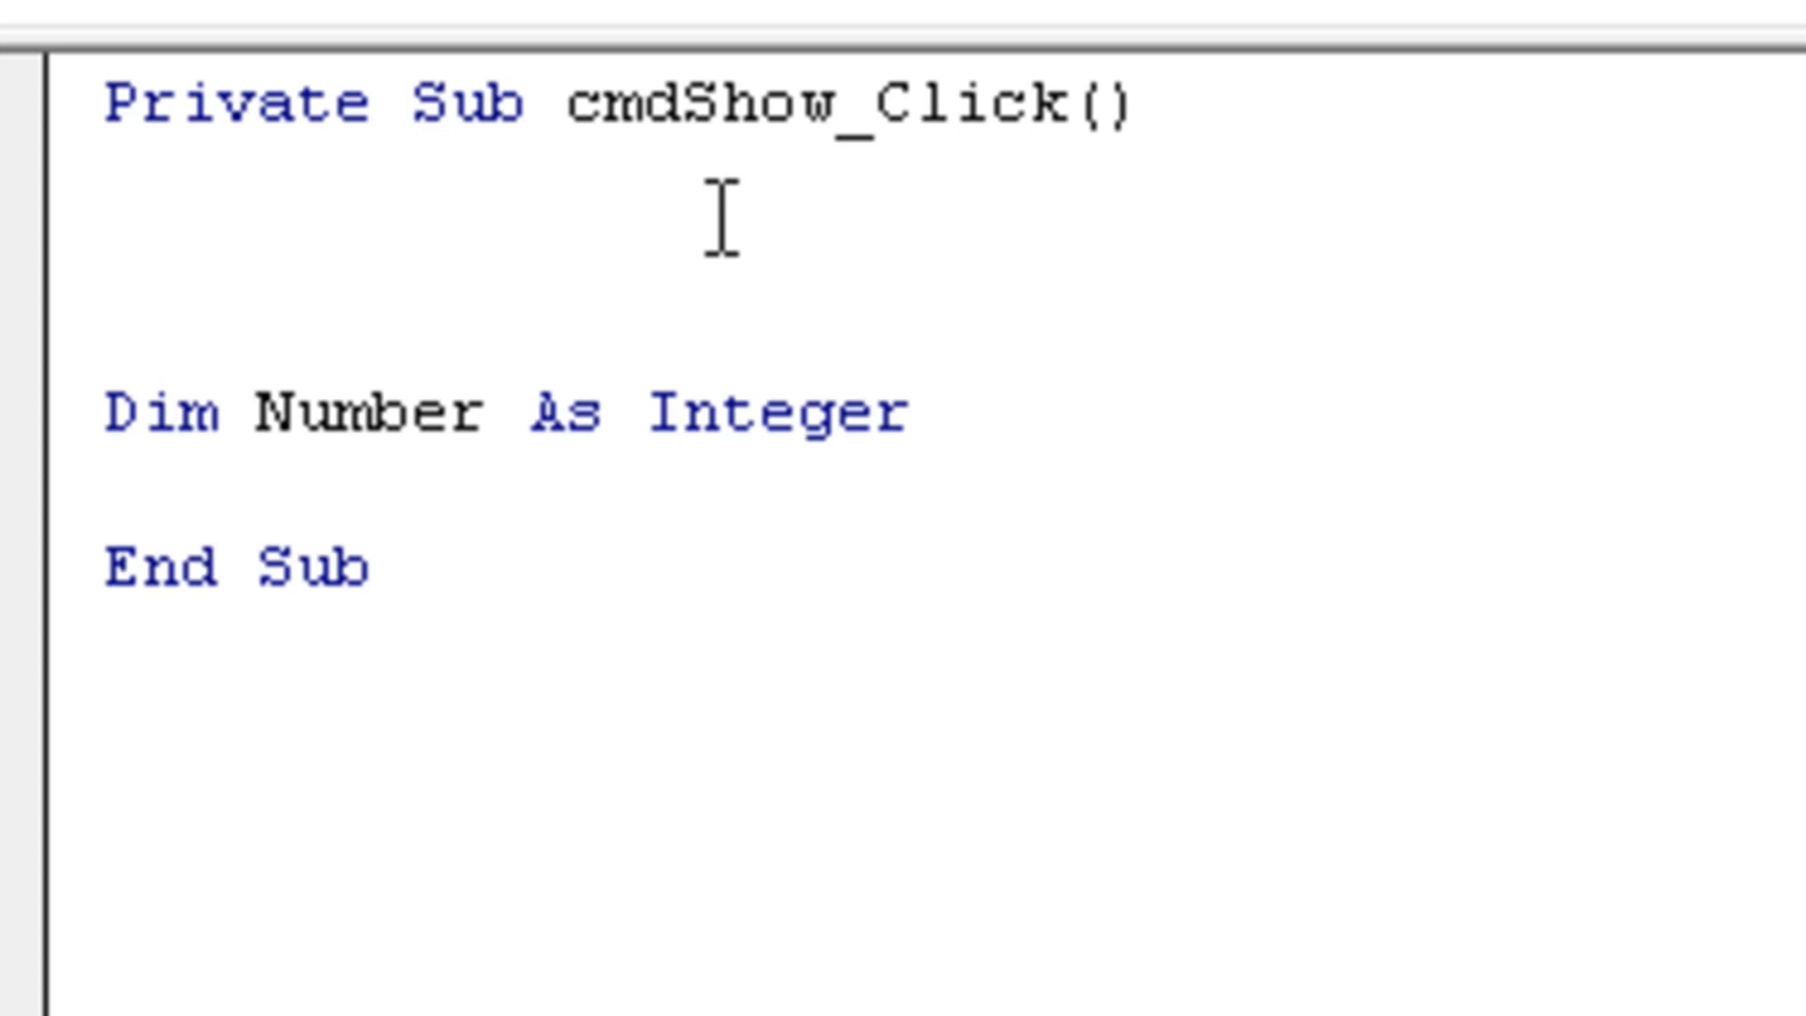
pyautogui.write('Dim')
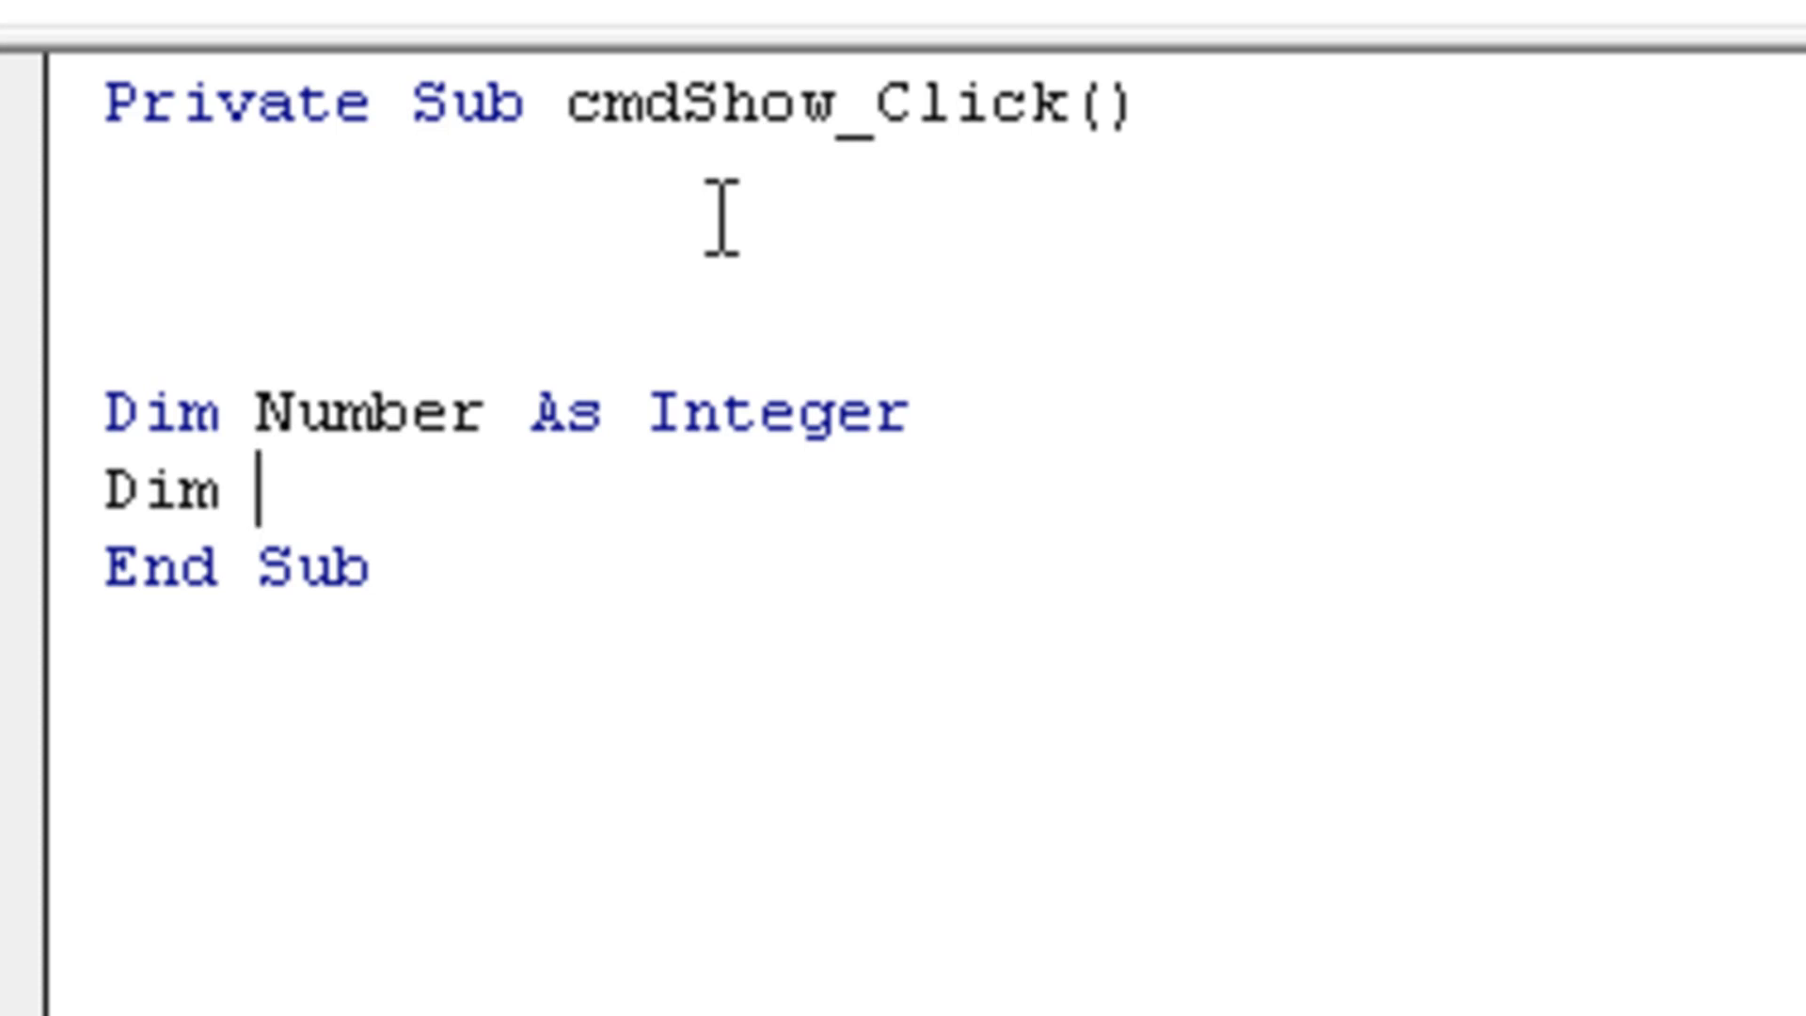
pyautogui.write('NumberS As String')
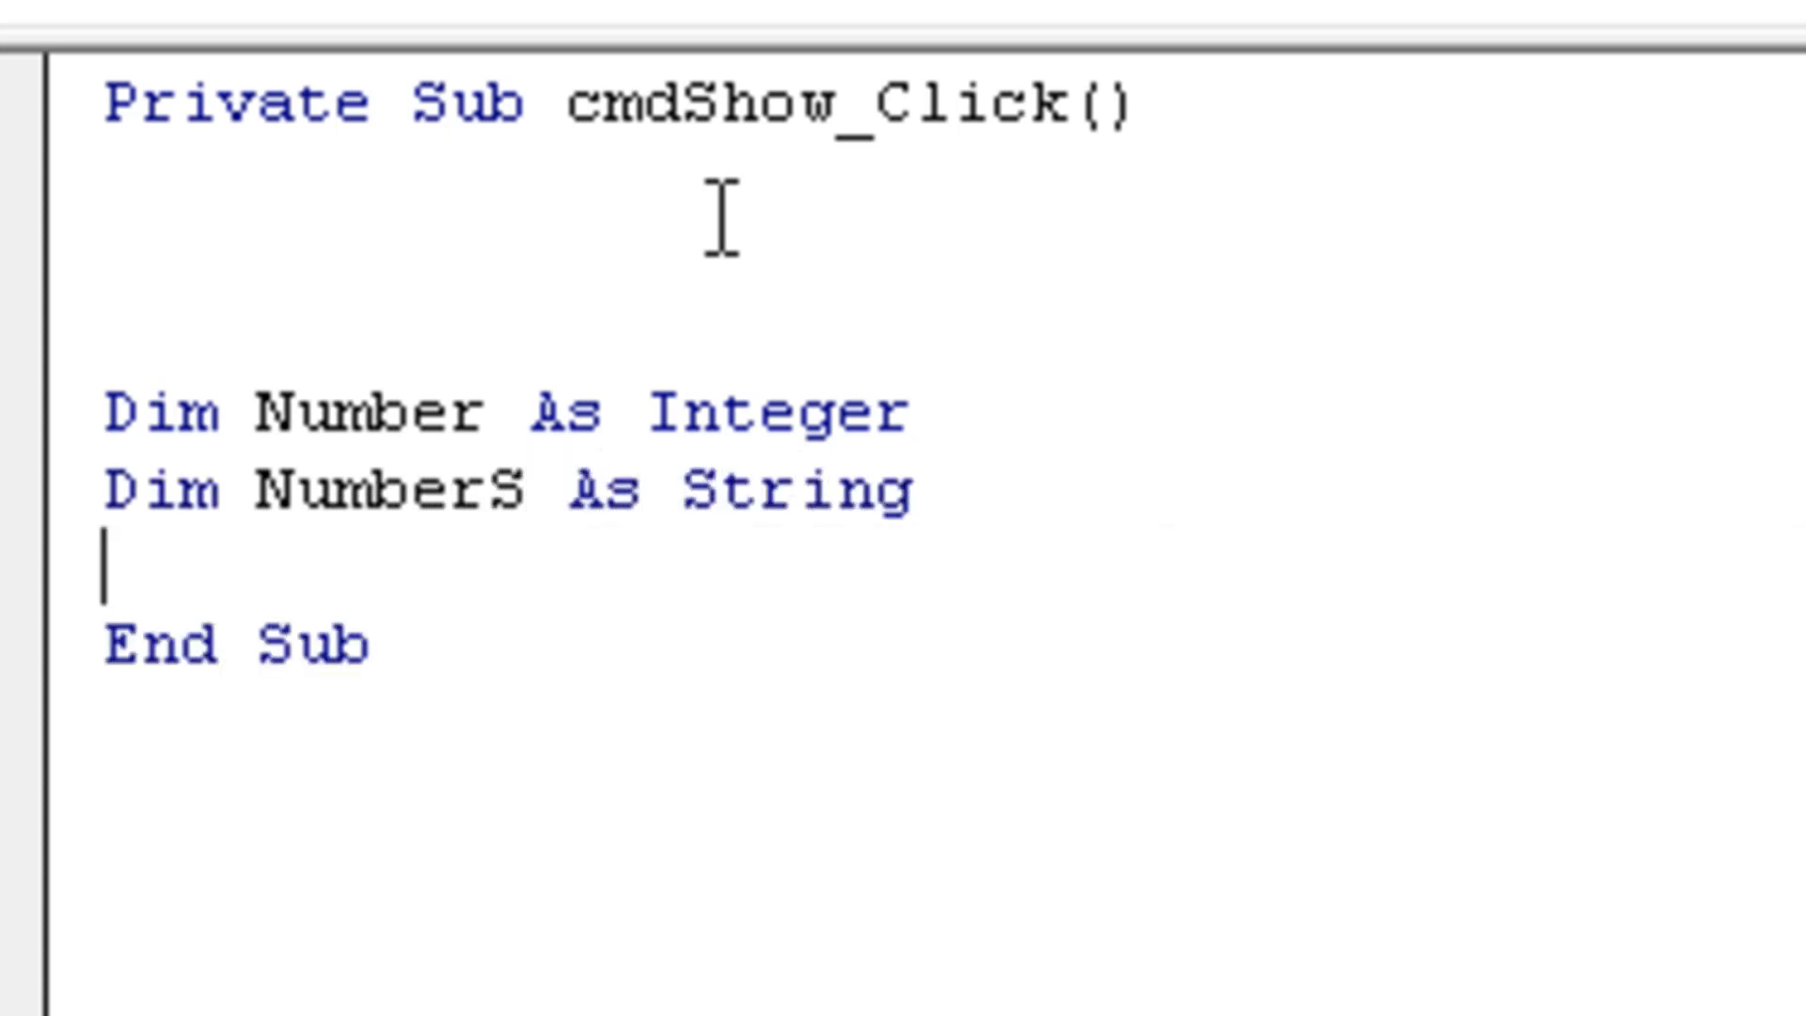
pyautogui.write('Dim Pla')
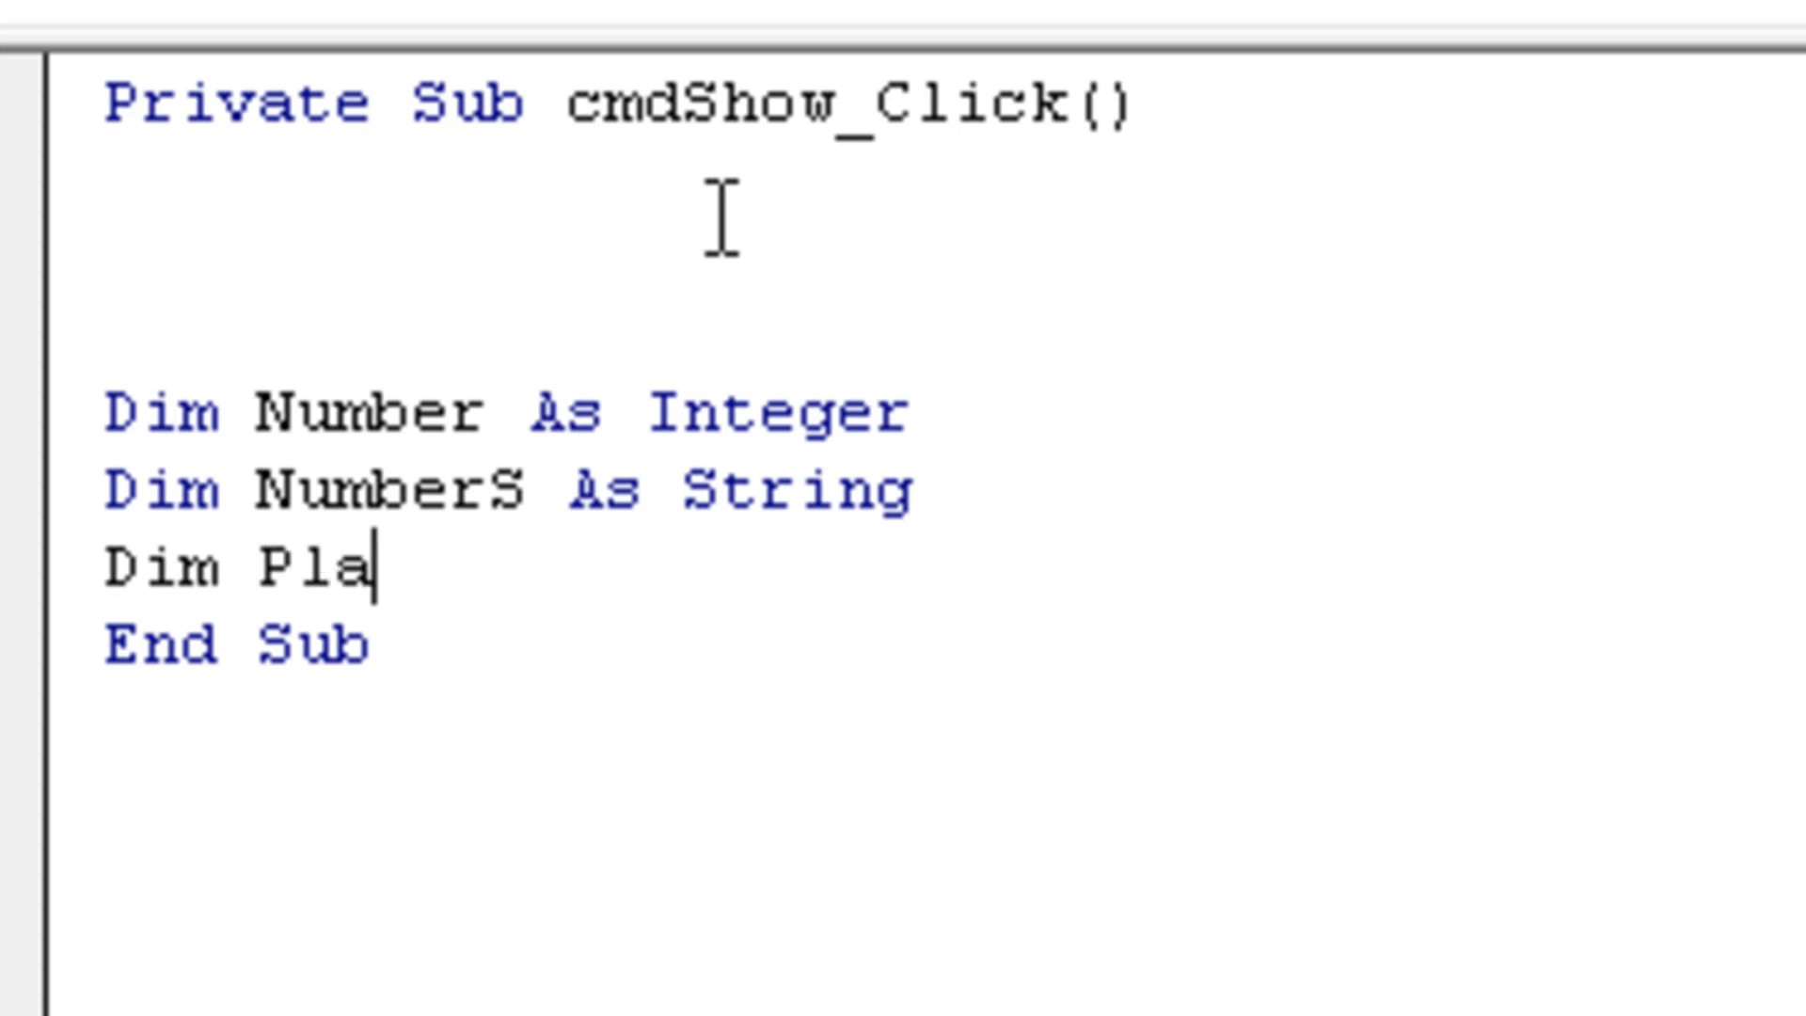
pyautogui.write('ce as in')
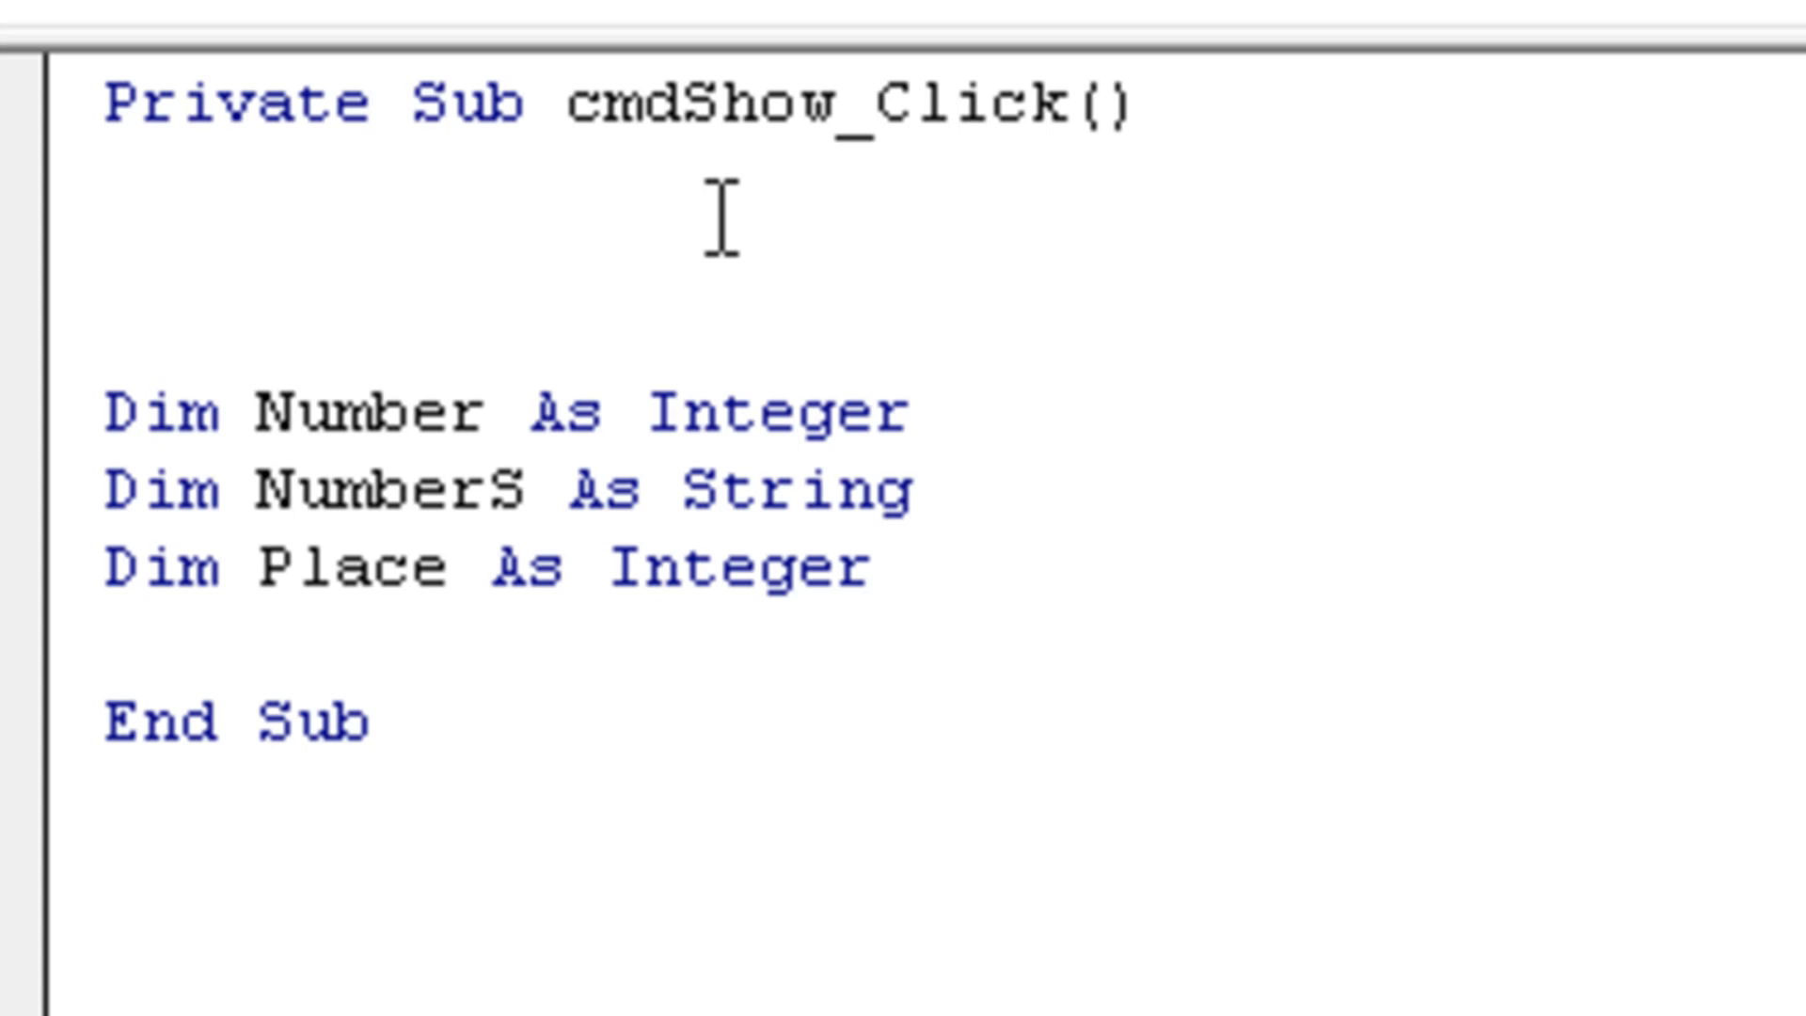
# Declare SentenceS and LetterS, then assign SentenceS = txtInput.Text
pyautogui.click(103, 640)
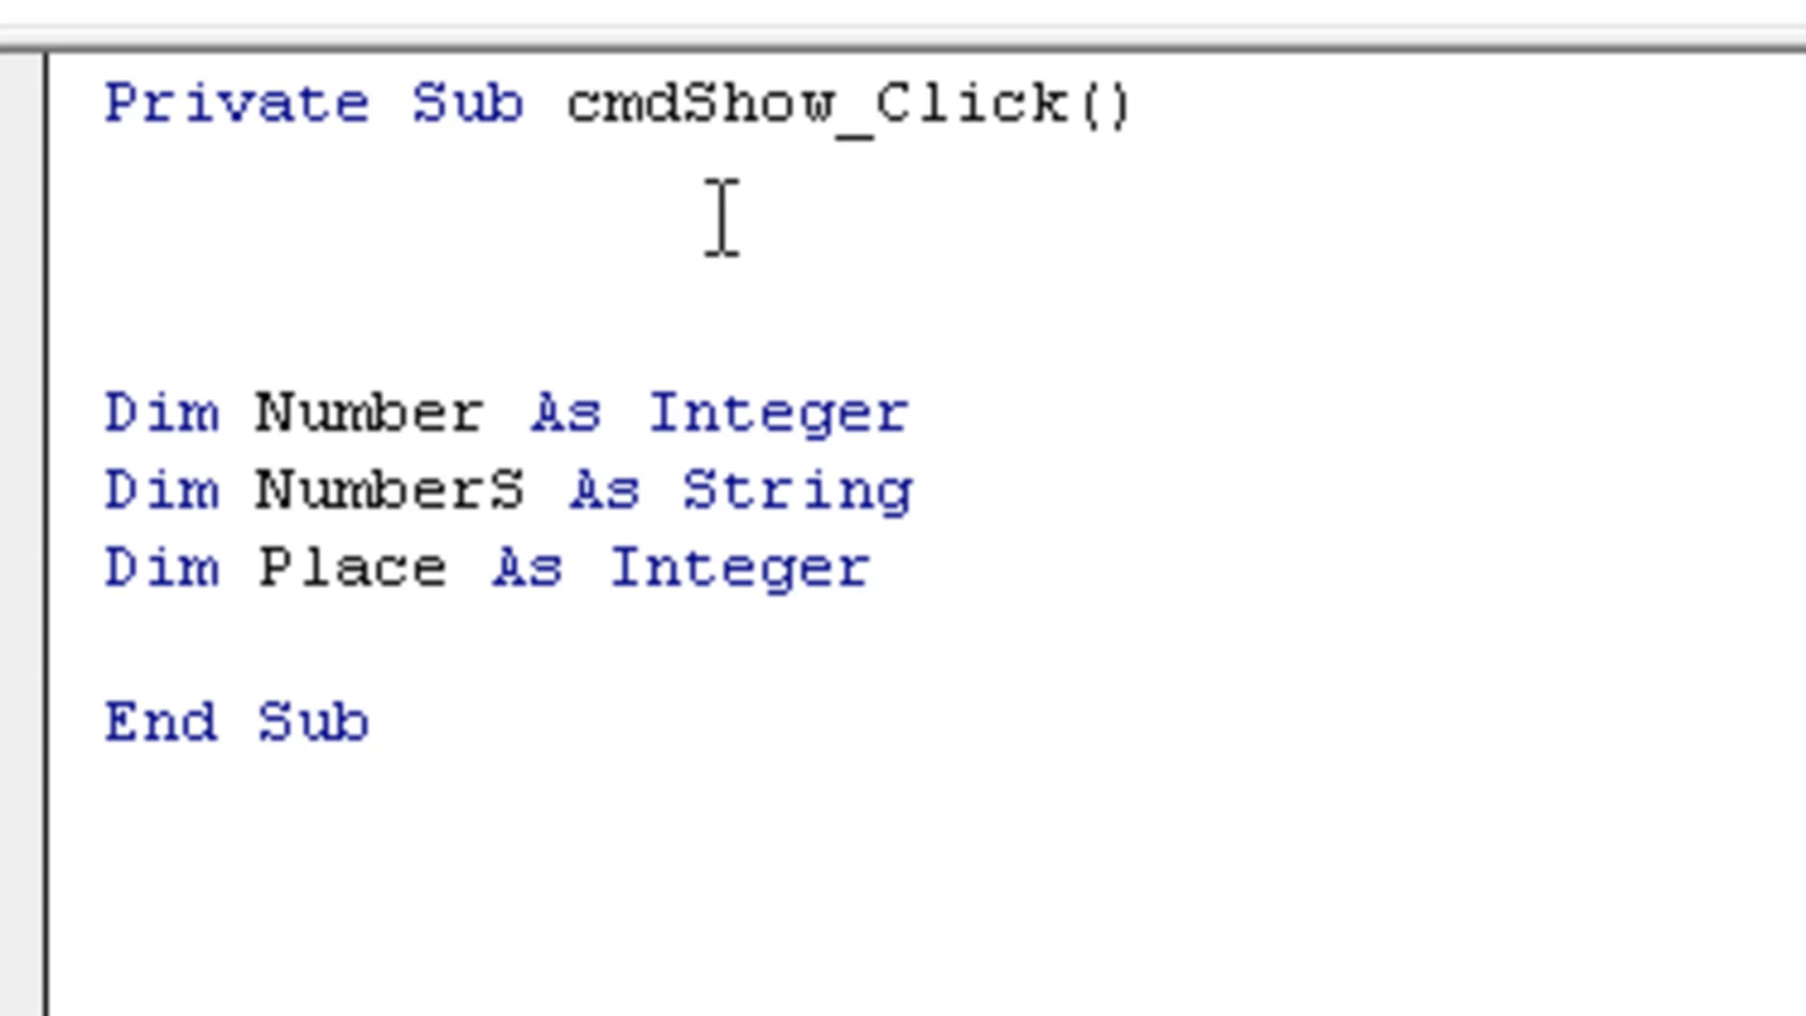
pyautogui.write('Dim Senet')
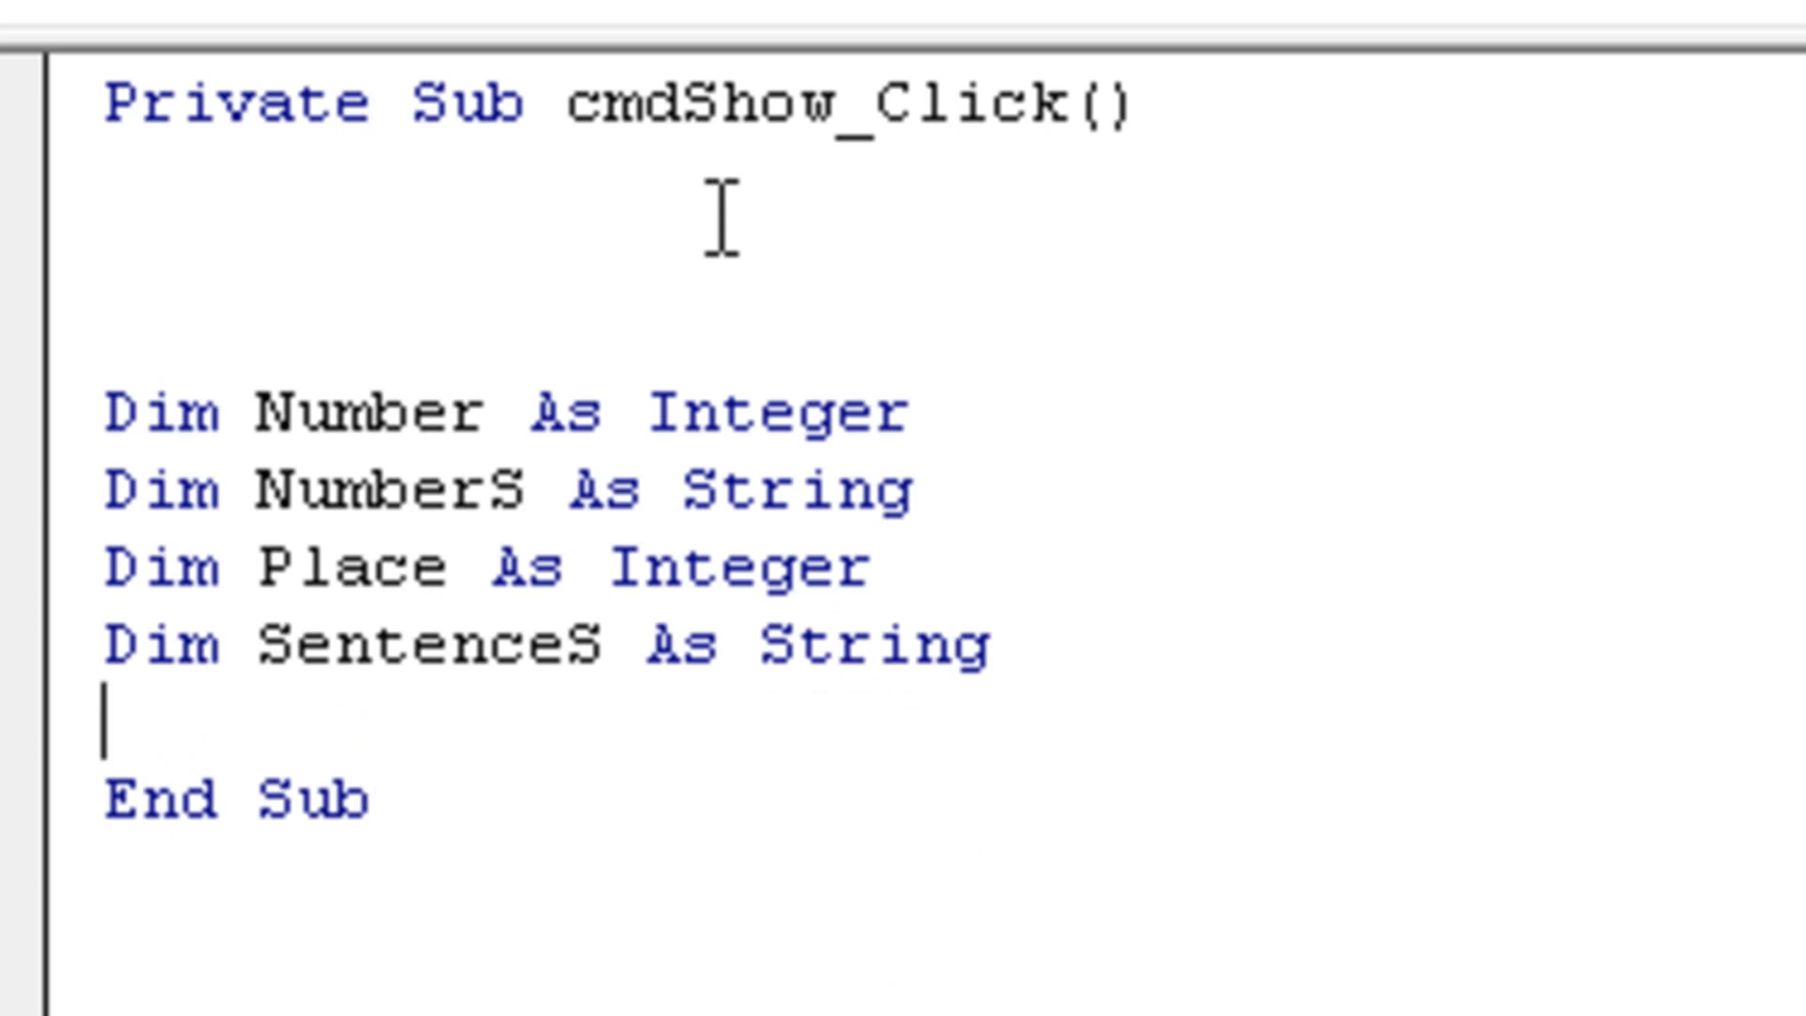
pyautogui.write('di')
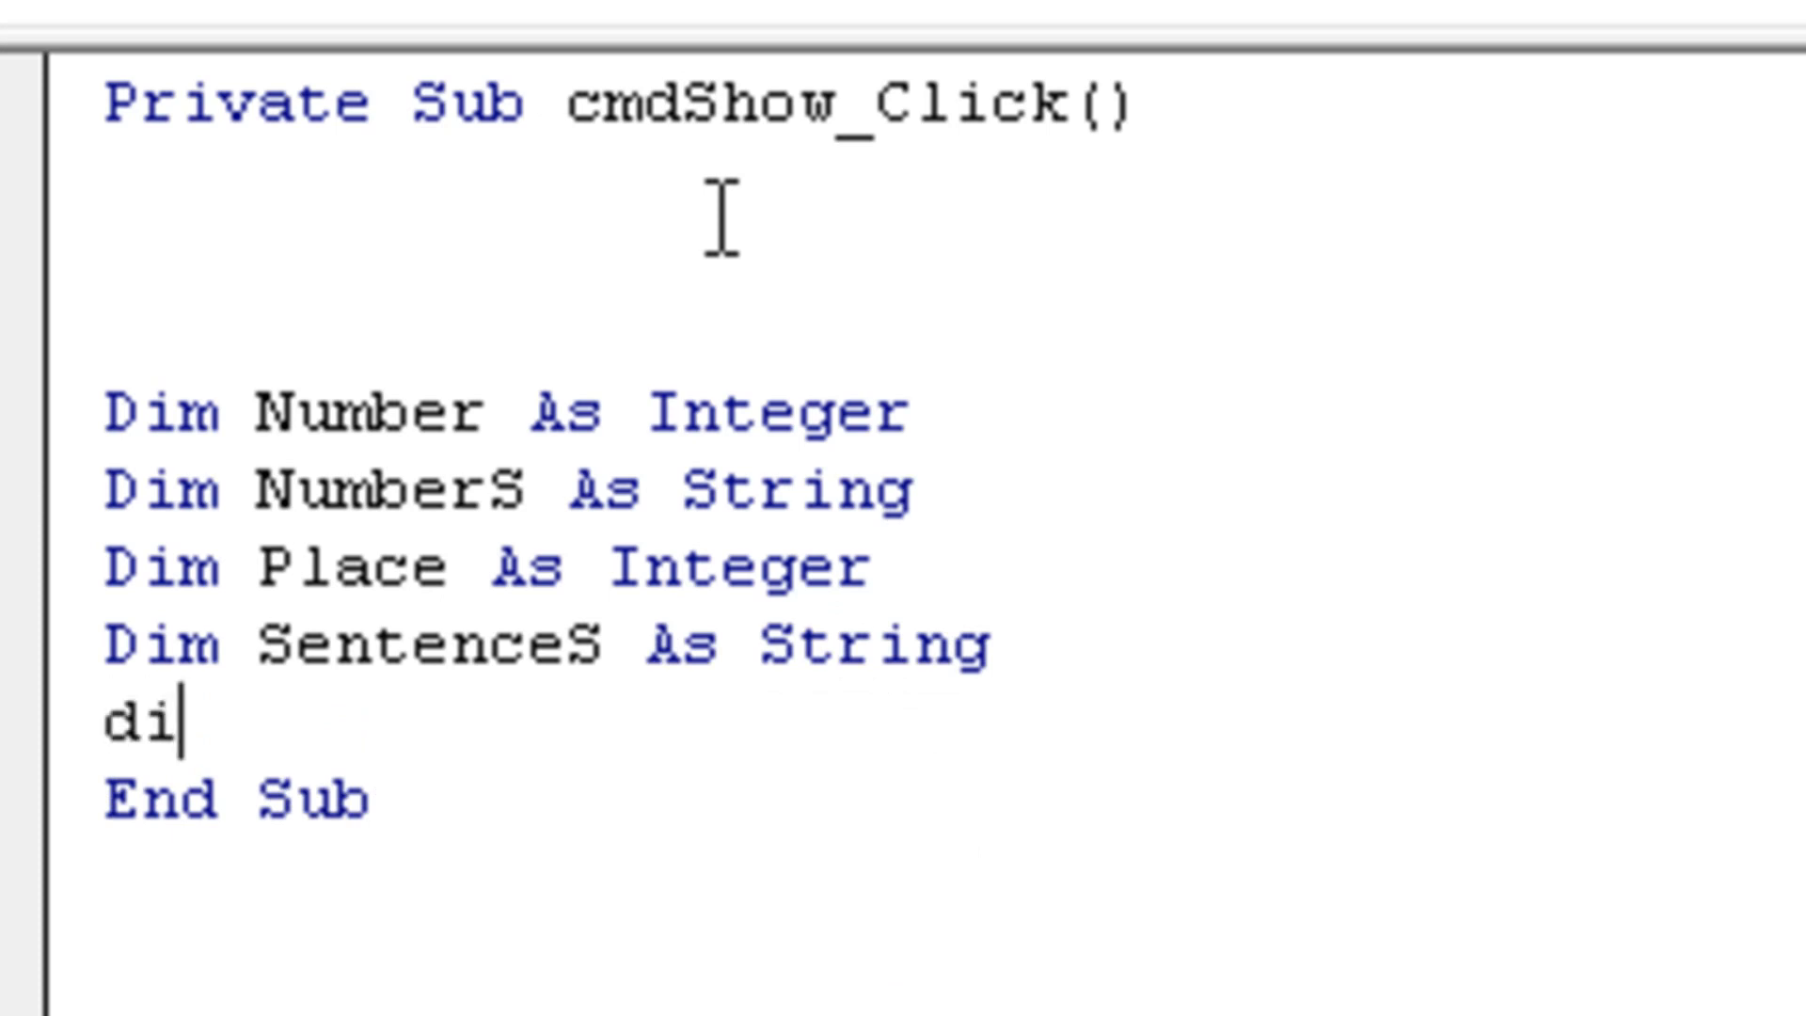
pyautogui.write('m L')
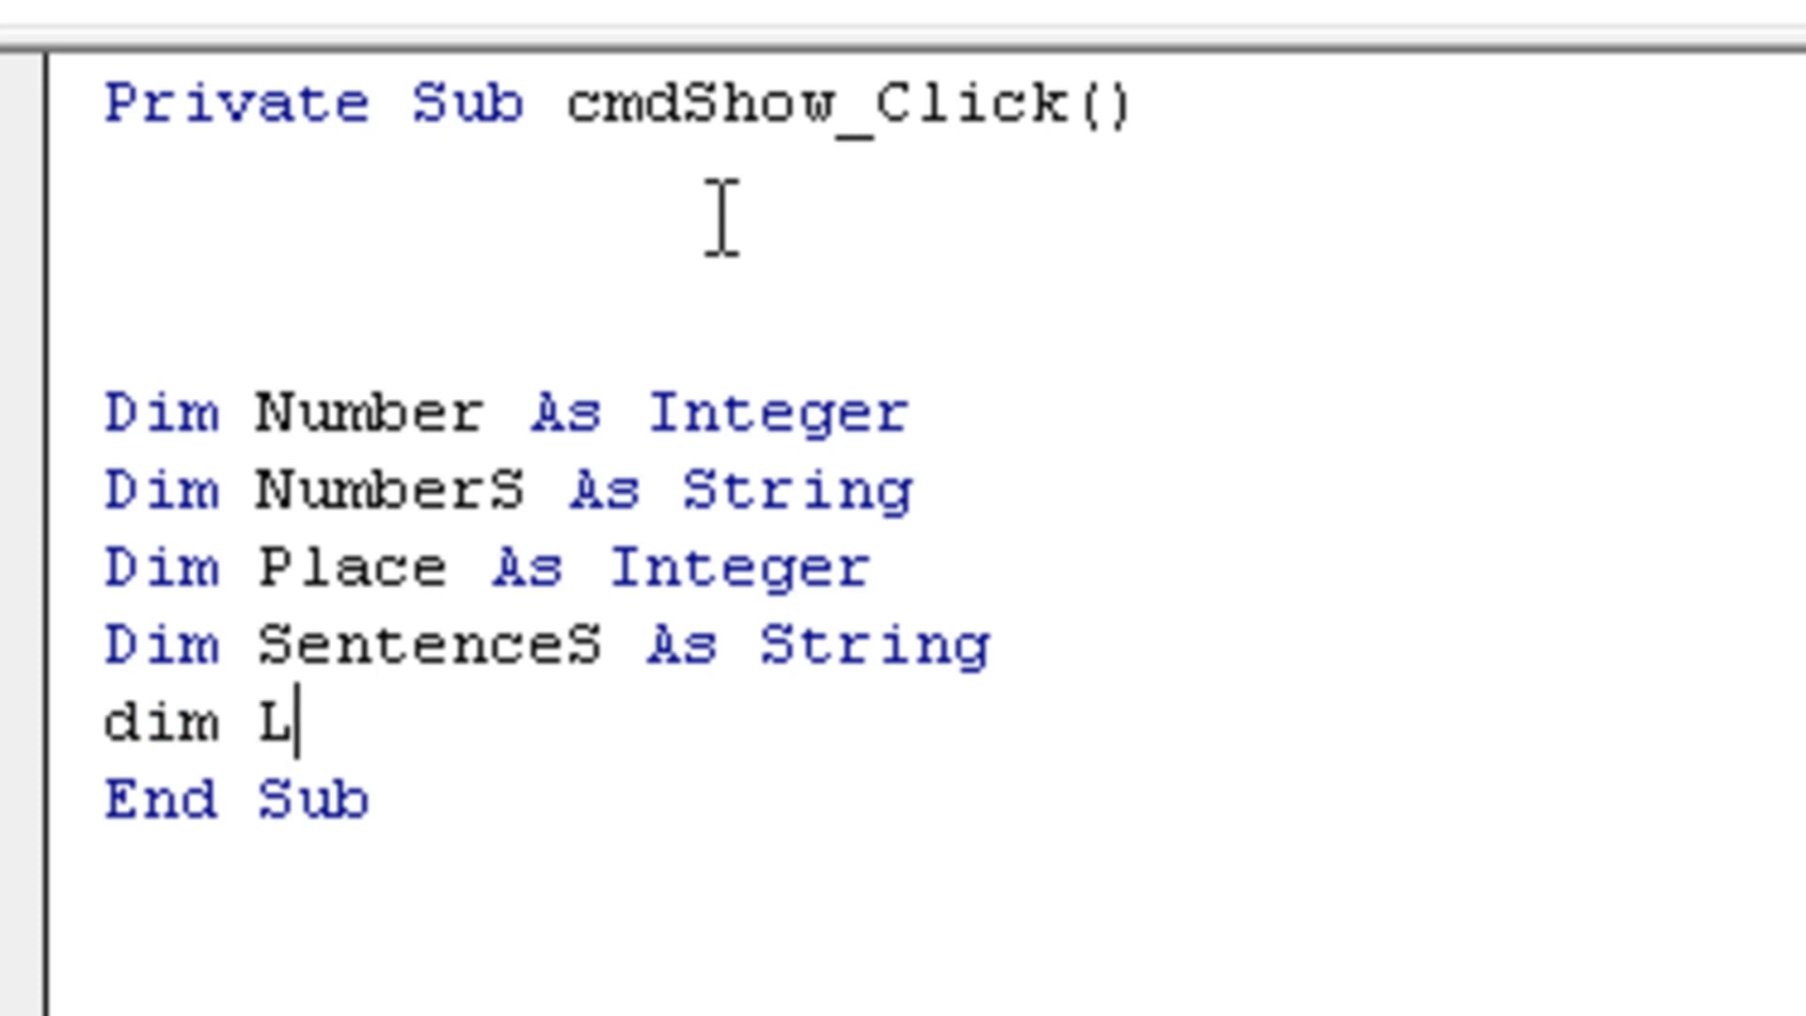
pyautogui.write('etterS As String')
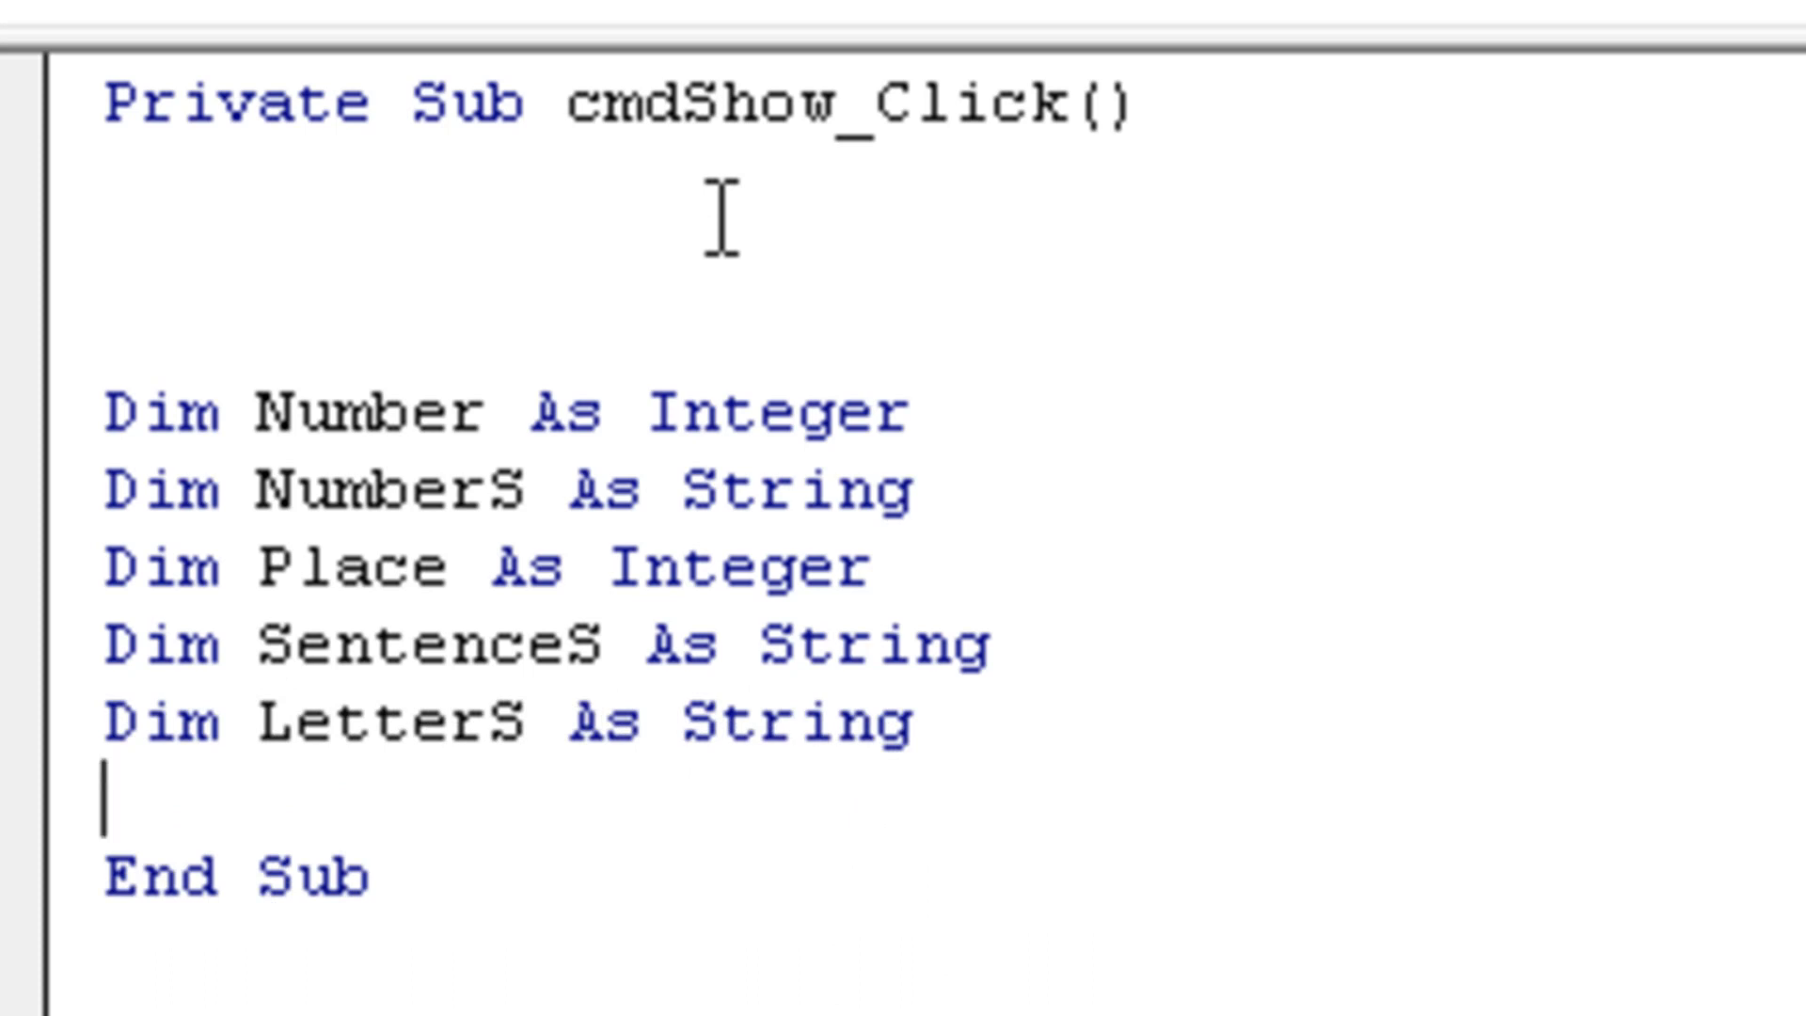
pyautogui.write('SentenceS = txtInput.t')
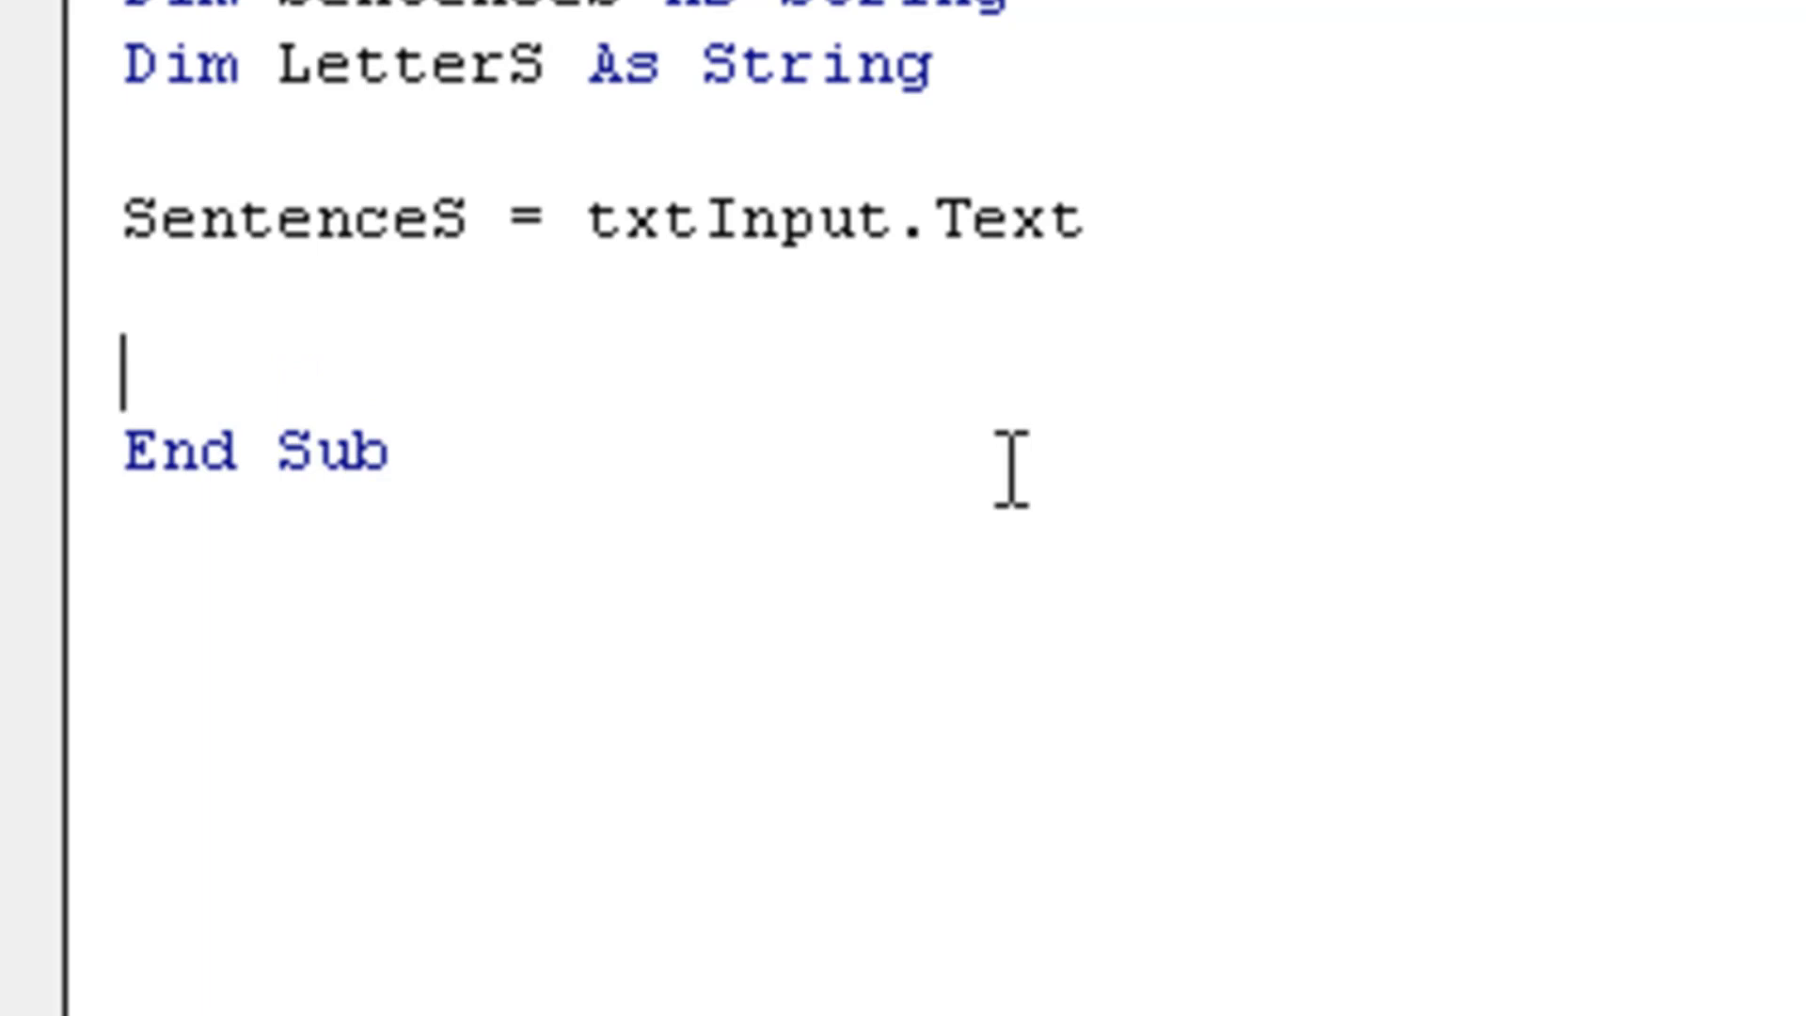
# Add the starting values Number = 0 and Place = 1
pyautogui.write('Number = 0')
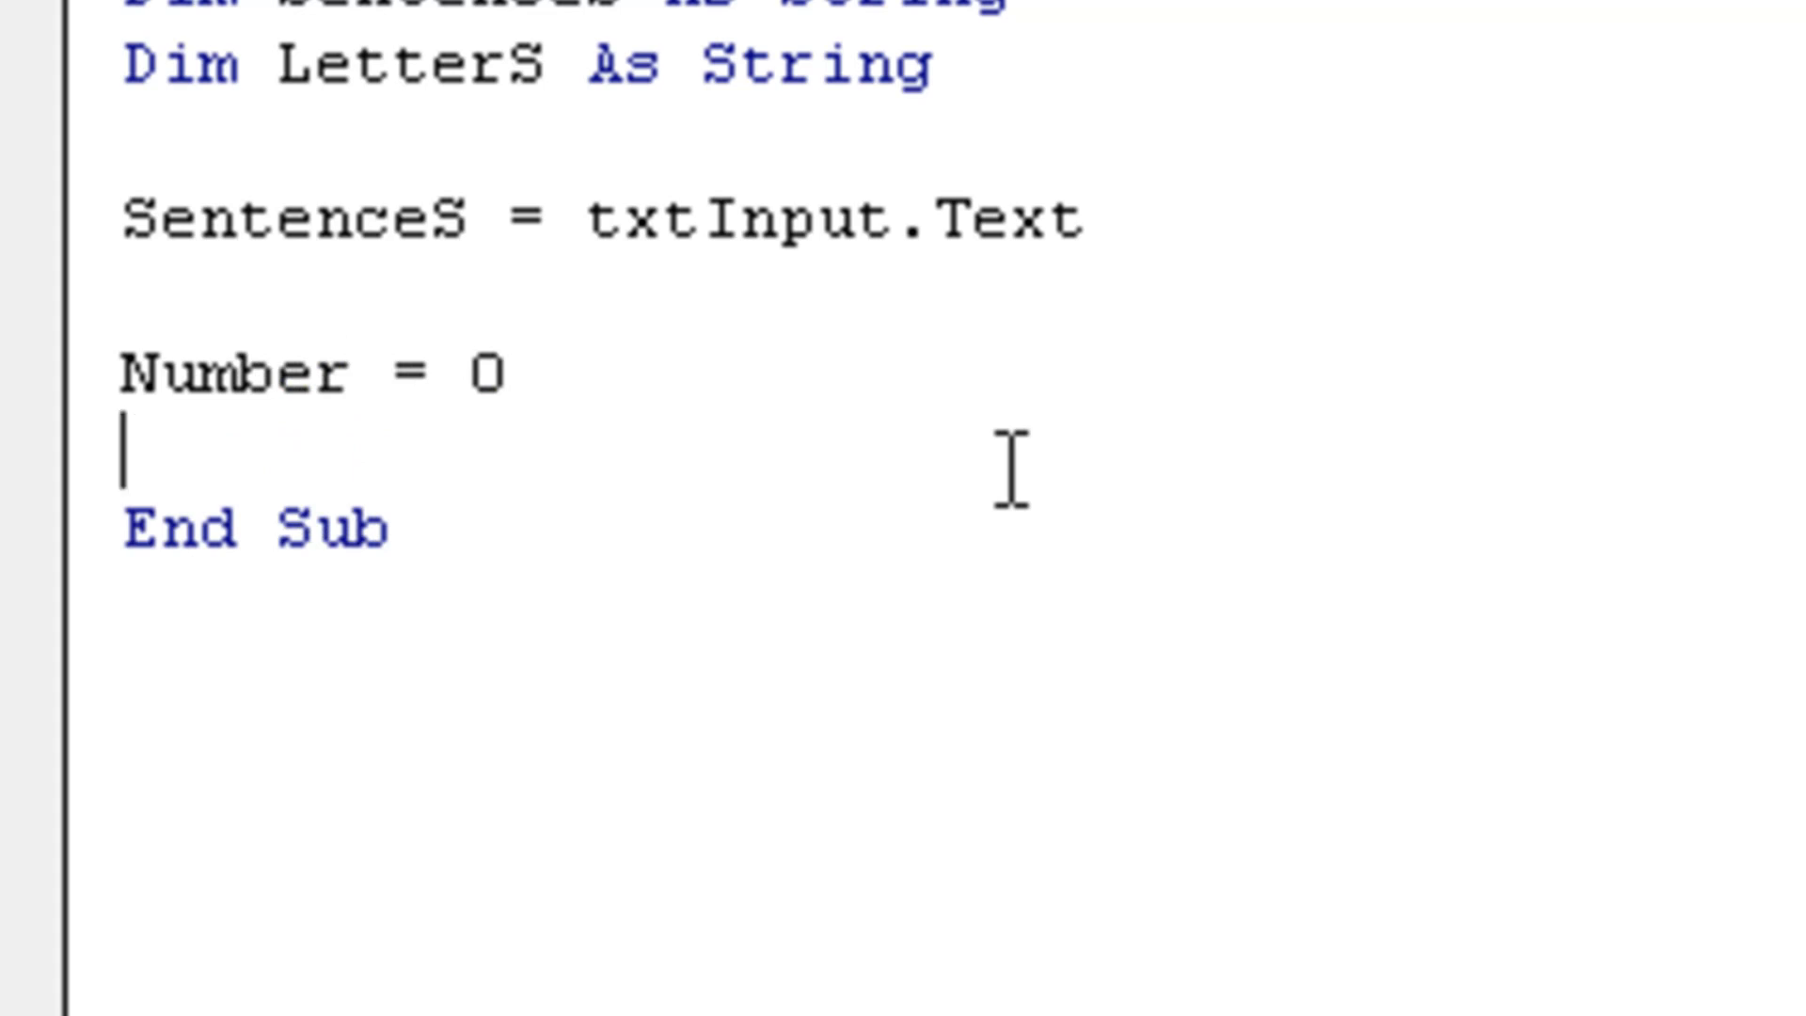
pyautogui.write('Place =')
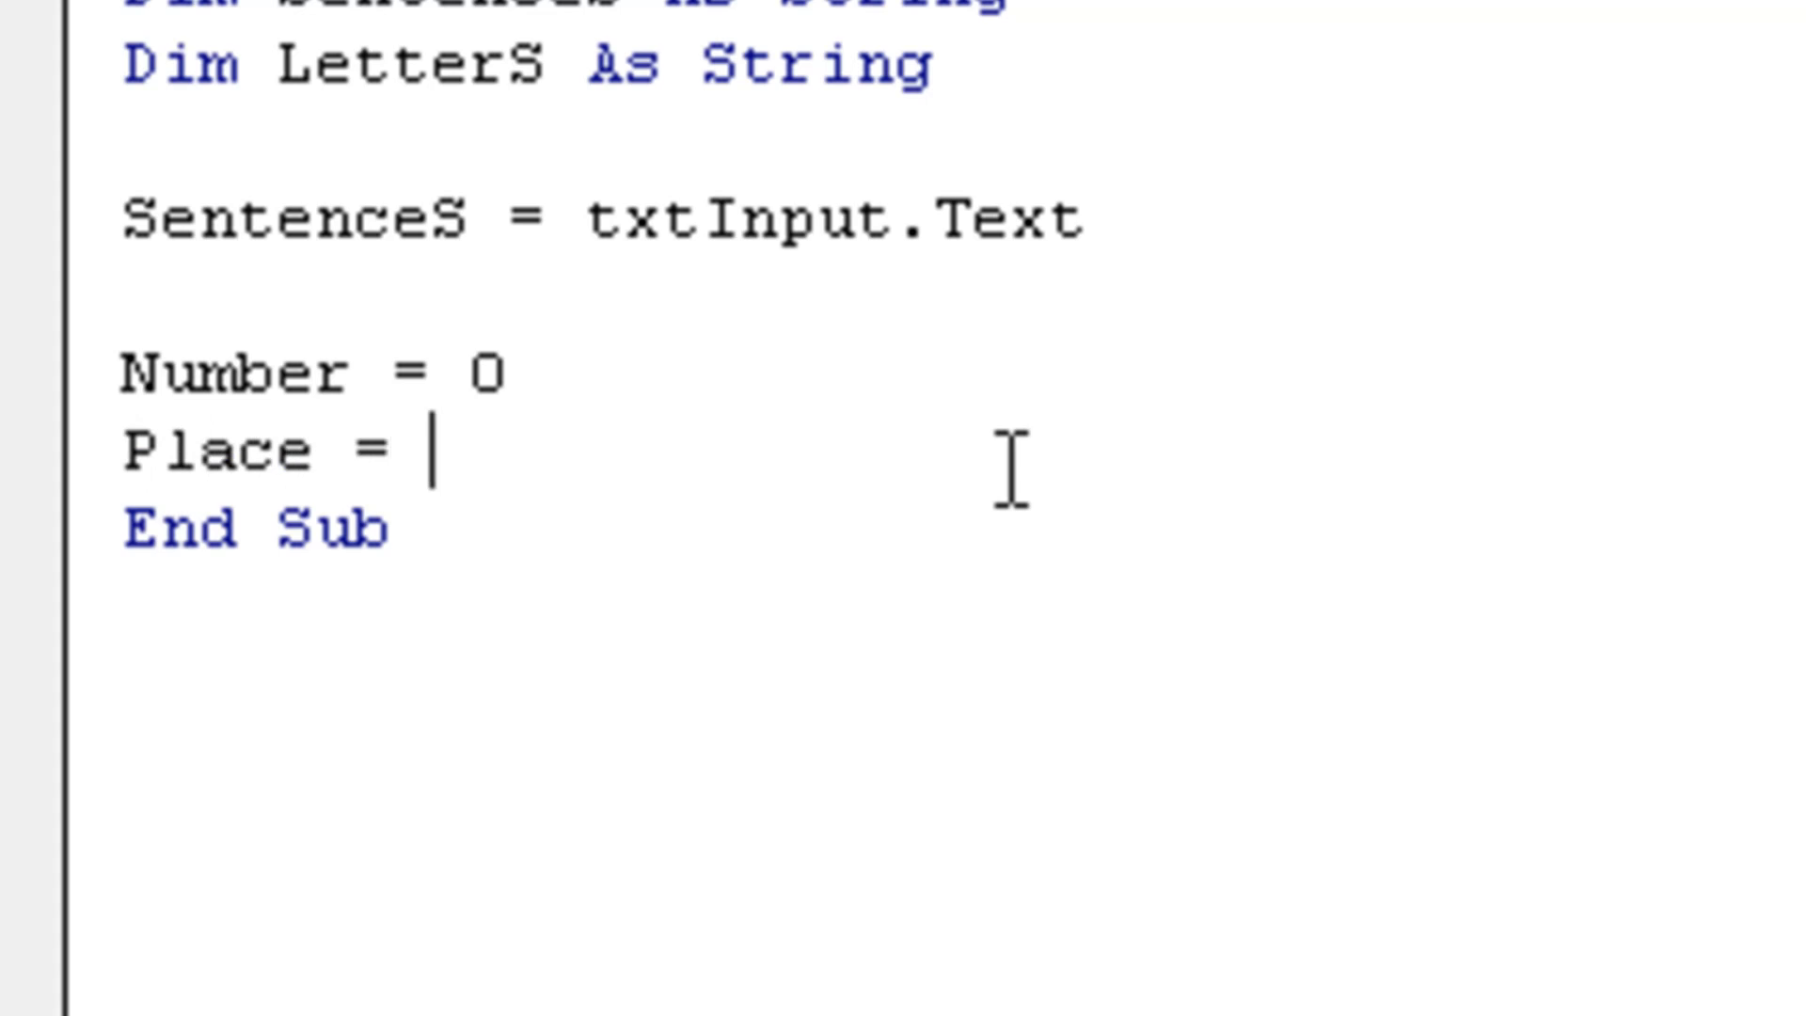
pyautogui.write('1')
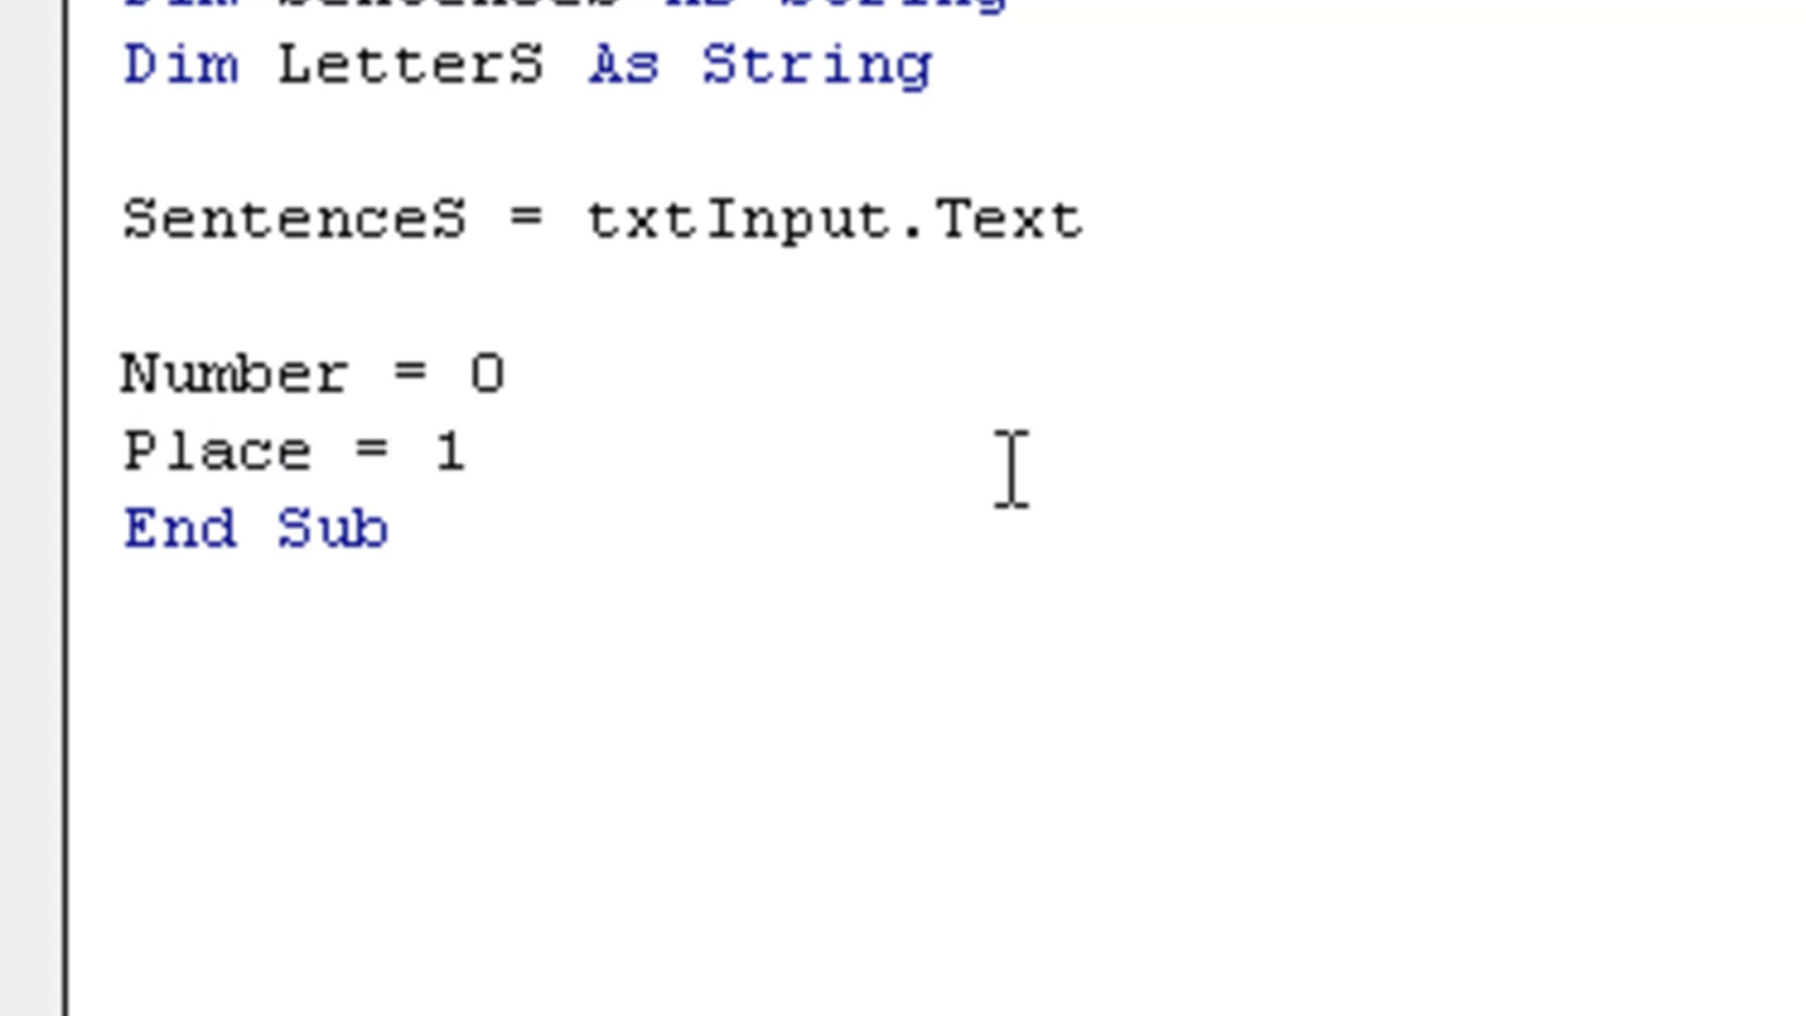
pyautogui.click(460, 450)
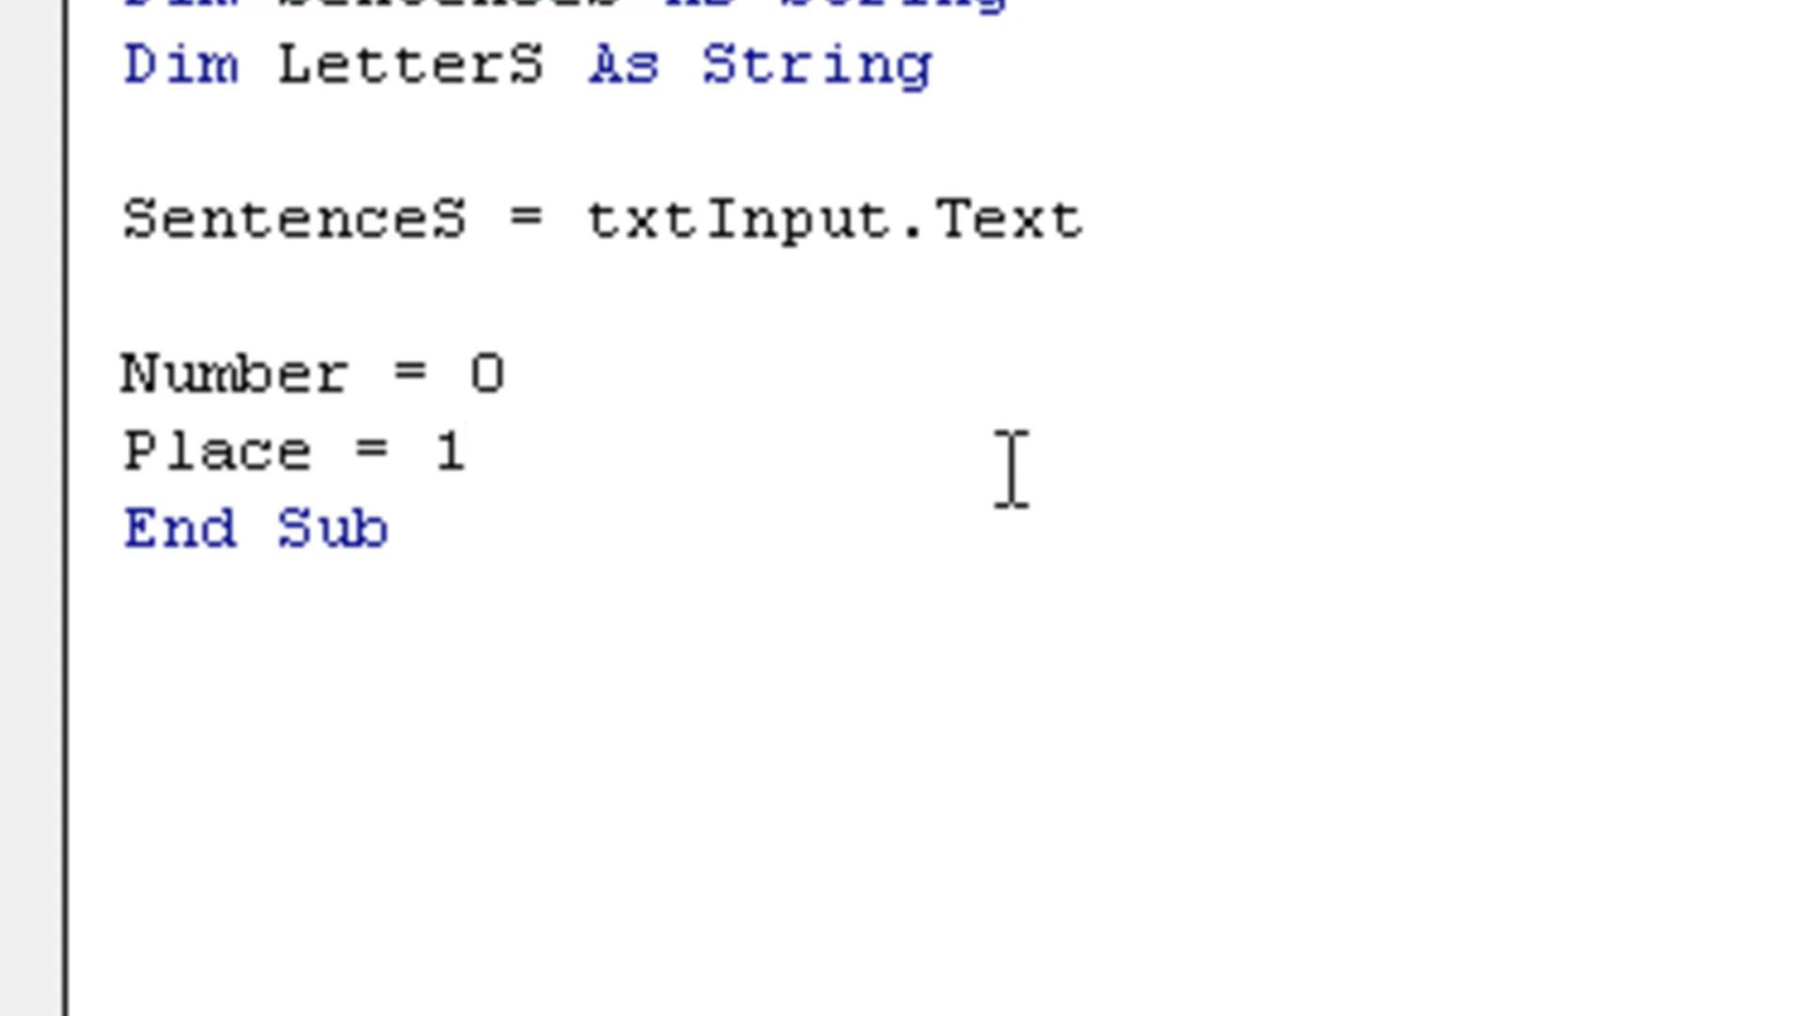
pyautogui.click(466, 449)
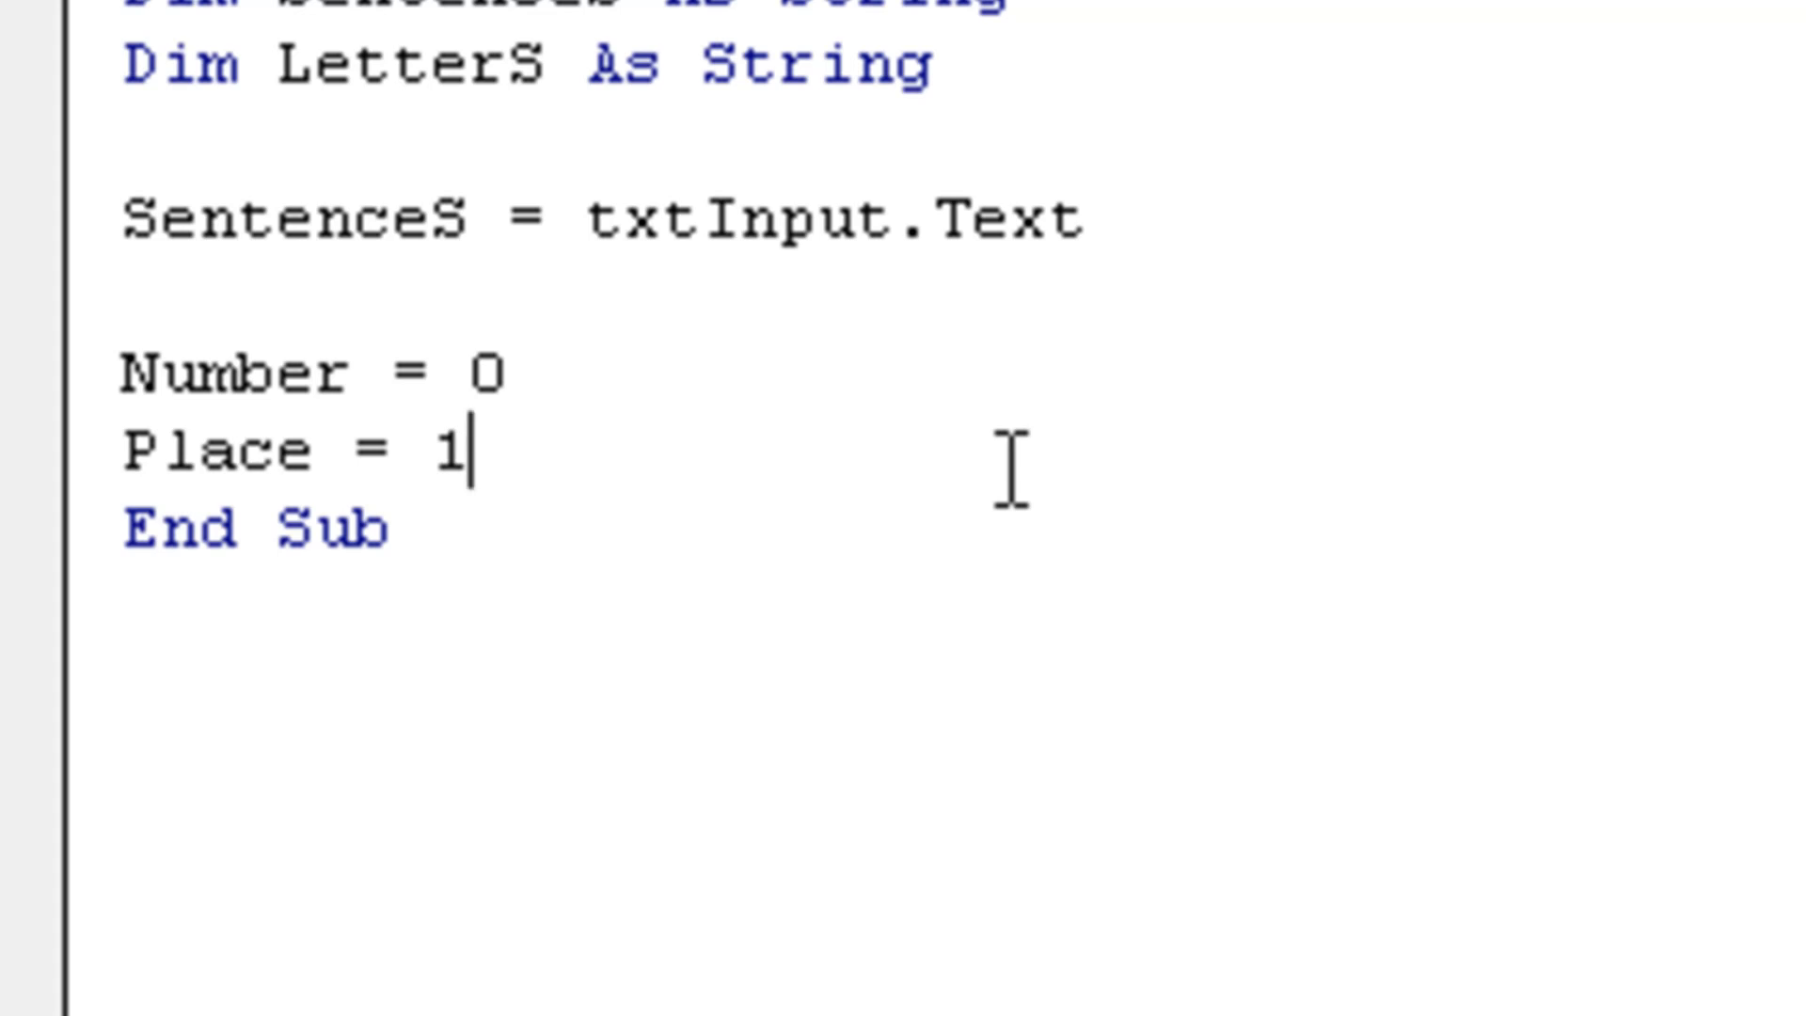
pyautogui.press('Return')
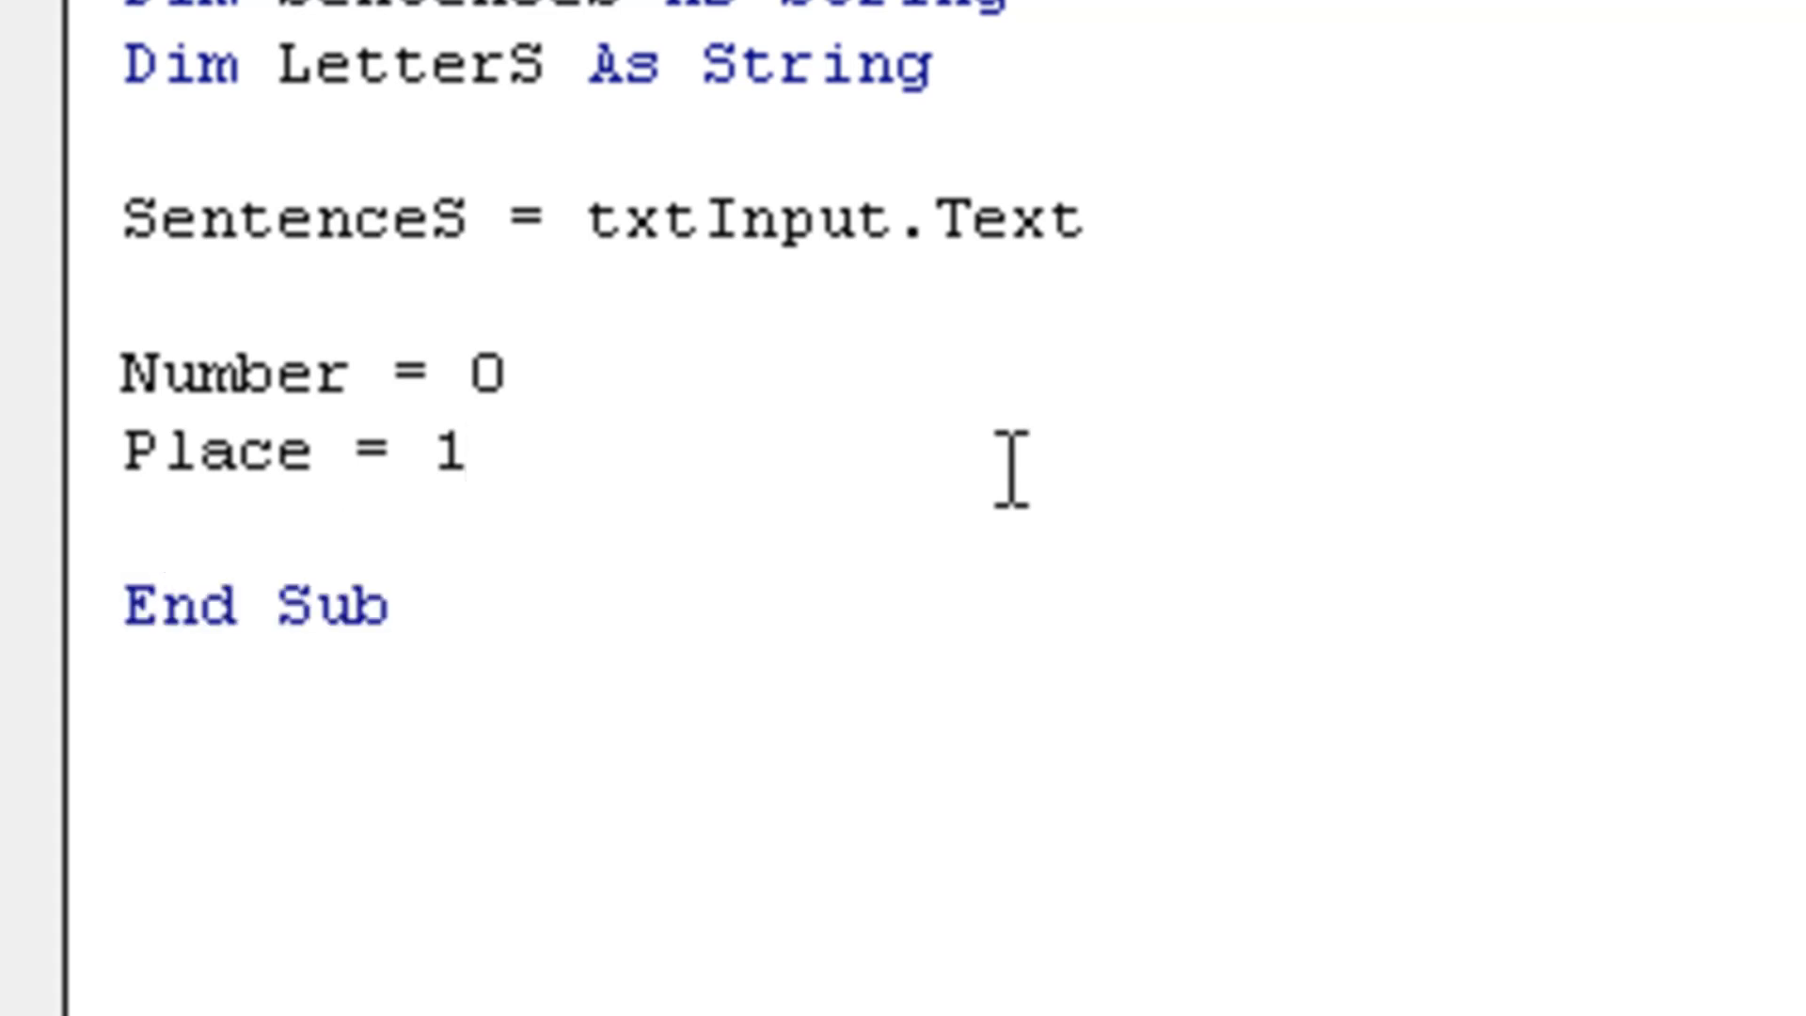
# Add the line LetterS = Left(SentenceS, 1) below Place = 1
pyautogui.write('L')
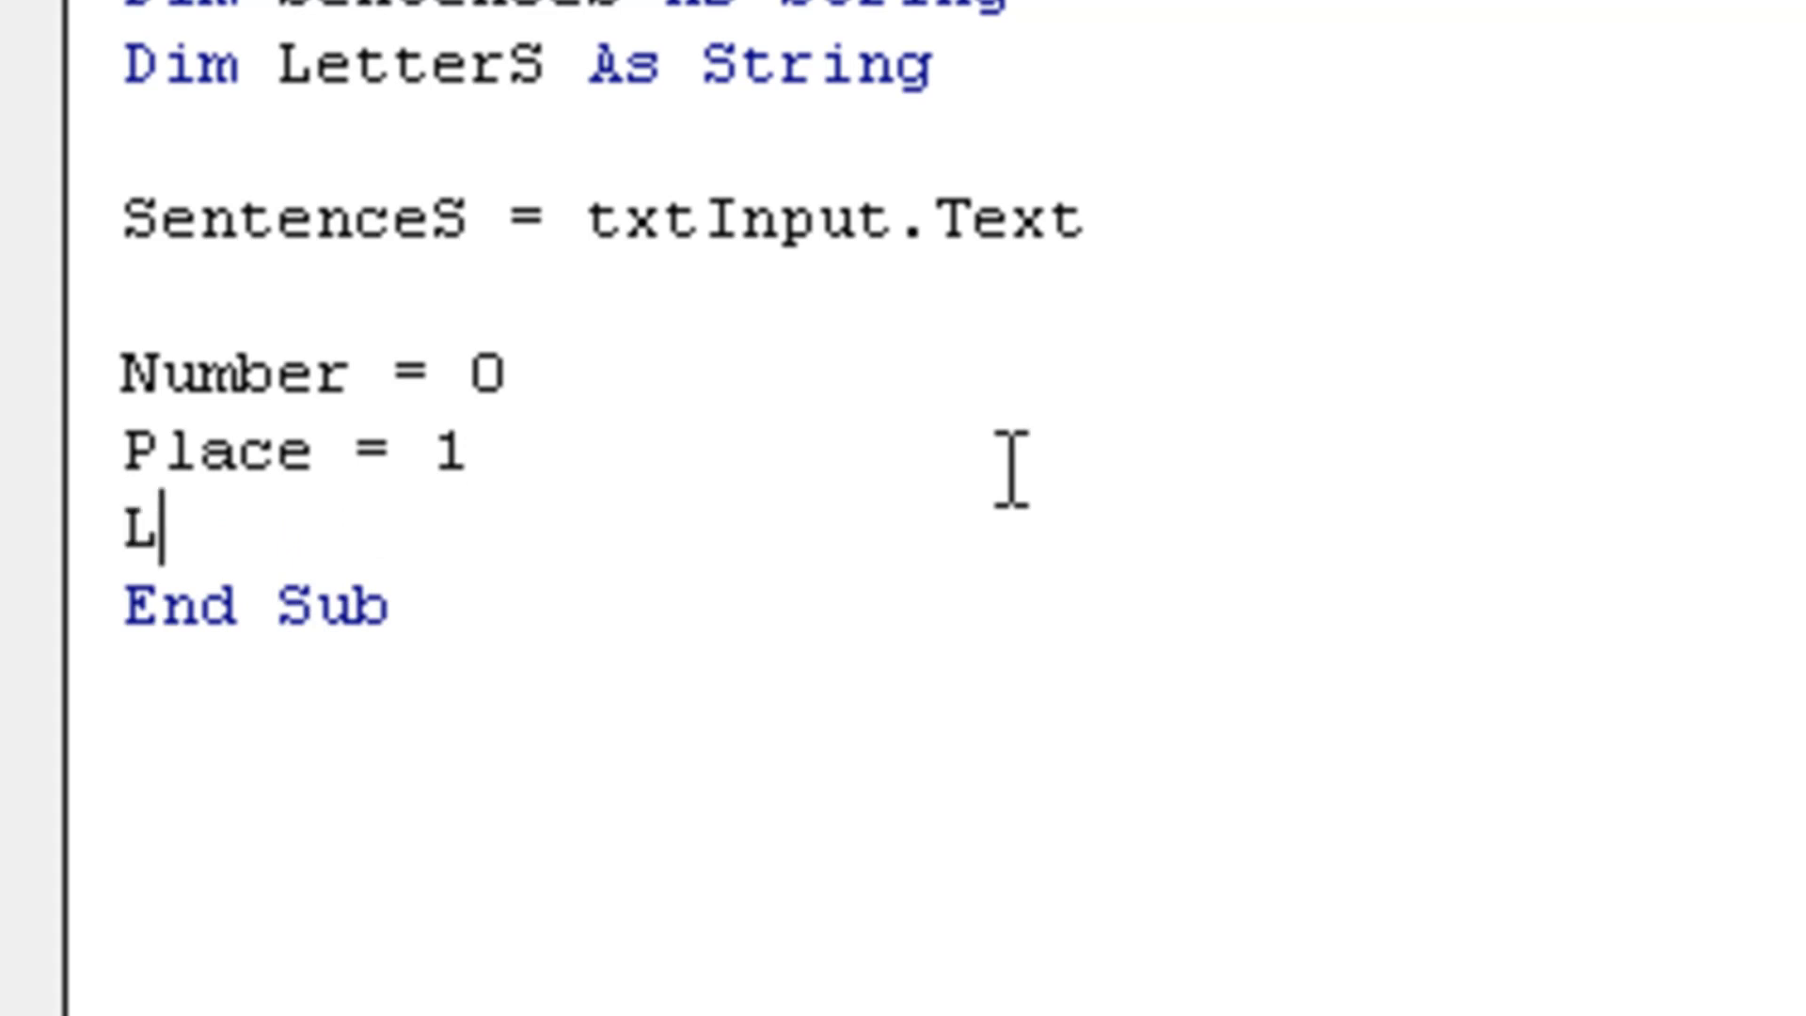
pyautogui.write('etterS =')
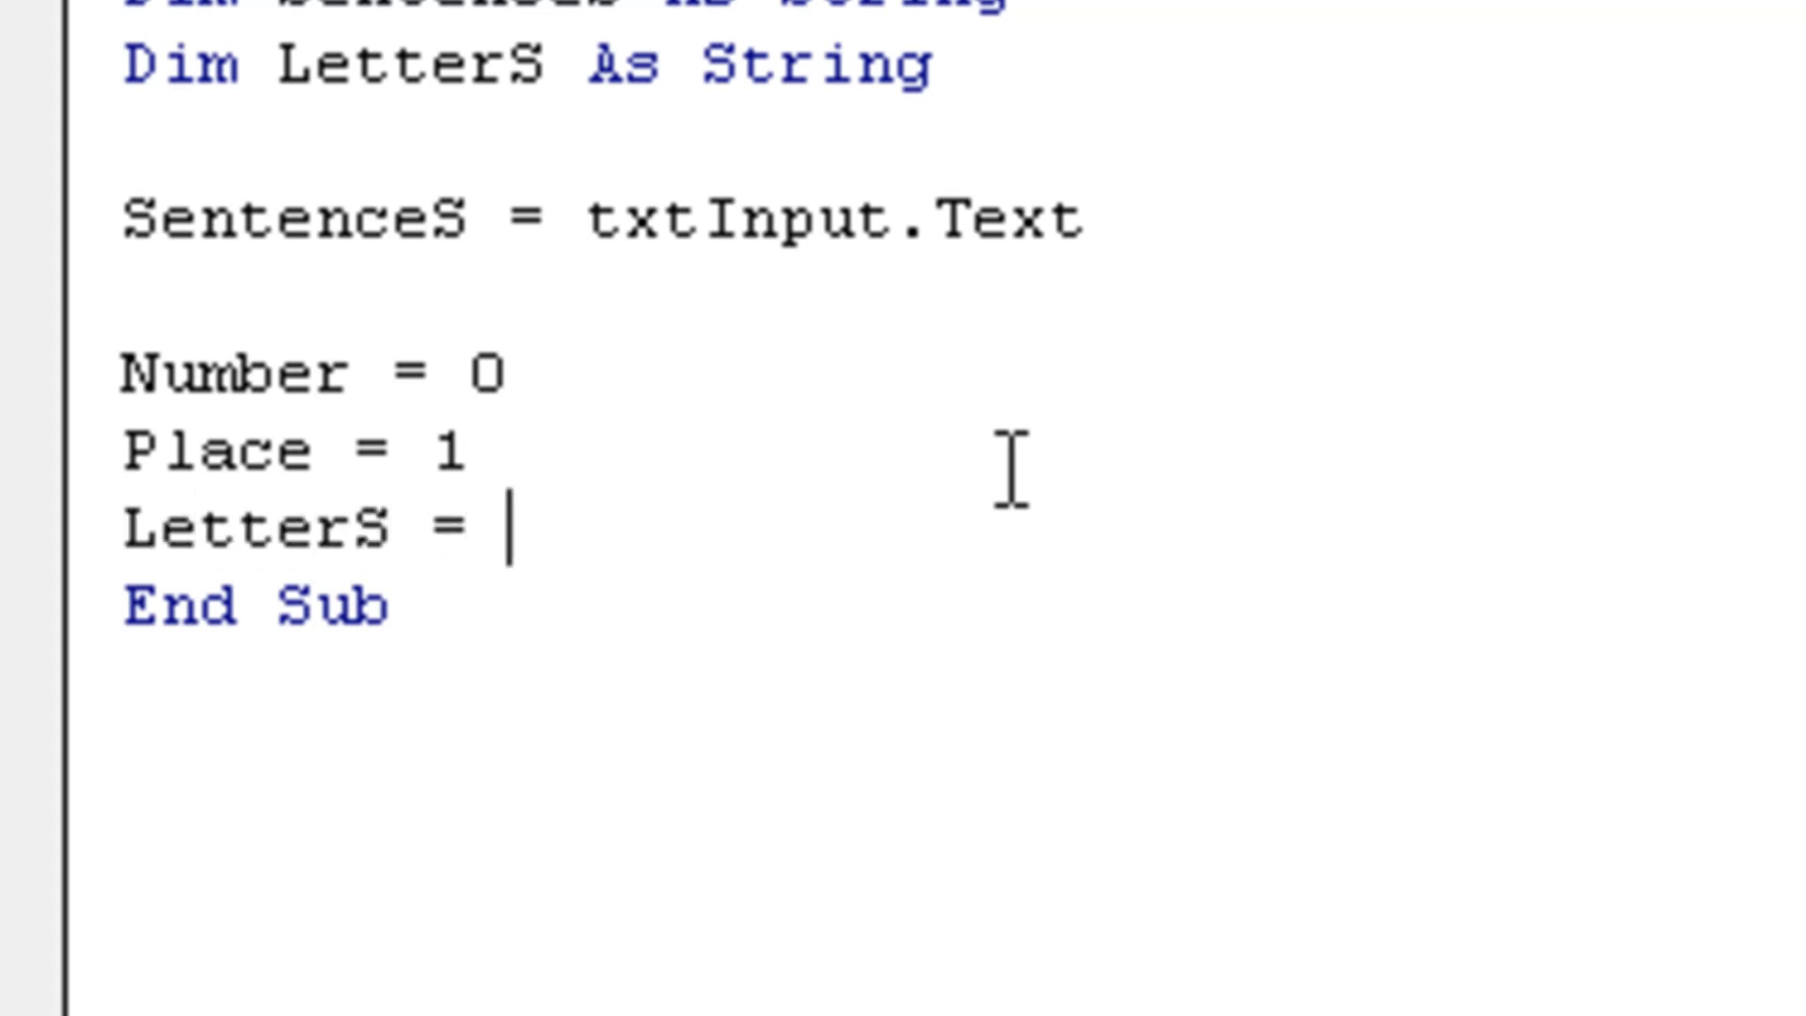
pyautogui.write('Left(Sen')
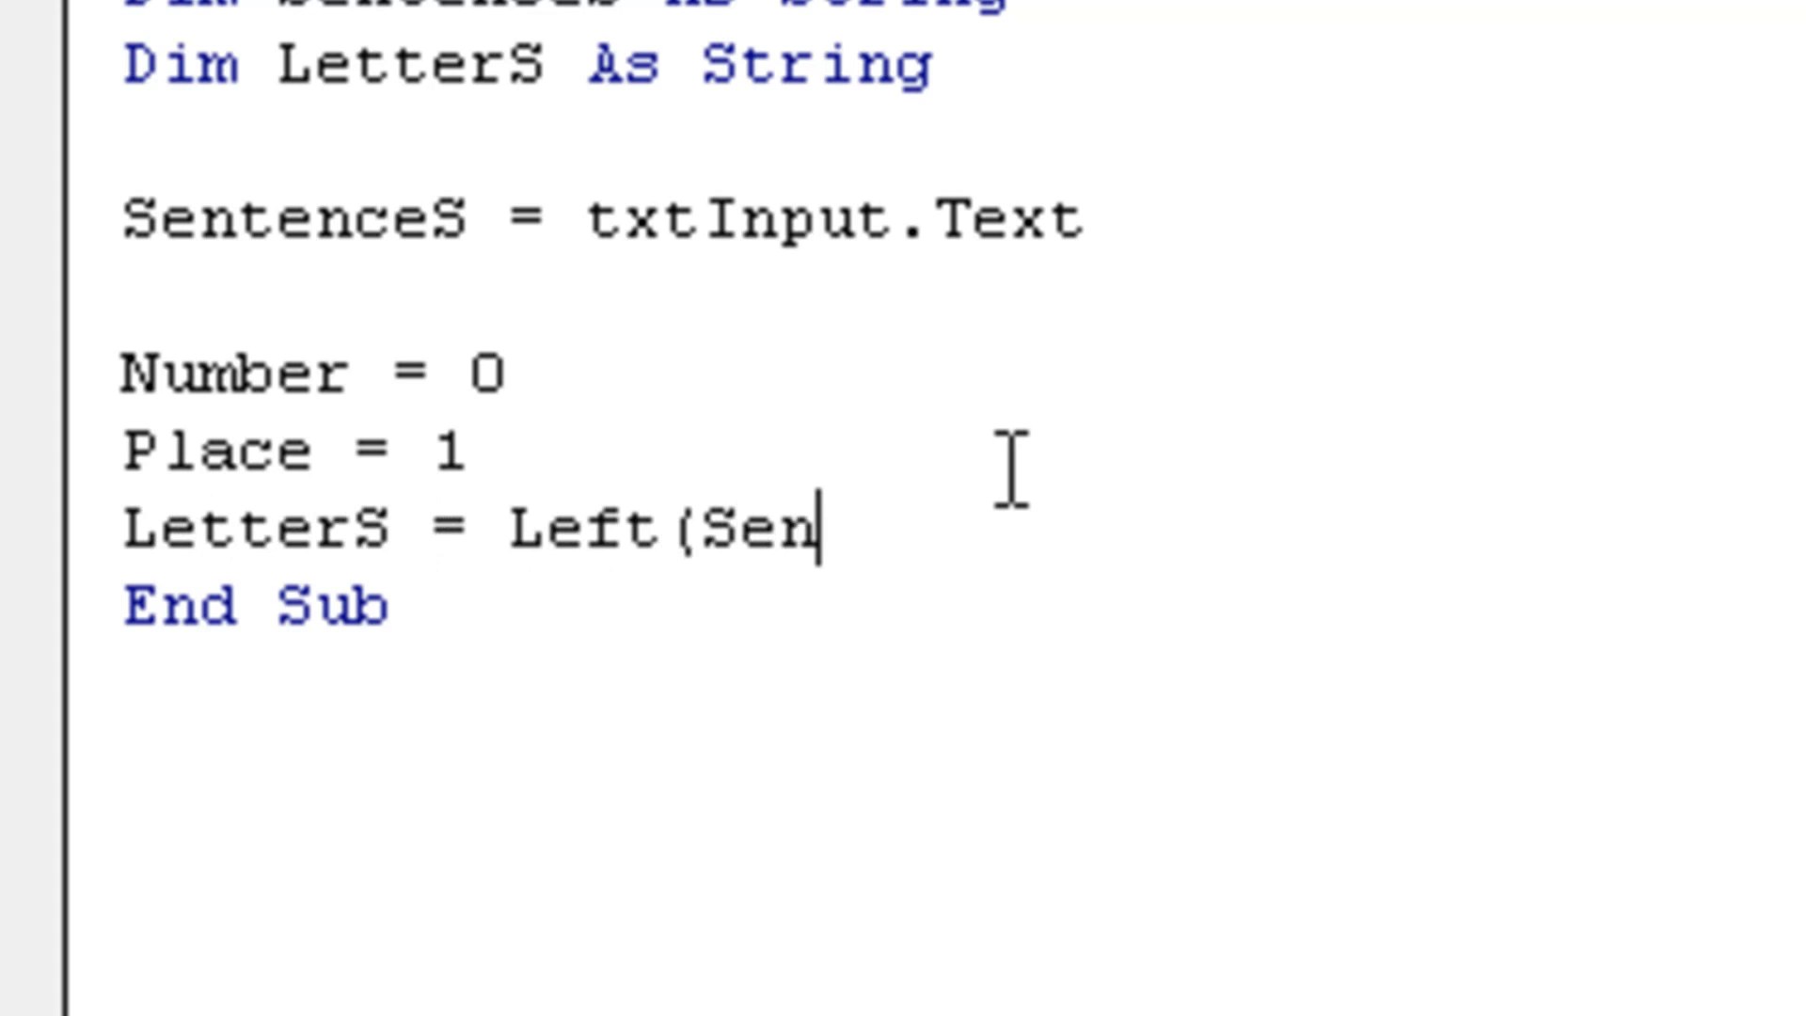
pyautogui.write('tenceS')
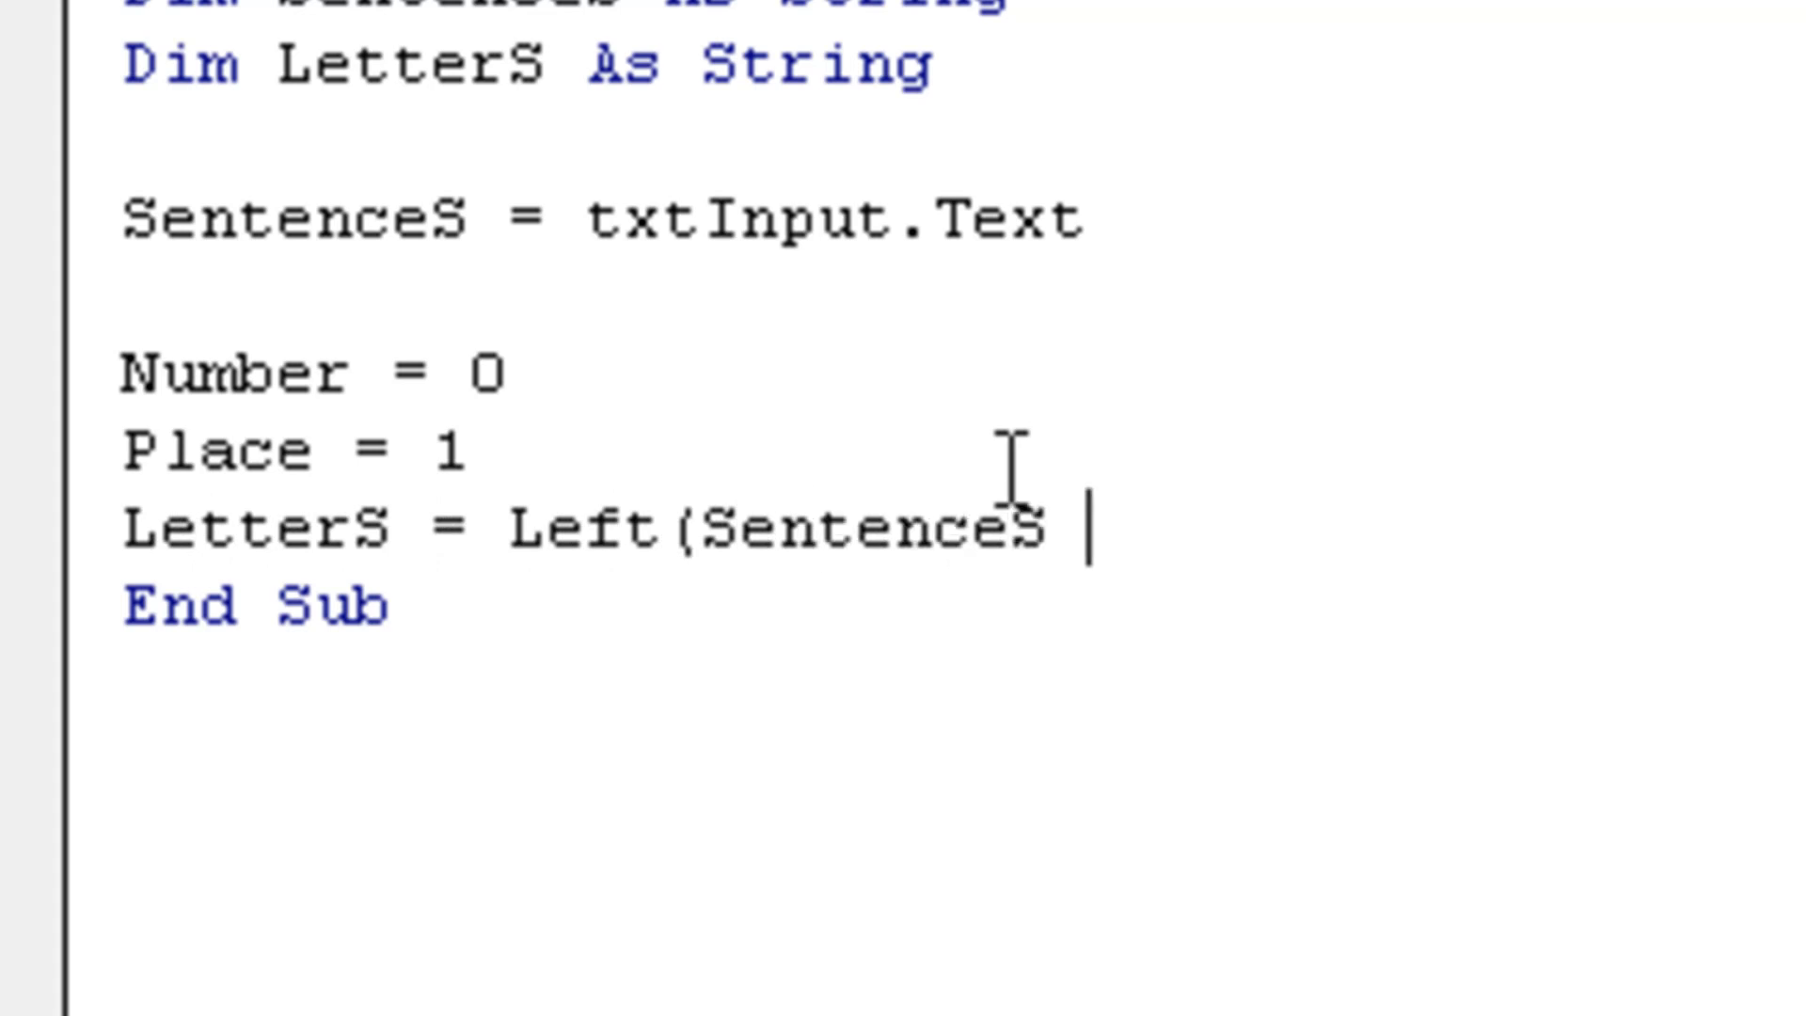
pyautogui.write(', 1)')
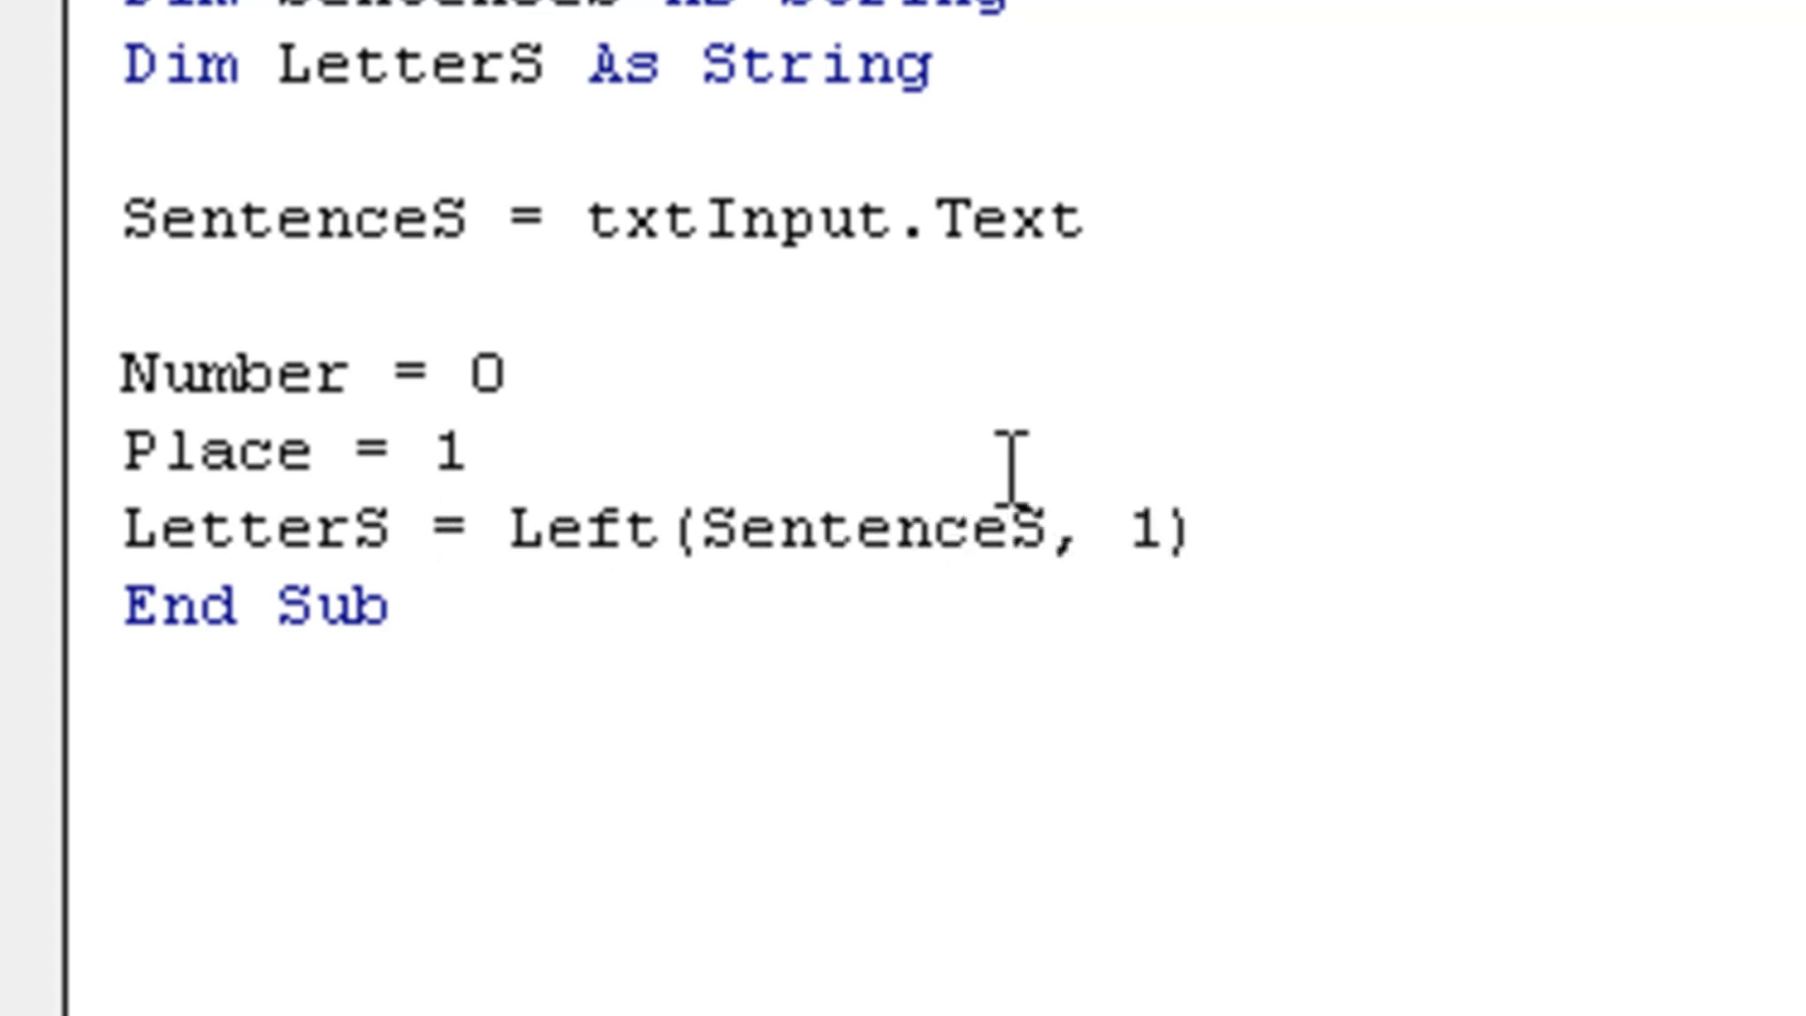
pyautogui.click(1202, 533)
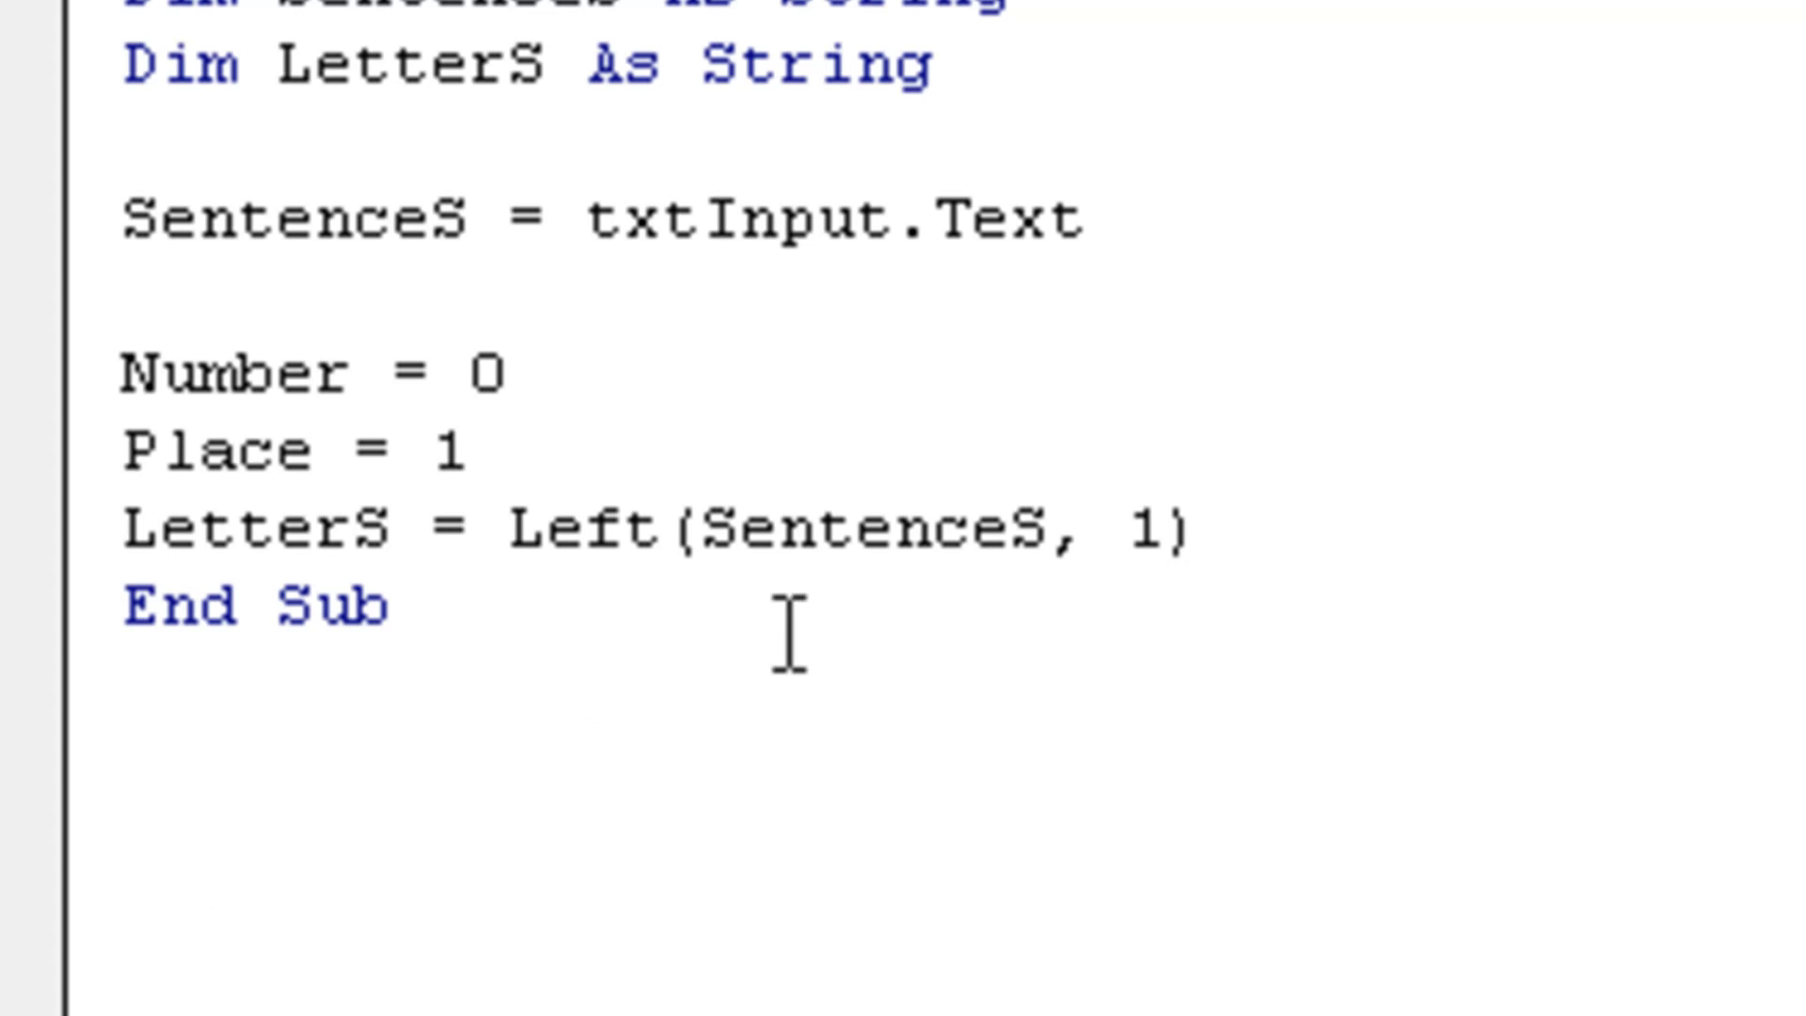
pyautogui.moveTo(1157, 542)
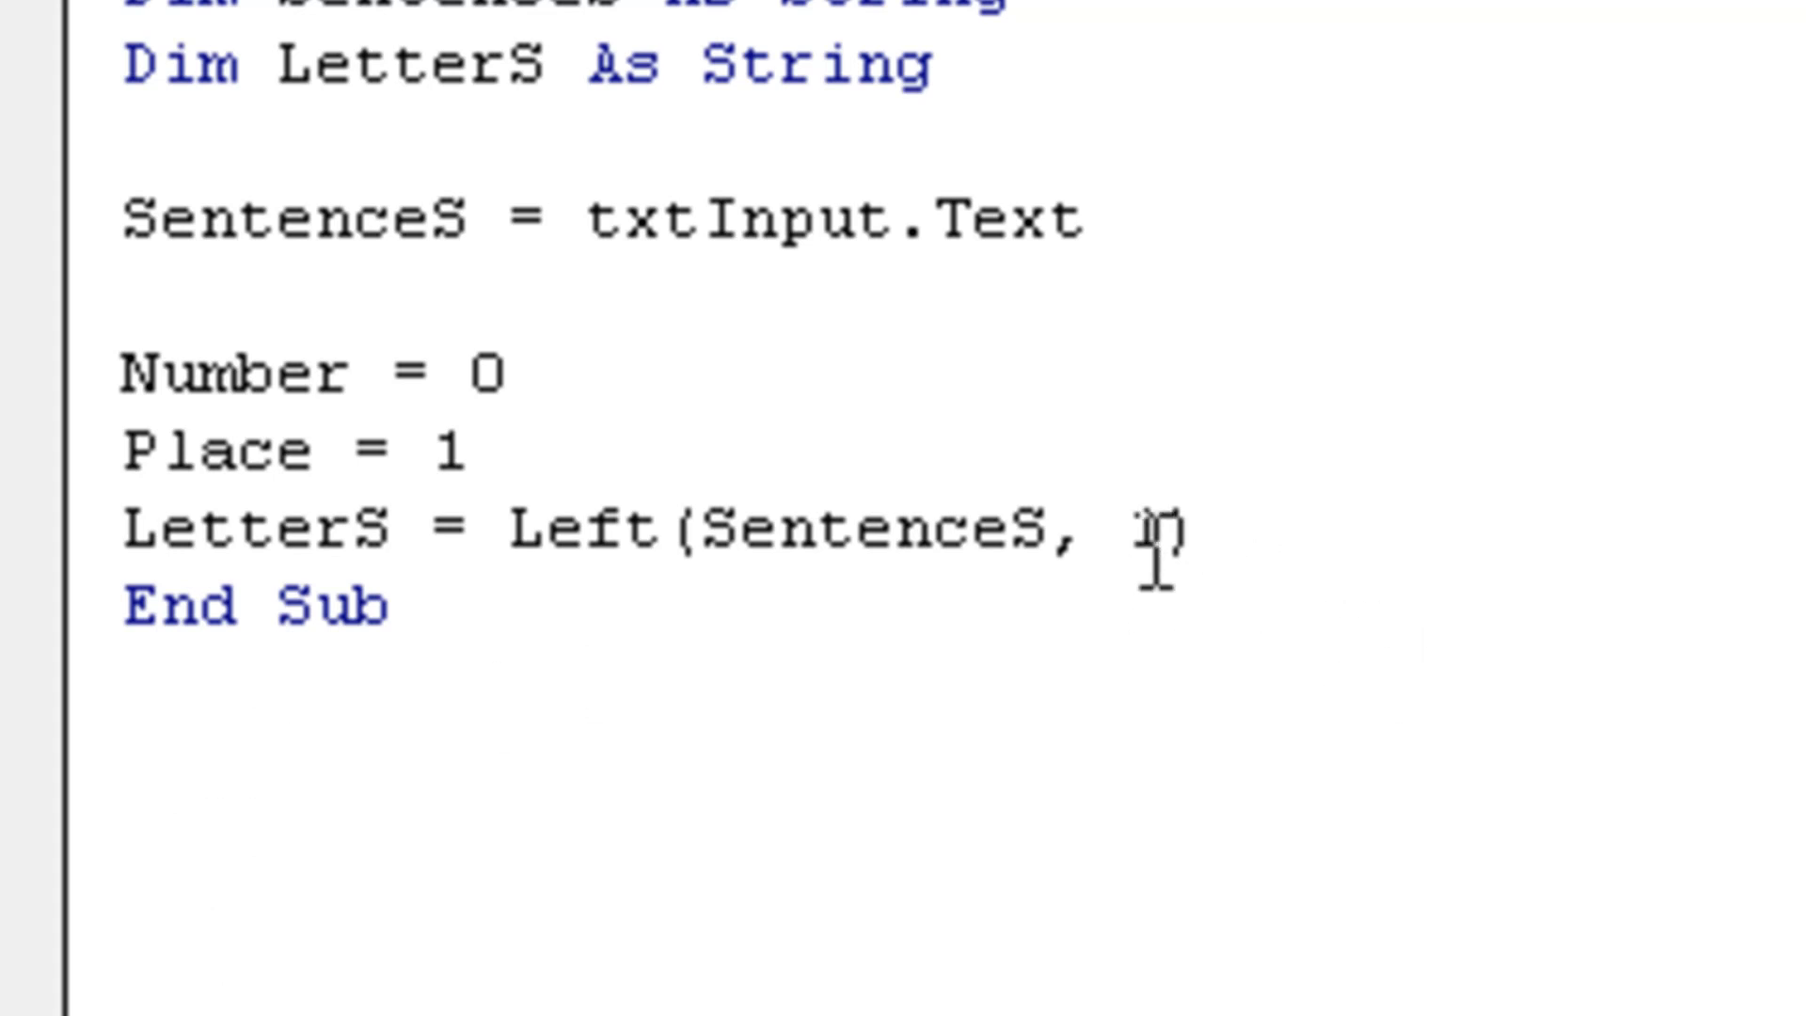
pyautogui.write('1')
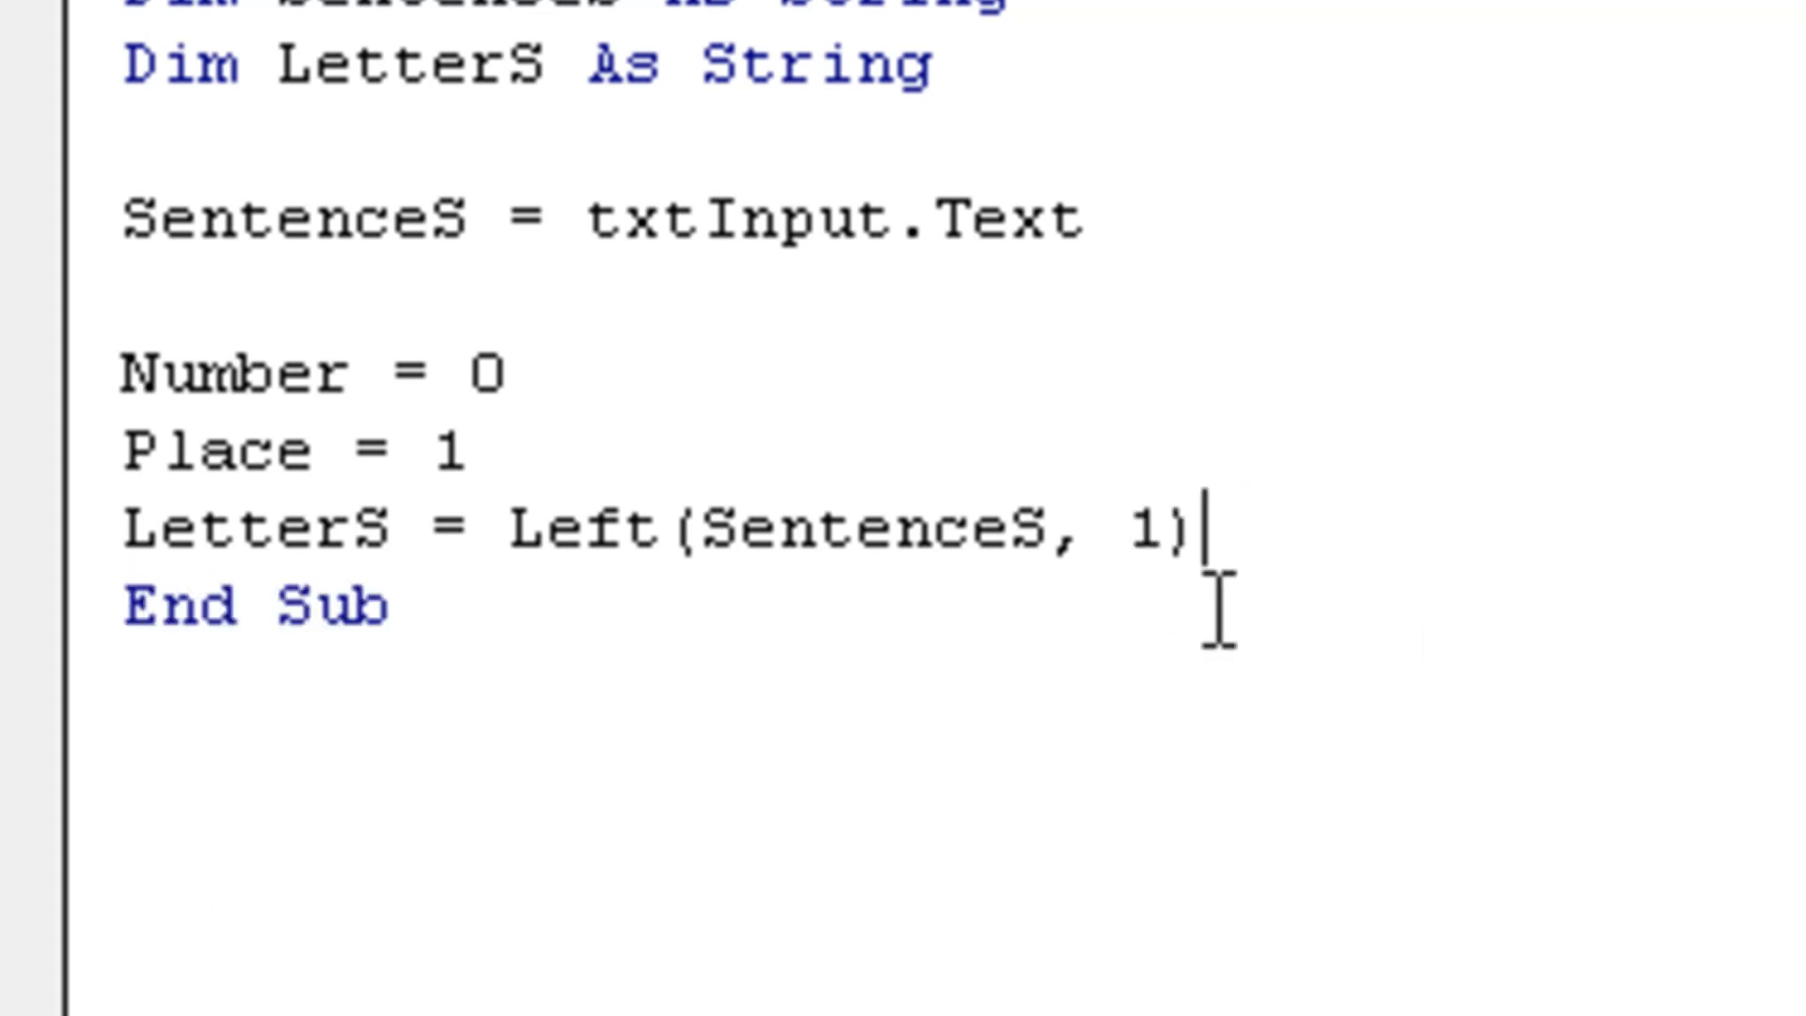
pyautogui.press('Return')
pyautogui.write('While')
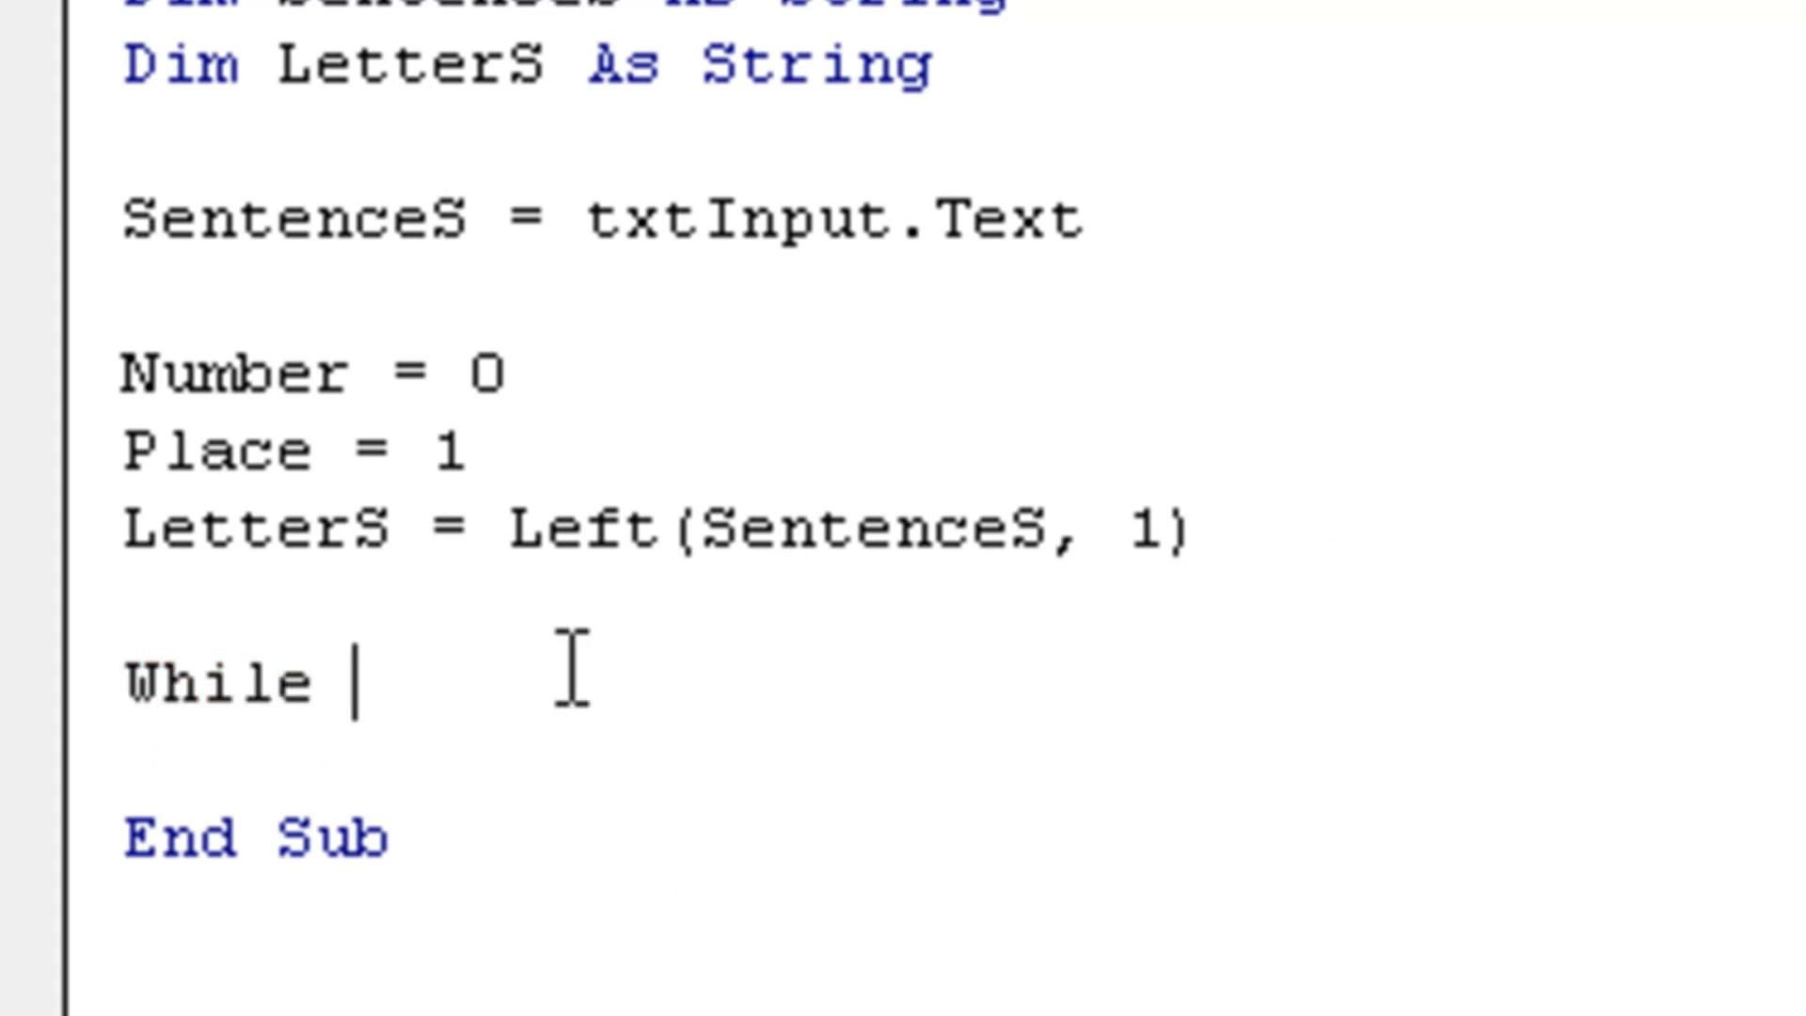
# Begin the loop with While LetterS <> "$"
pyautogui.write('LetterS <')
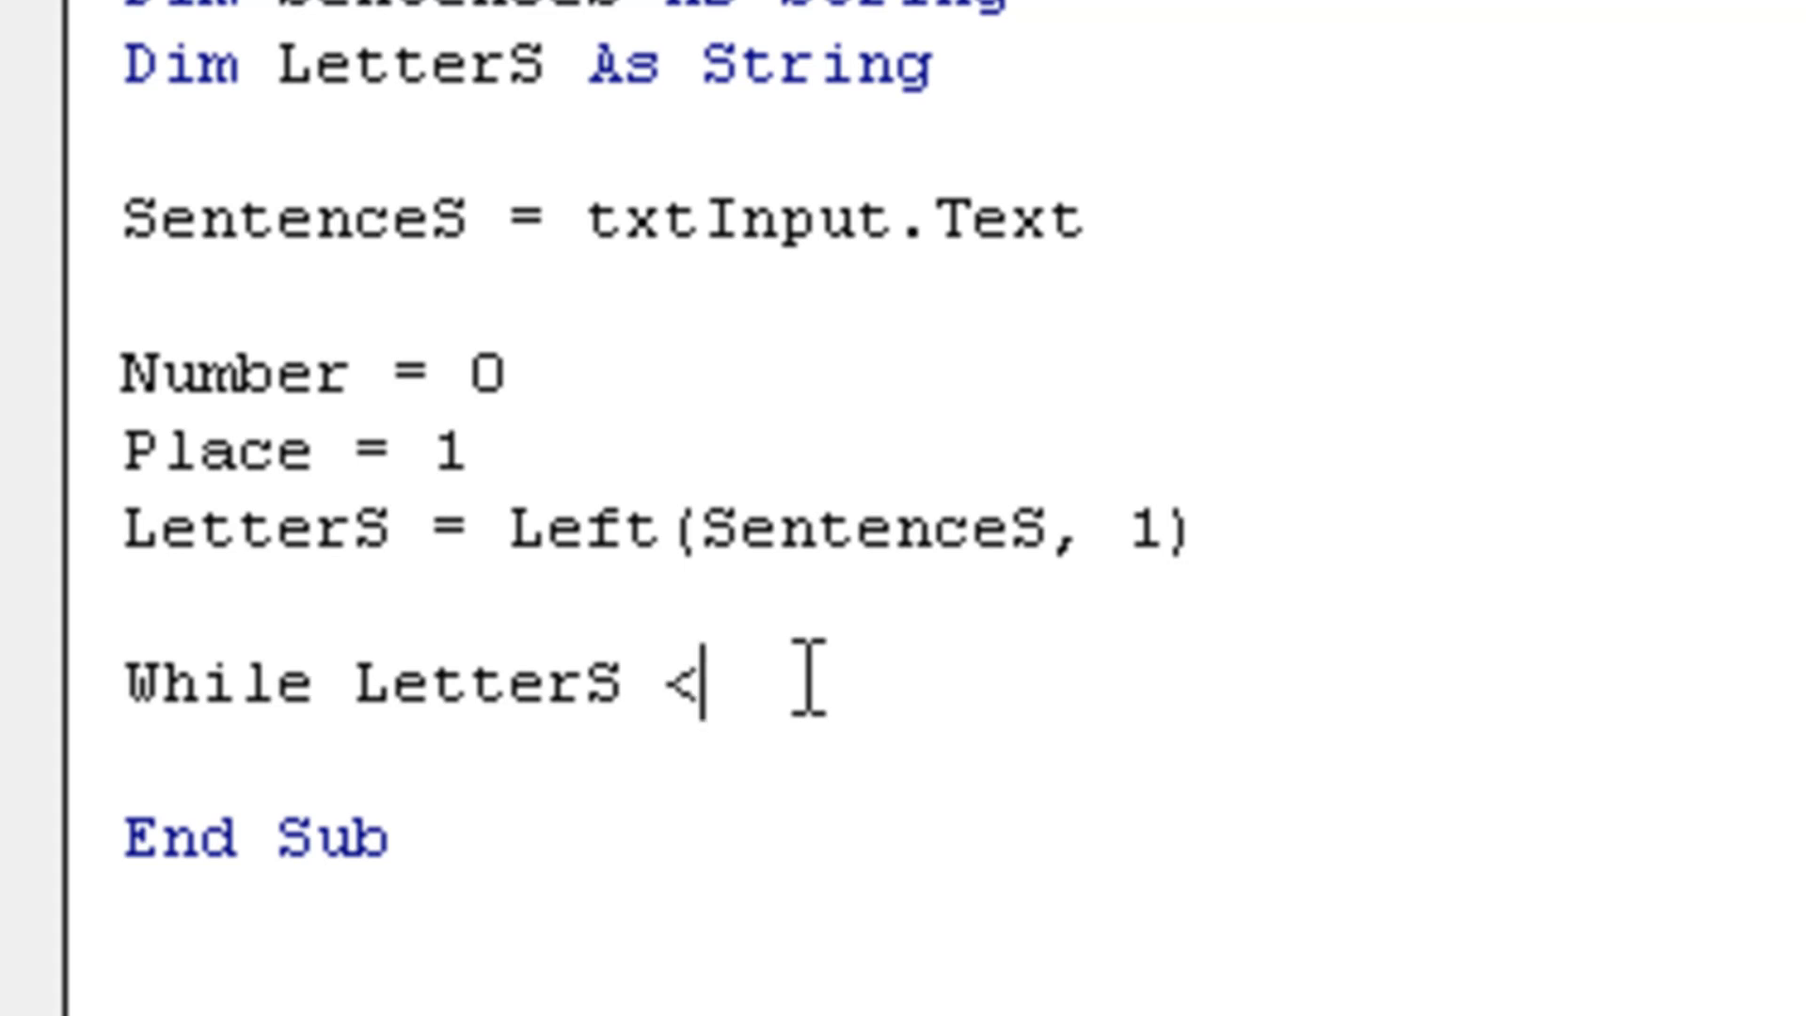
pyautogui.write('> "')
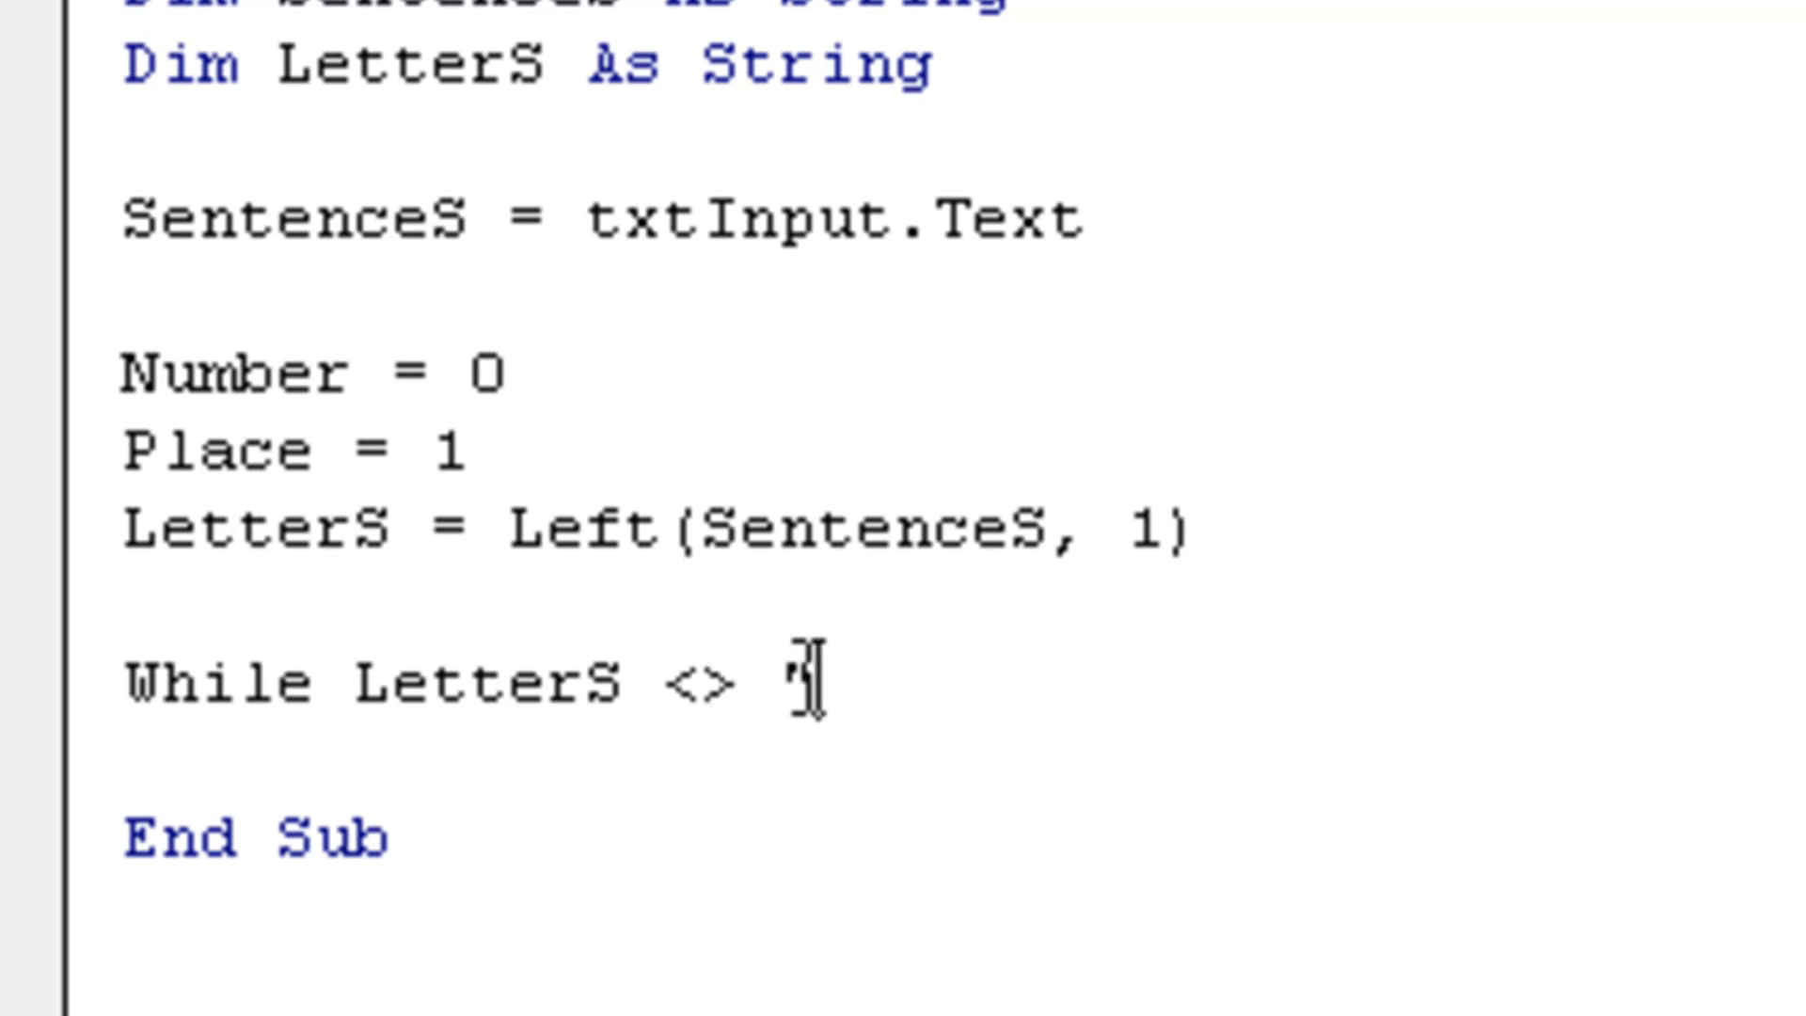
pyautogui.write('"$"')
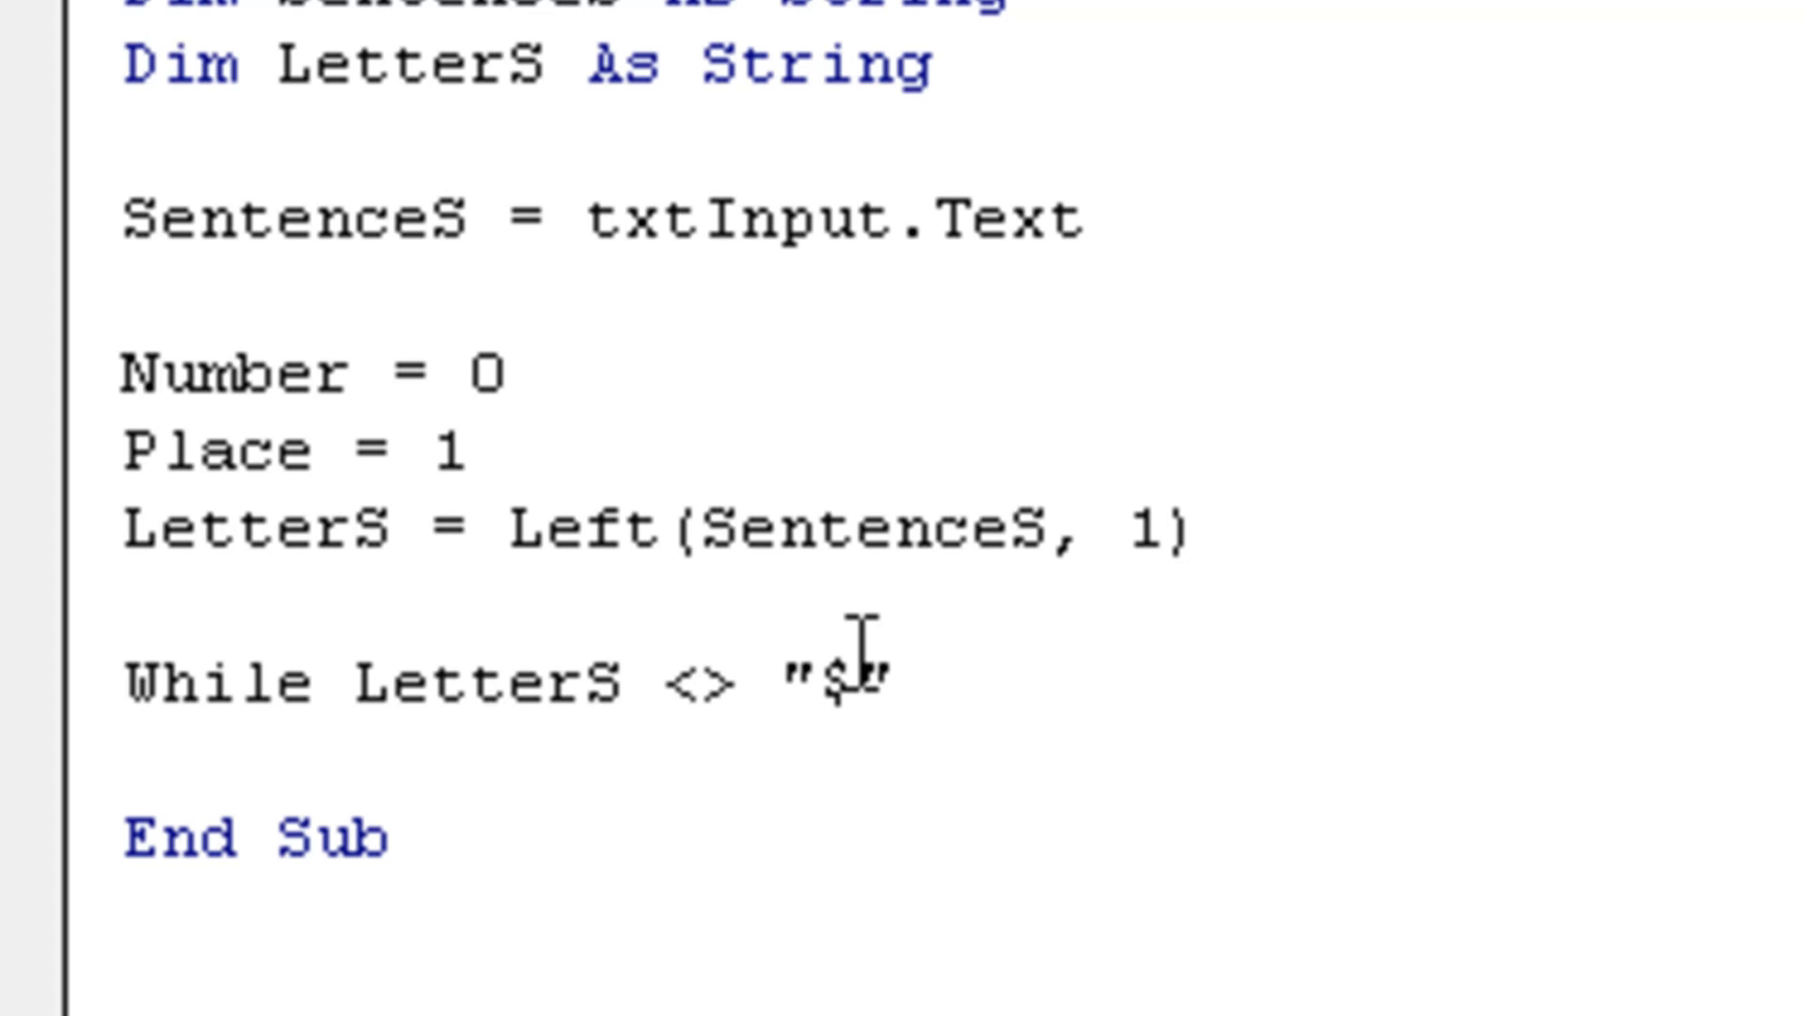
pyautogui.press('Return')
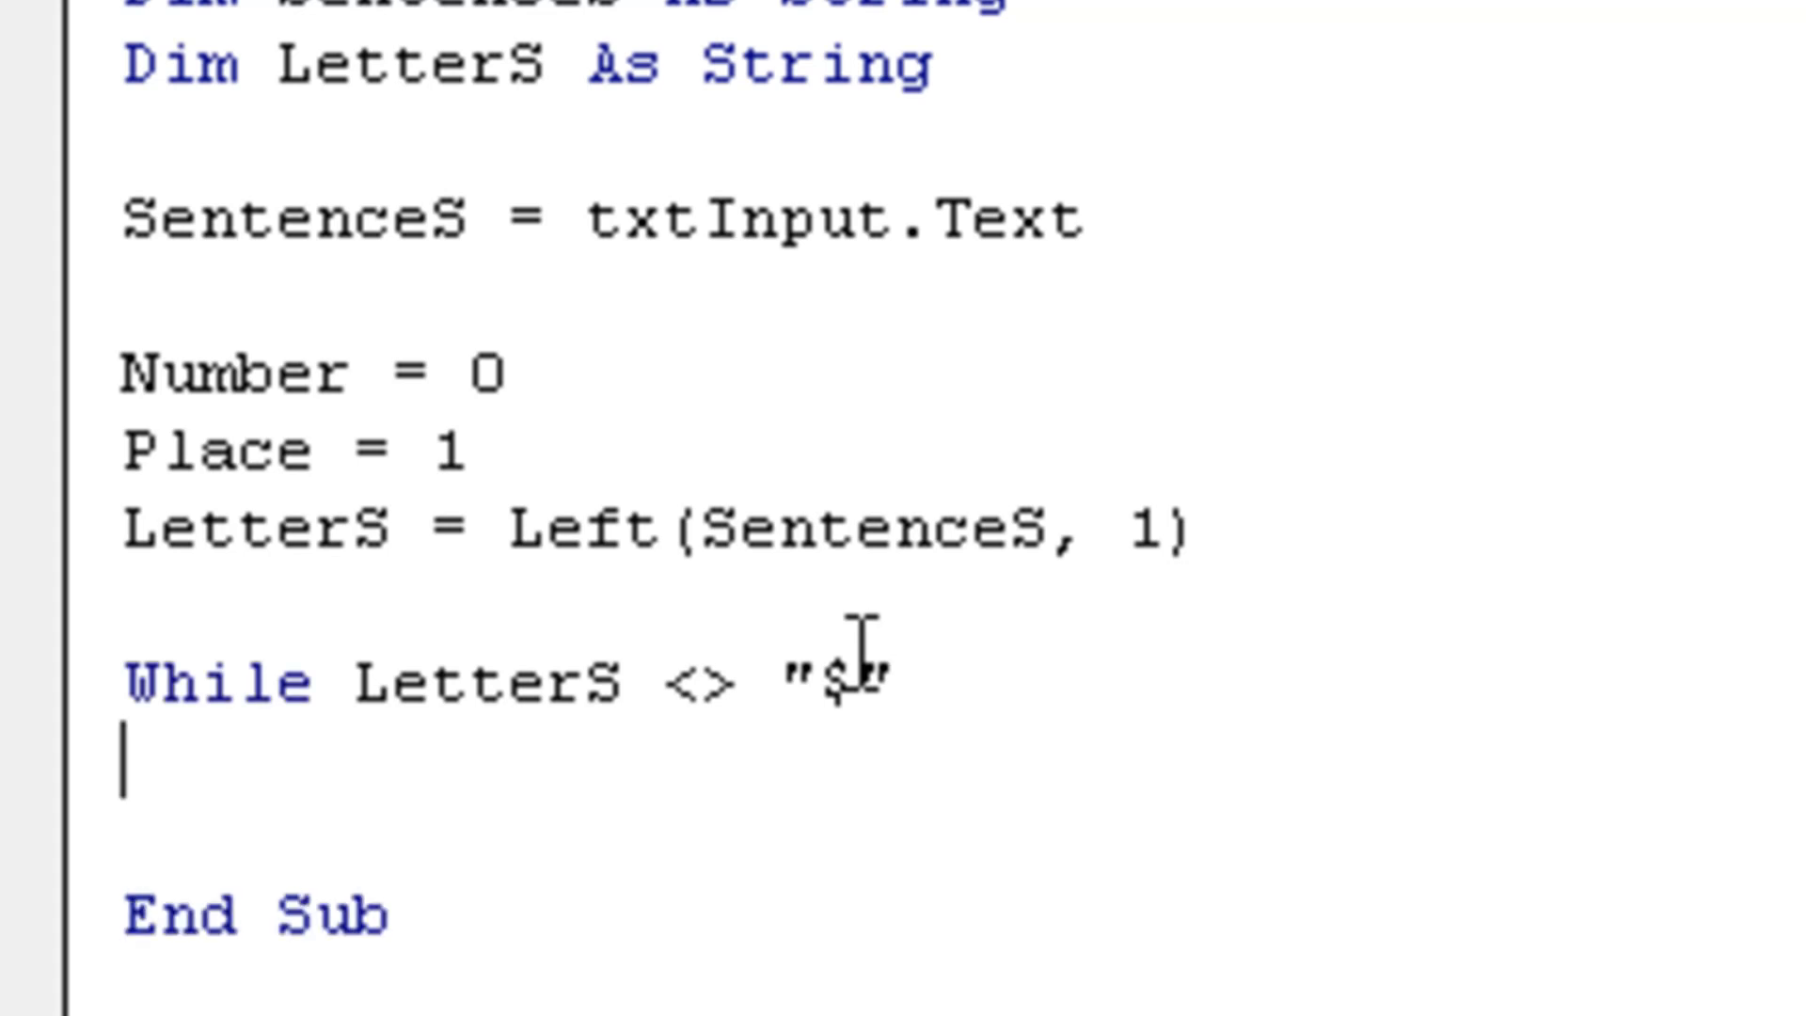
# Inside the loop write Number = Number + 1 and Place = Place + 1
pyautogui.write('Number')
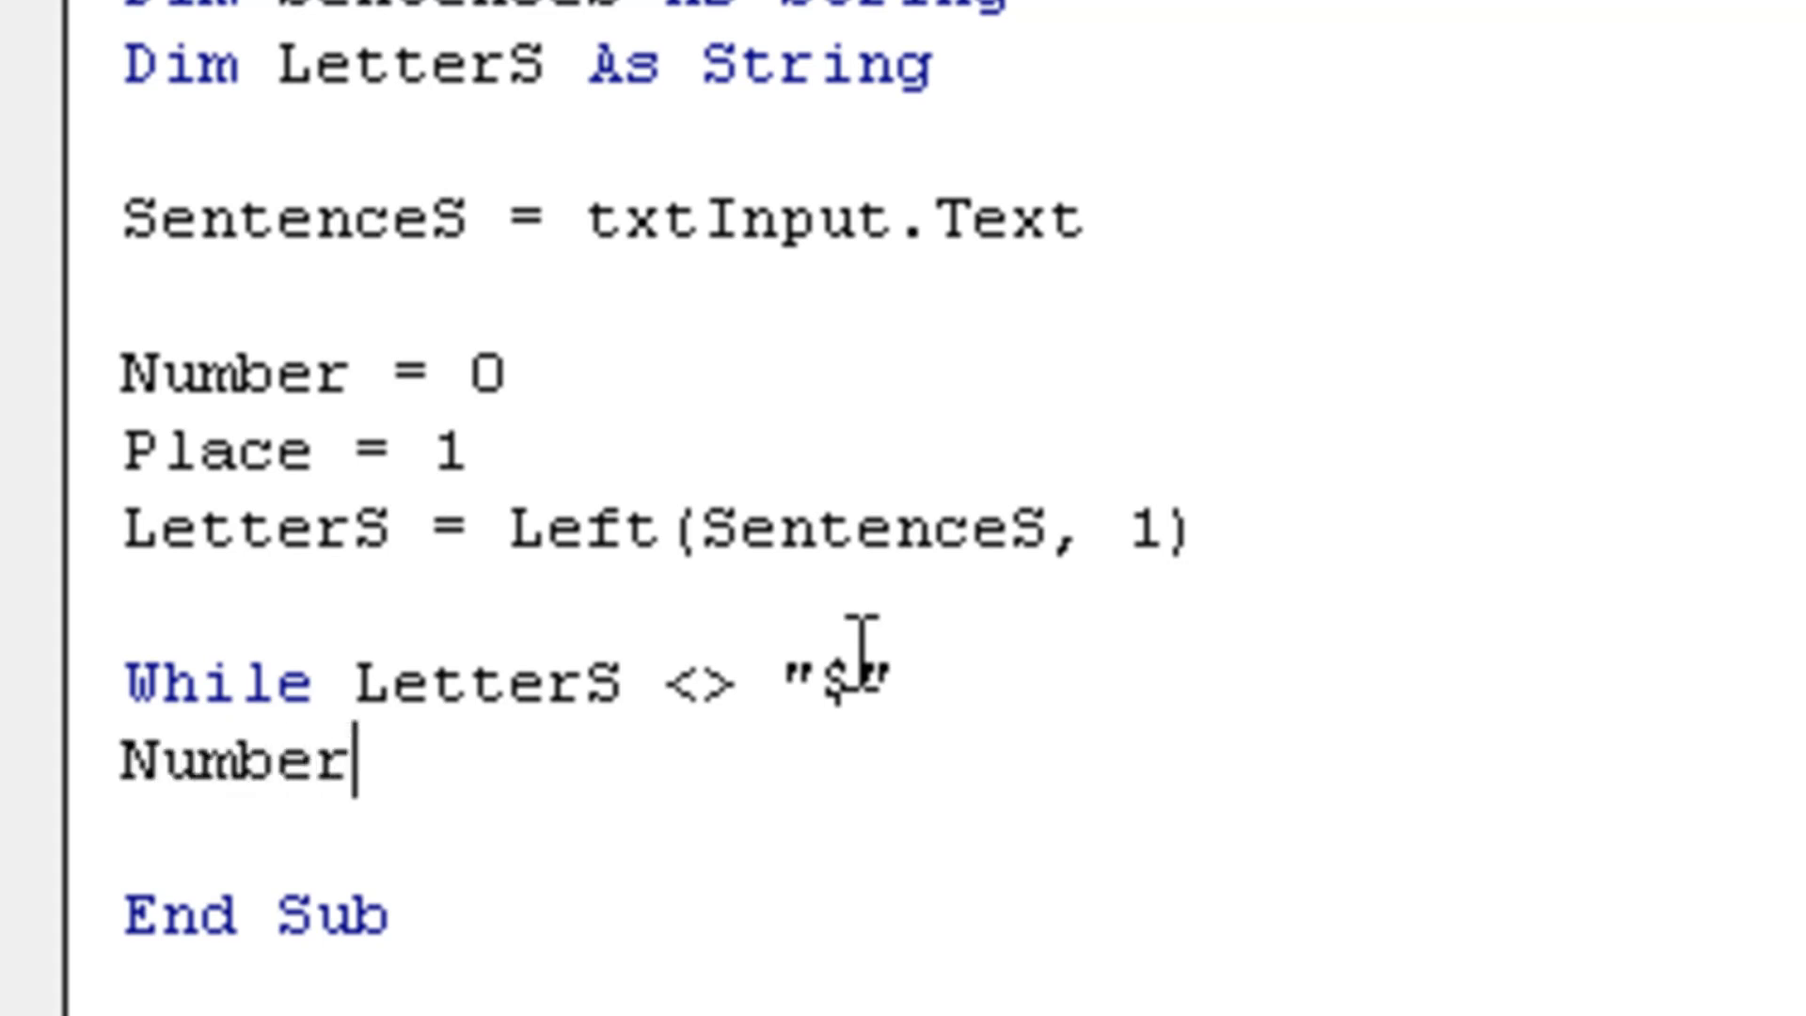
pyautogui.write('= Number + 1')
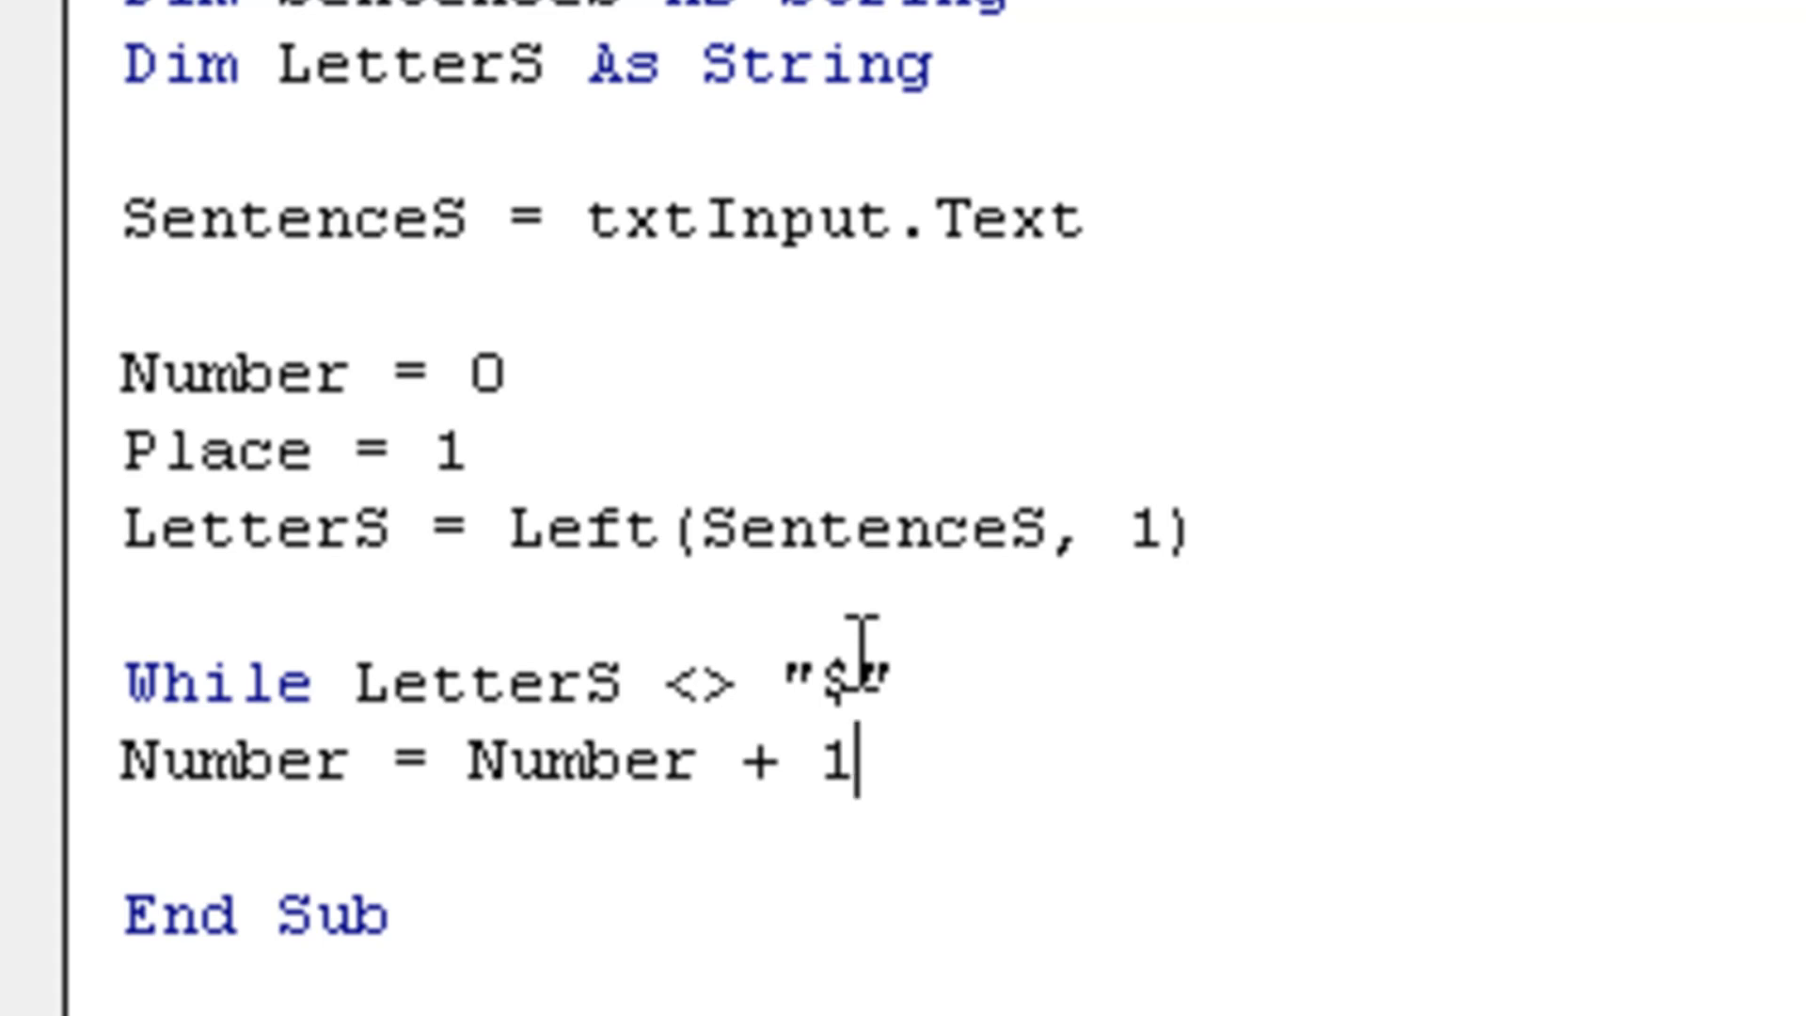
pyautogui.write('\\')
pyautogui.write('P')
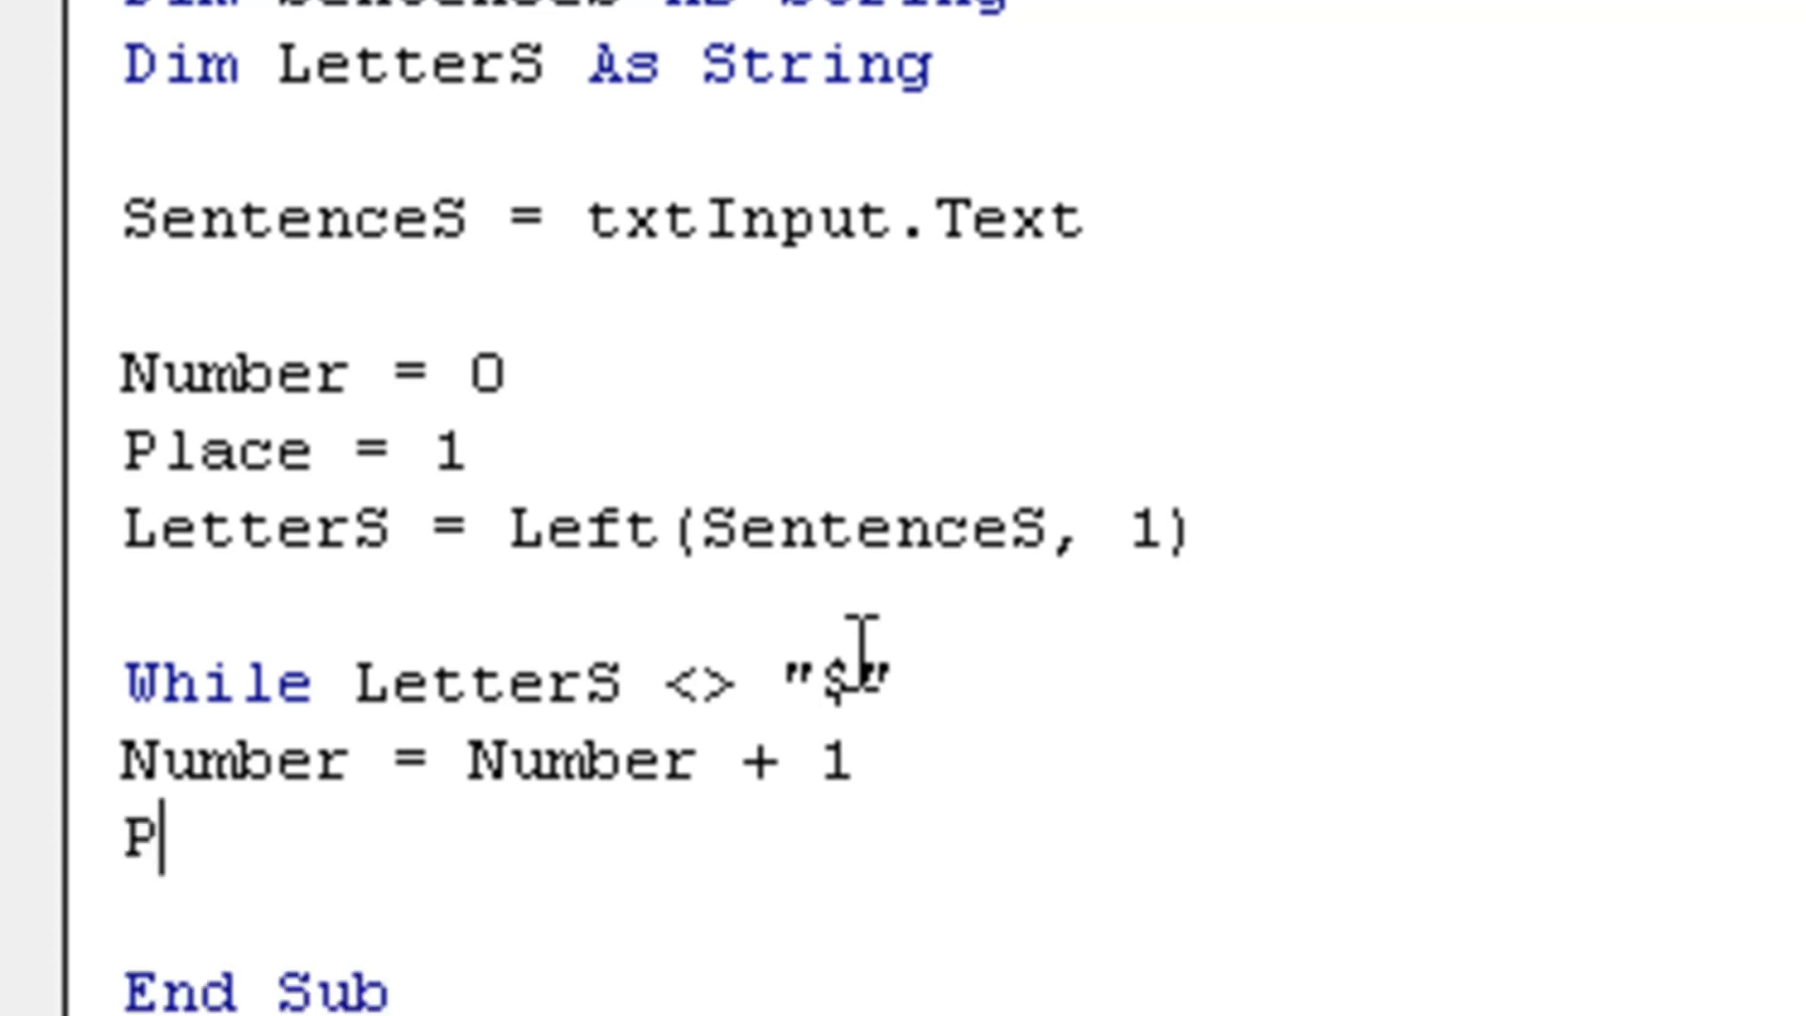
pyautogui.write('lace = Plac')
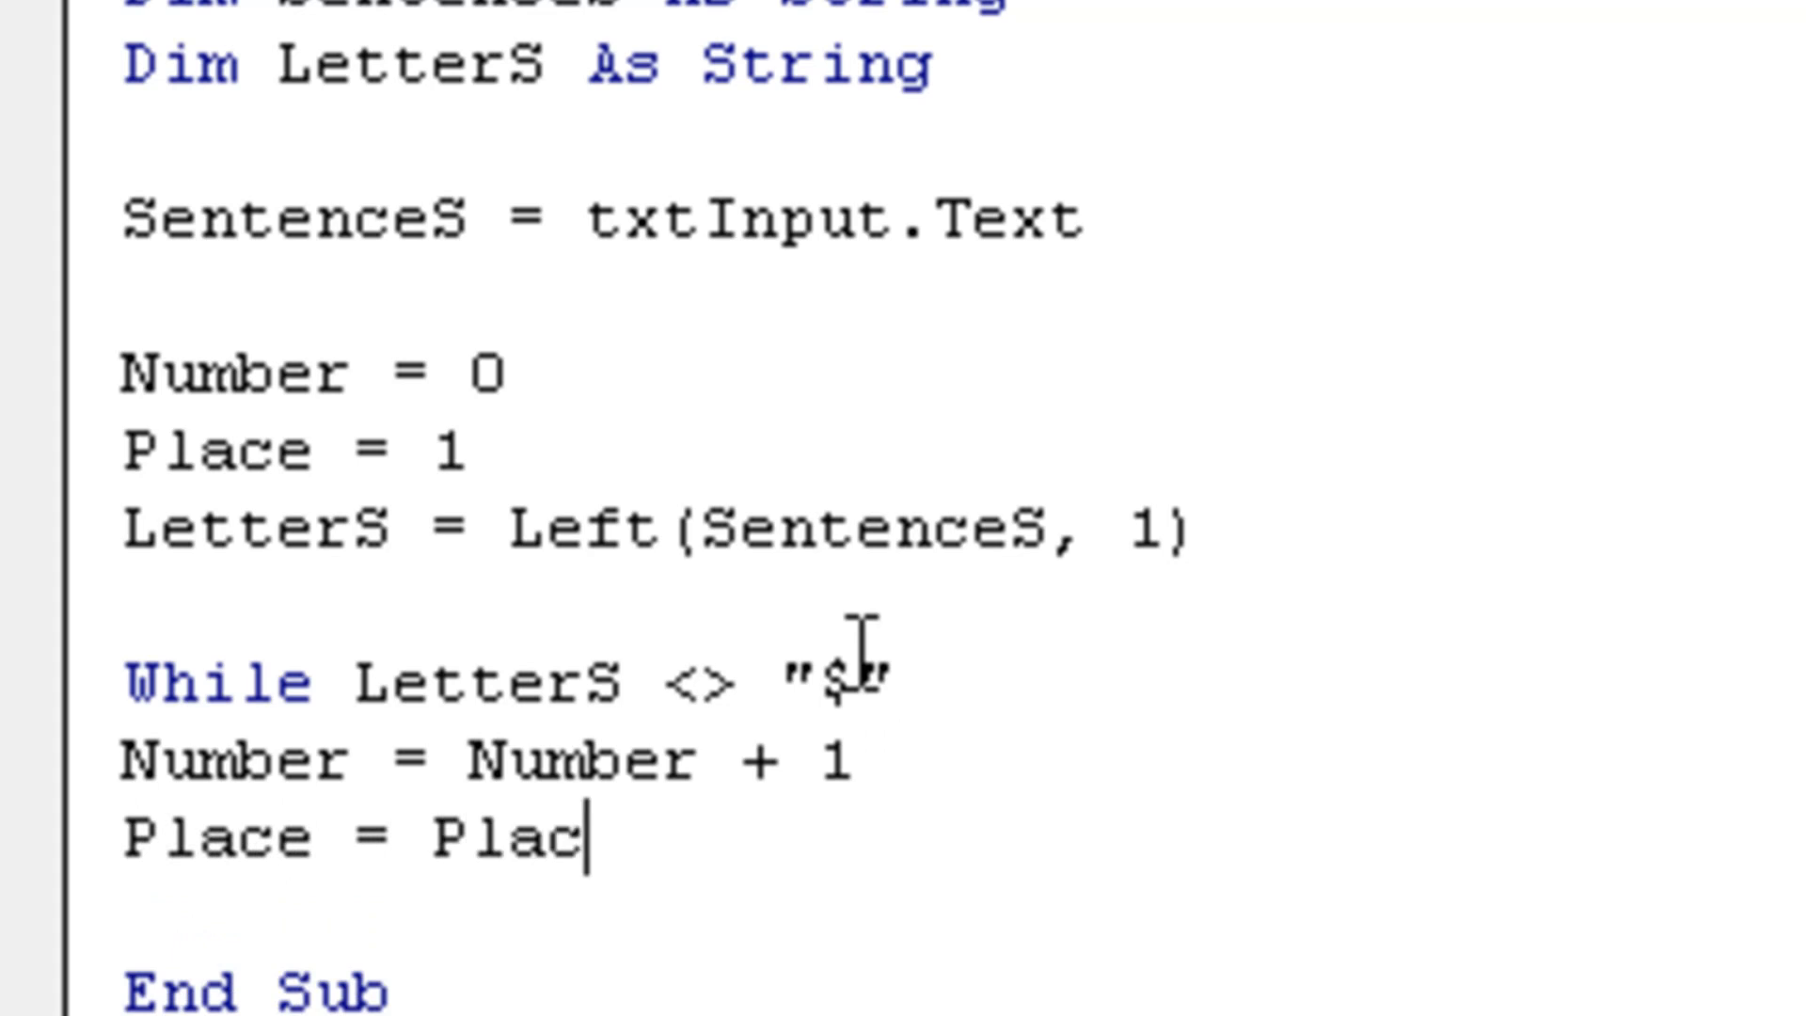
pyautogui.write('e + 1')
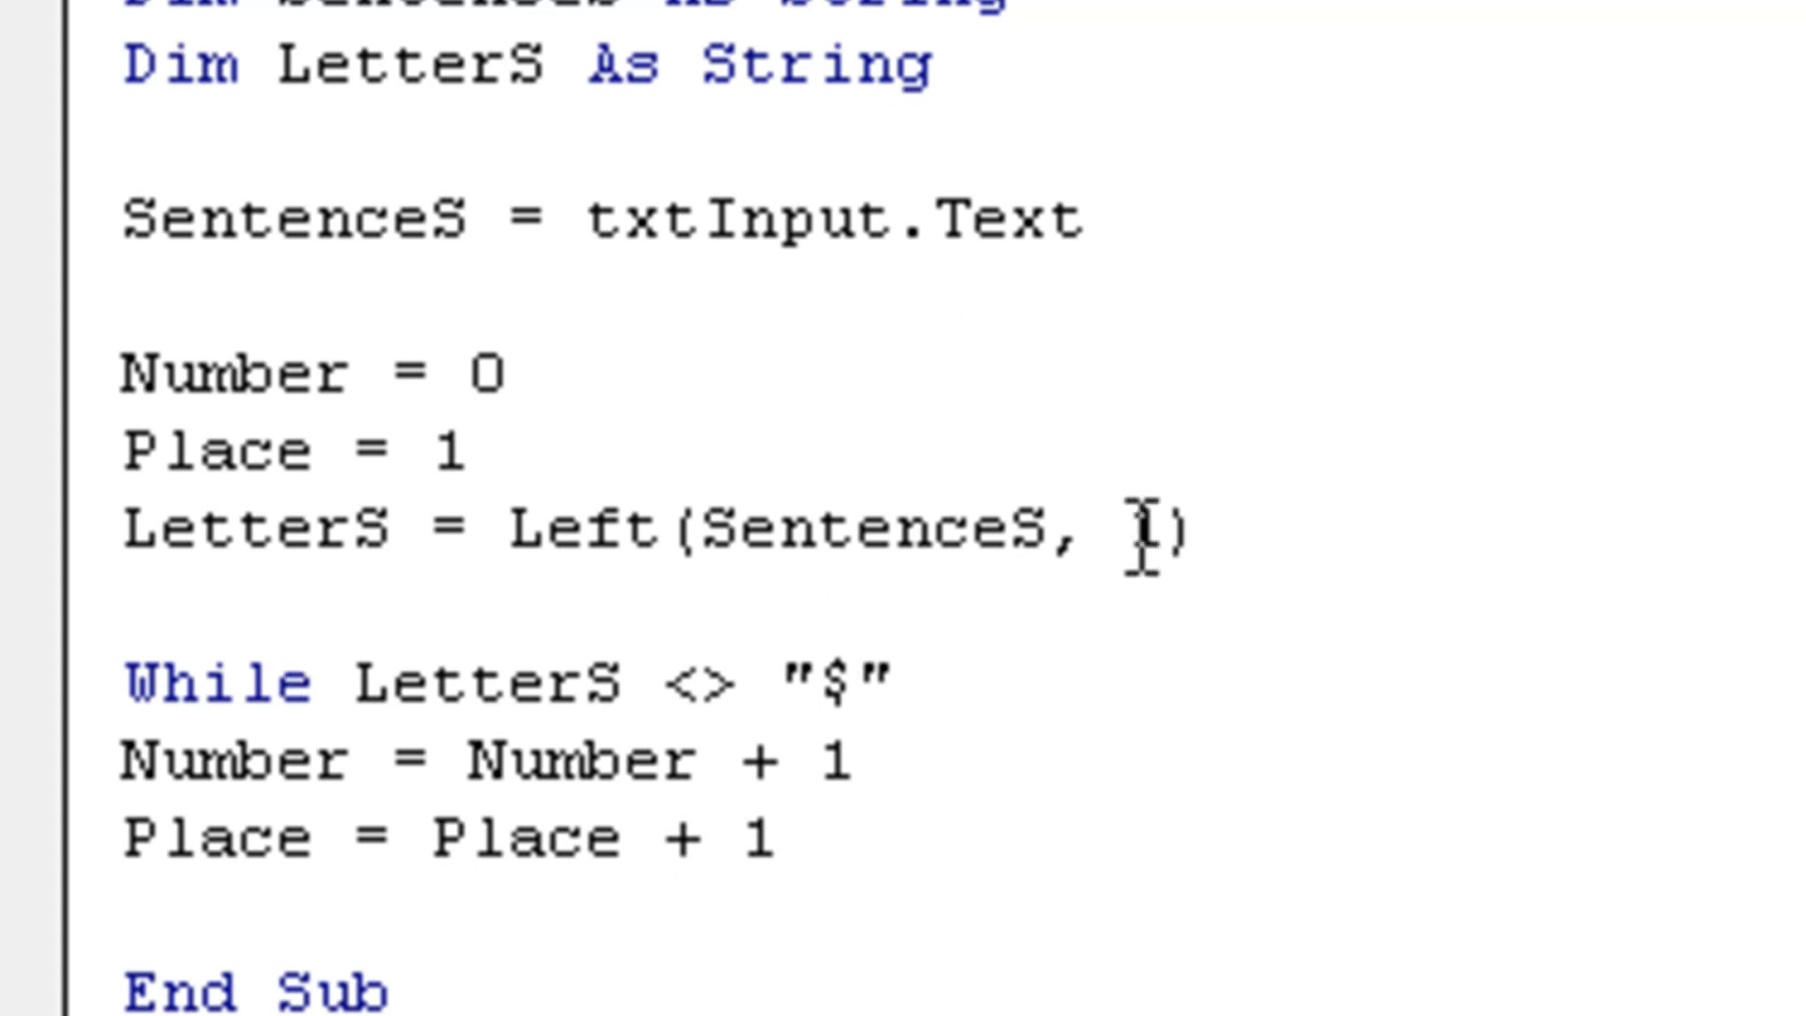
pyautogui.write('1')
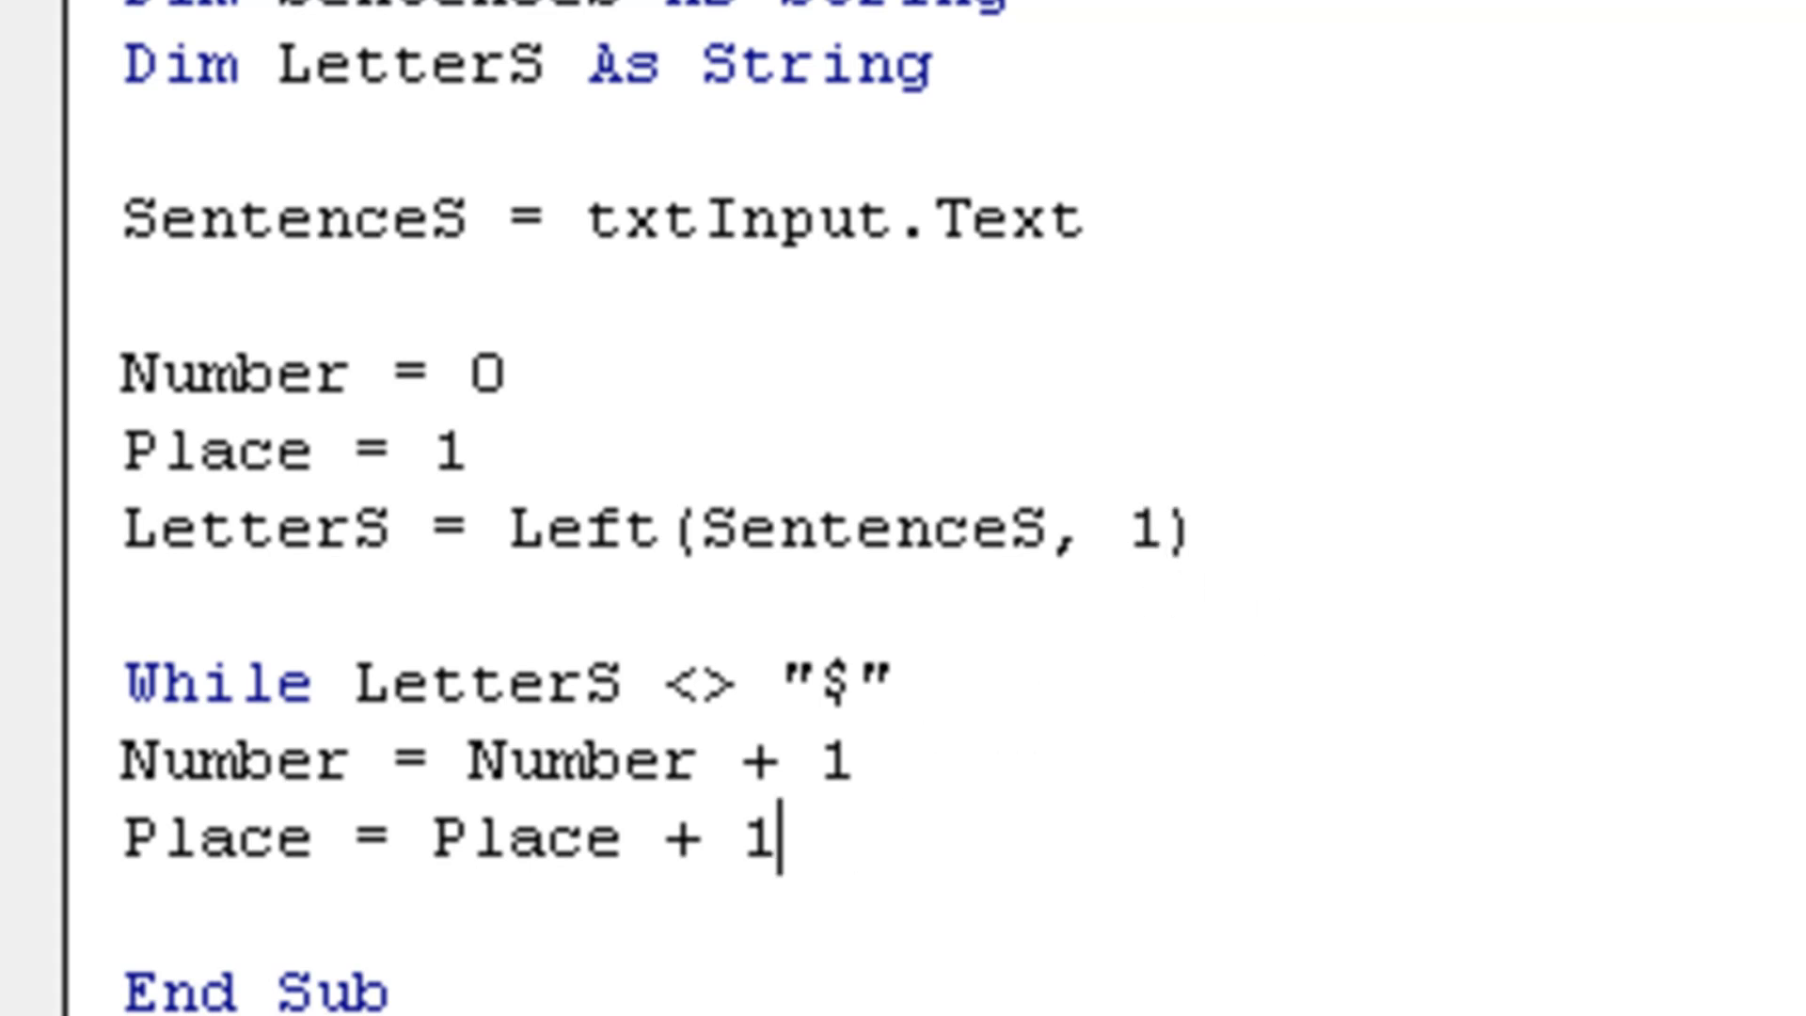
# Write LetterS = Mid(SentenceS, Place, 1) as the last line of the loop body
pyautogui.scroll(-3)
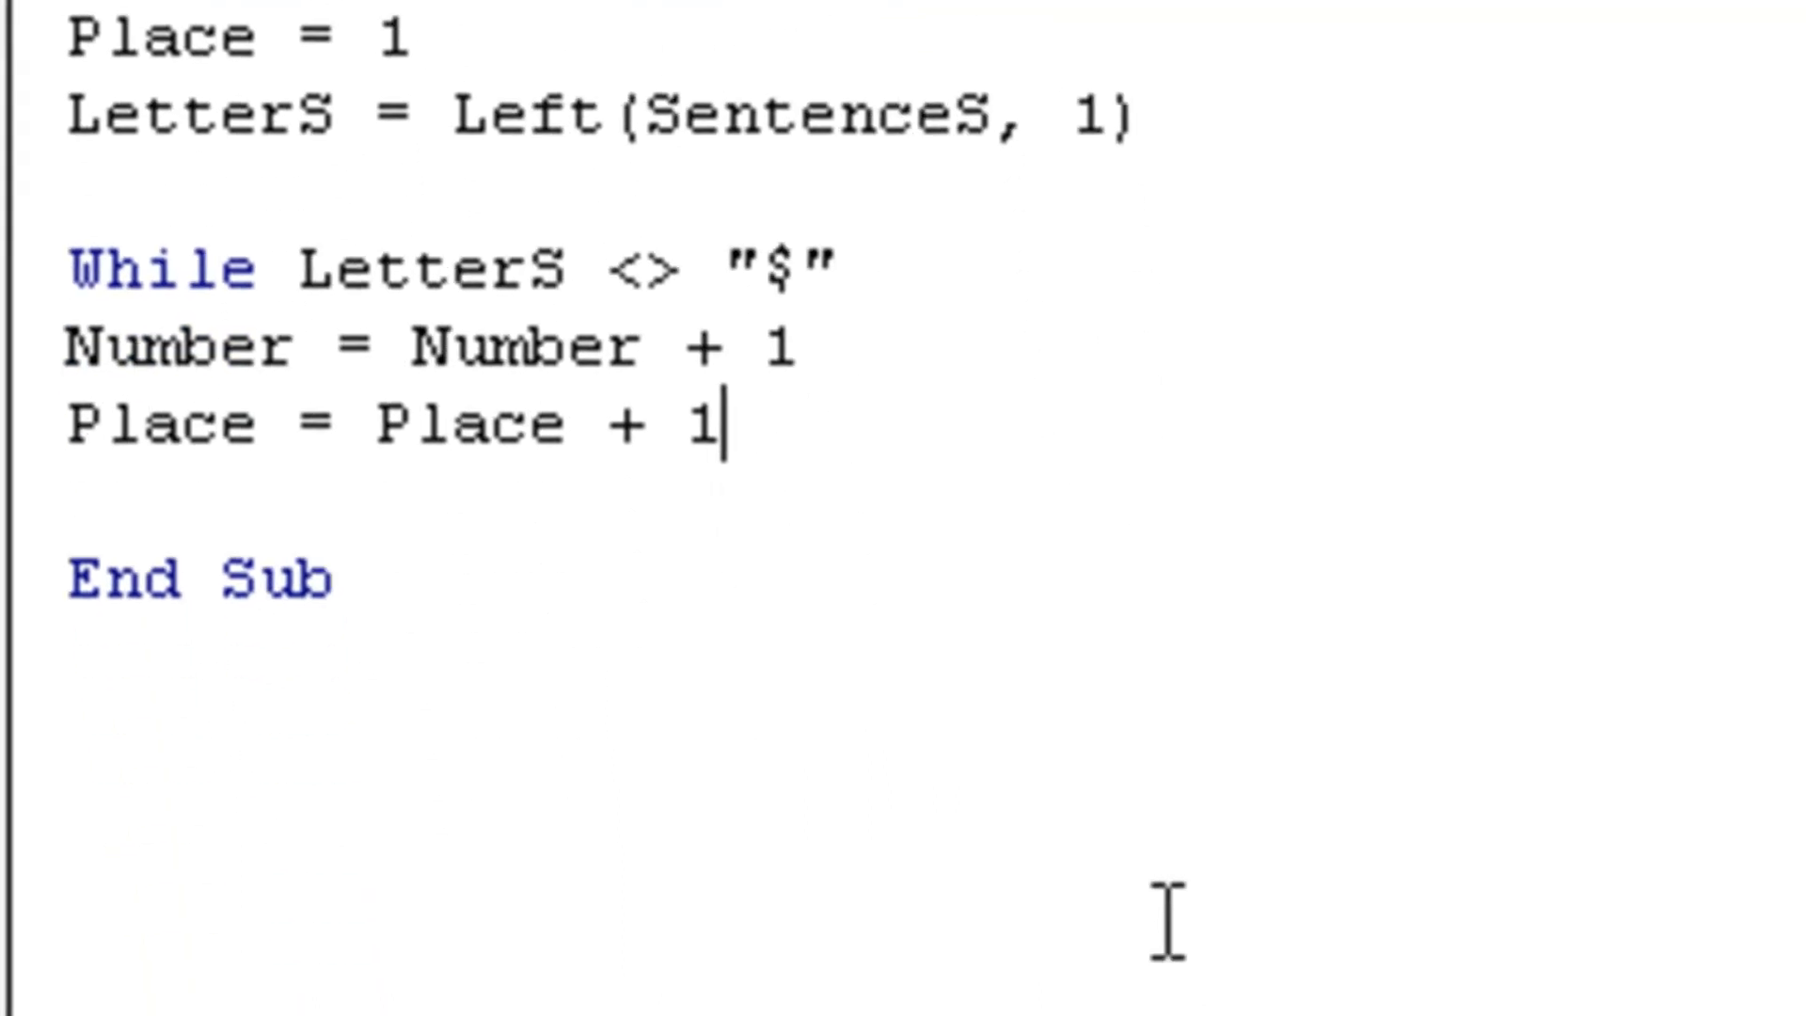
pyautogui.scroll(-3)
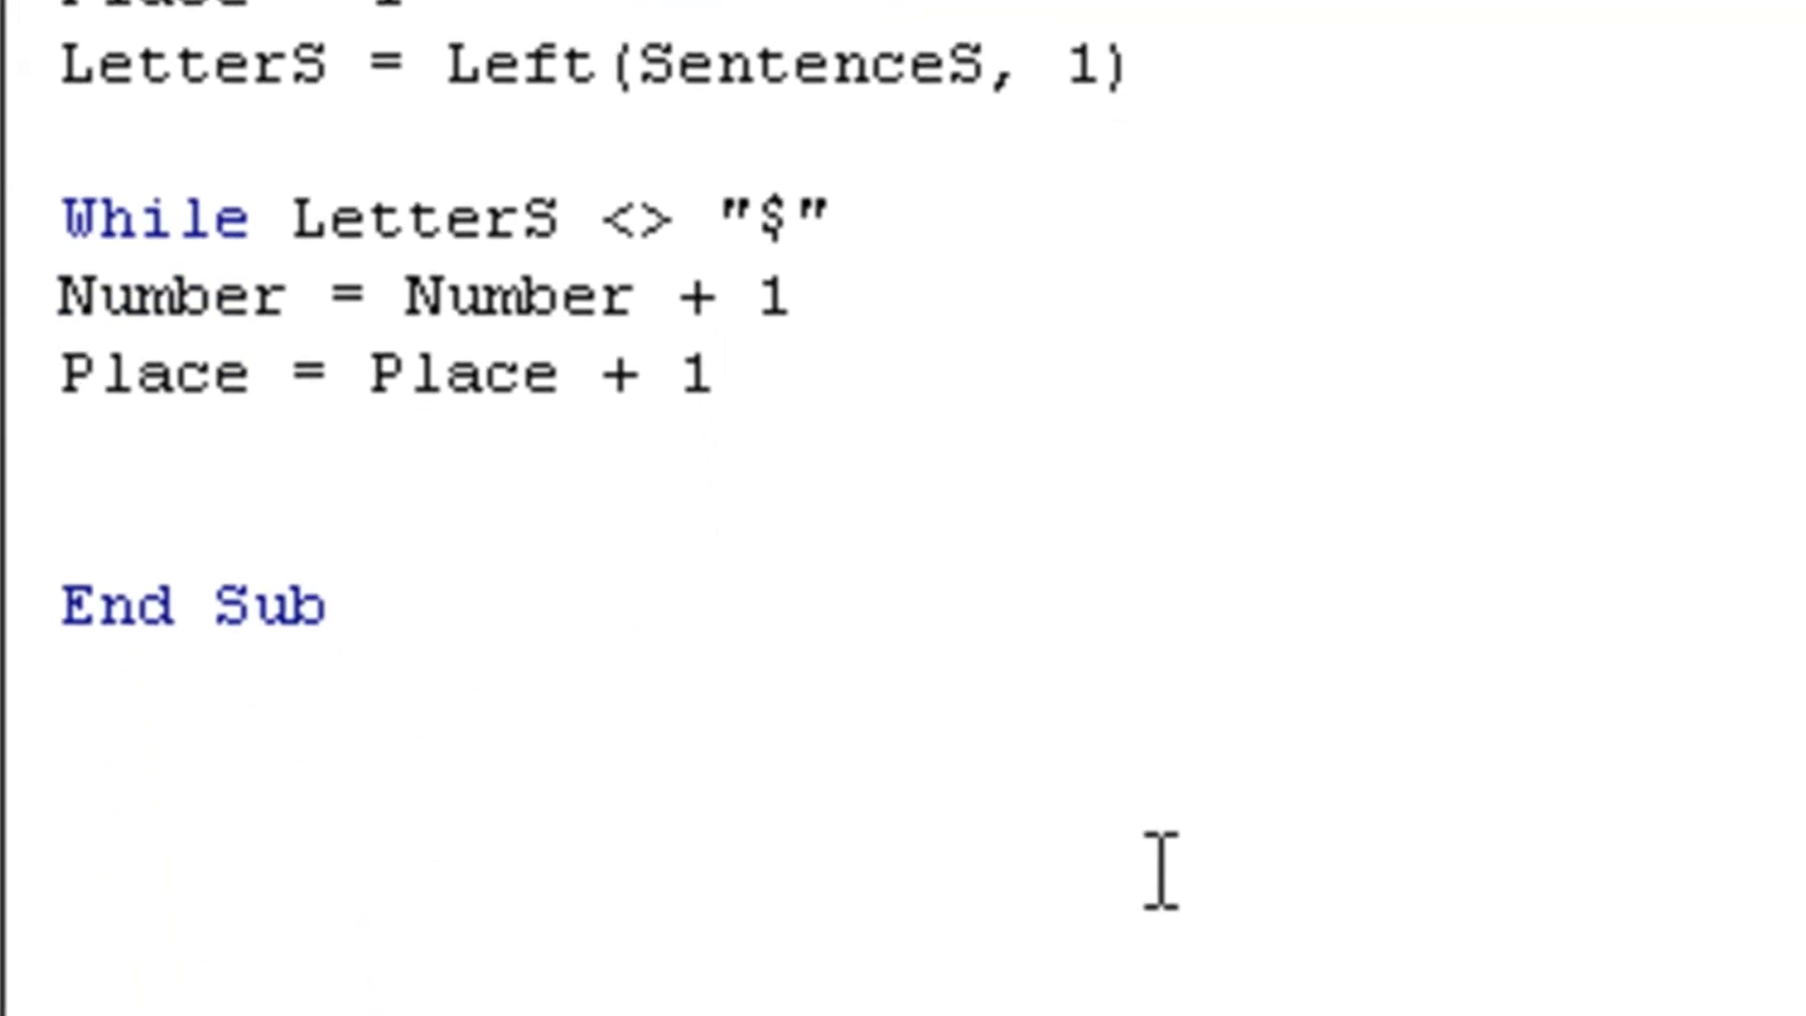
pyautogui.write('LetterS')
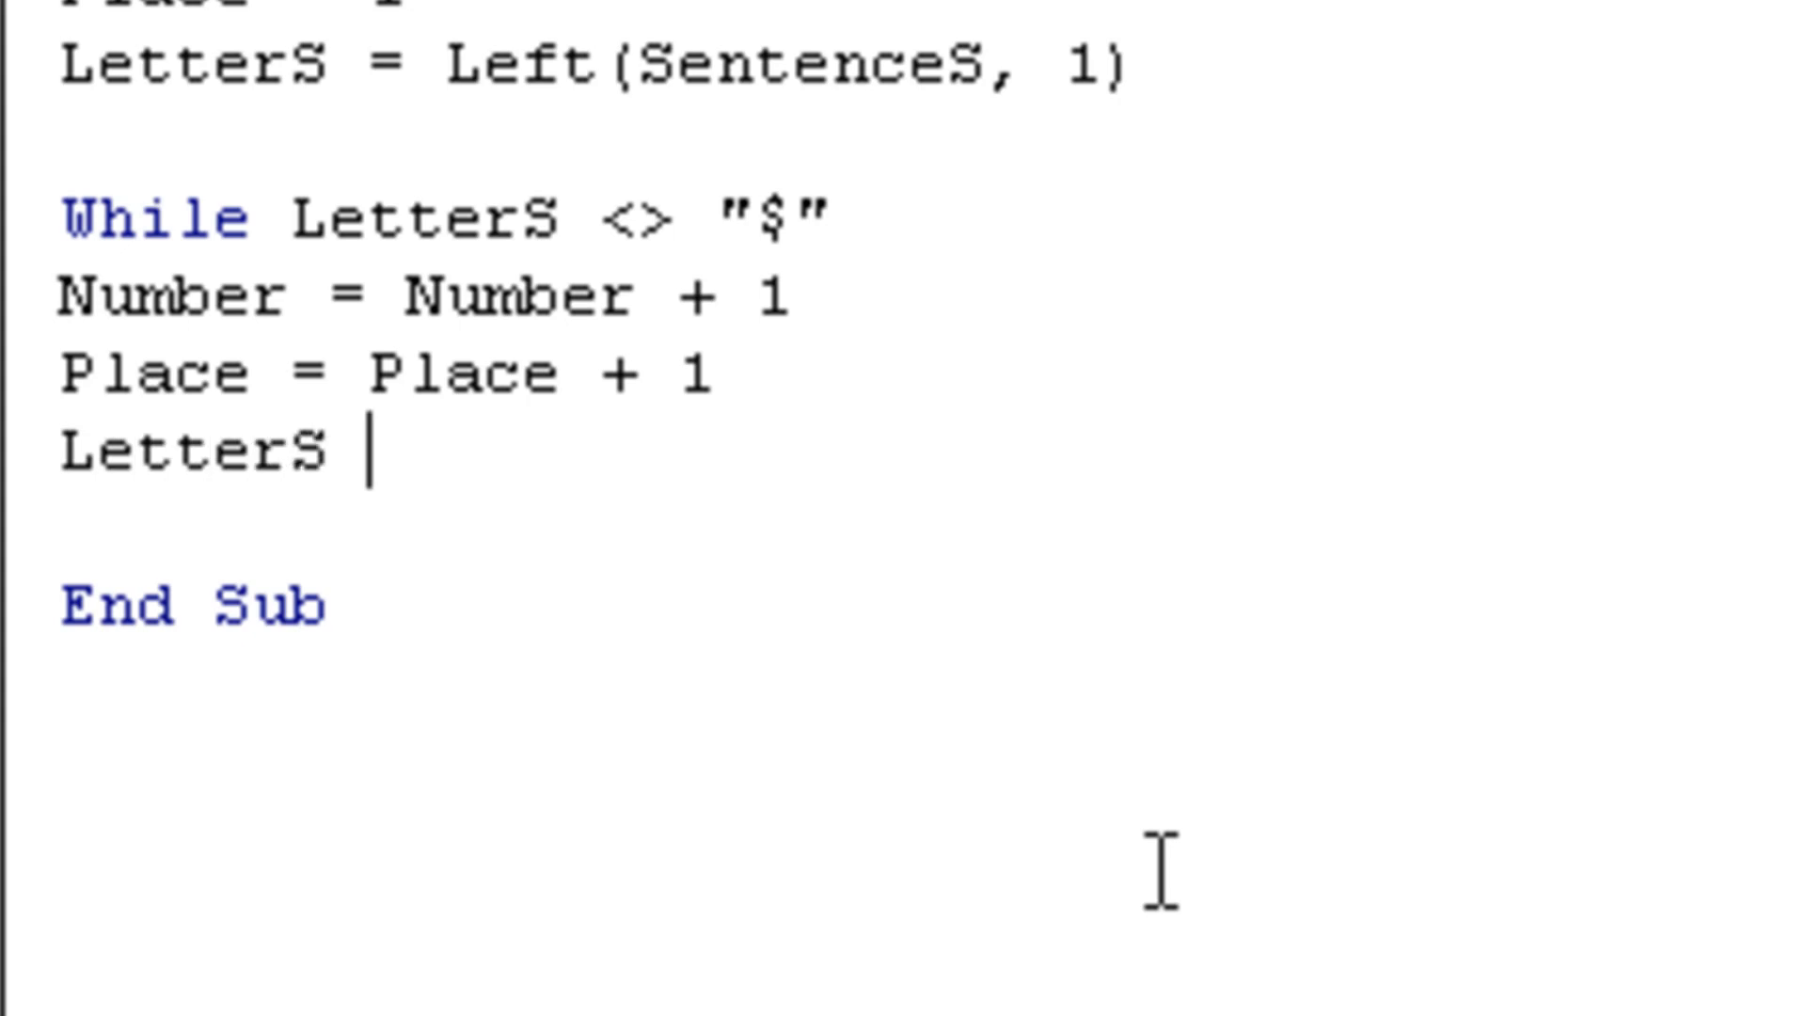
pyautogui.write('= Mid')
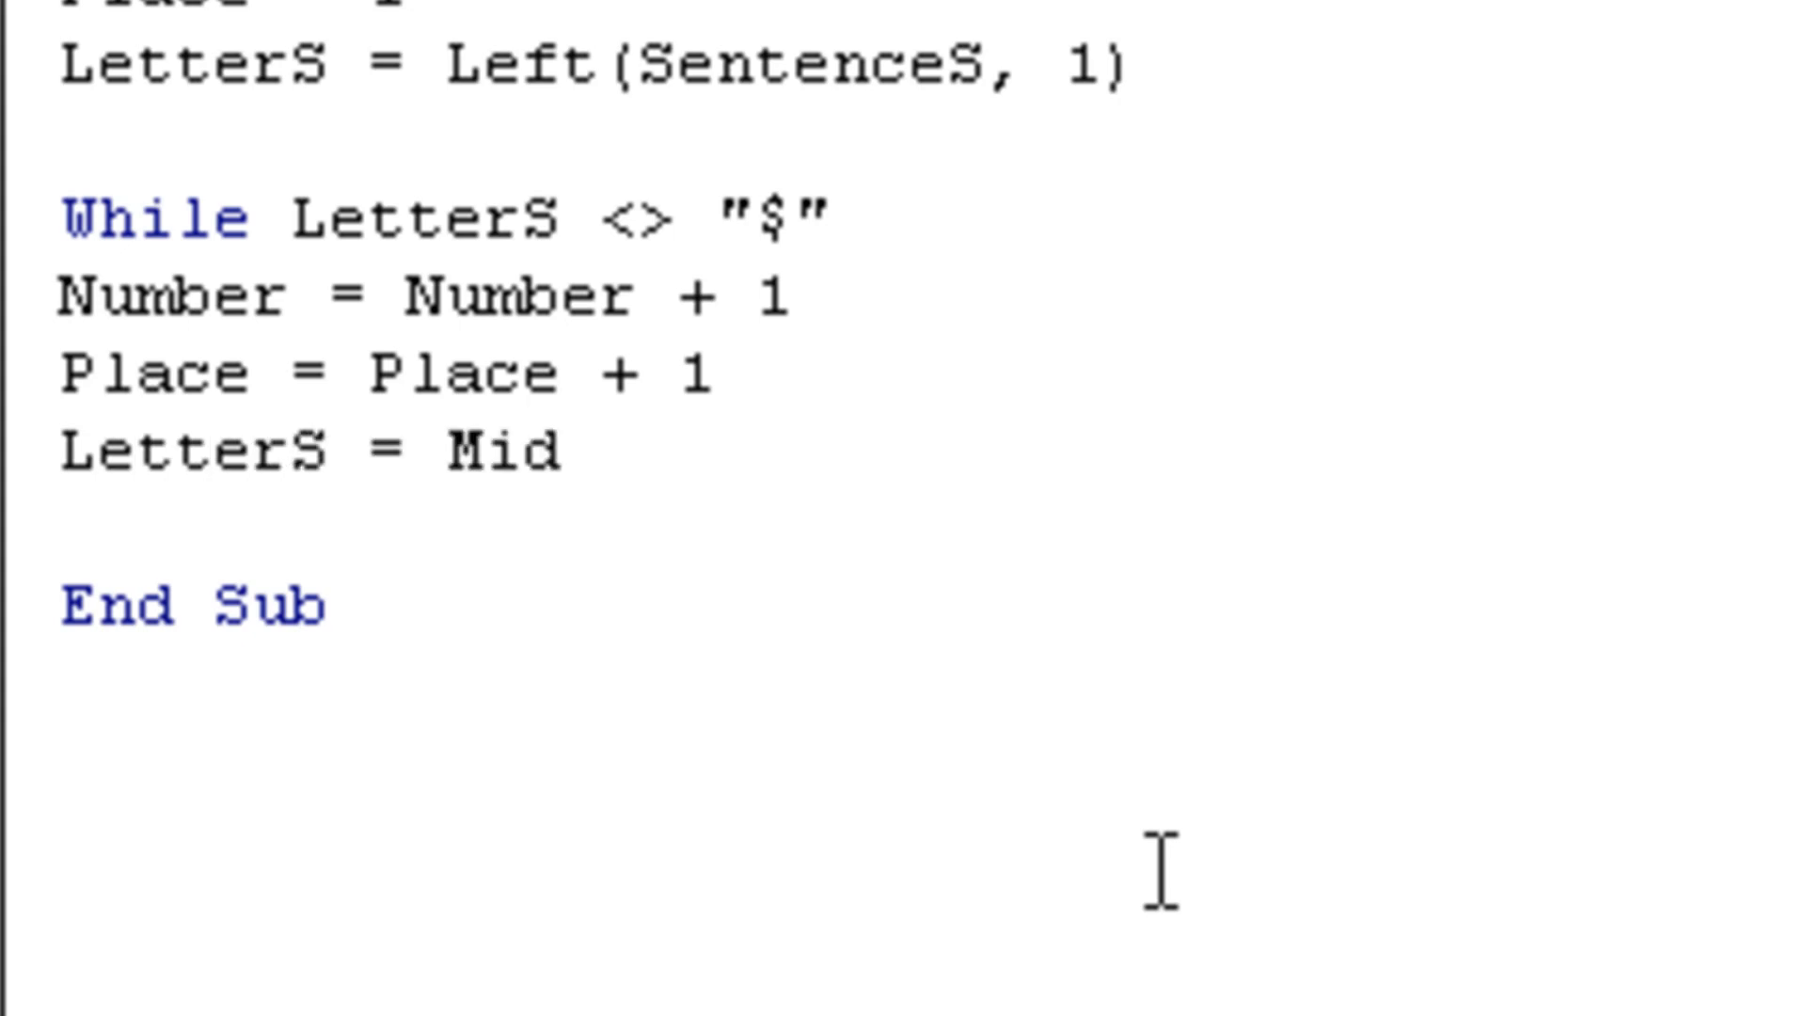
pyautogui.write('(Sen')
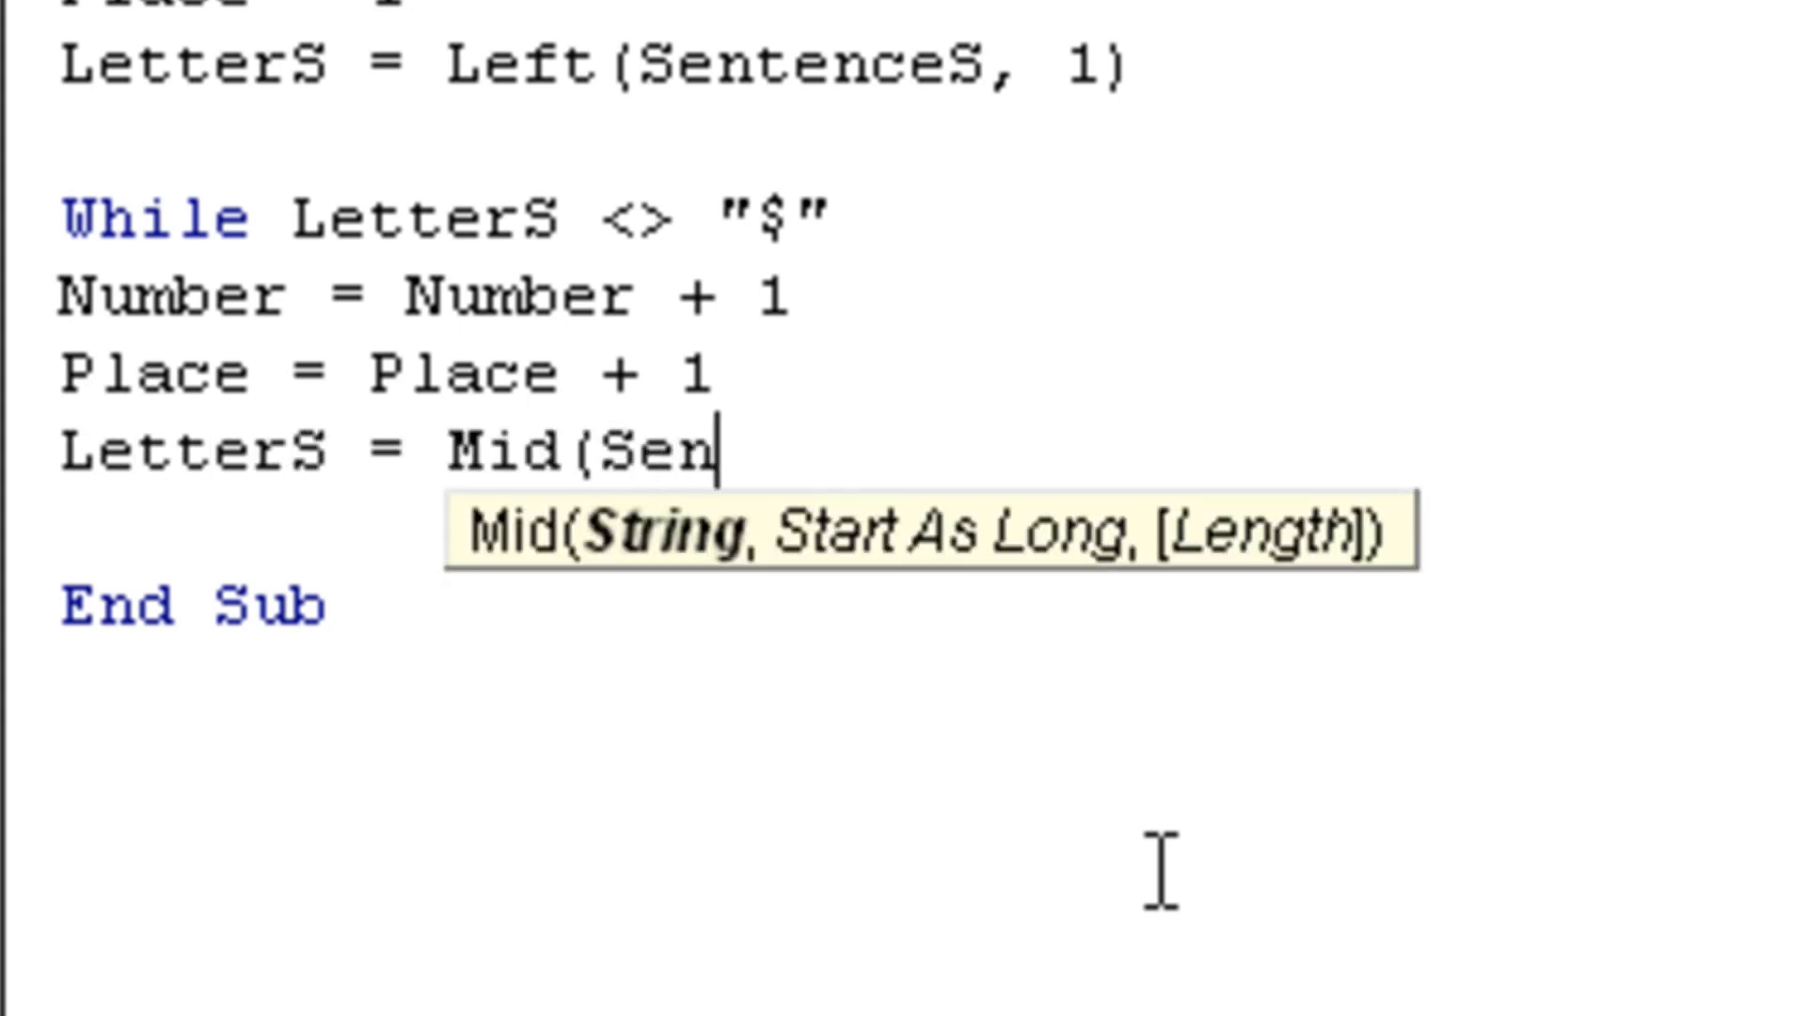
pyautogui.write('tenceS')
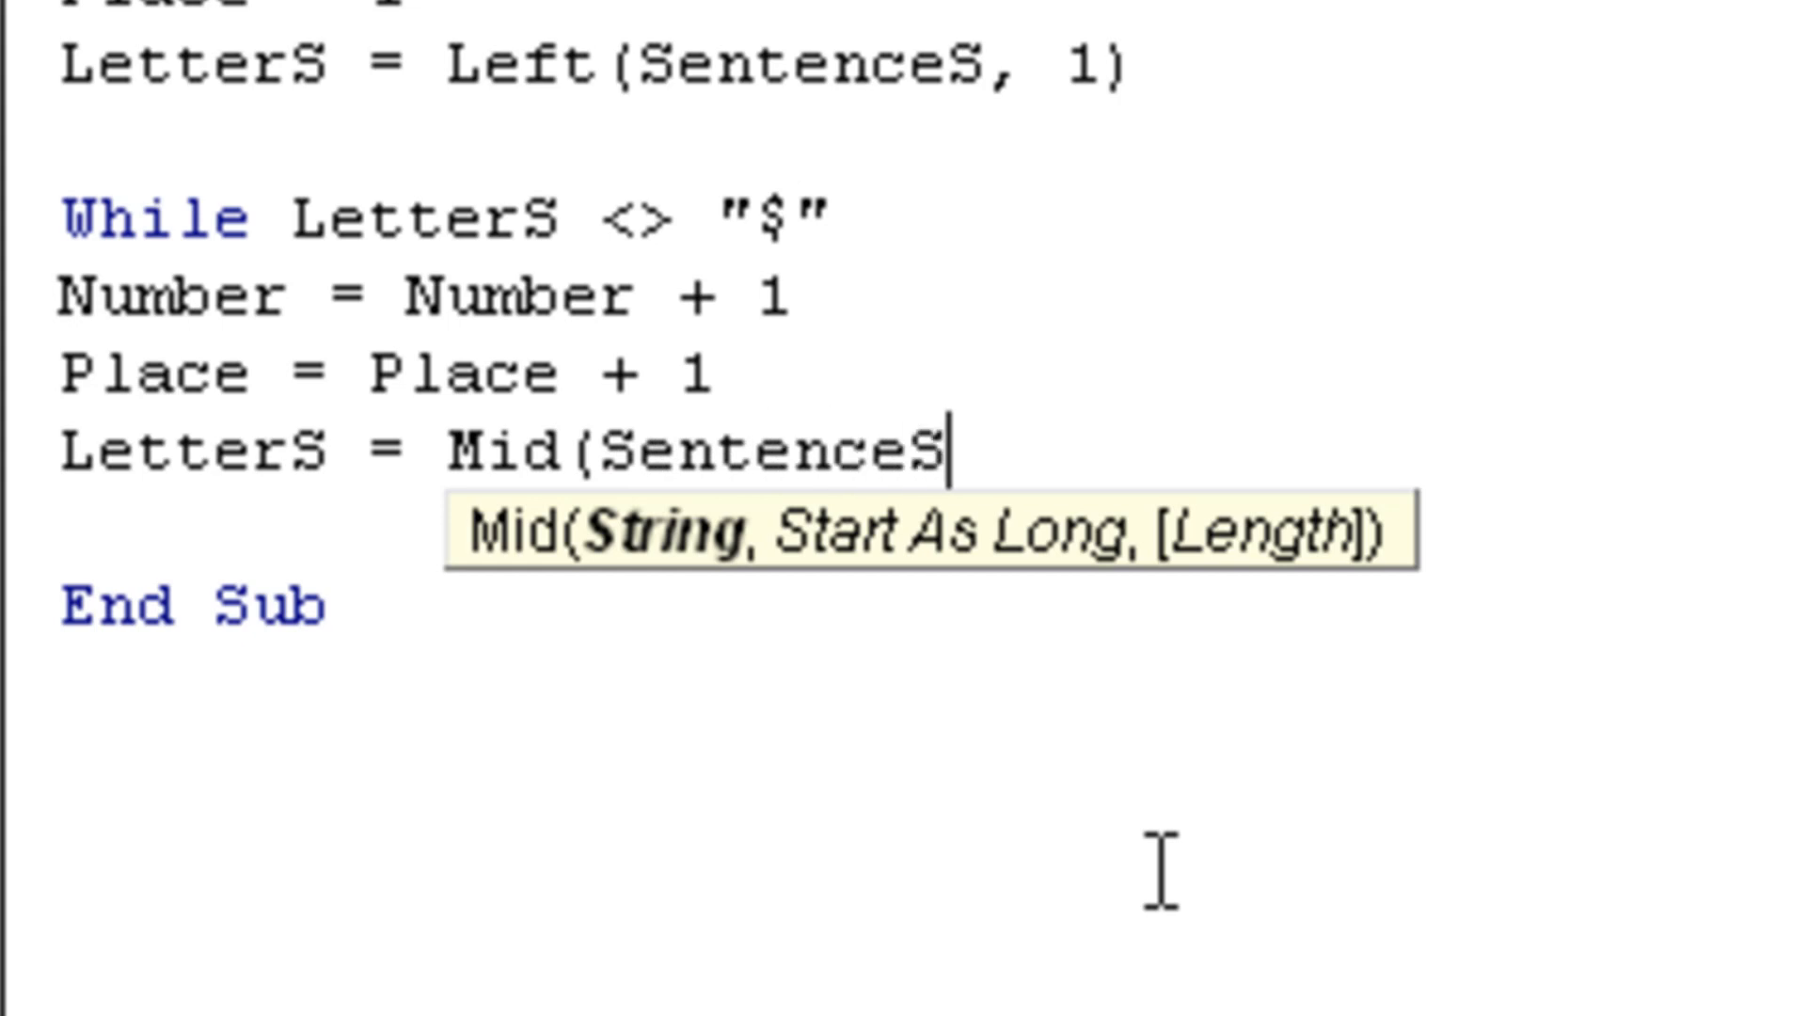
pyautogui.write(', Plac')
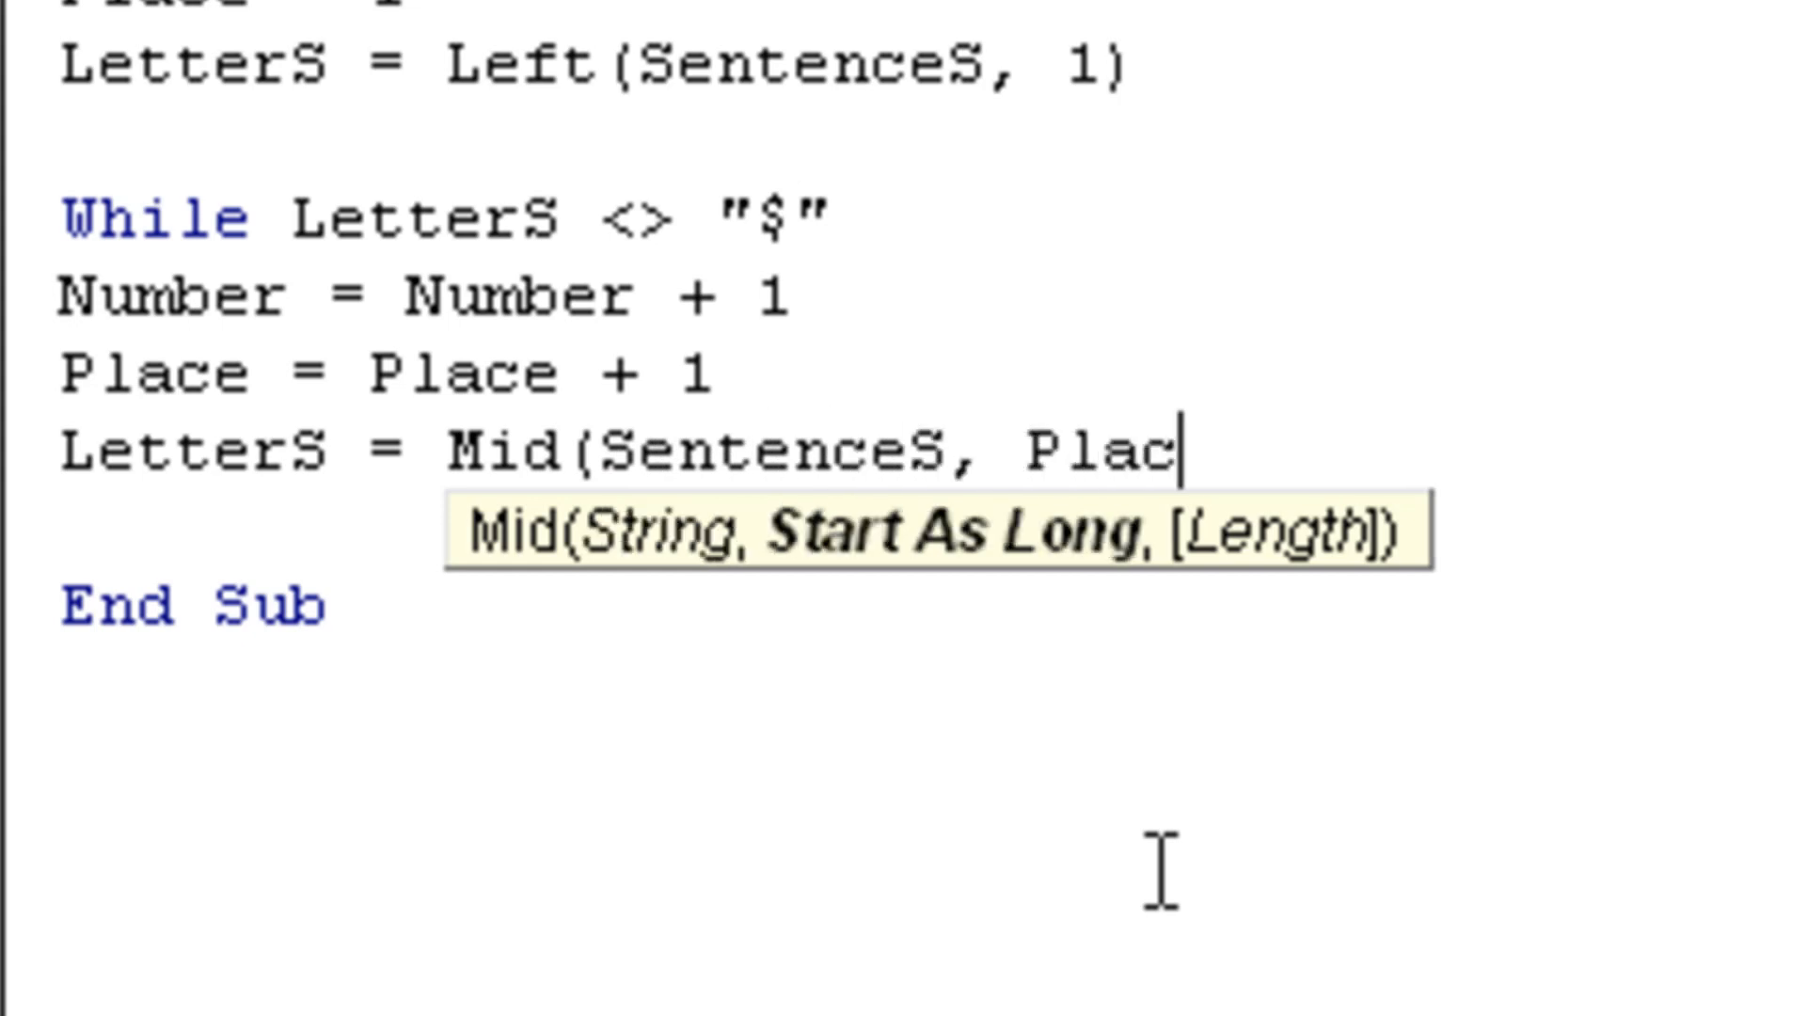
pyautogui.write('e, 1')
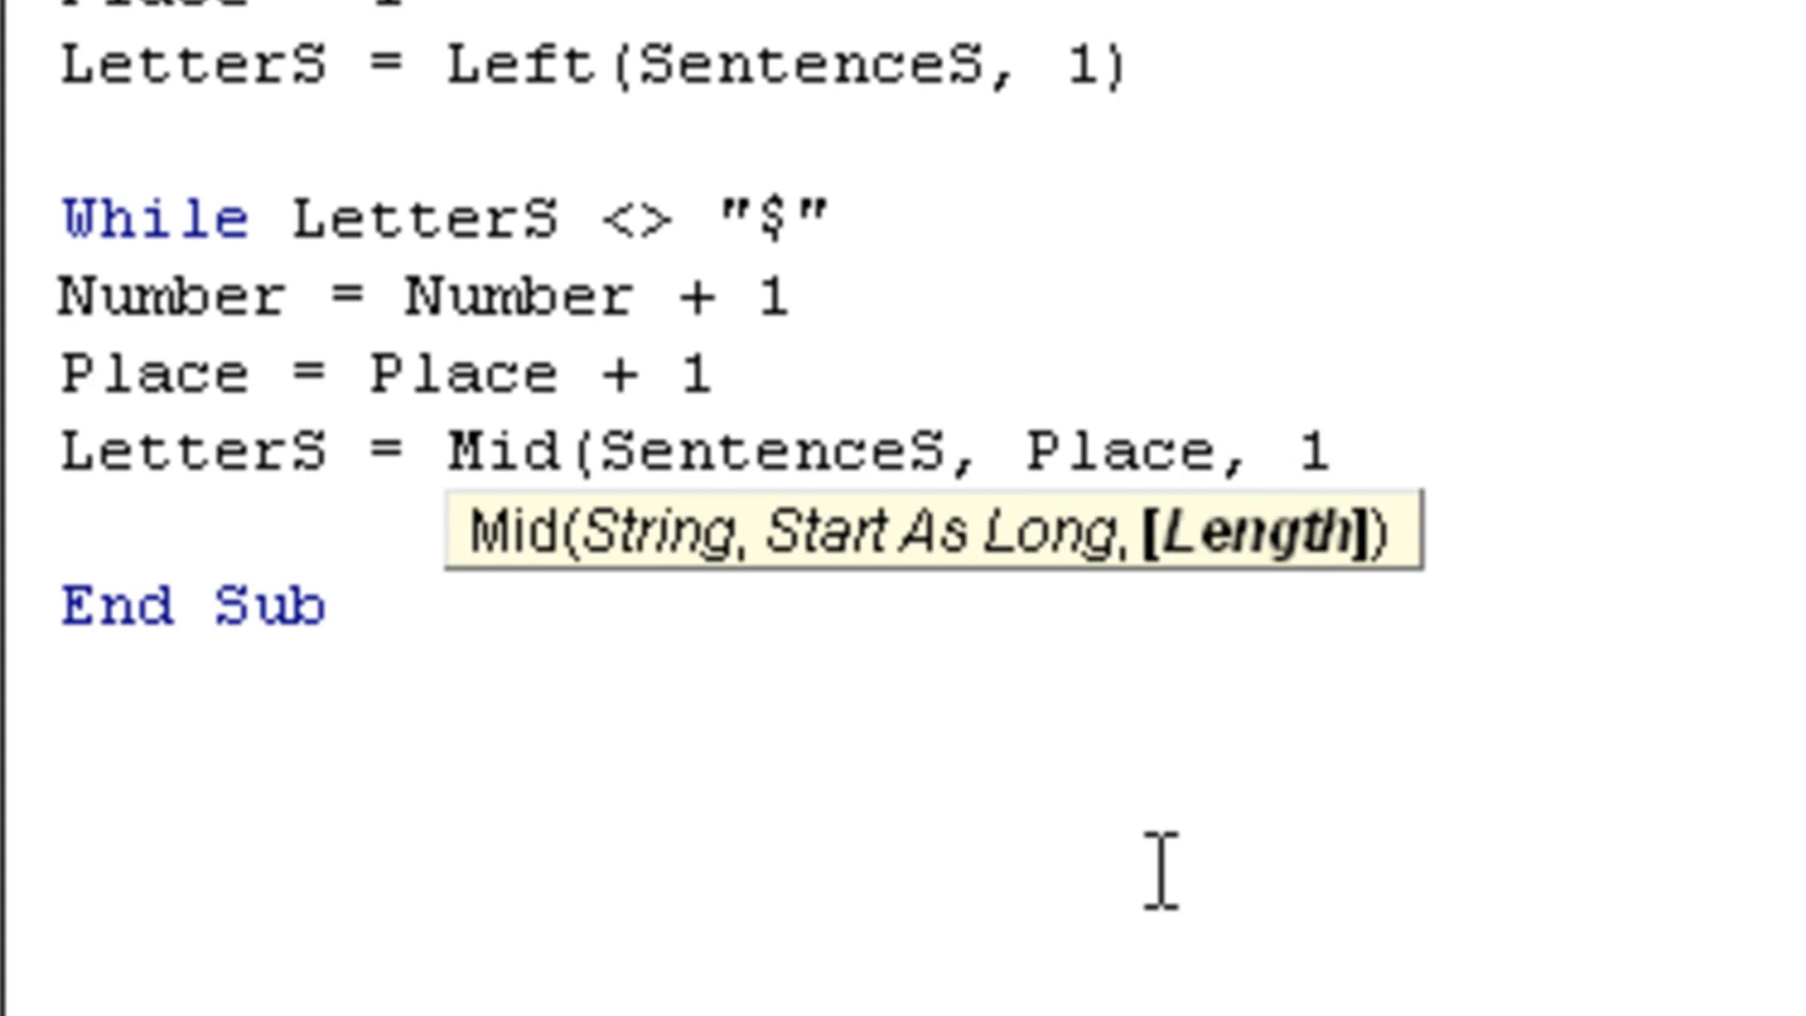
pyautogui.write(')')
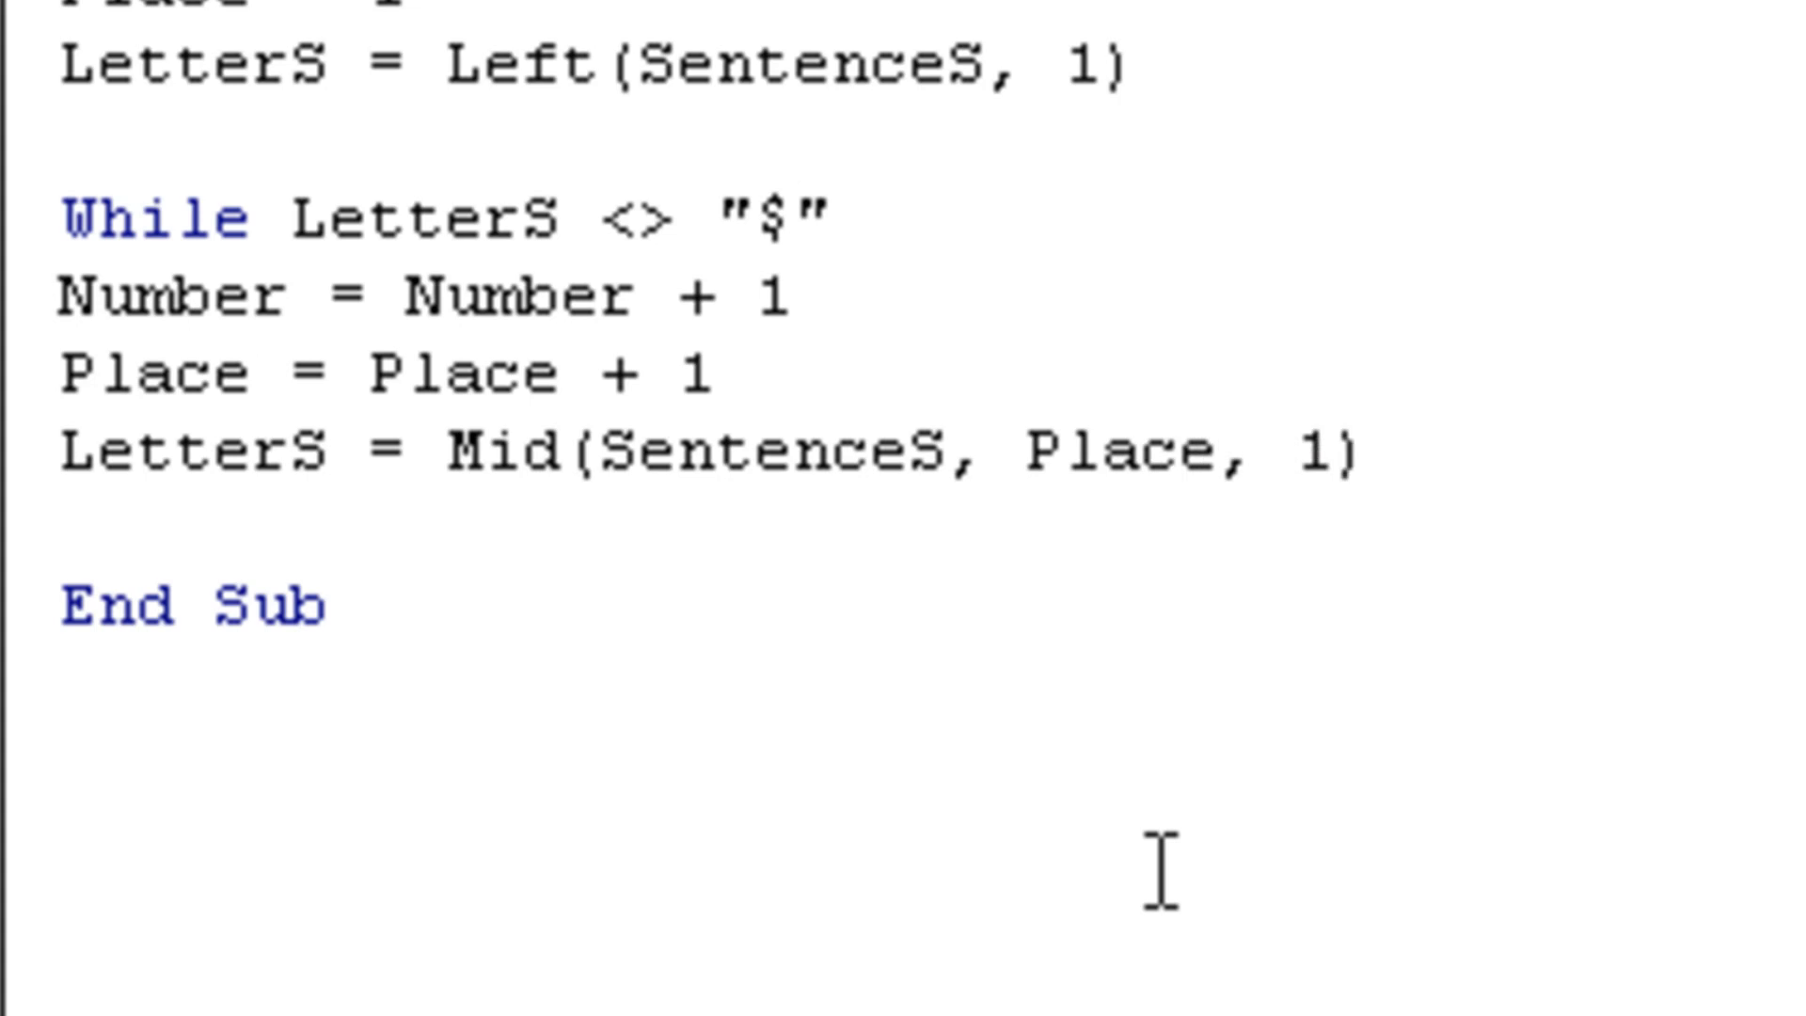
pyautogui.moveTo(619, 483)
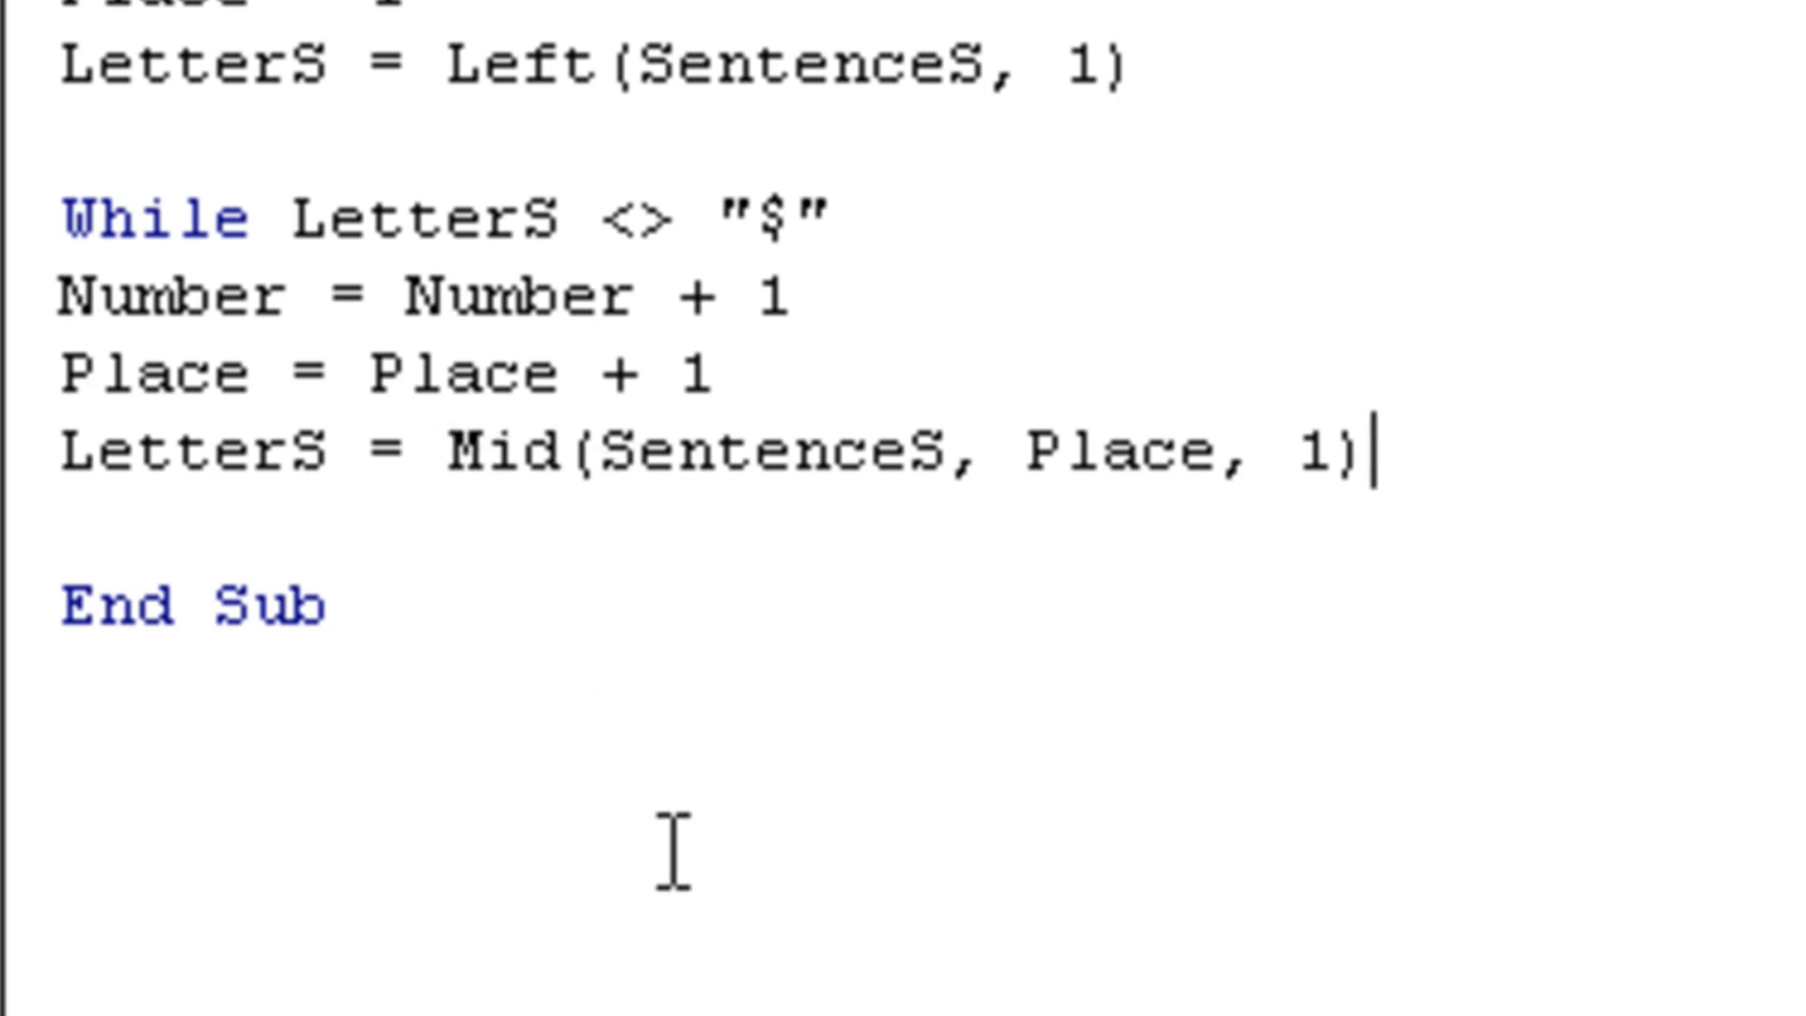
pyautogui.moveTo(679, 852)
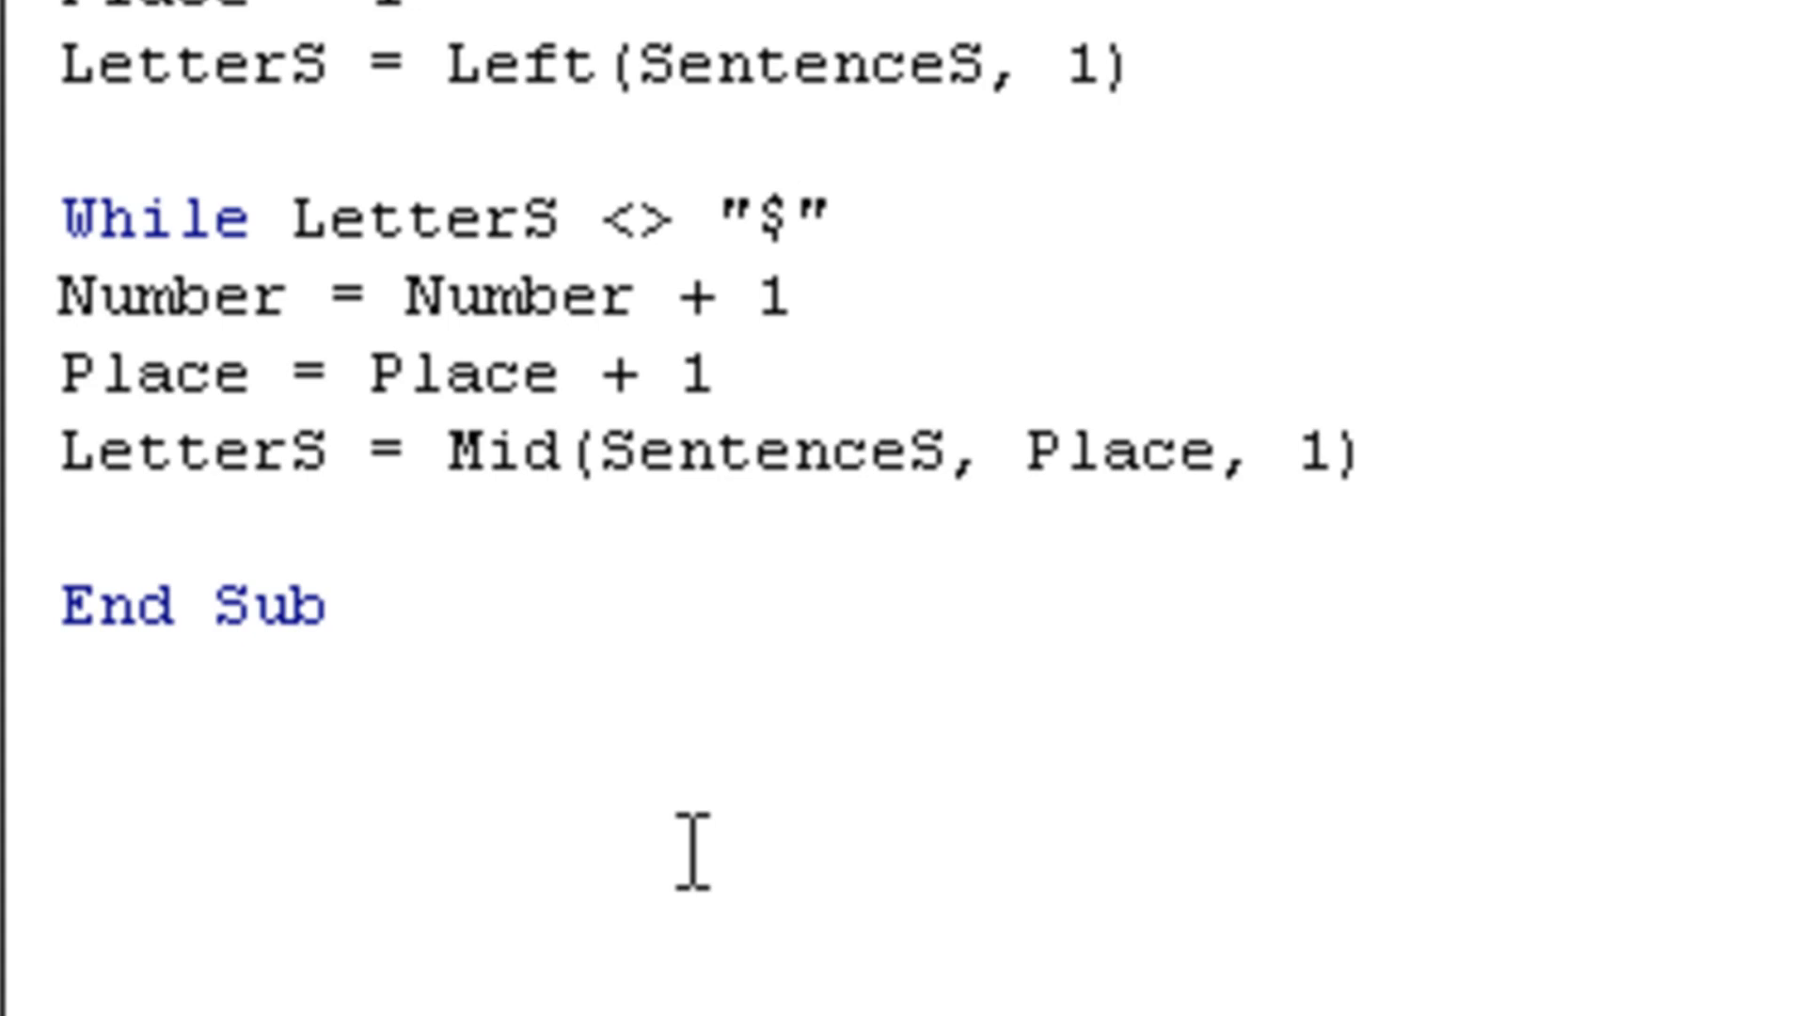
pyautogui.click(1371, 449)
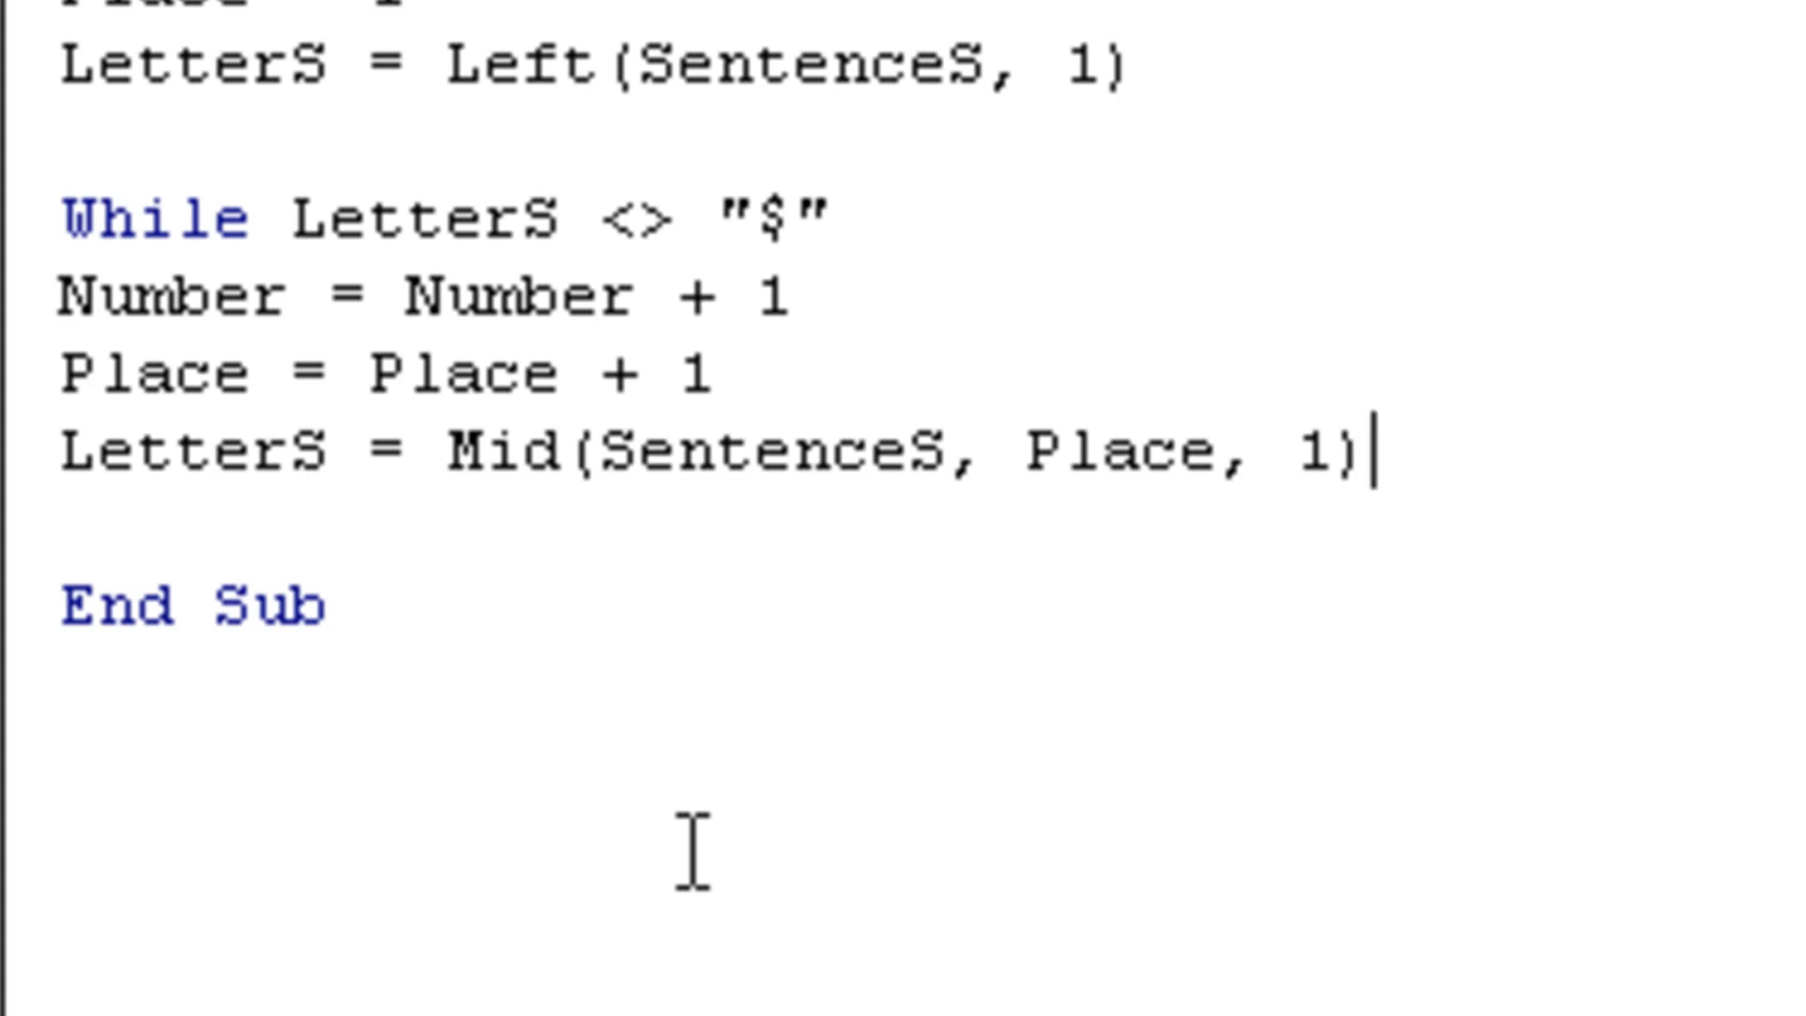
pyautogui.moveTo(769, 594)
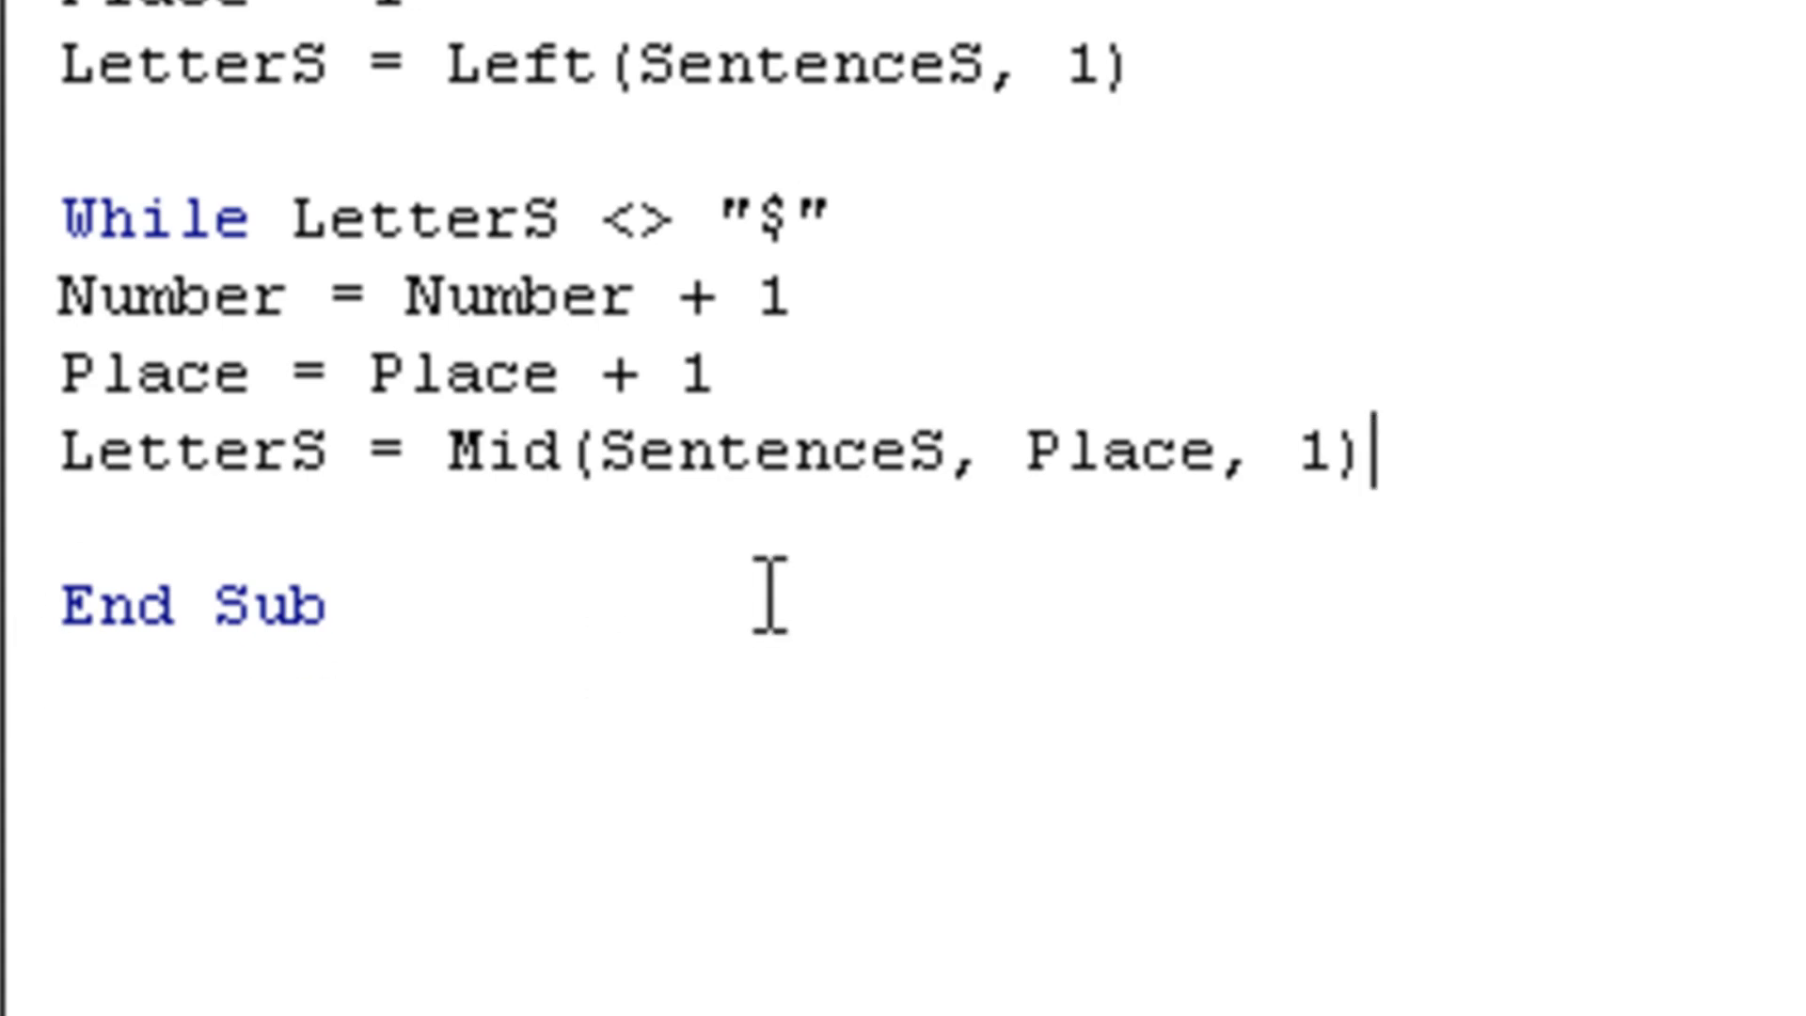
pyautogui.moveTo(1118, 933)
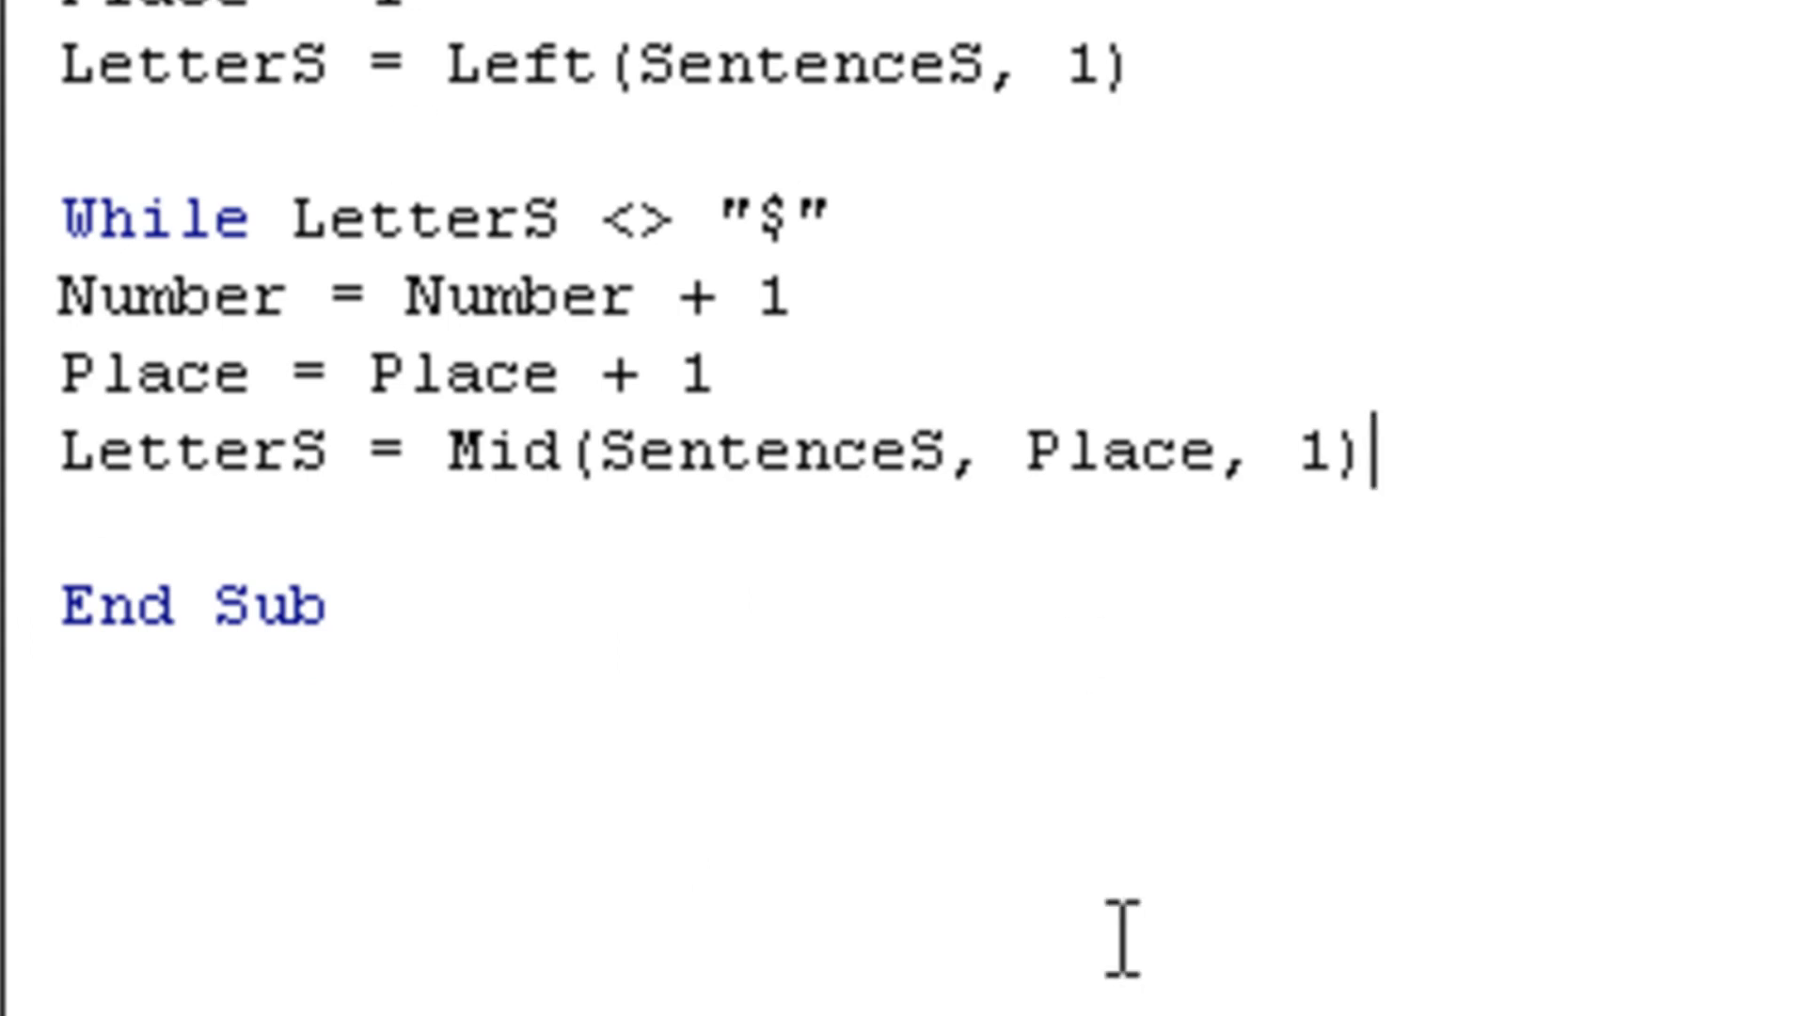
pyautogui.moveTo(1089, 461)
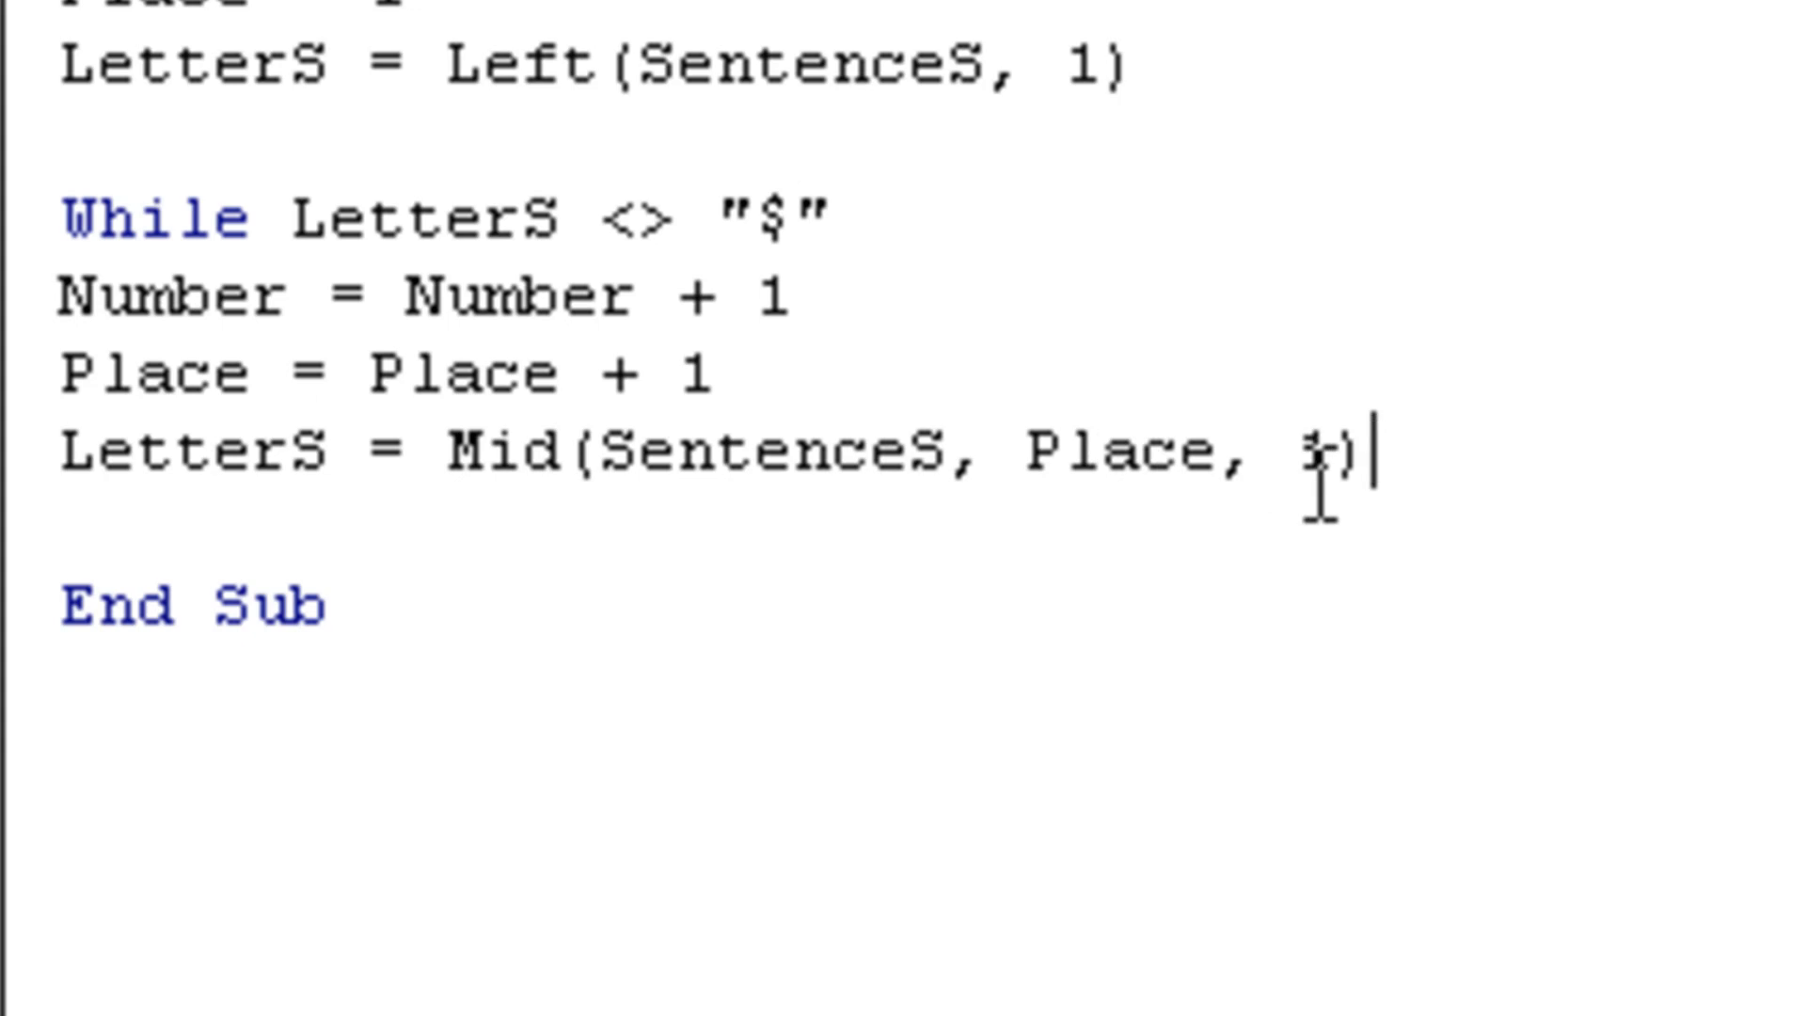
pyautogui.write('1')
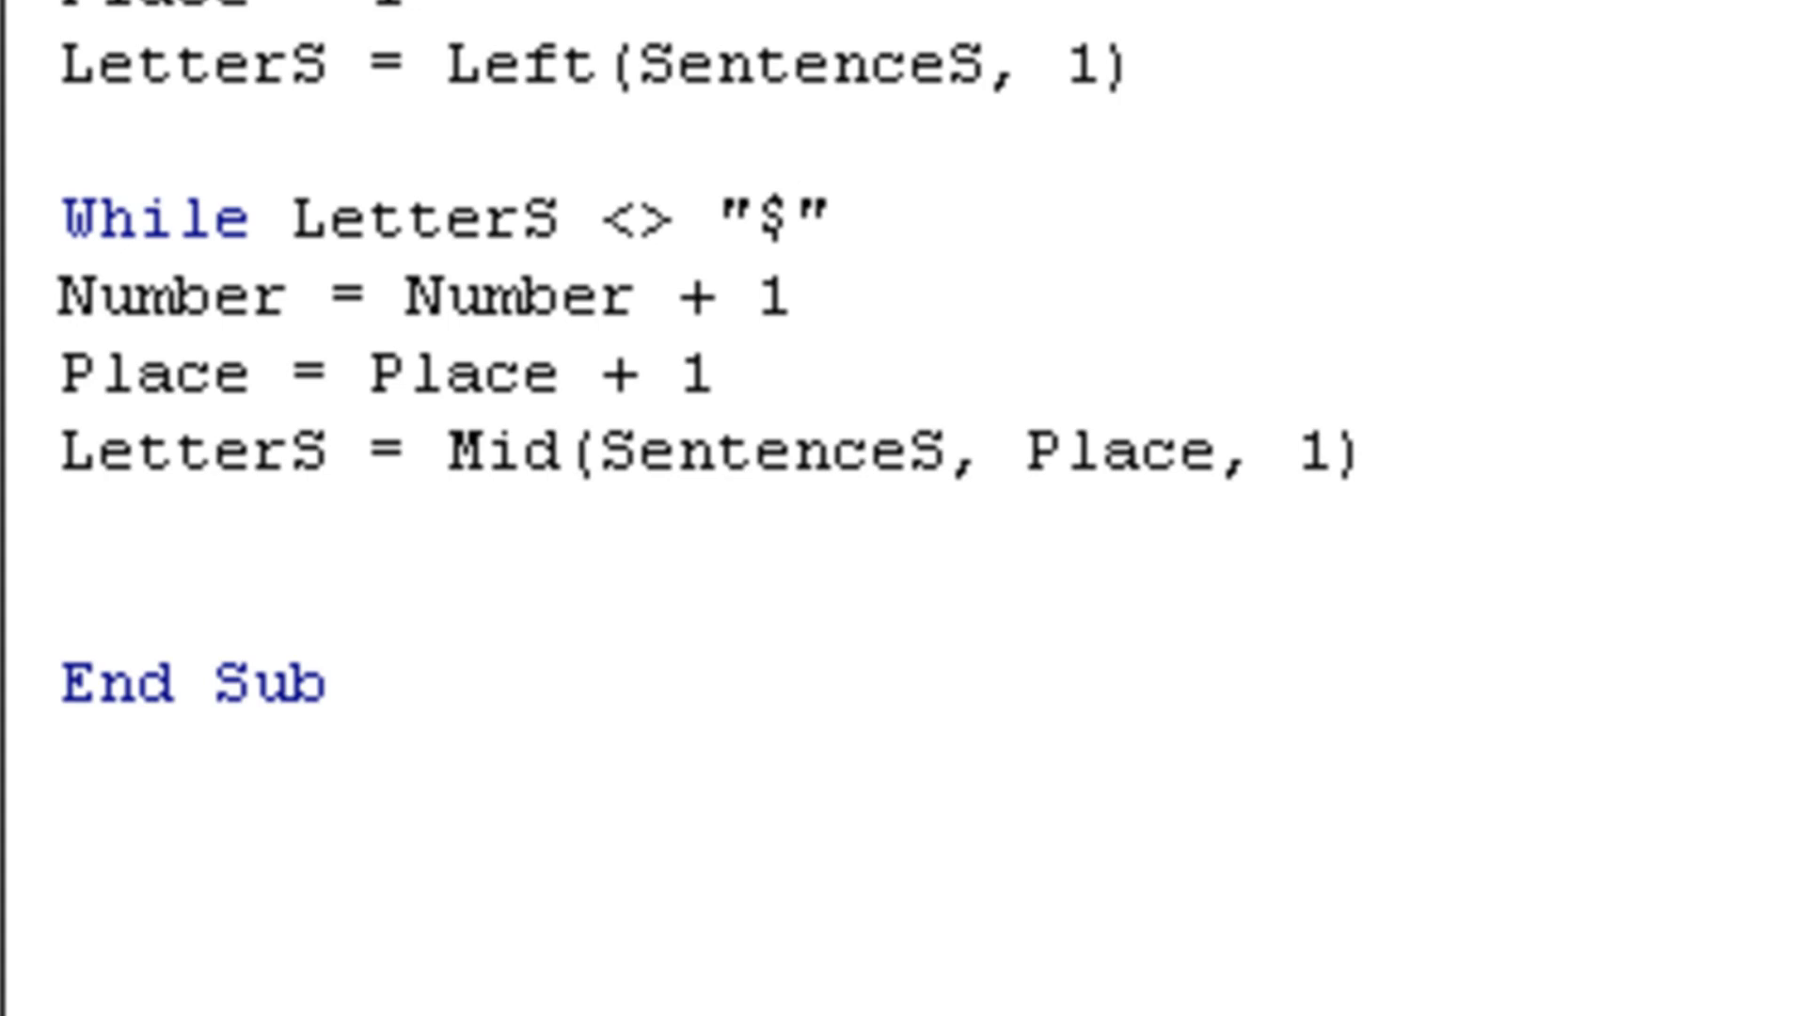
# Close the loop with Wend and add NumberS = Str(Number)
pyautogui.write('Wend')
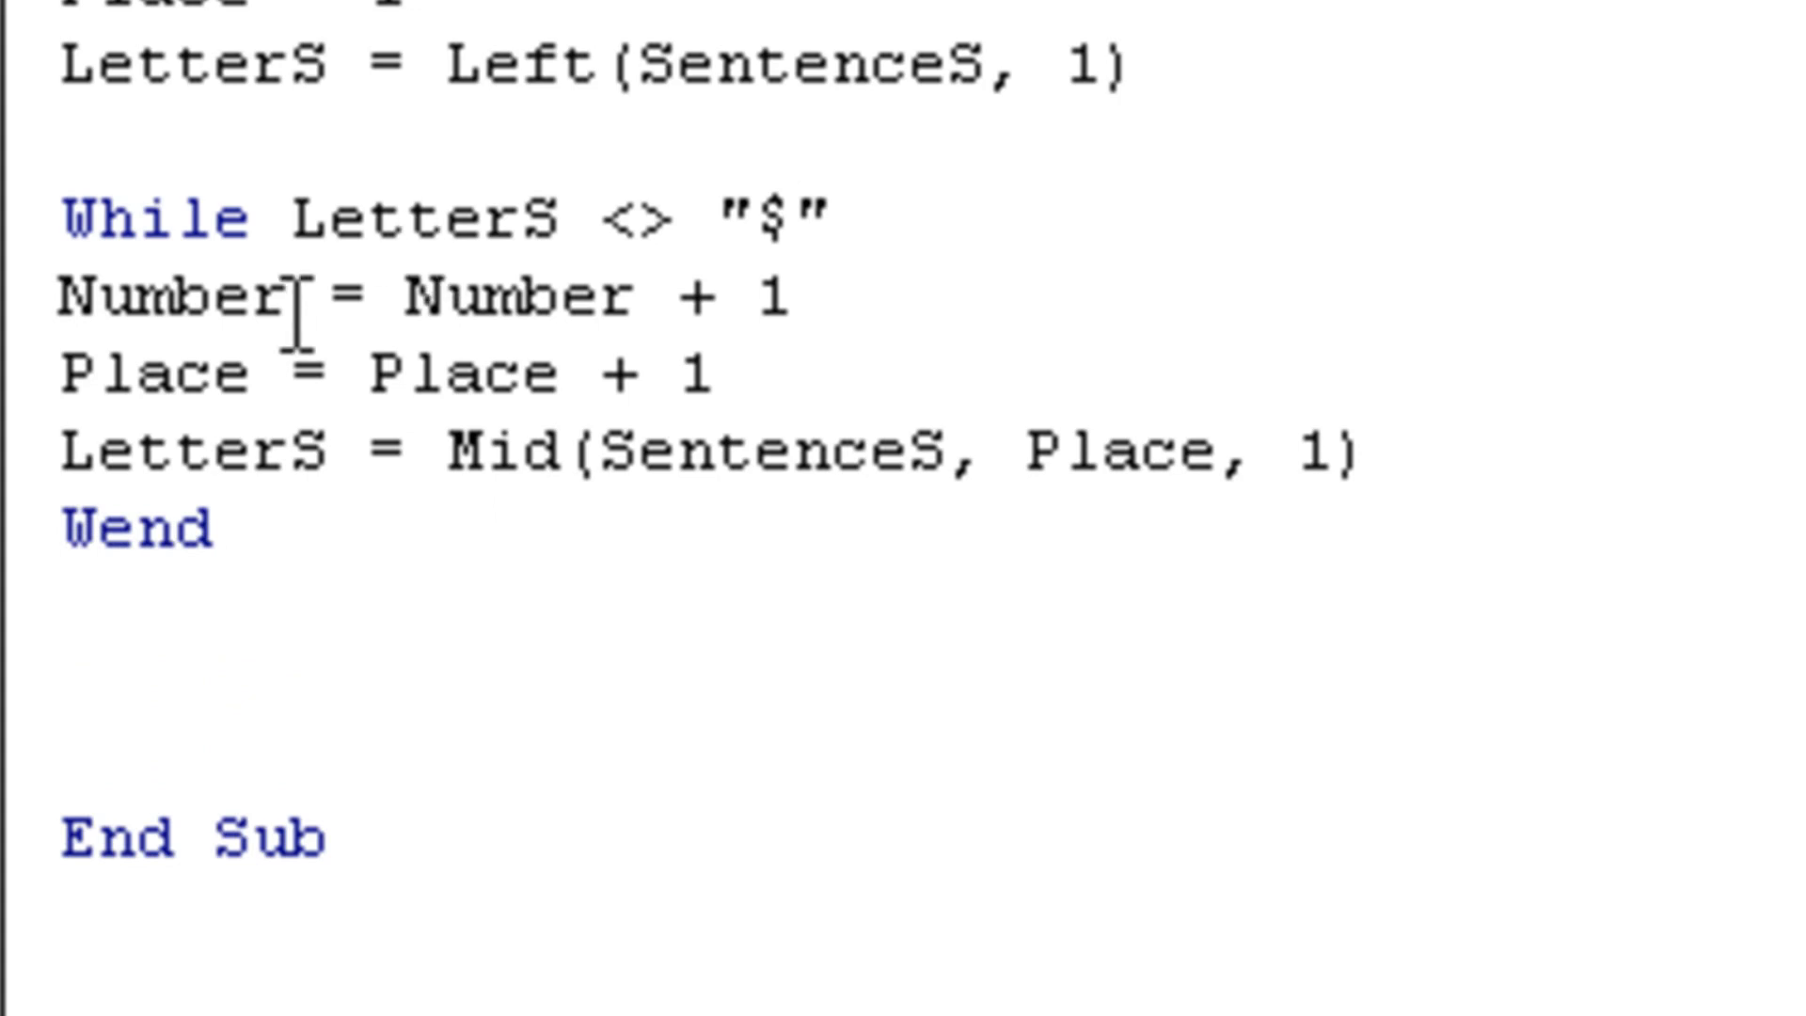
pyautogui.moveTo(224, 380)
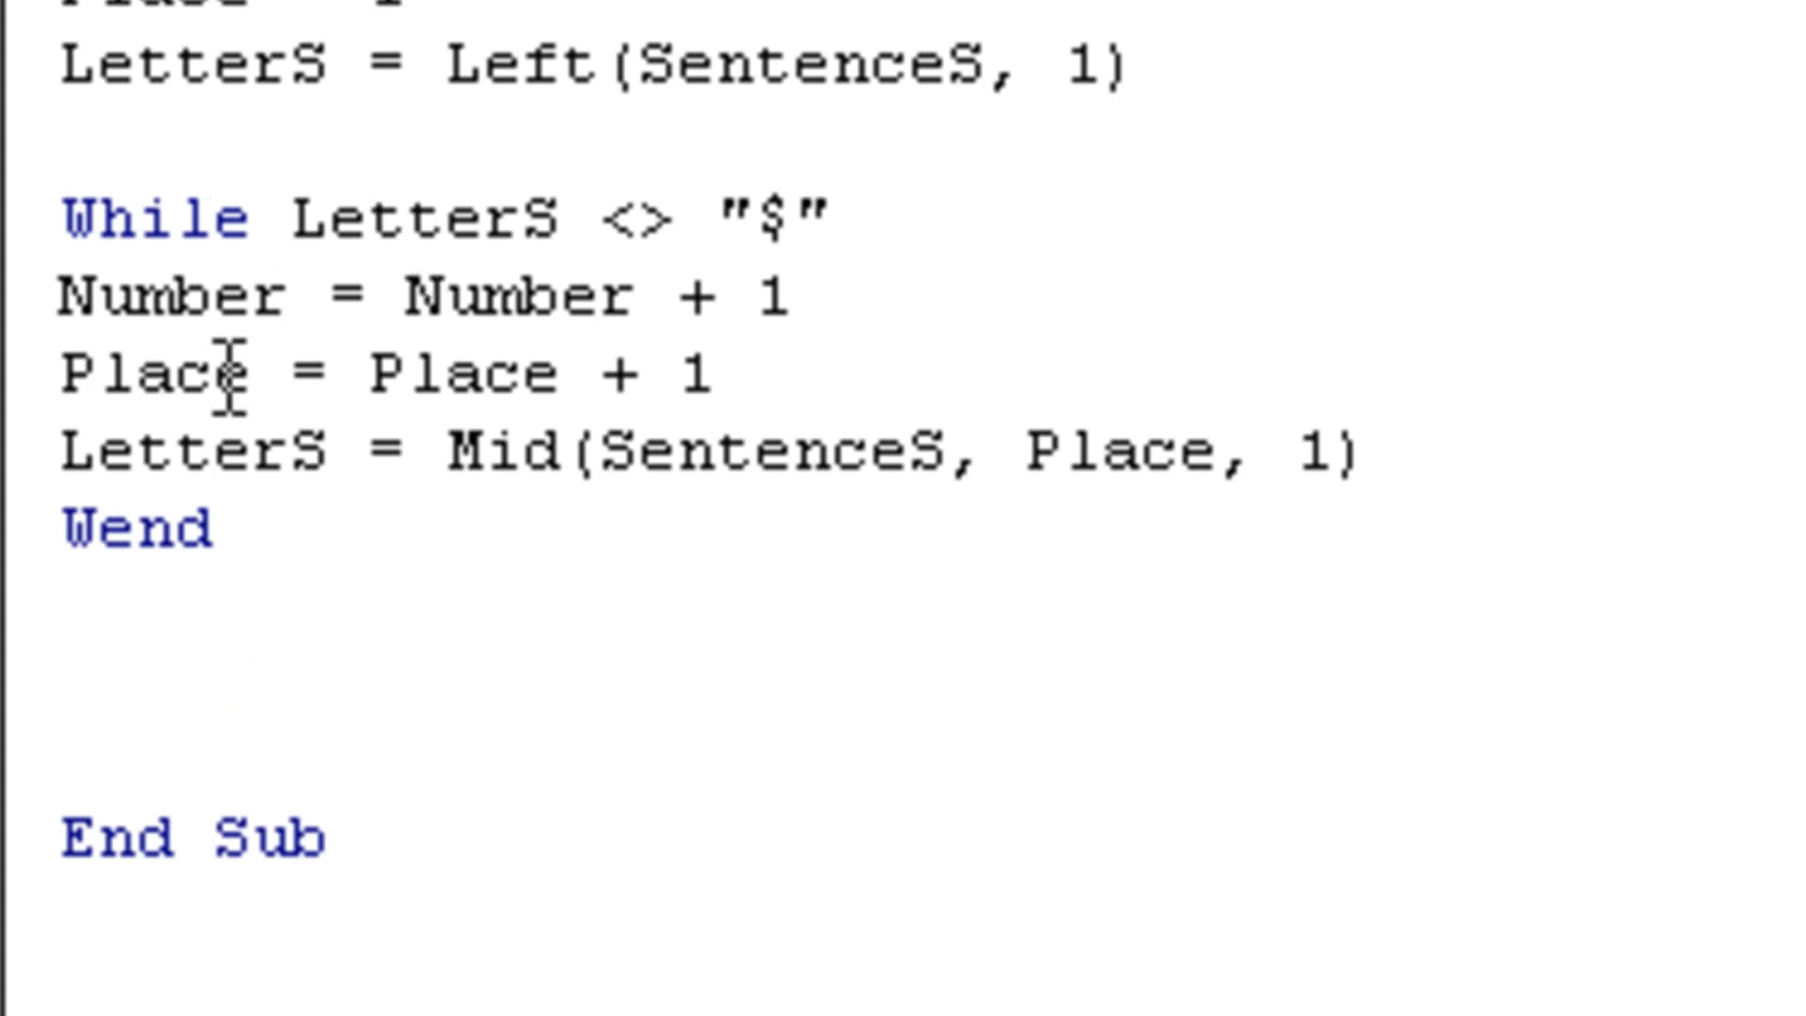
pyautogui.moveTo(1335, 449)
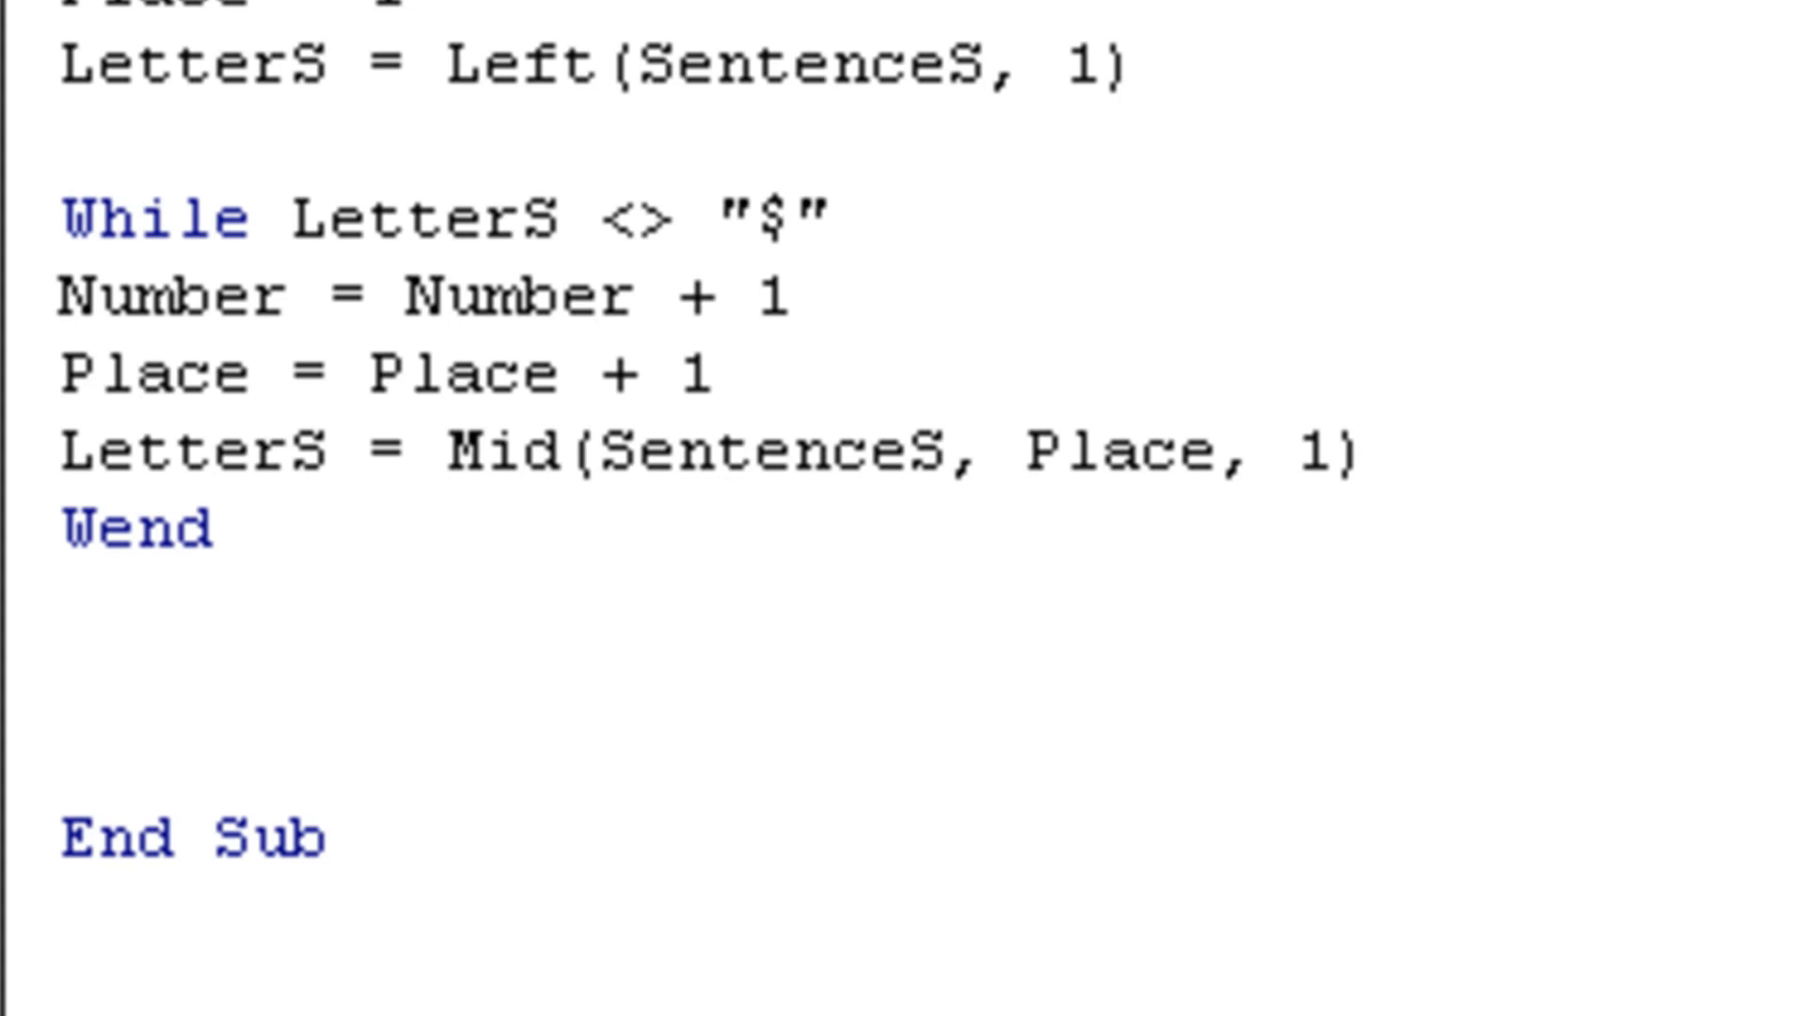
pyautogui.write('Numb')
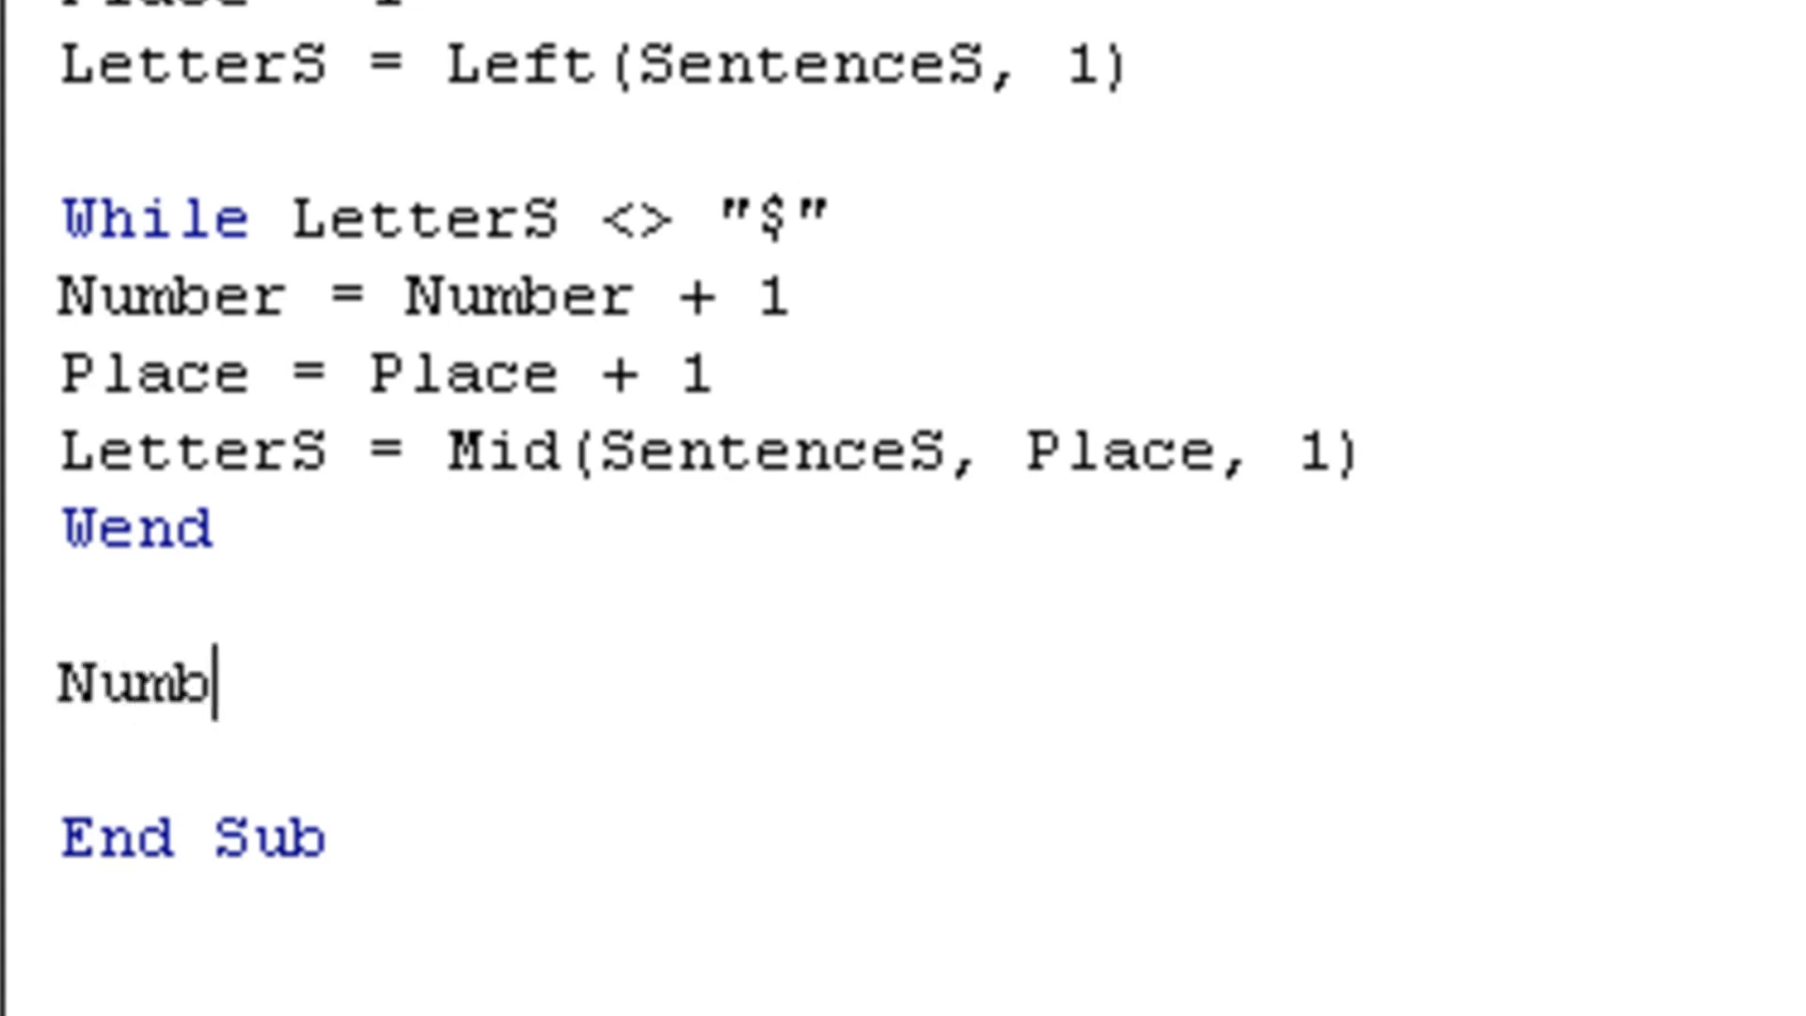
pyautogui.write('erS = Str(')
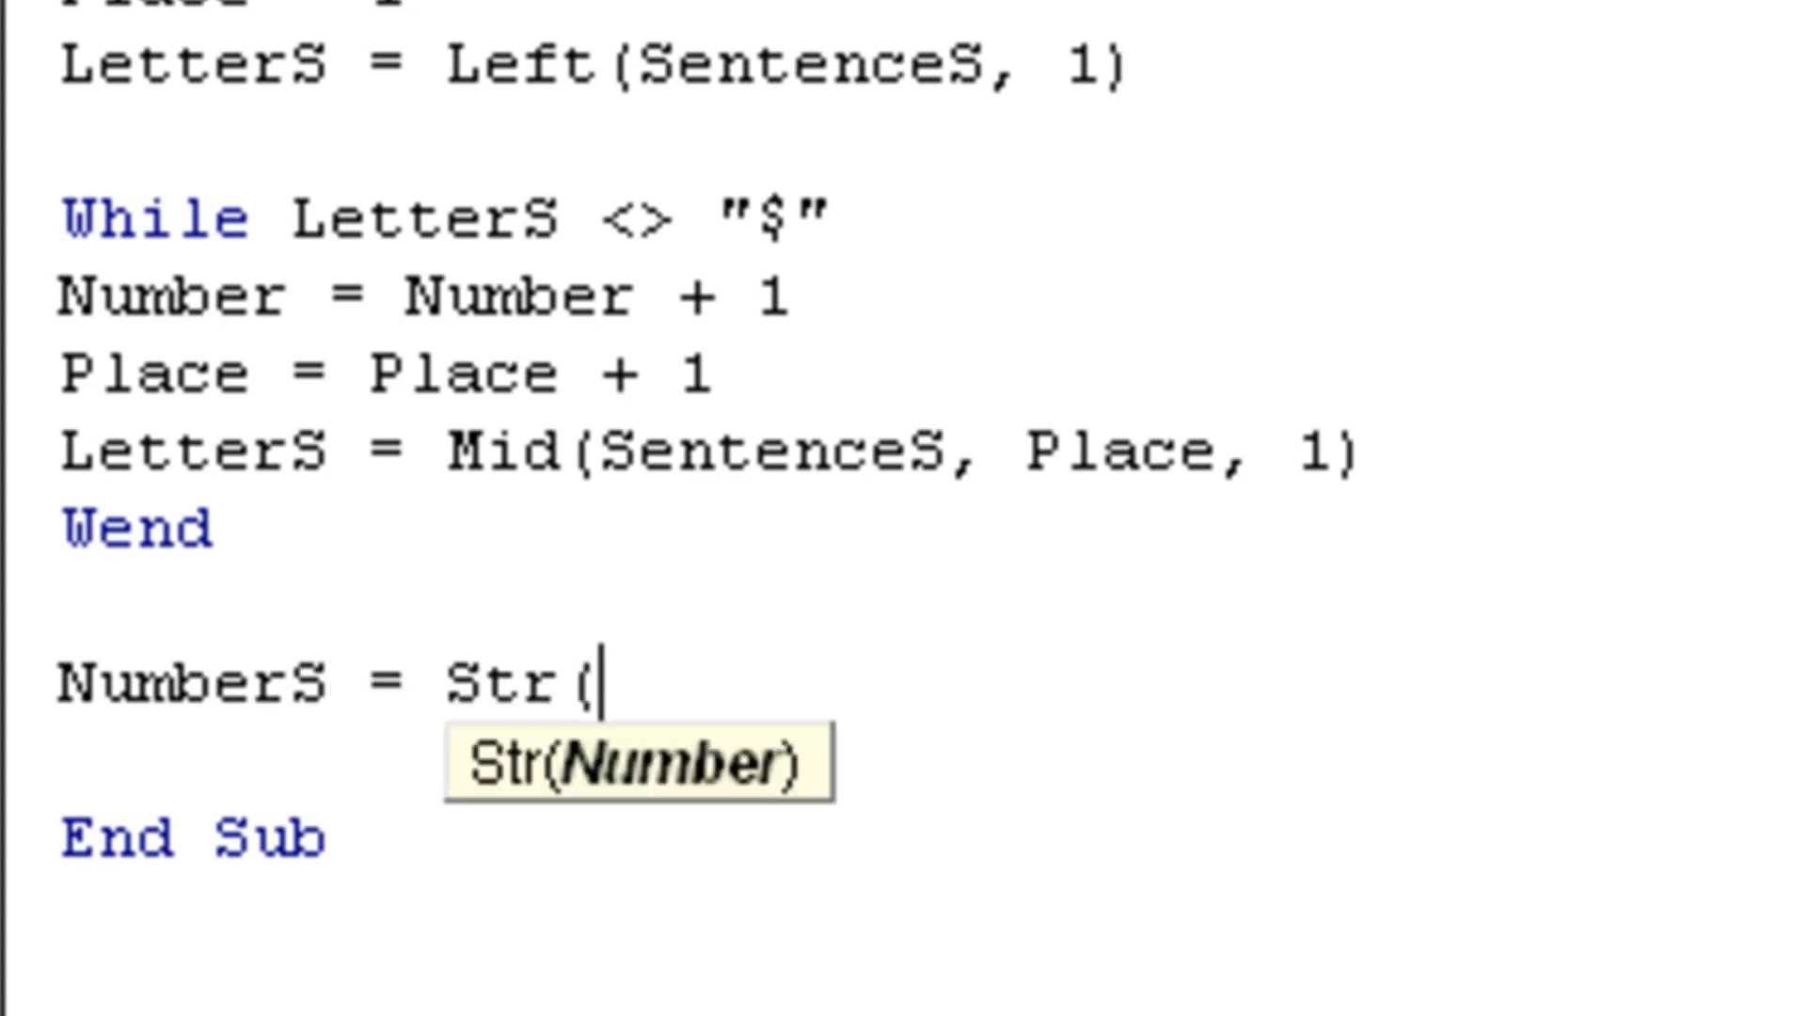
pyautogui.write('Number')
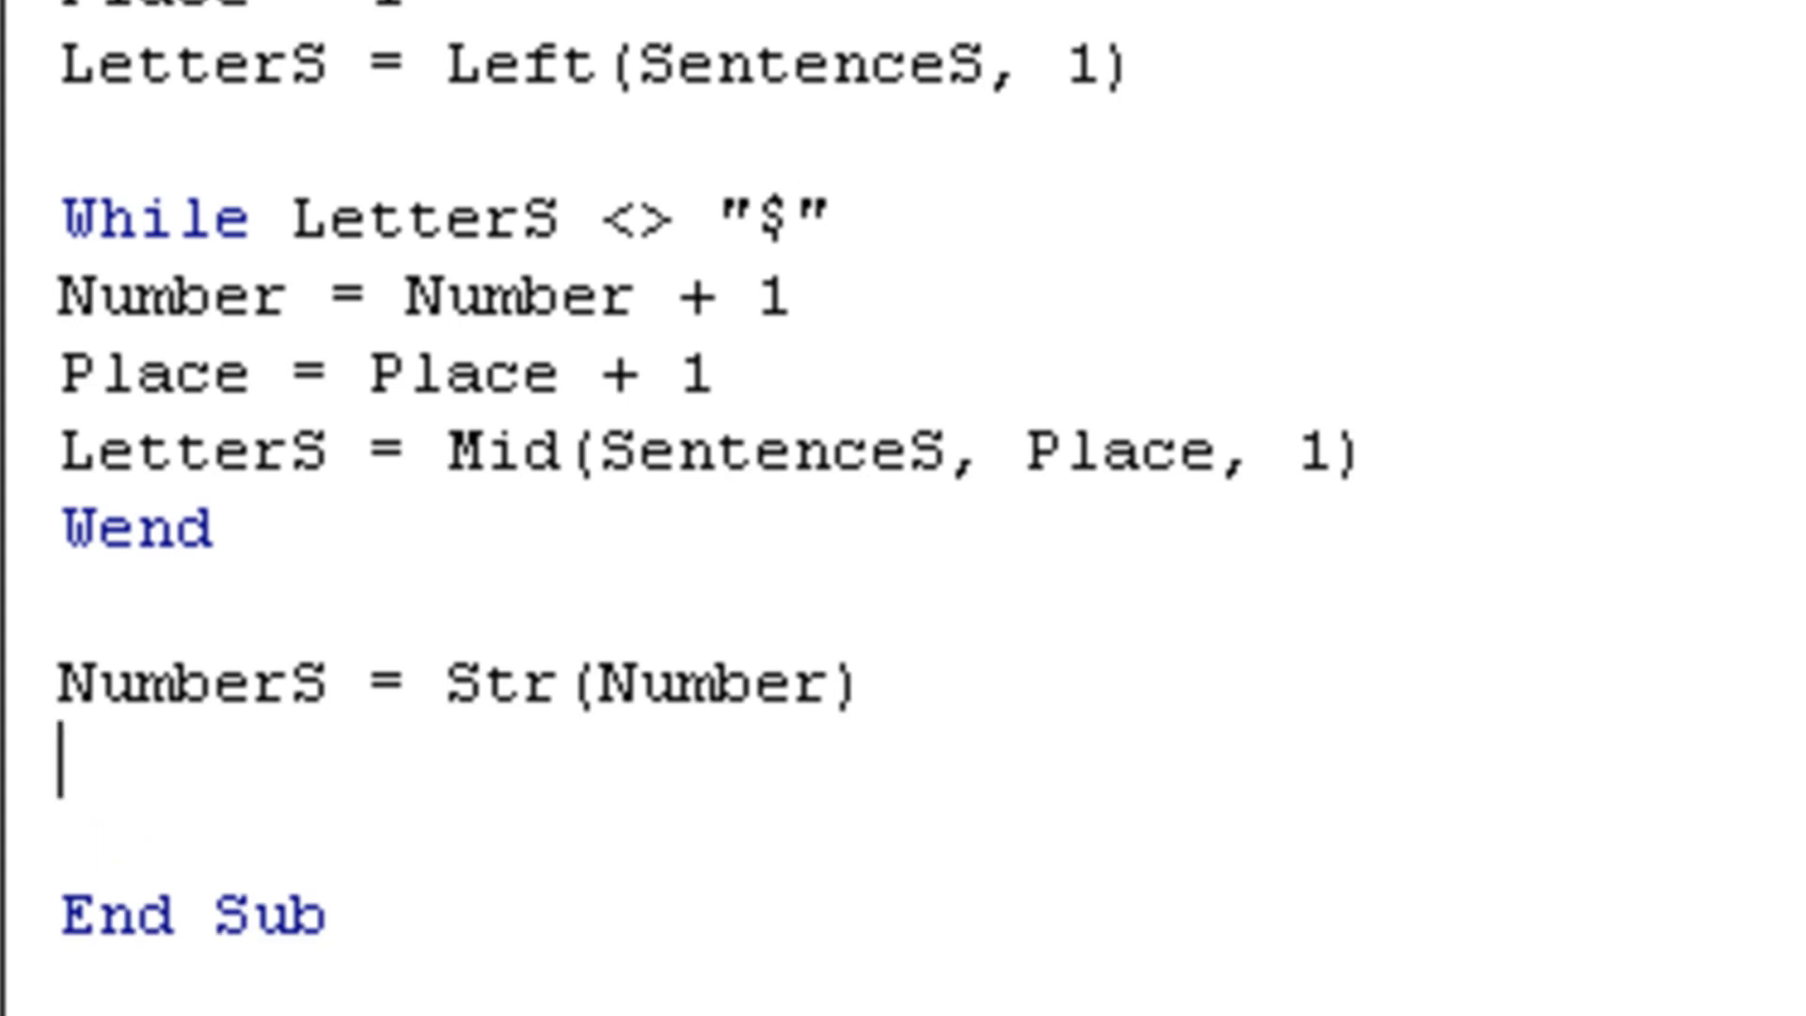
# Write the result to the output box with txtOutput.Text = NumberS
pyautogui.write('txt')
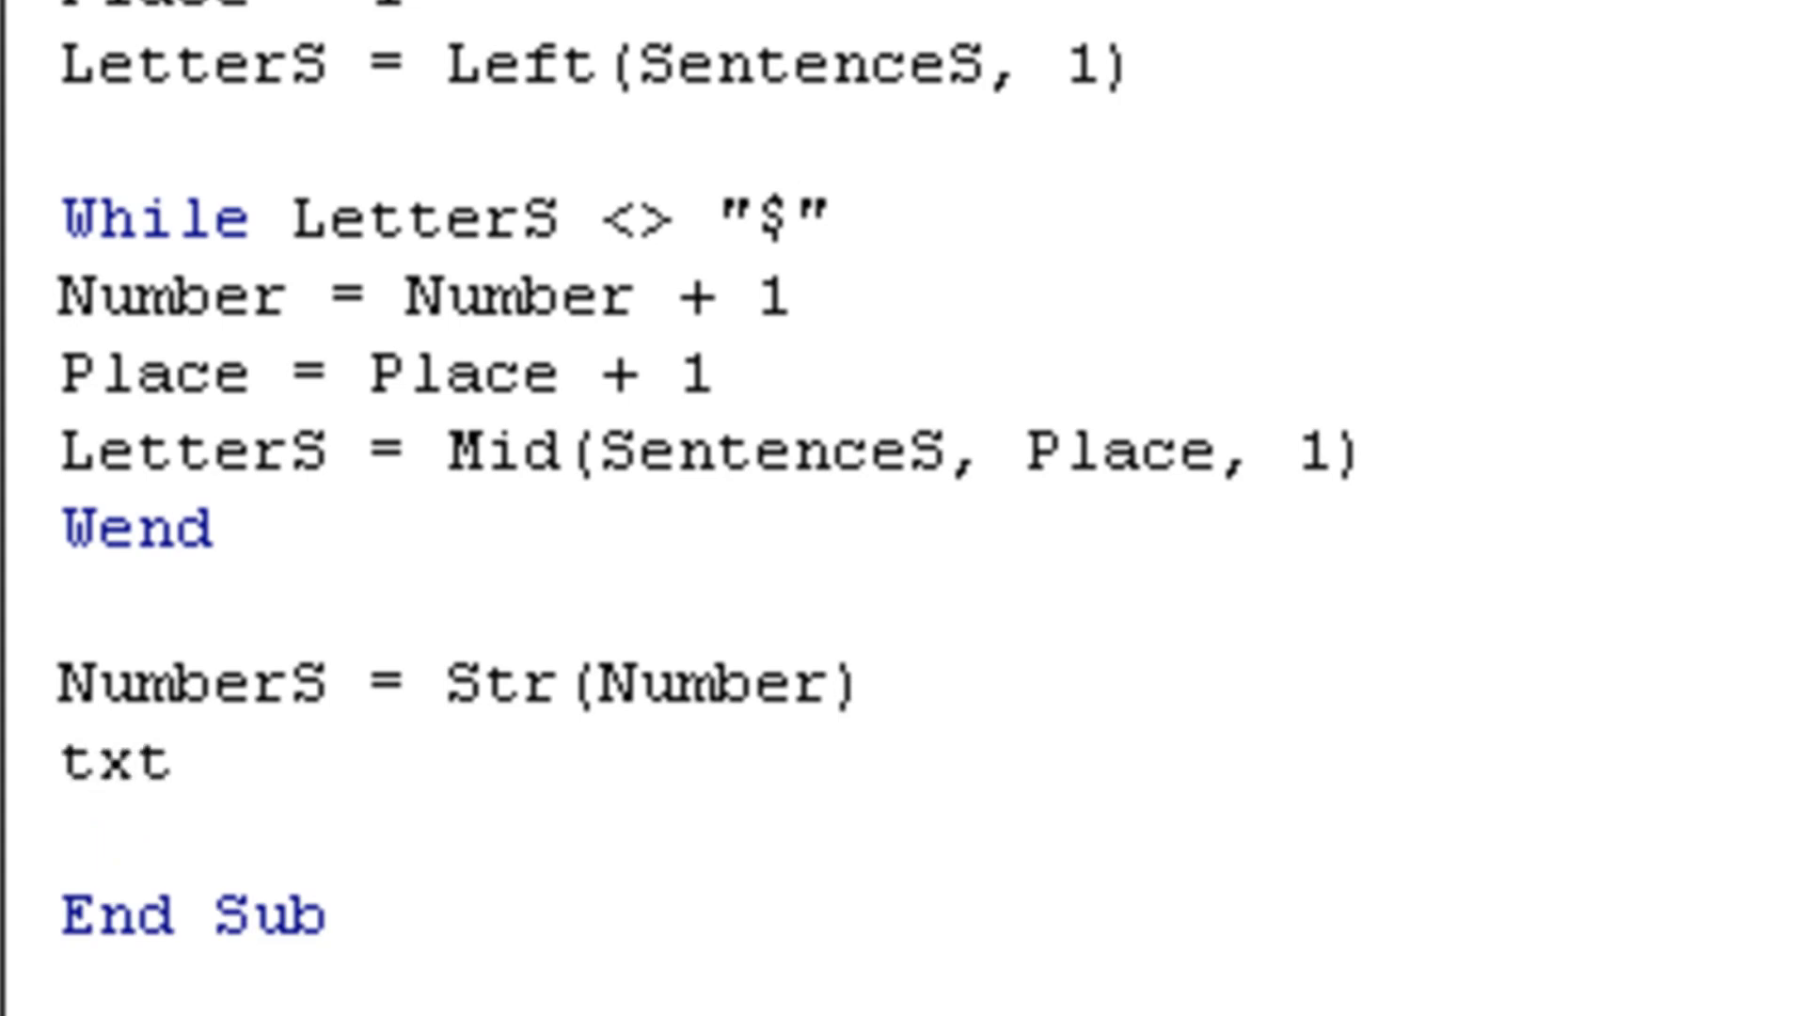
pyautogui.write('Output.Text')
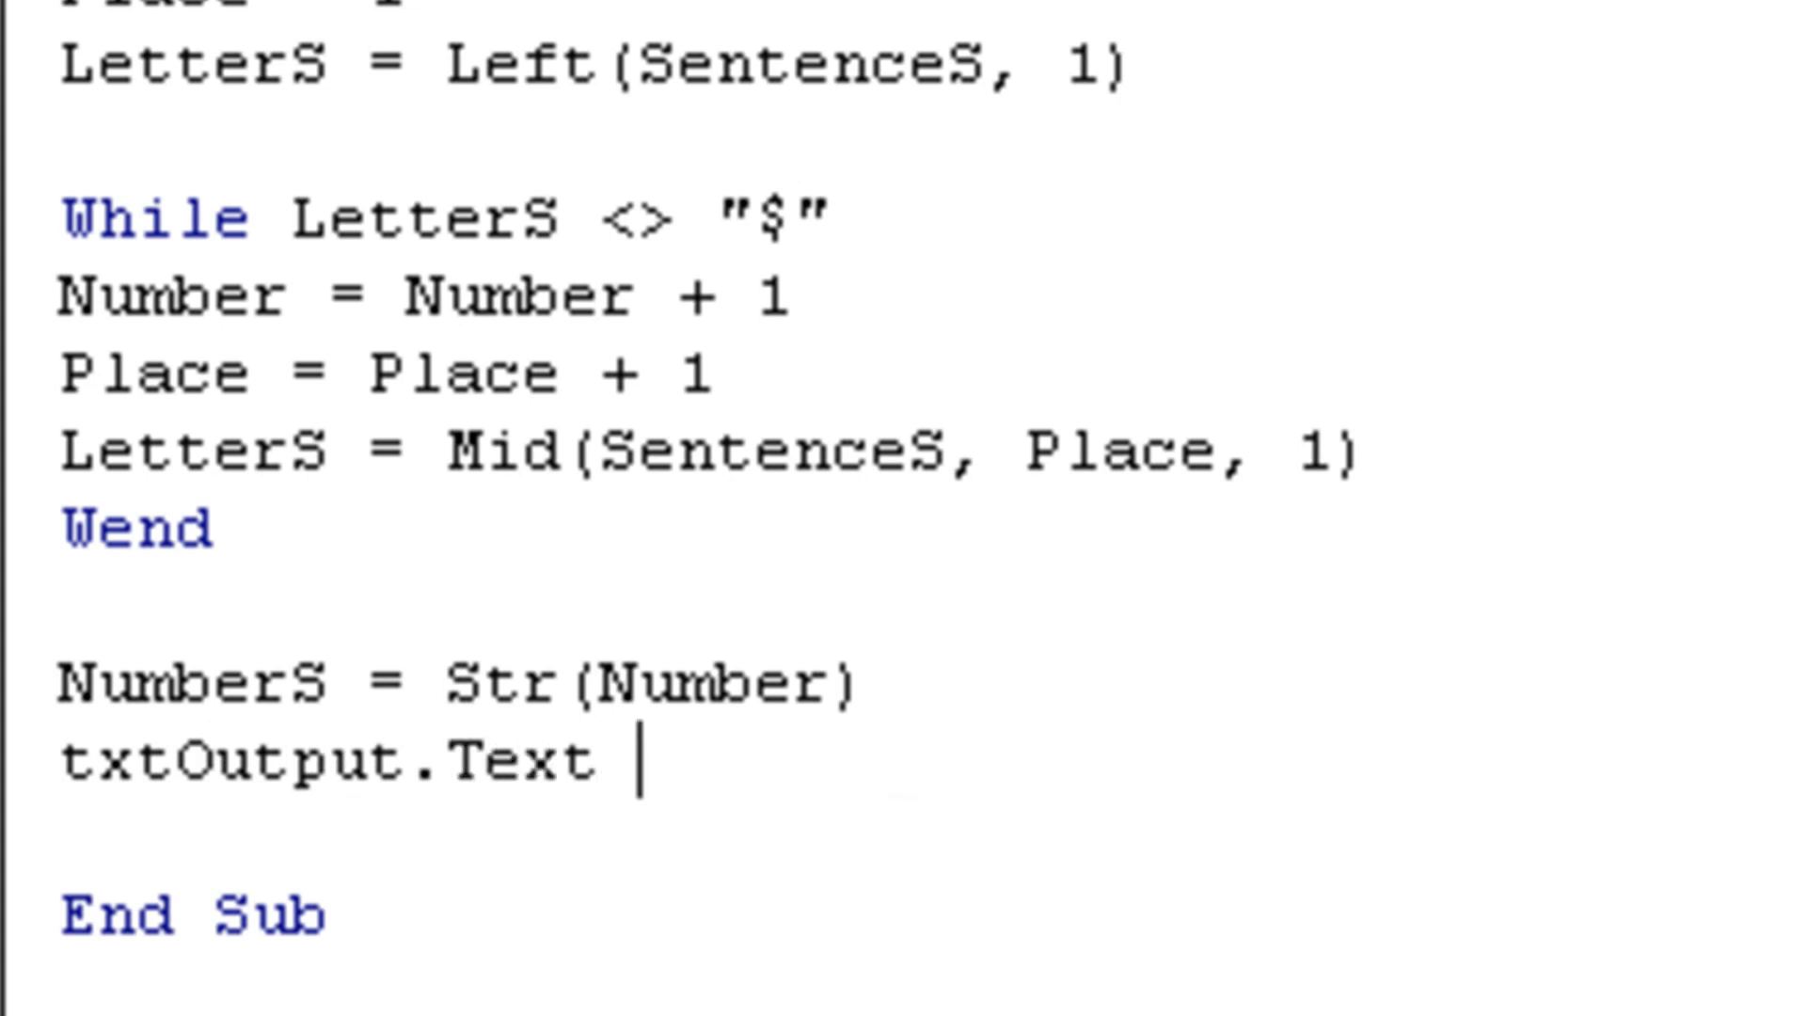
pyautogui.write('= Numbe')
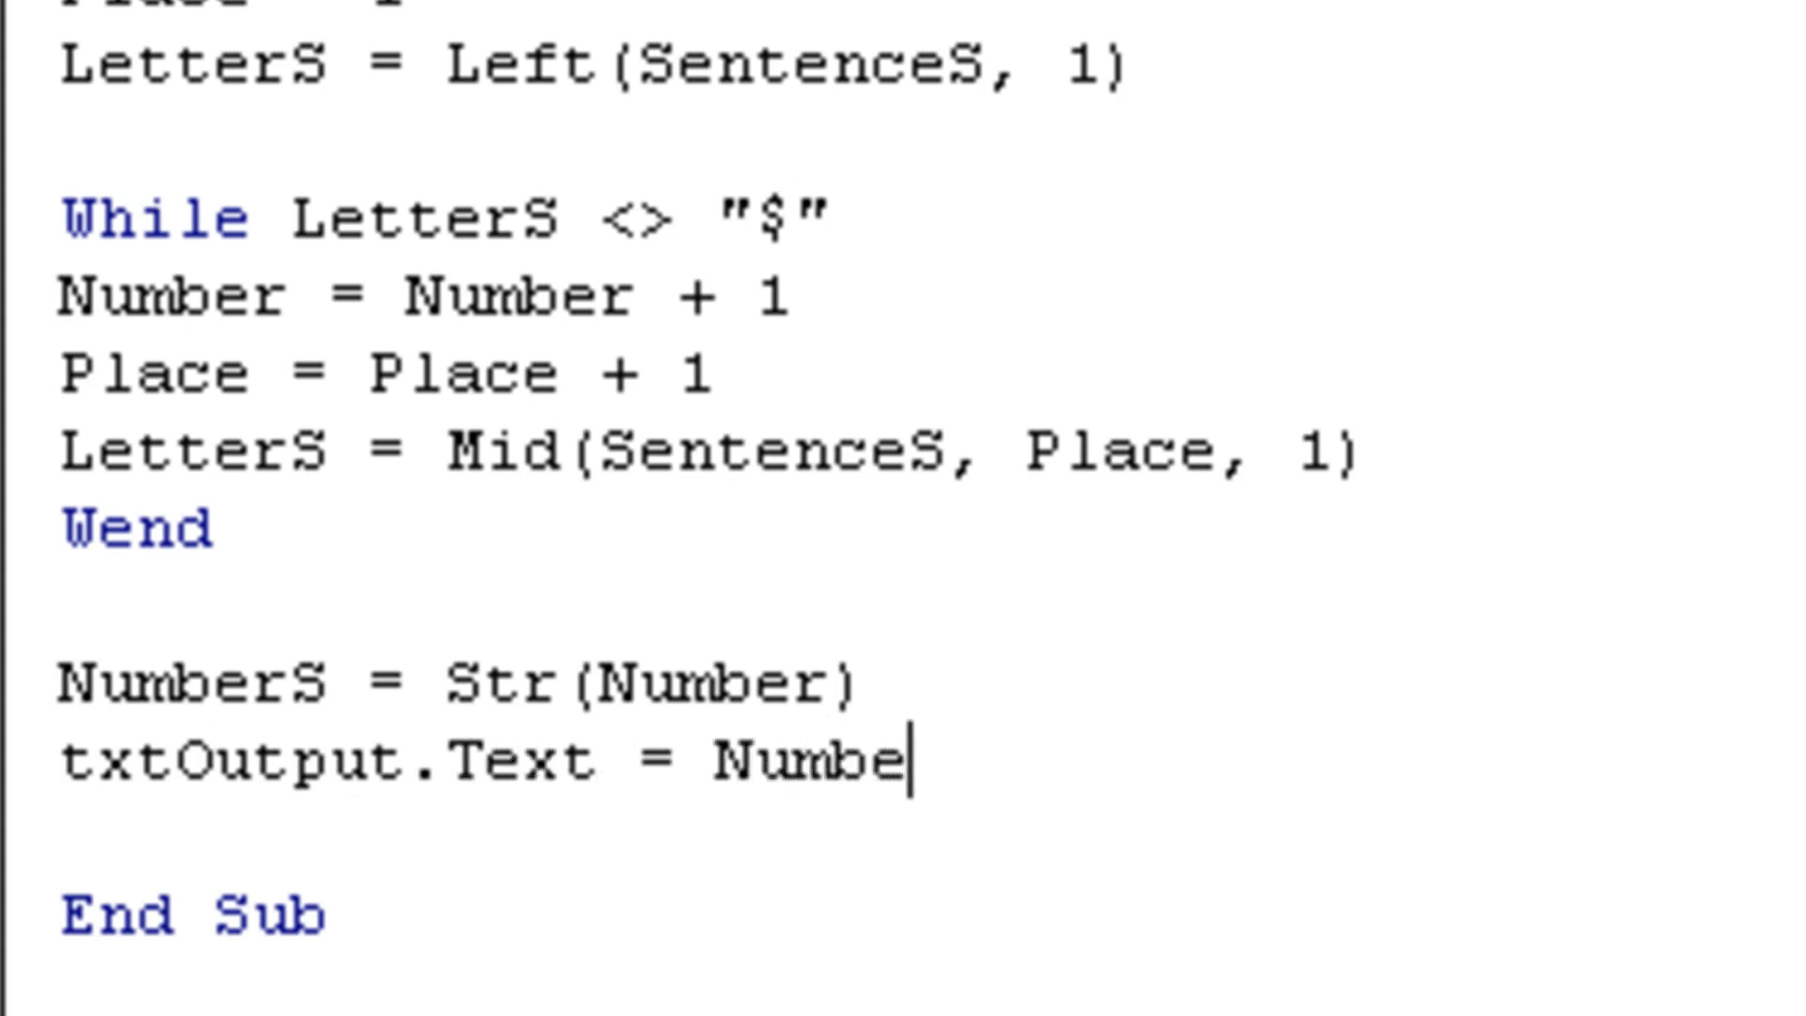
pyautogui.write('rS')
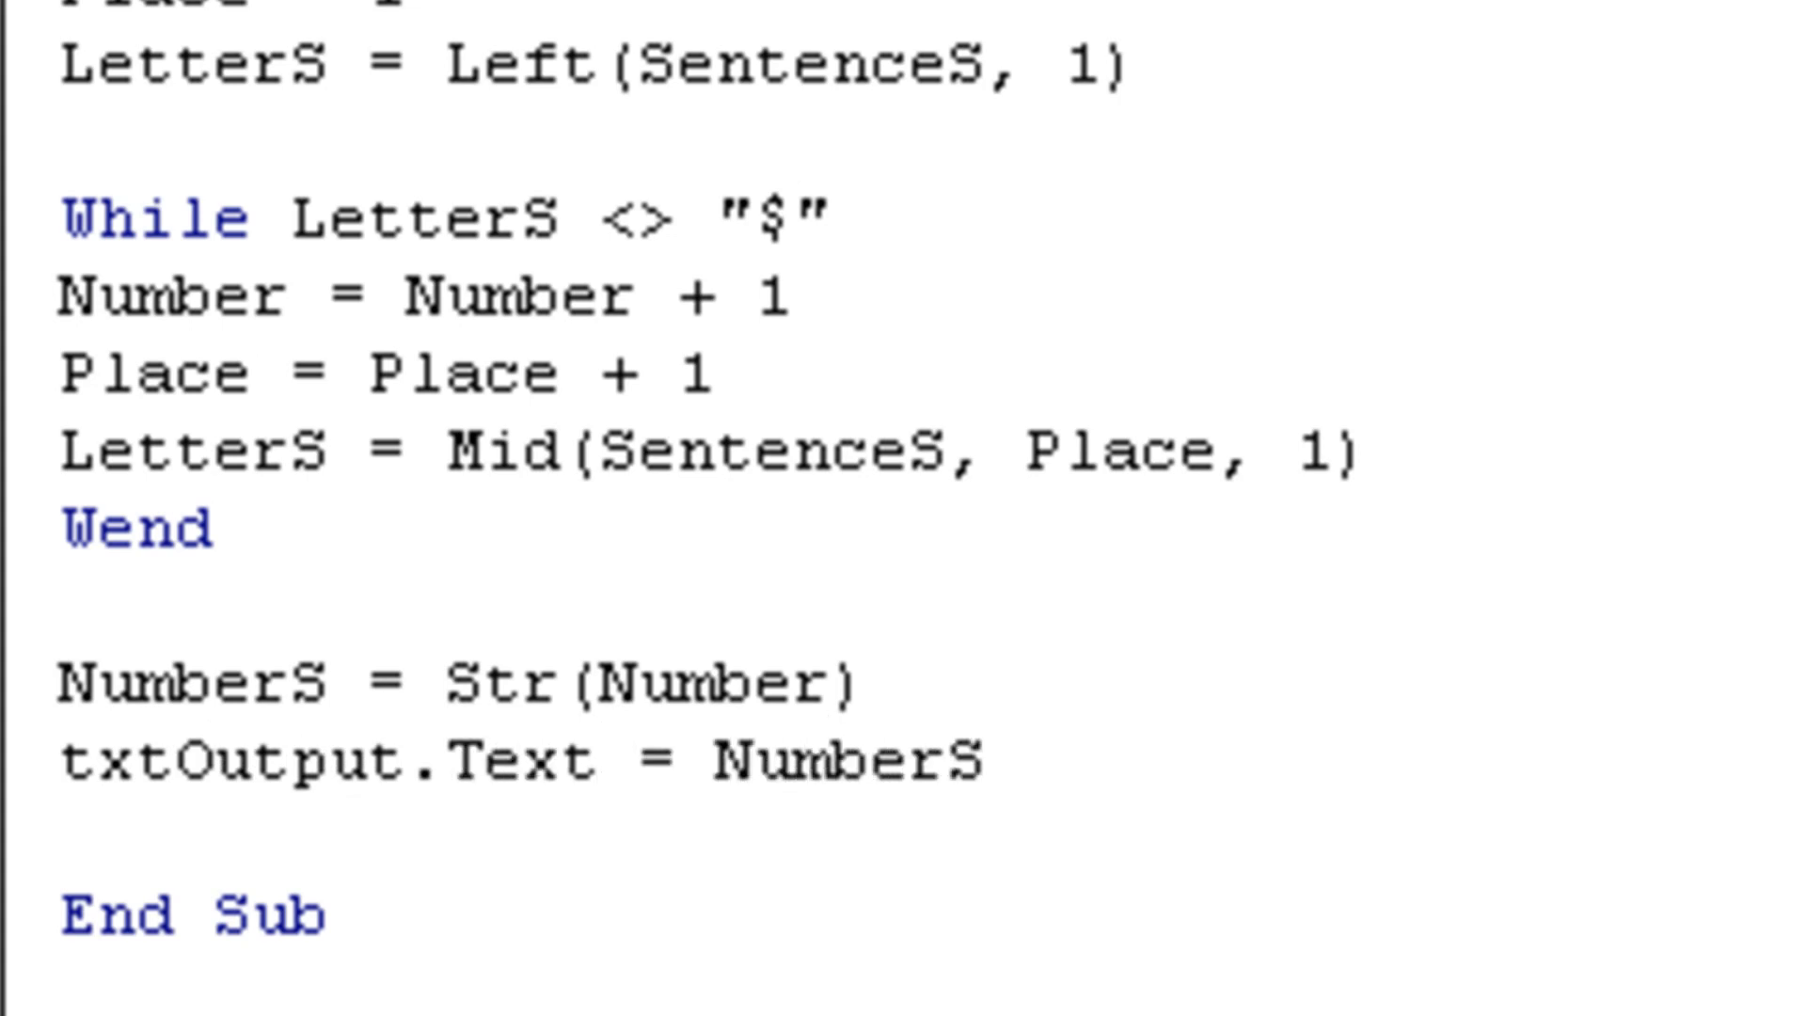
pyautogui.moveTo(1089, 549)
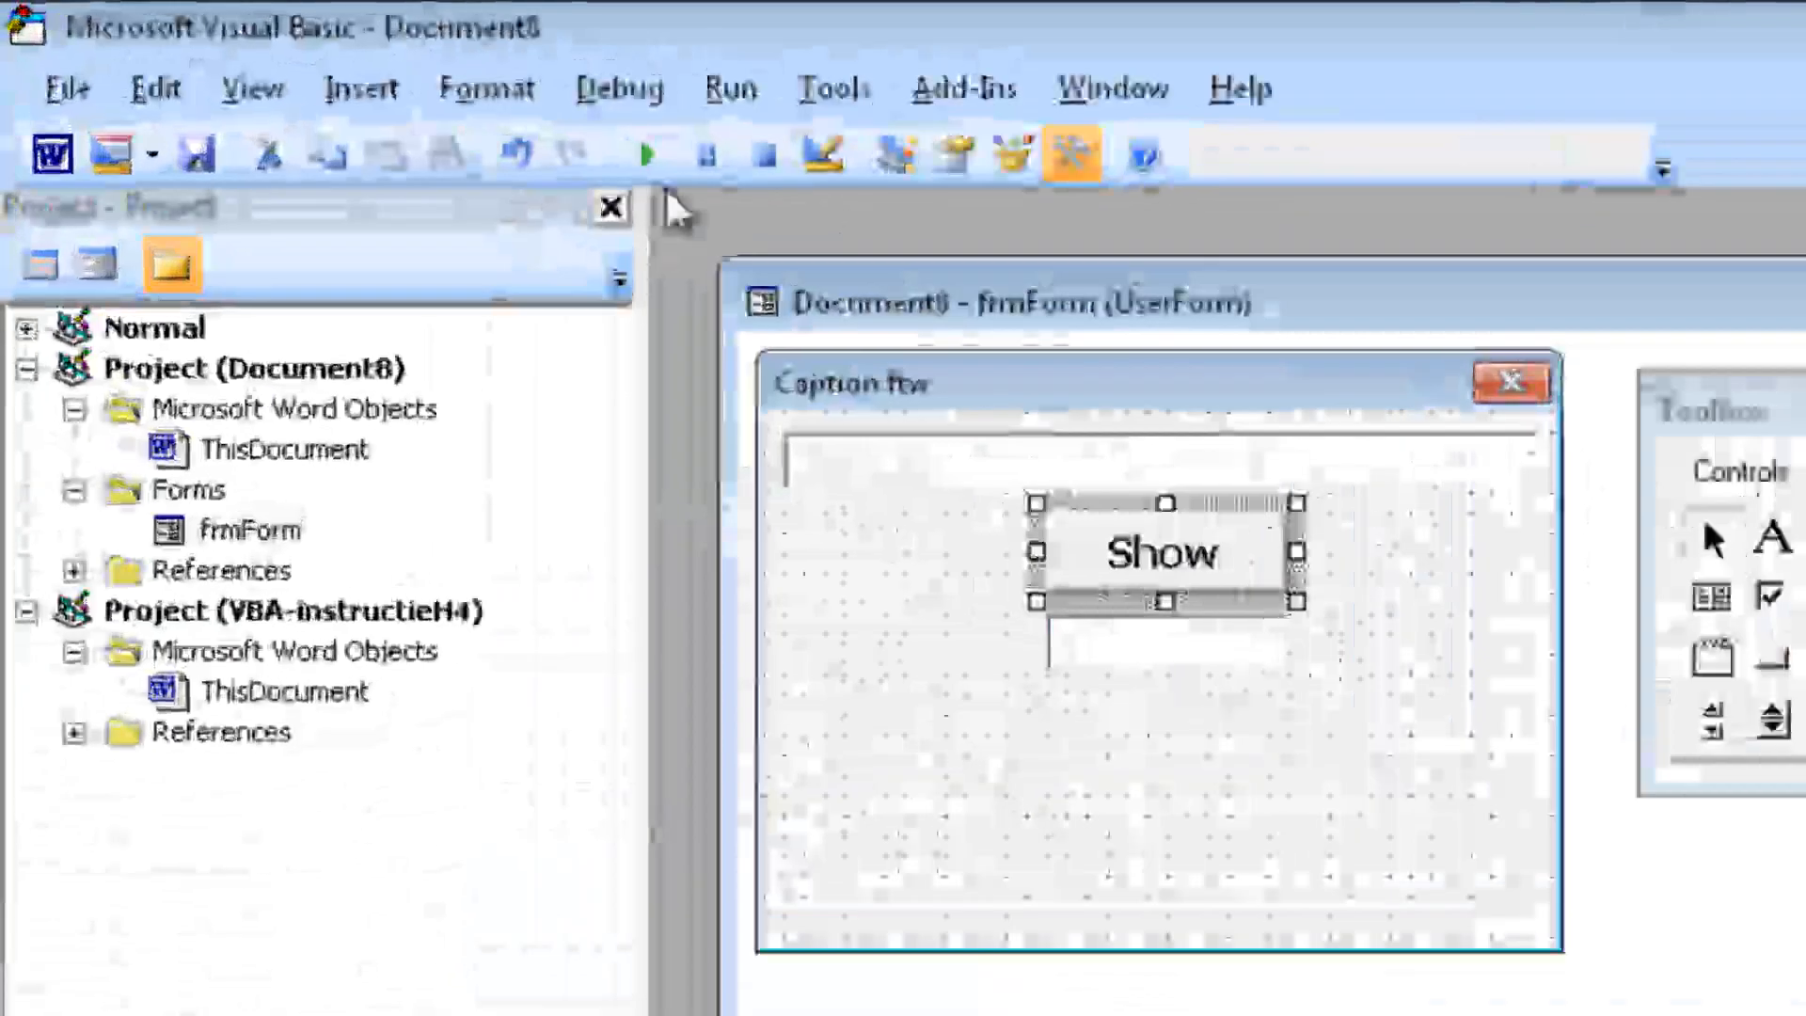
# Run the form with 'Hello' (no $), hit Overflow error 6 and debug at Place = Place + 1
pyautogui.click(645, 151)
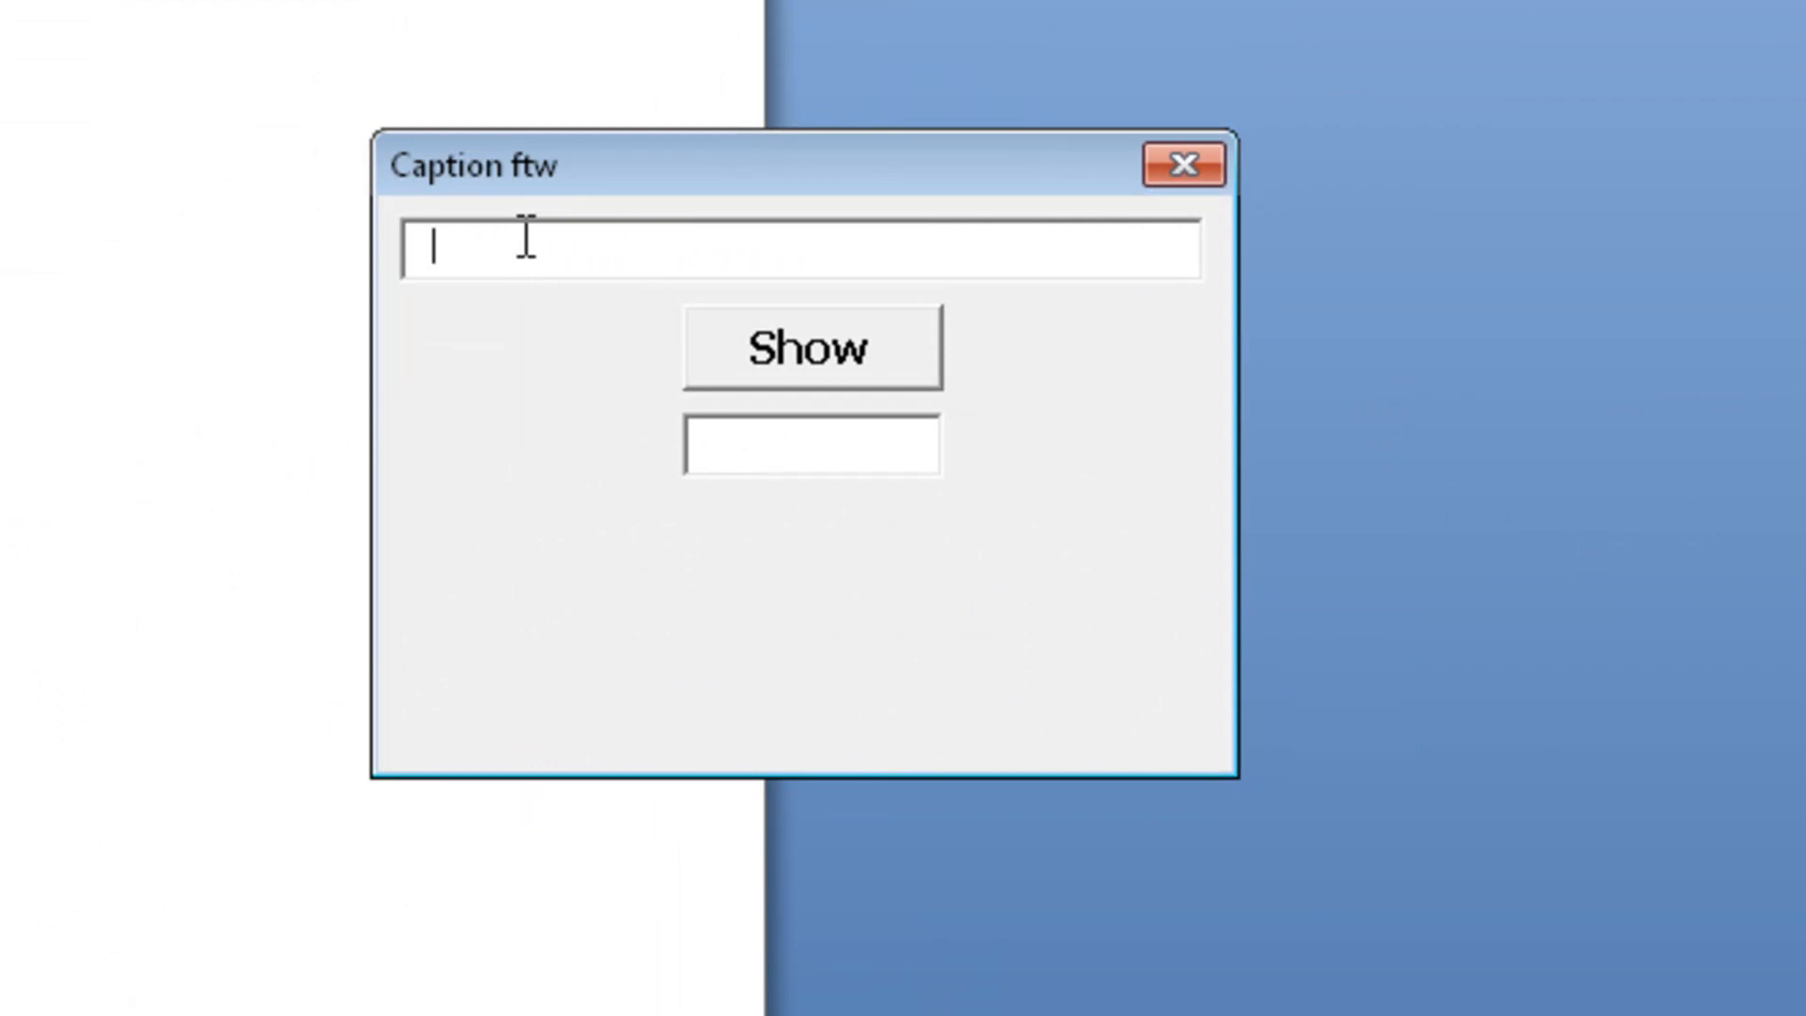
pyautogui.write('Hello')
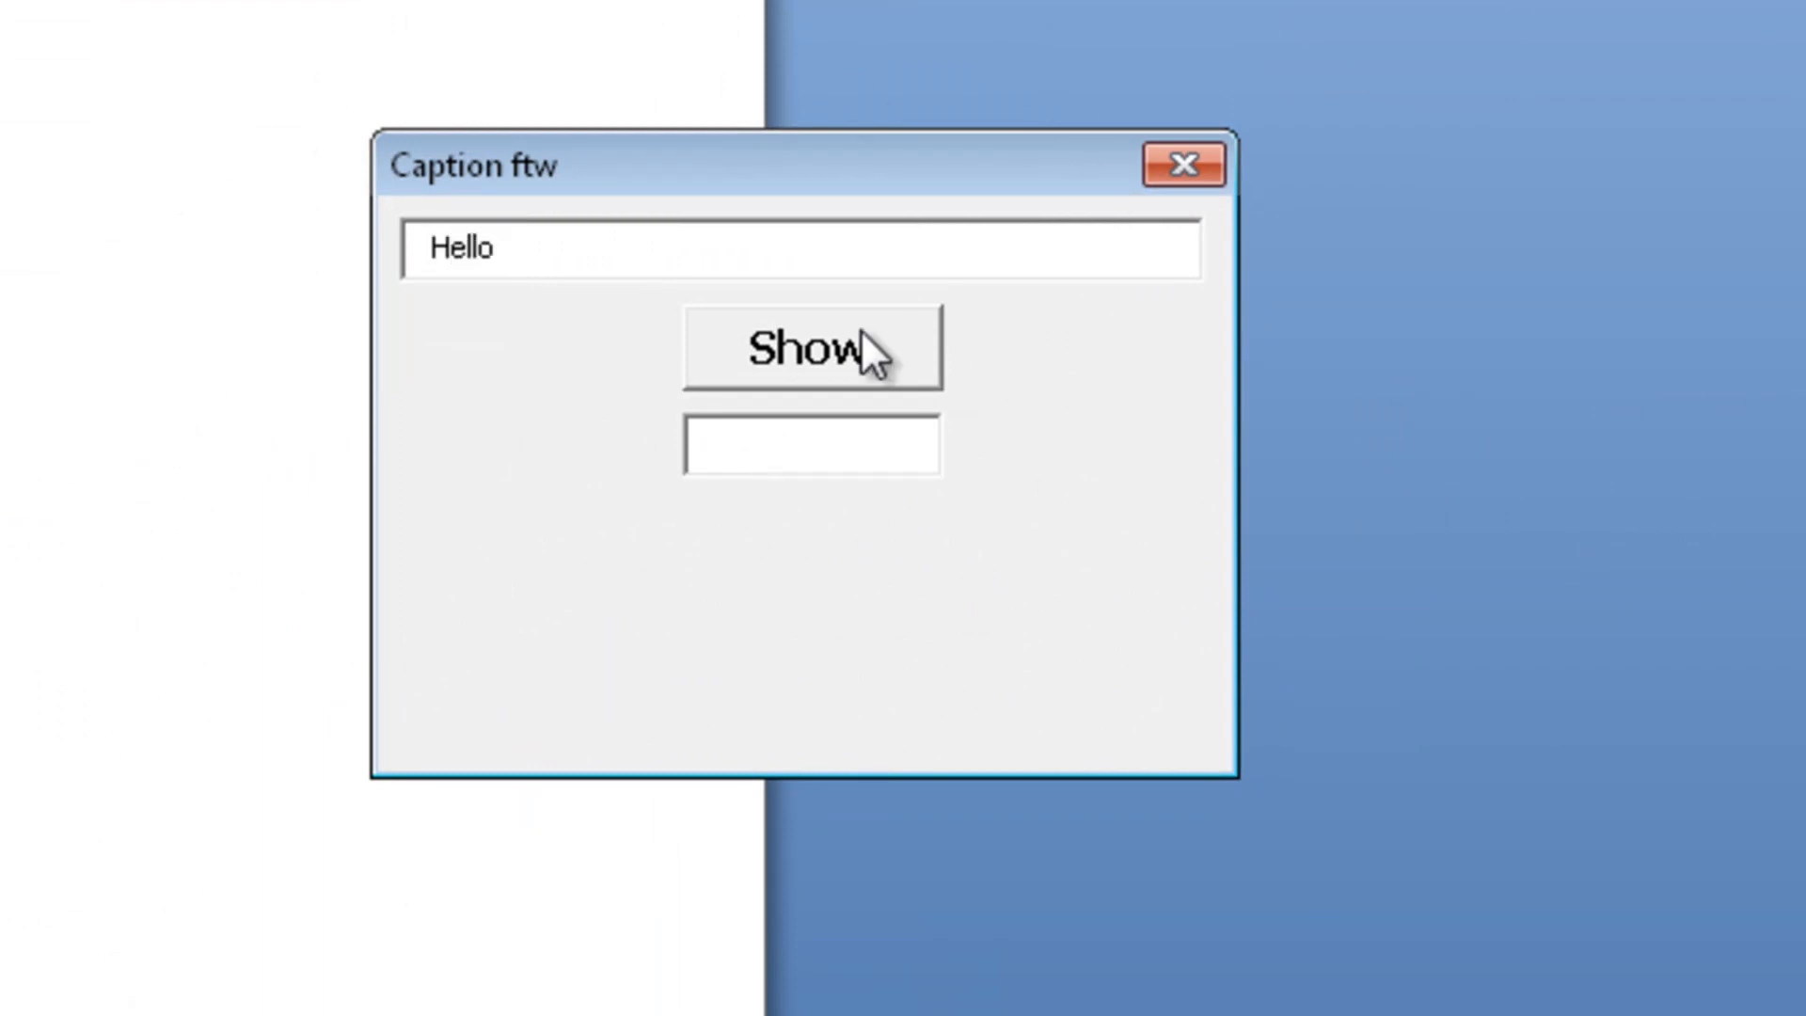
pyautogui.click(811, 348)
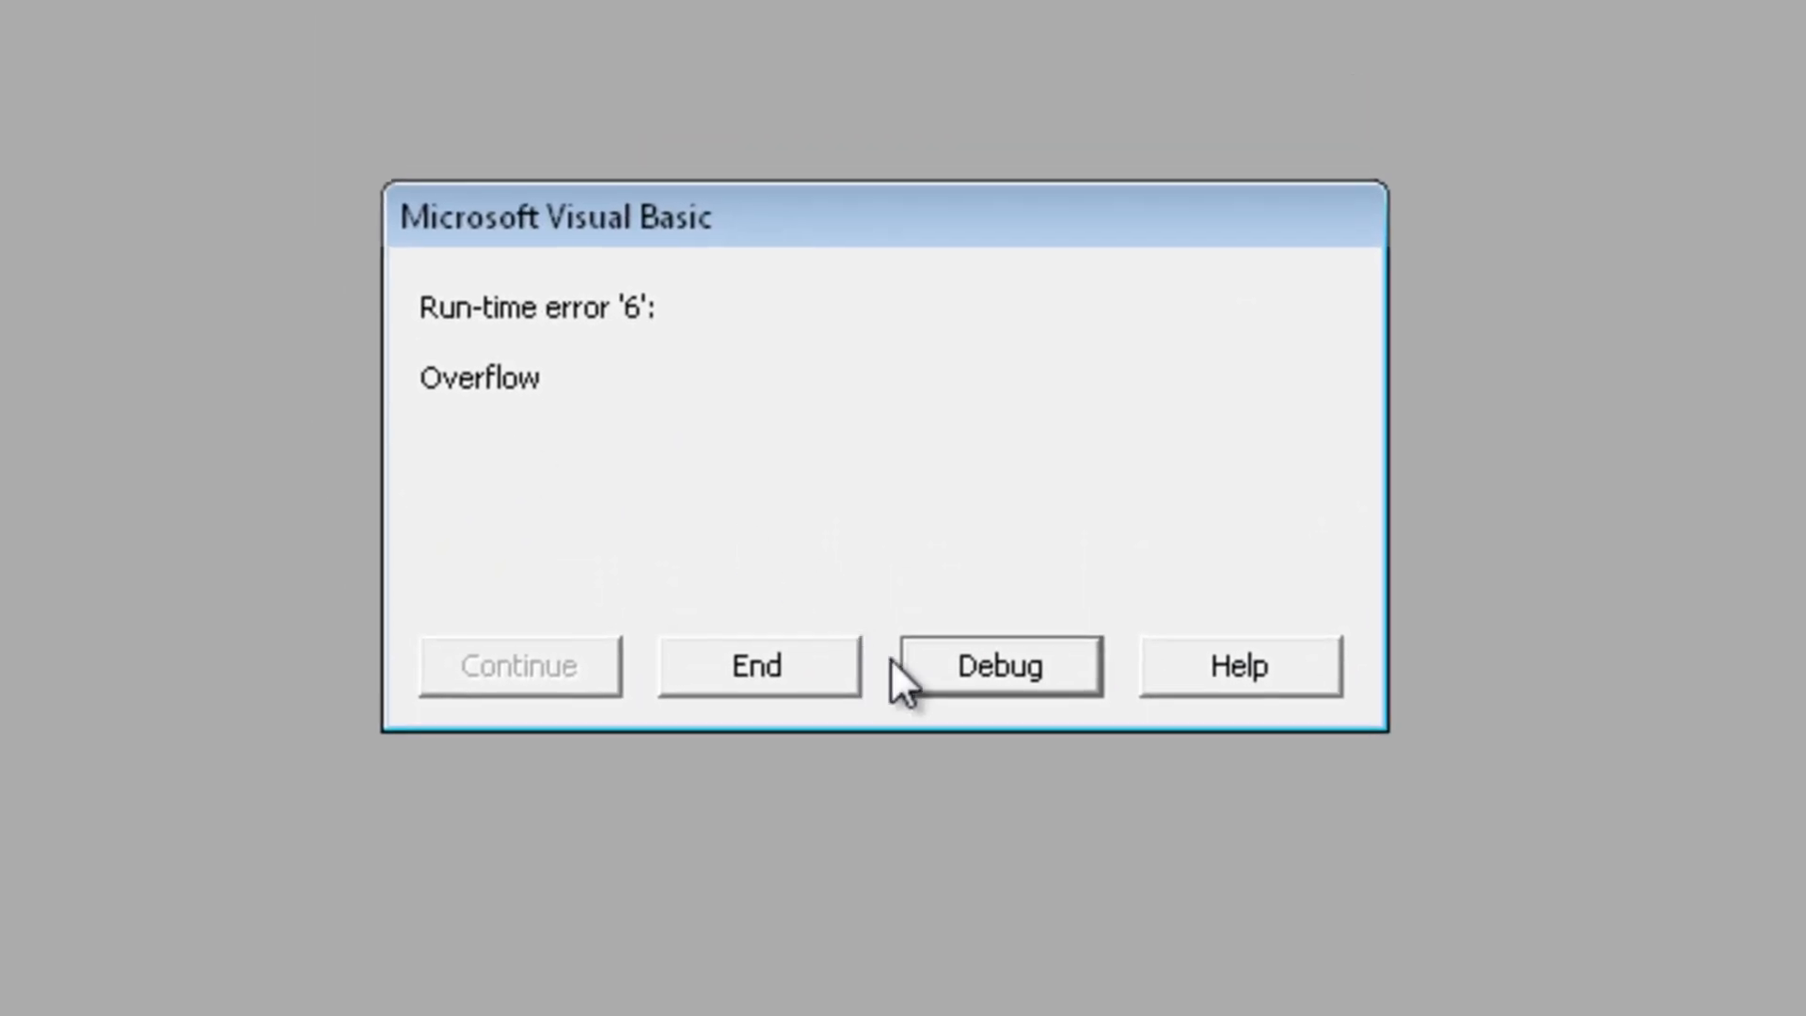
pyautogui.click(997, 664)
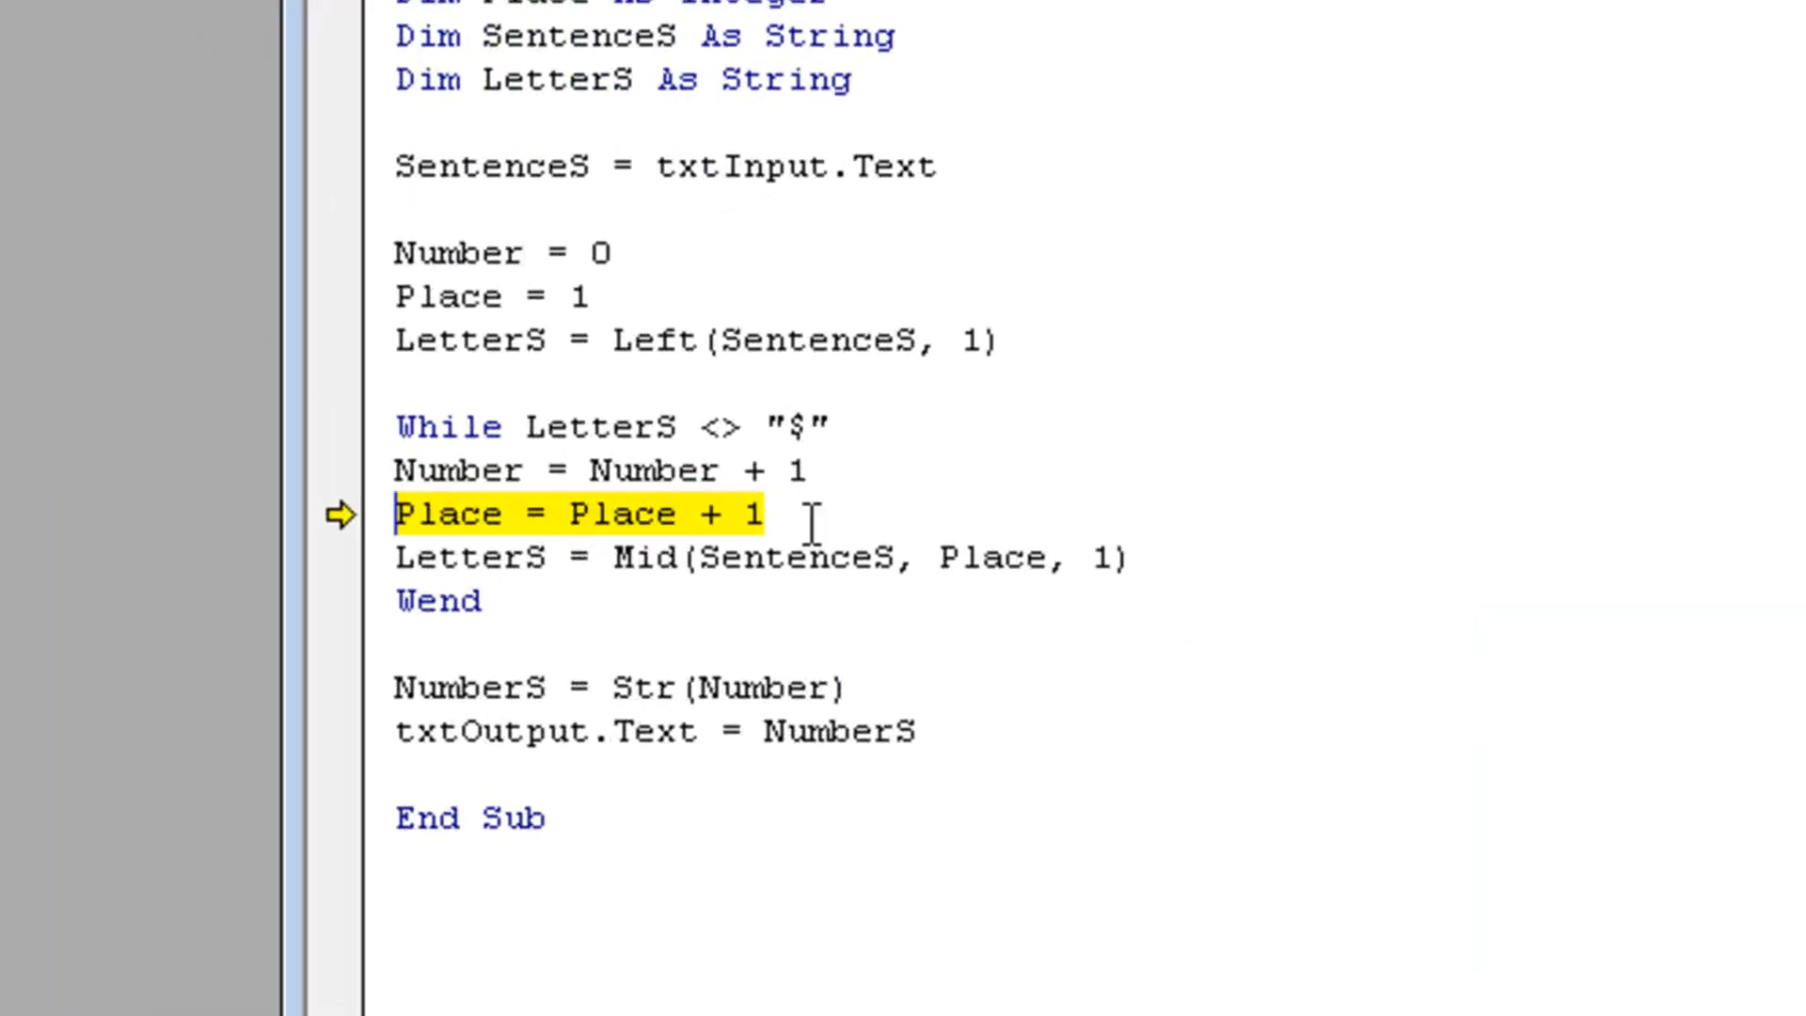
pyautogui.moveTo(726, 593)
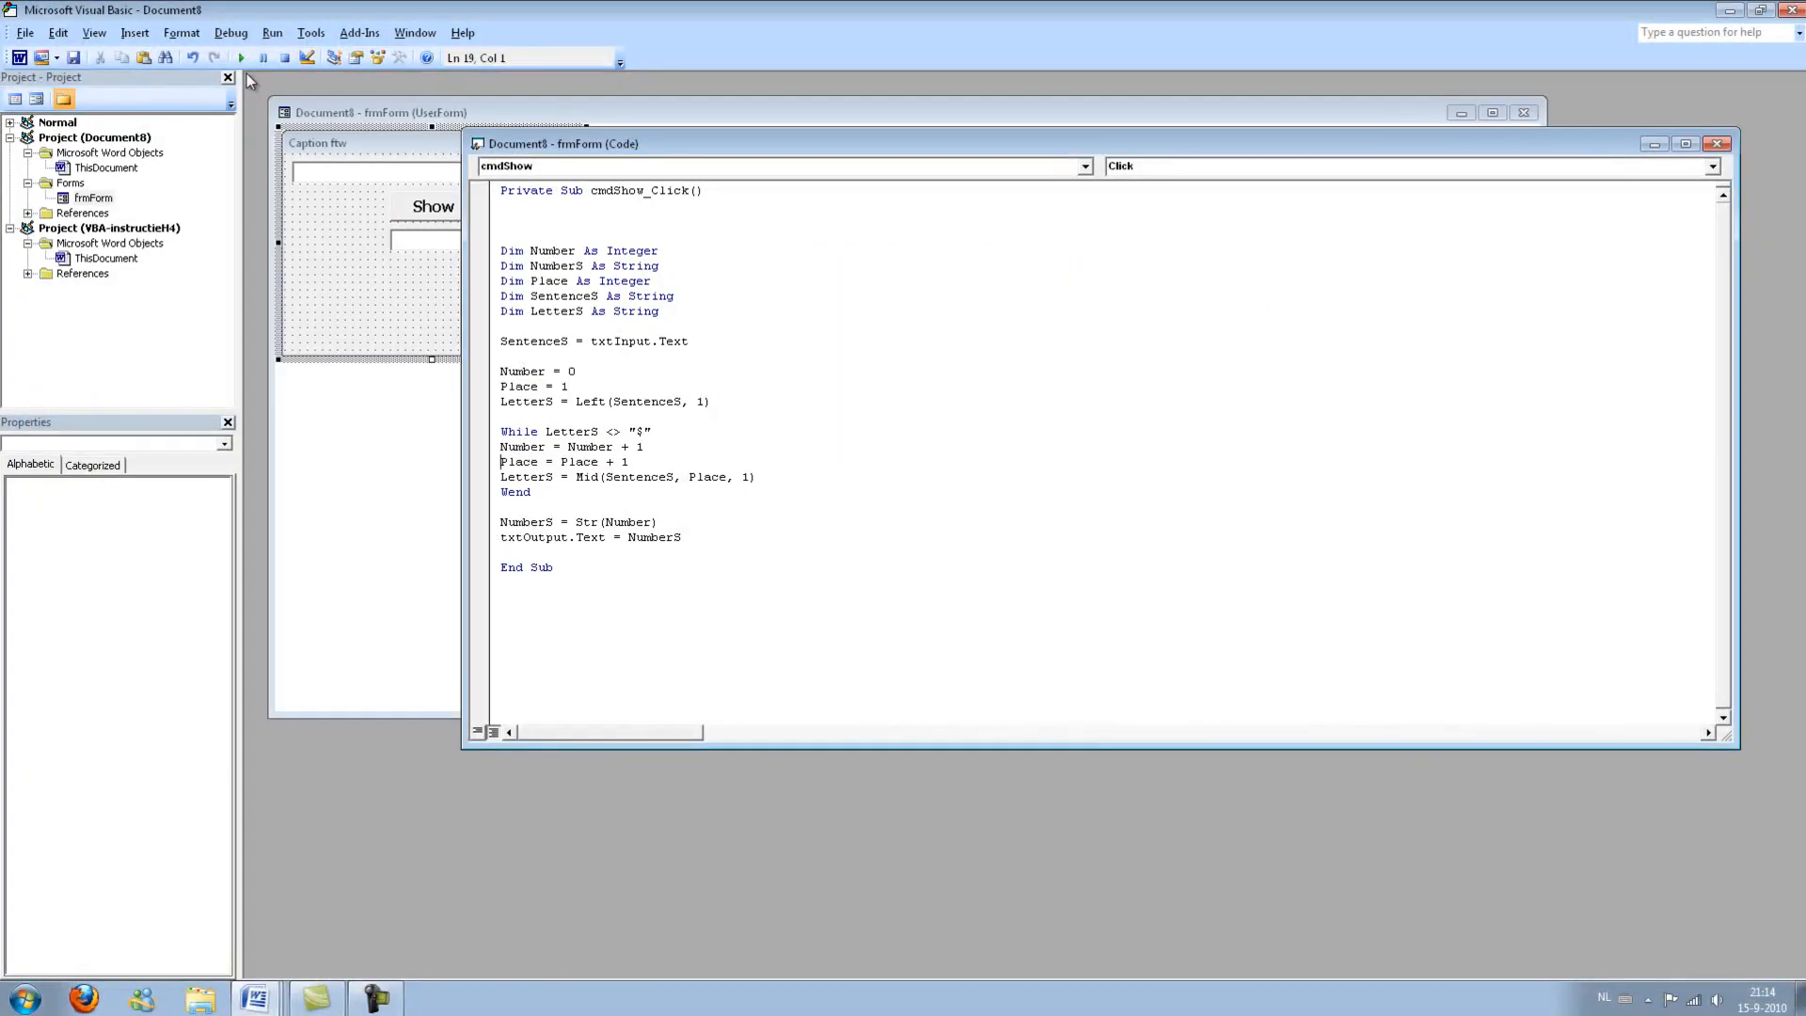
# Run the form: 'Hello$' shows 5, then 'Hello This is TeachMeUp$' shows 23
pyautogui.click(239, 58)
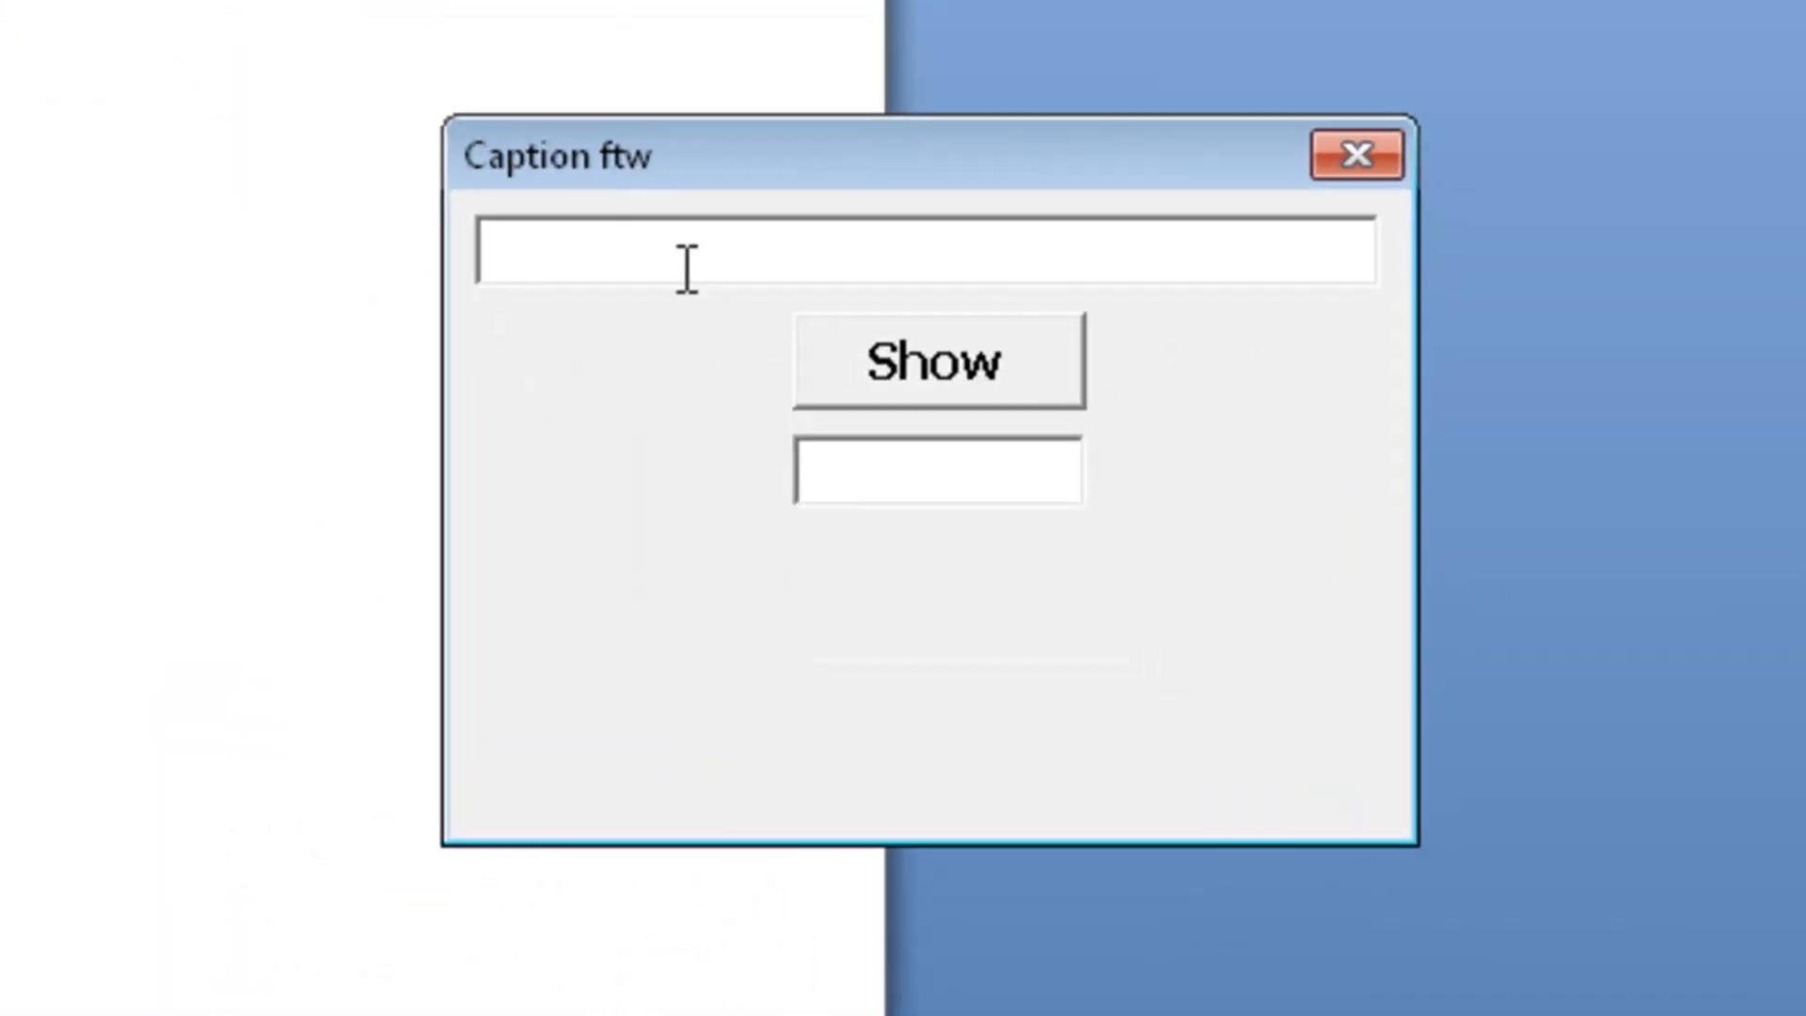
pyautogui.write('Hello$')
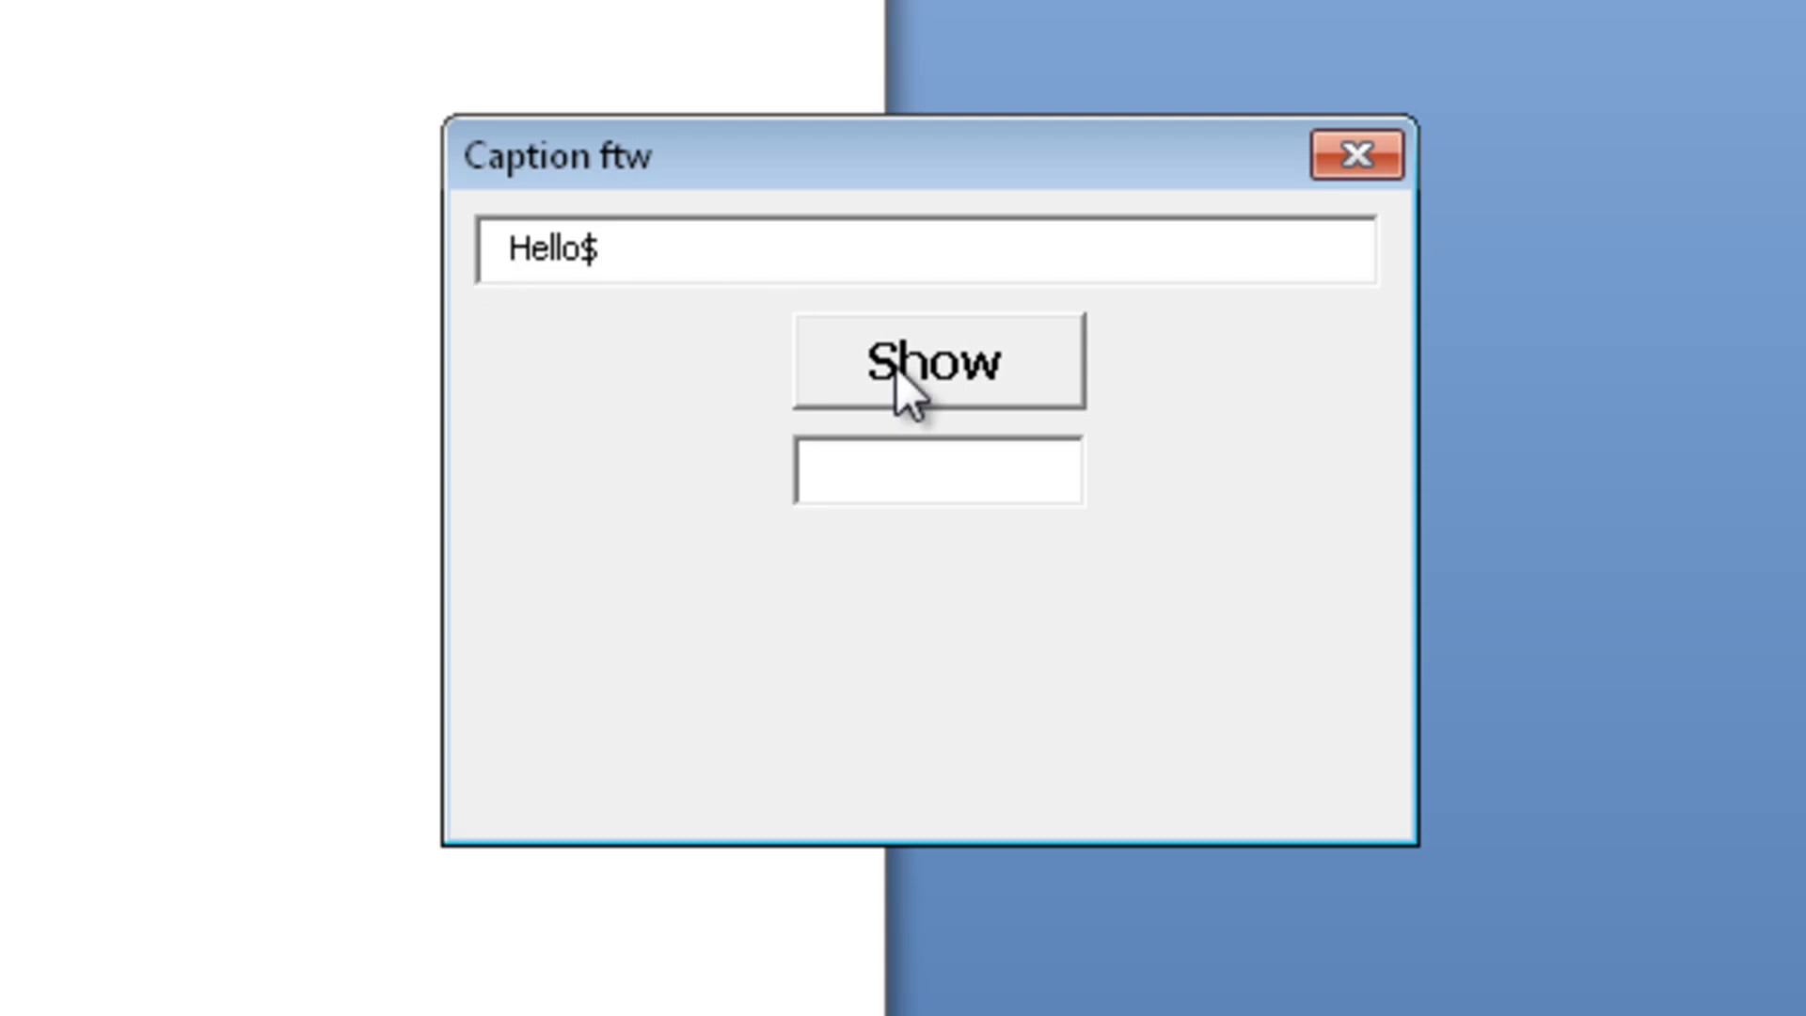
pyautogui.click(937, 361)
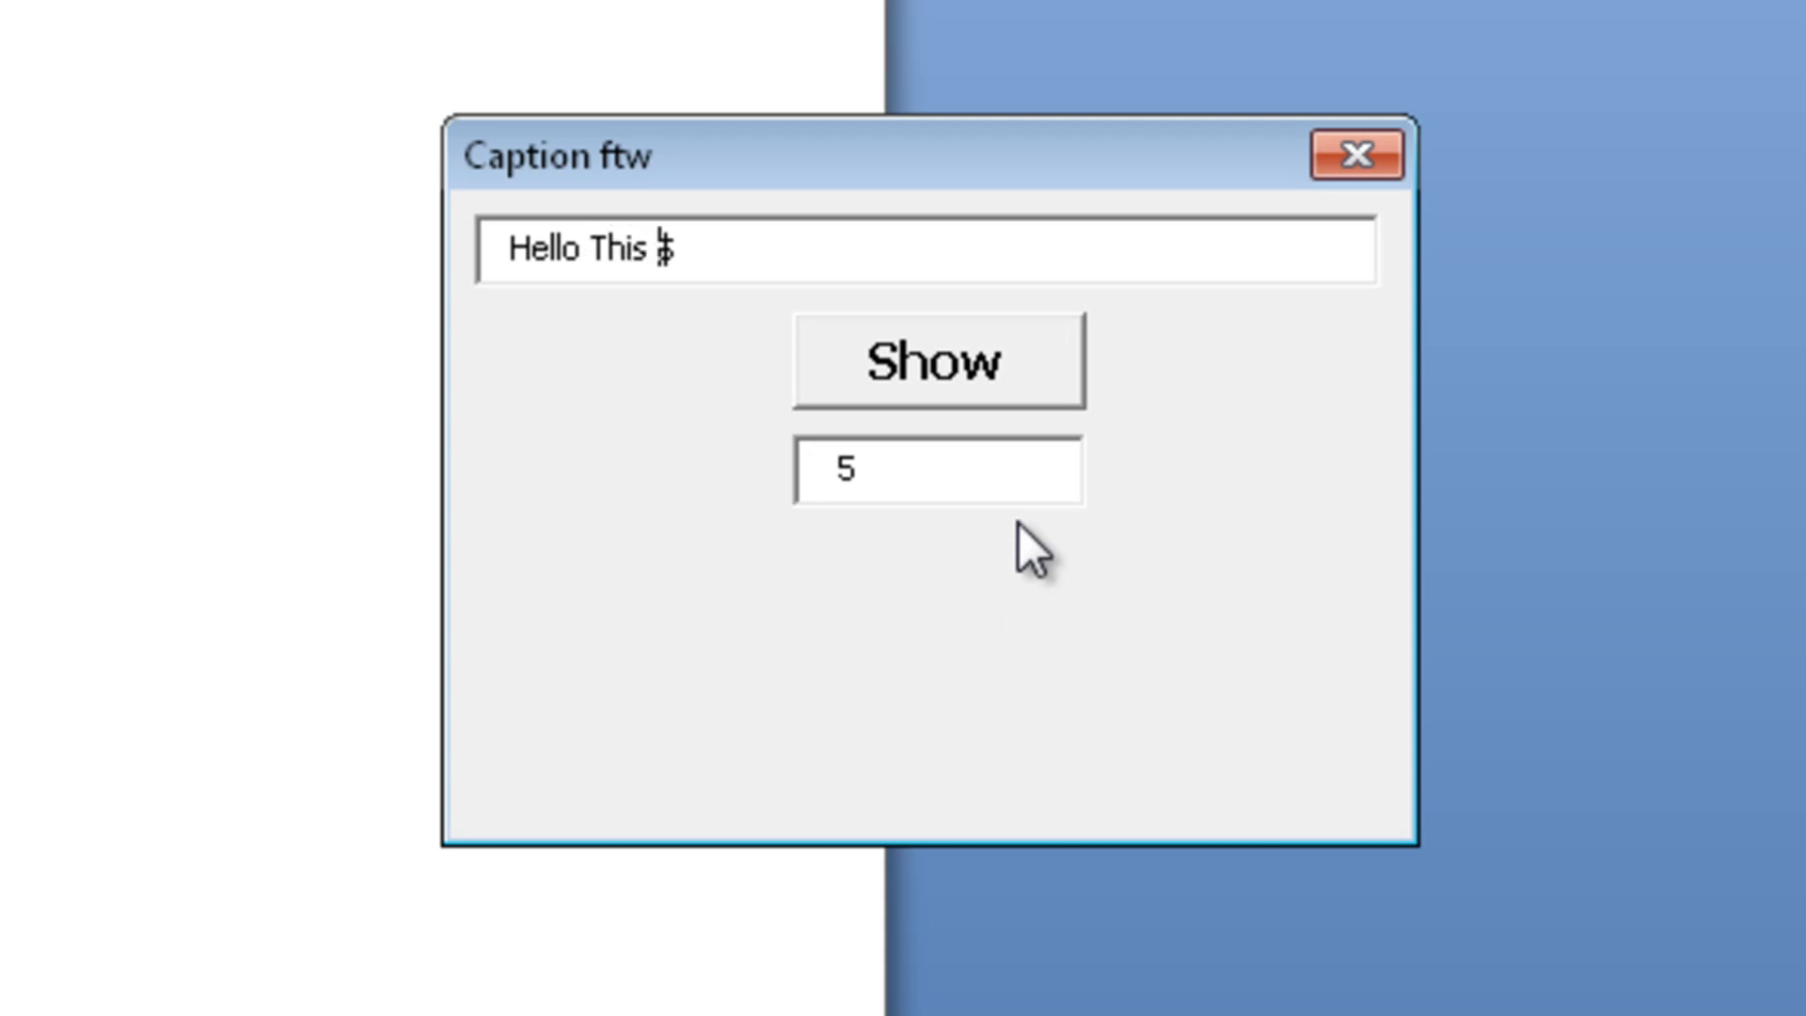
pyautogui.write('is TeachMeUp')
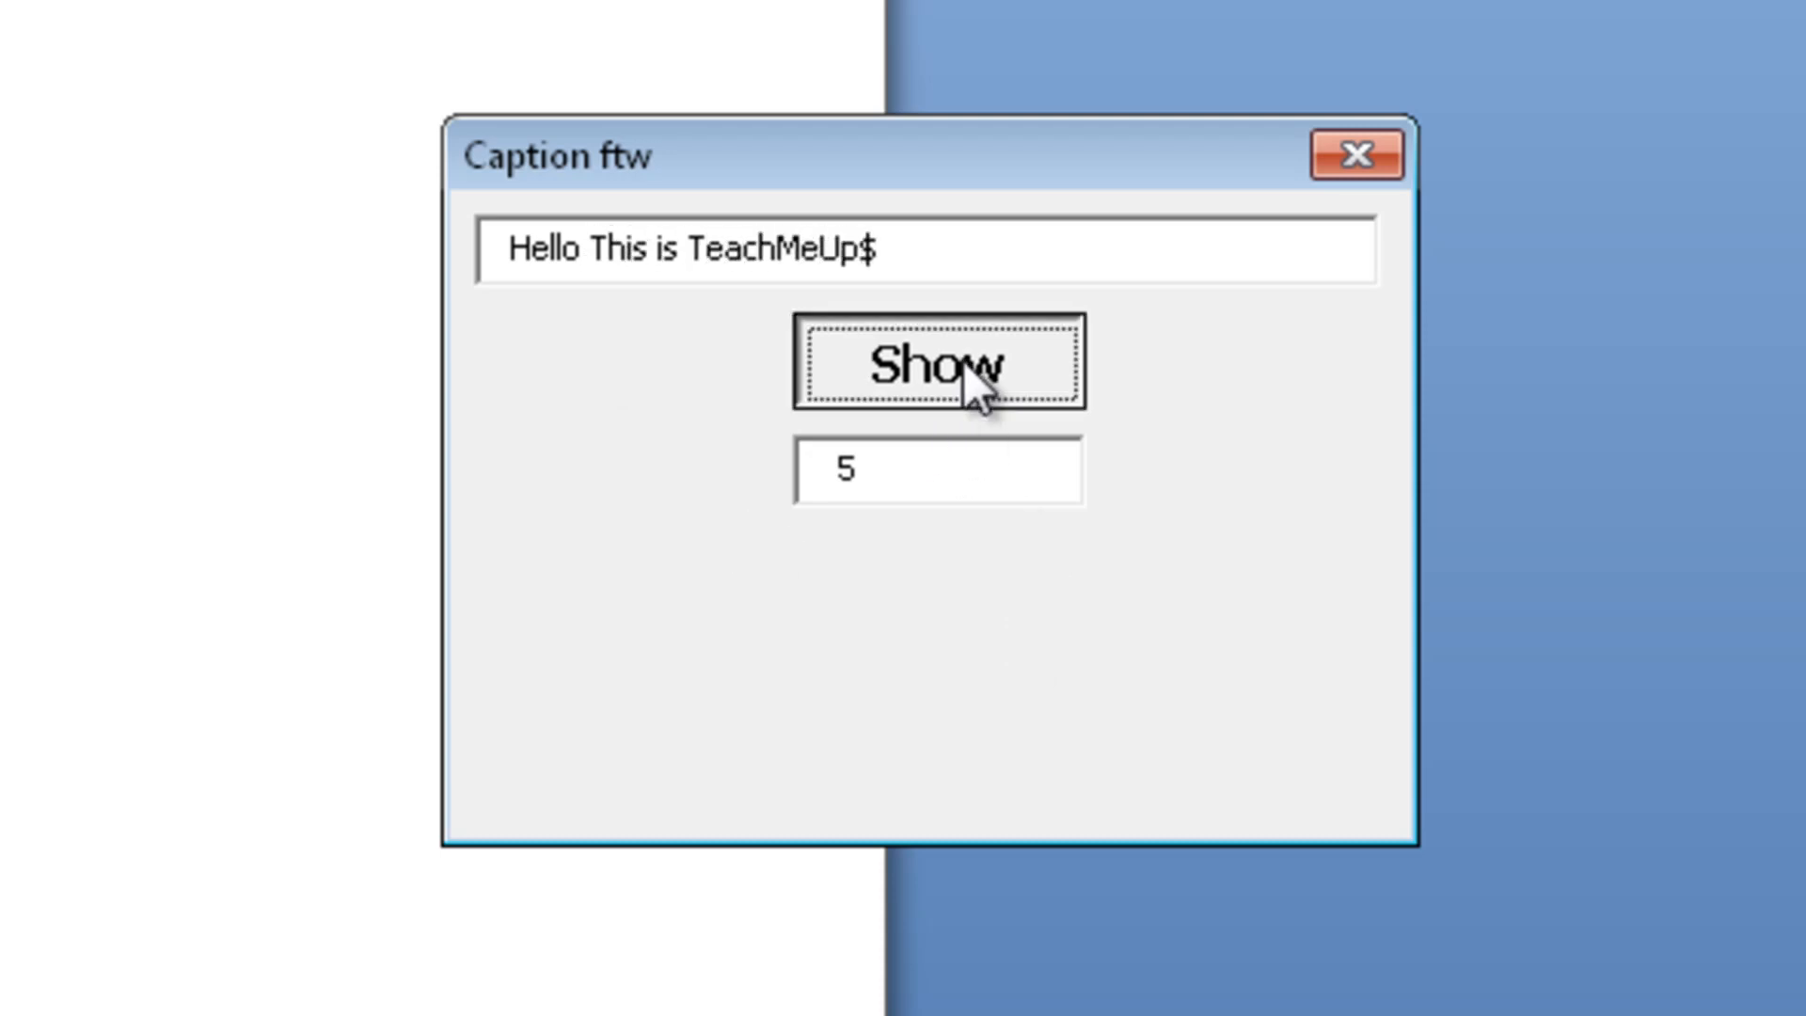
pyautogui.click(937, 363)
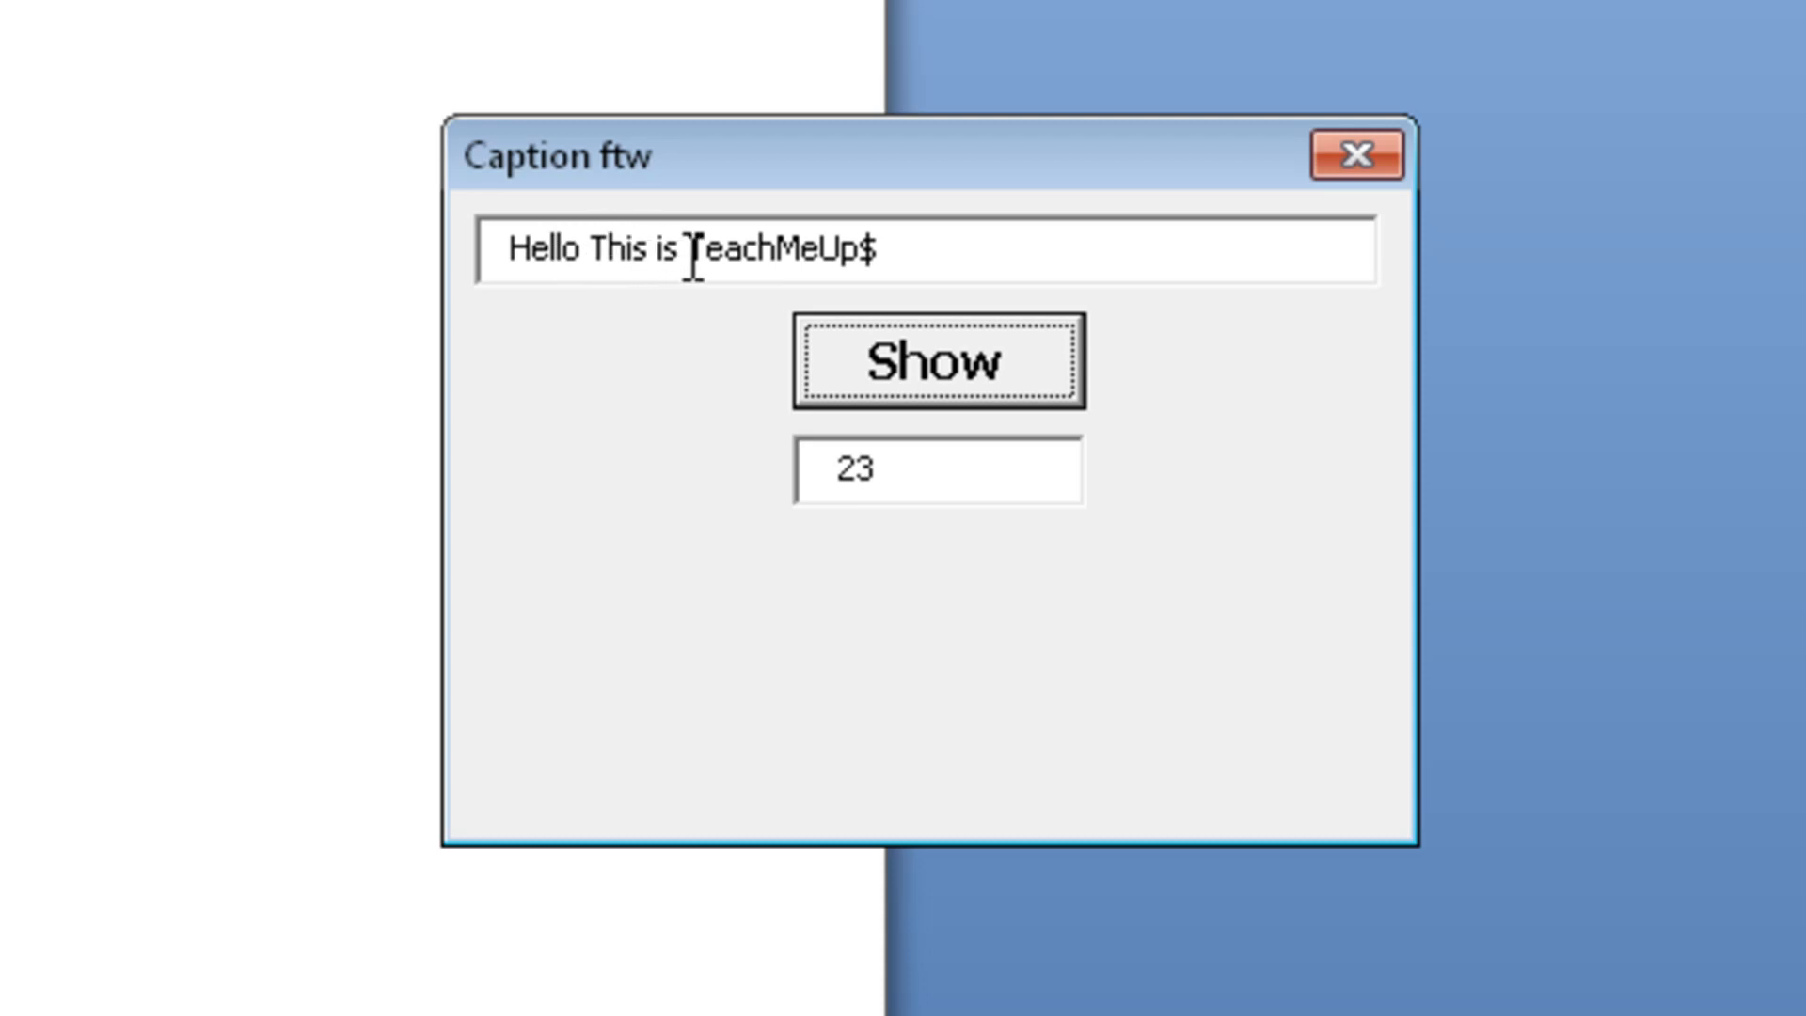
pyautogui.moveTo(764, 259)
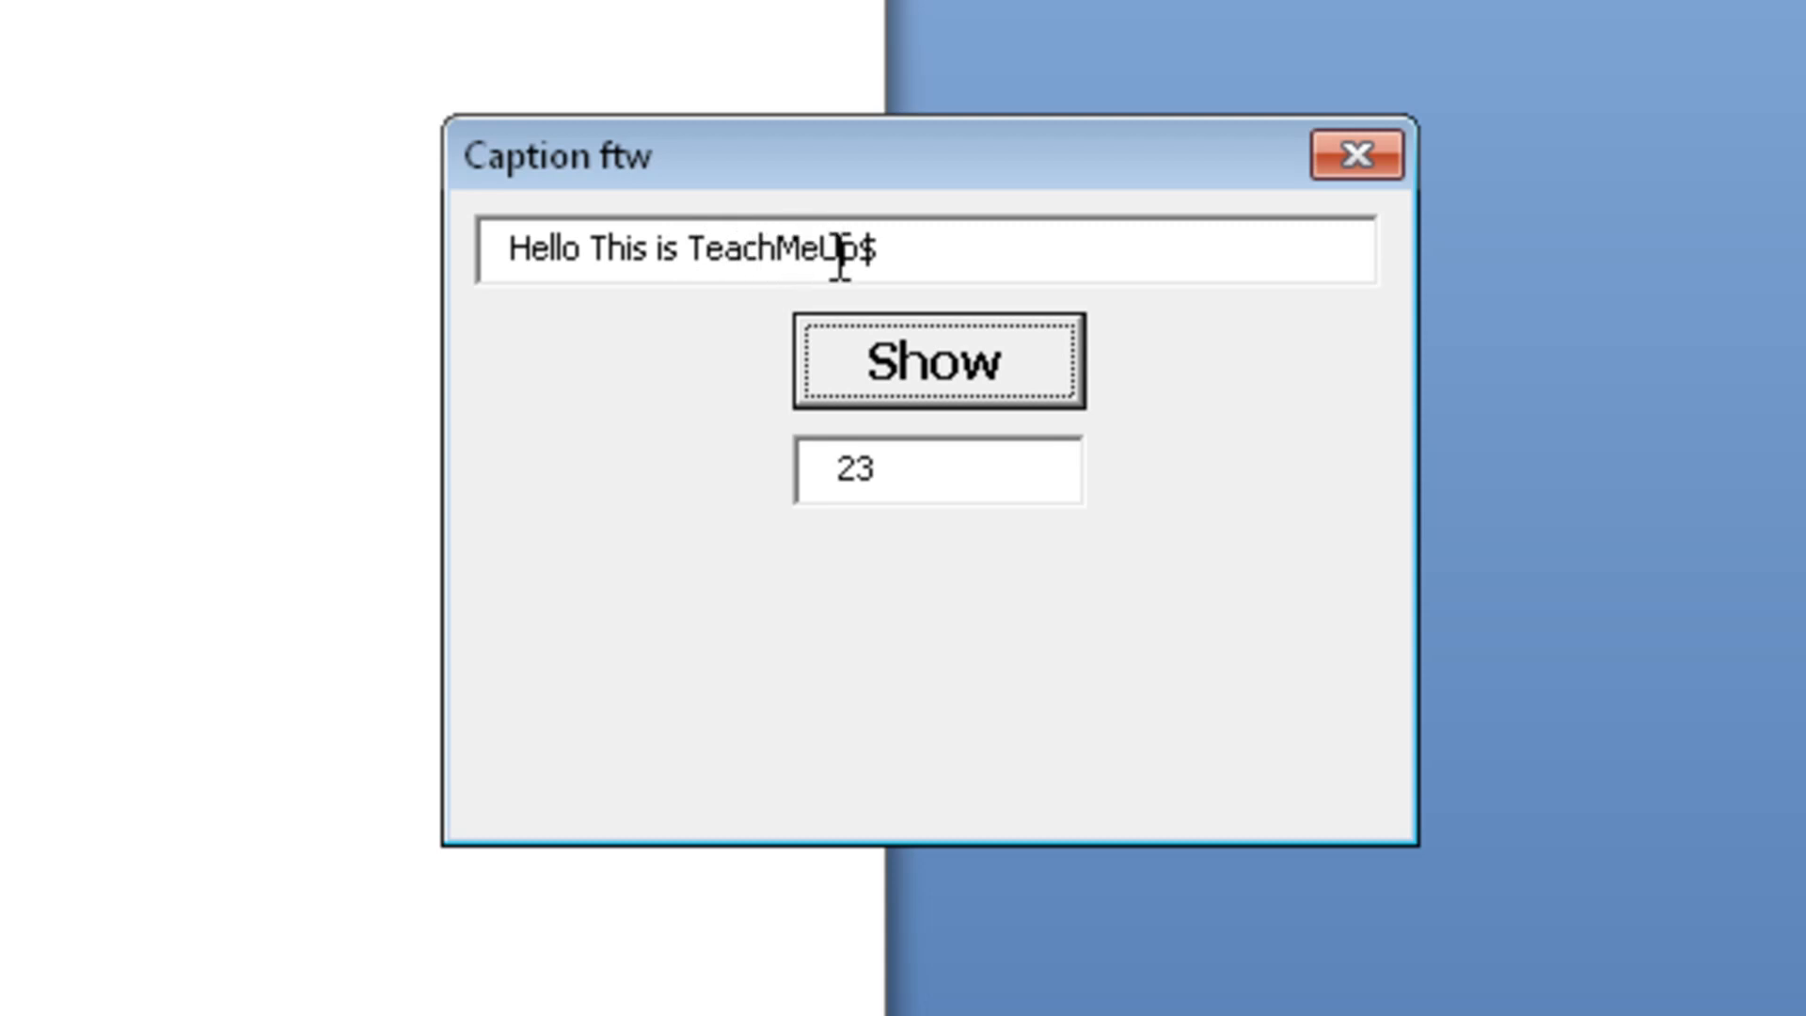
pyautogui.moveTo(575, 351)
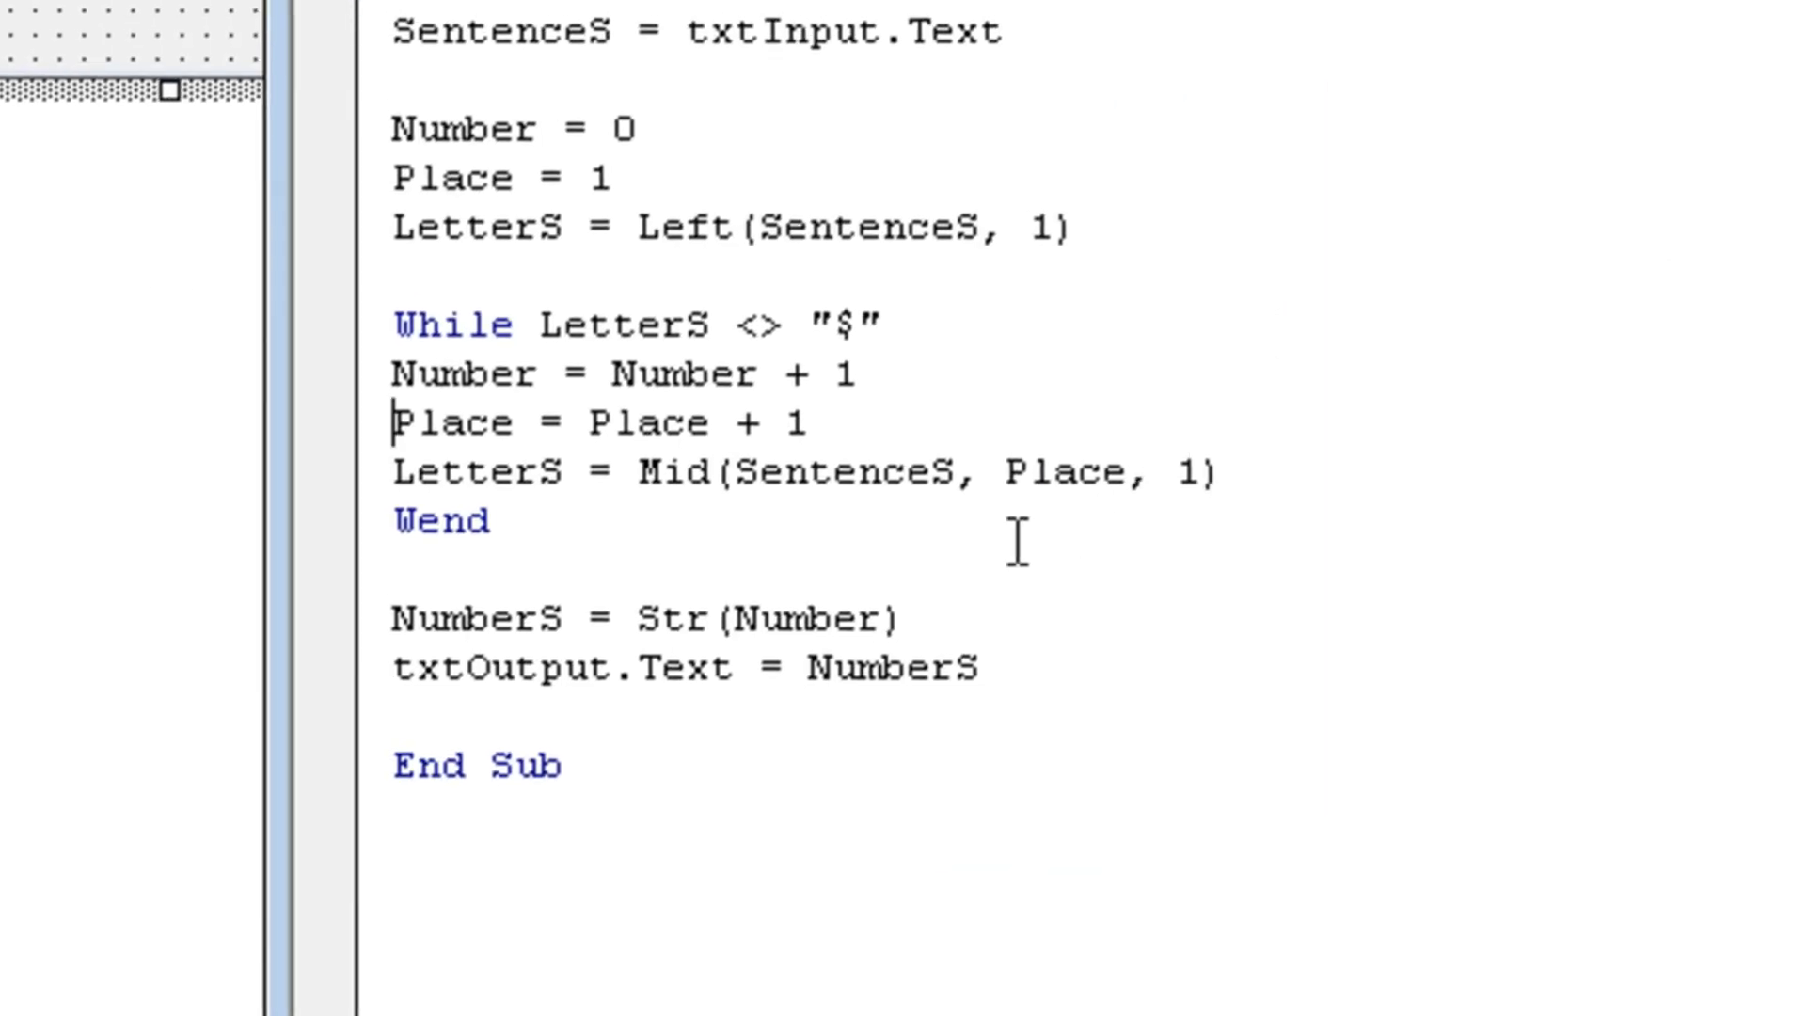
pyautogui.moveTo(895, 358)
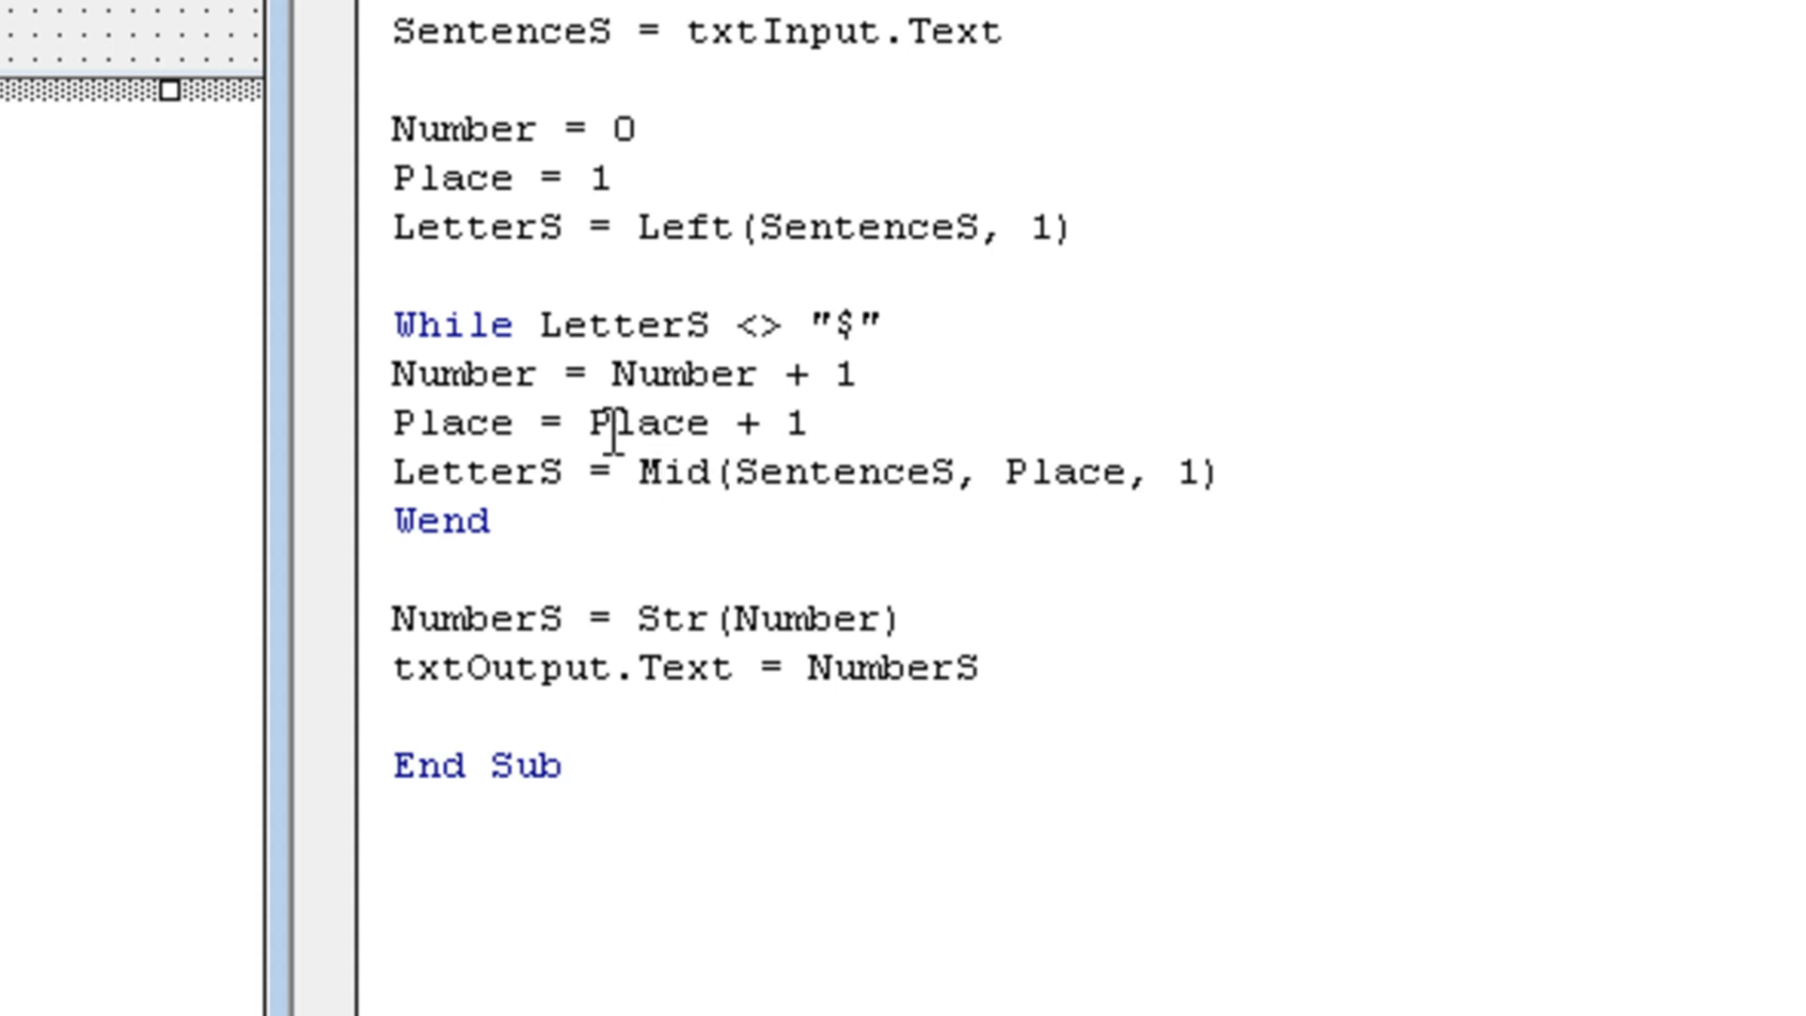
pyautogui.moveTo(504, 423)
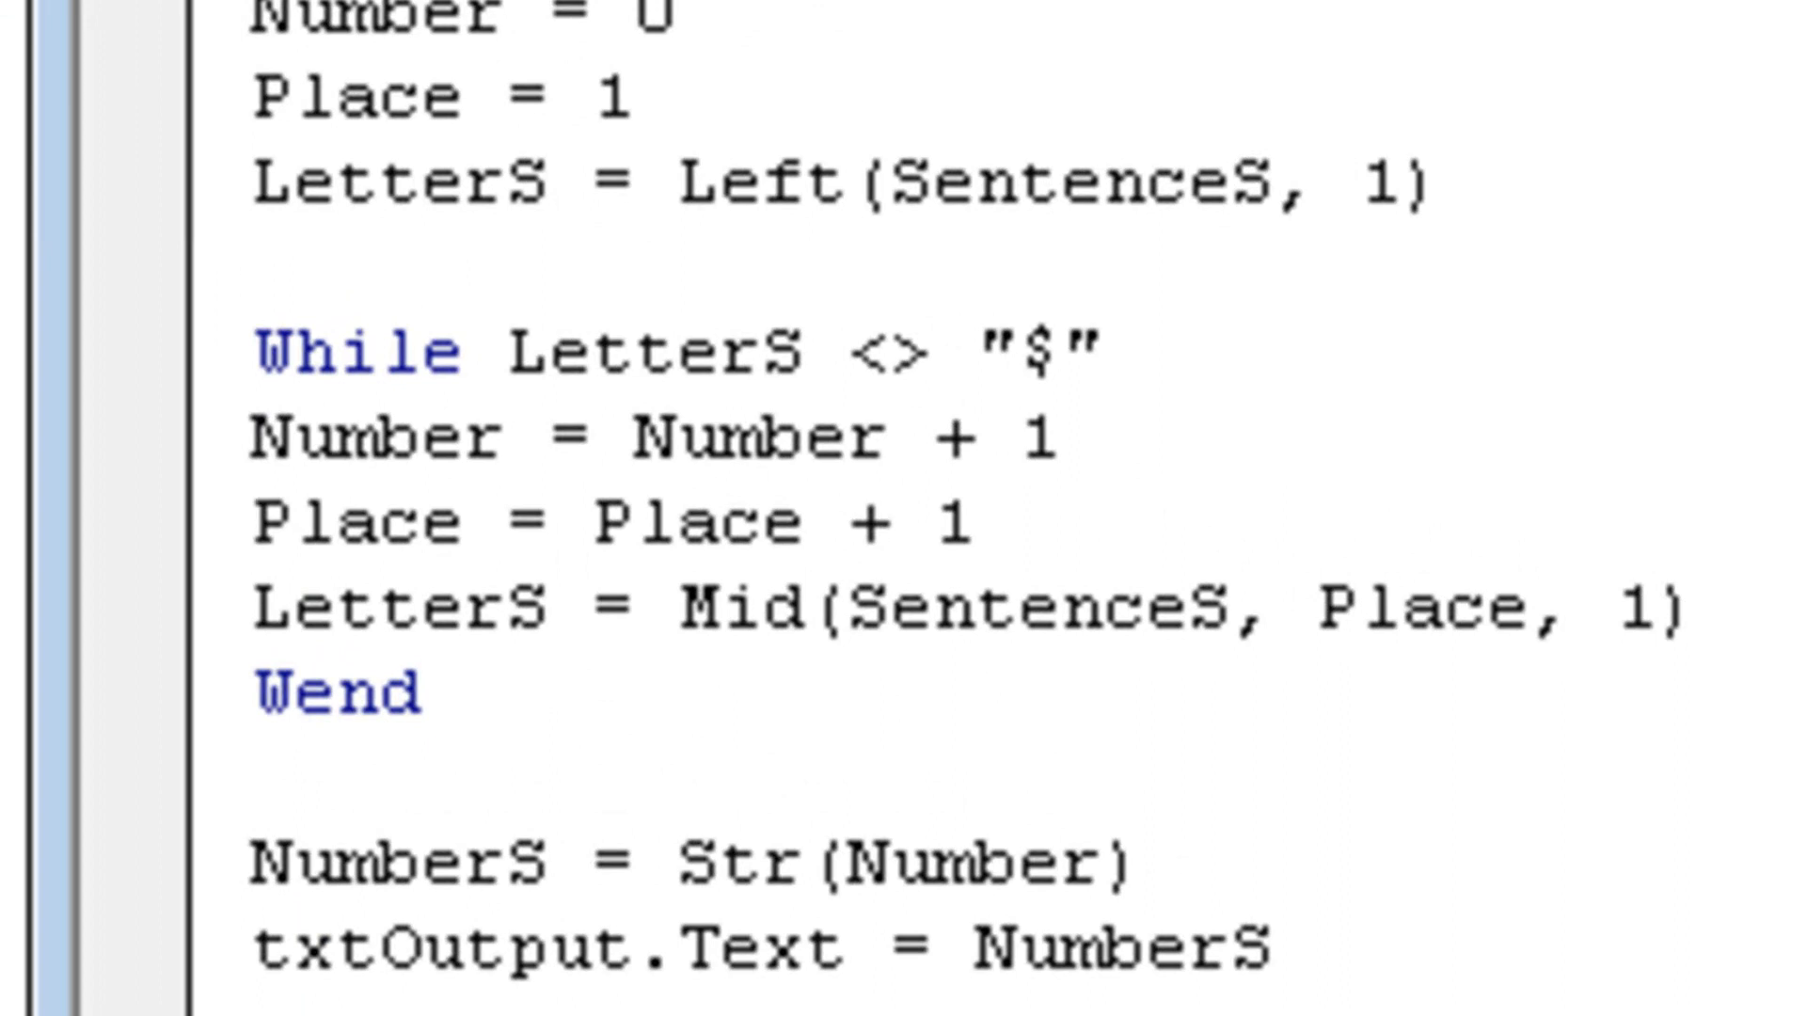
pyautogui.click(254, 525)
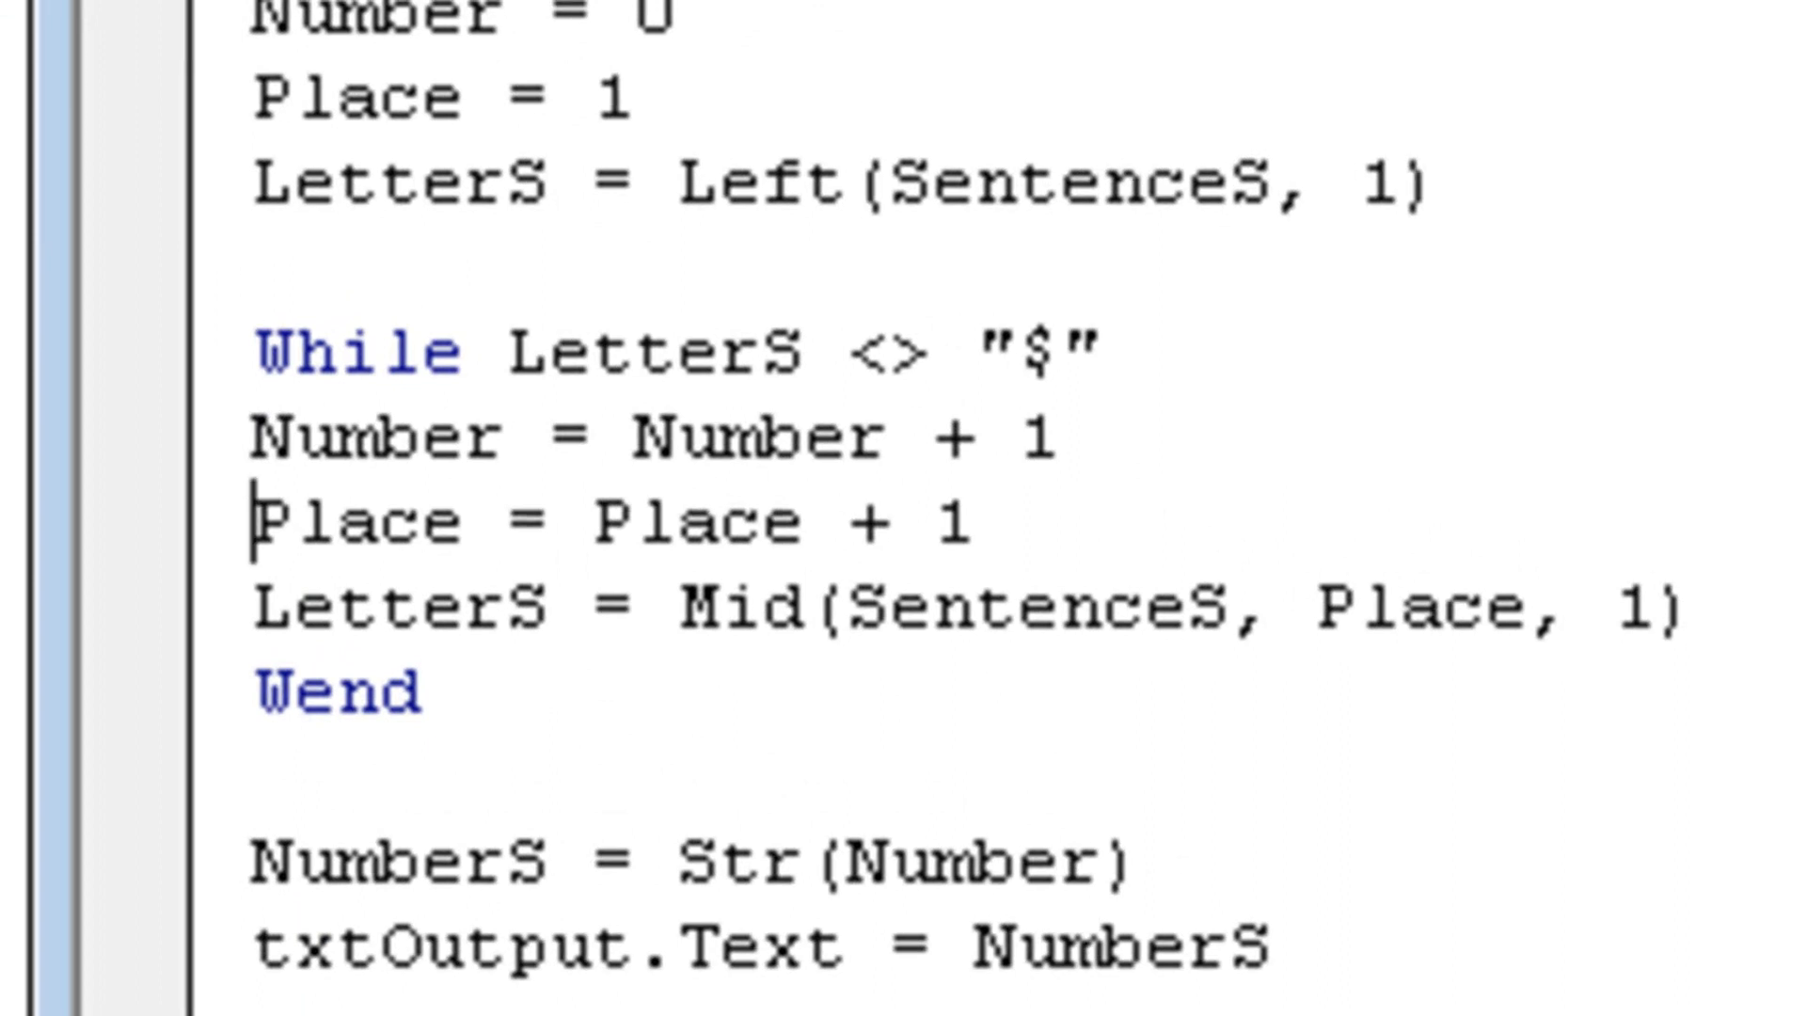